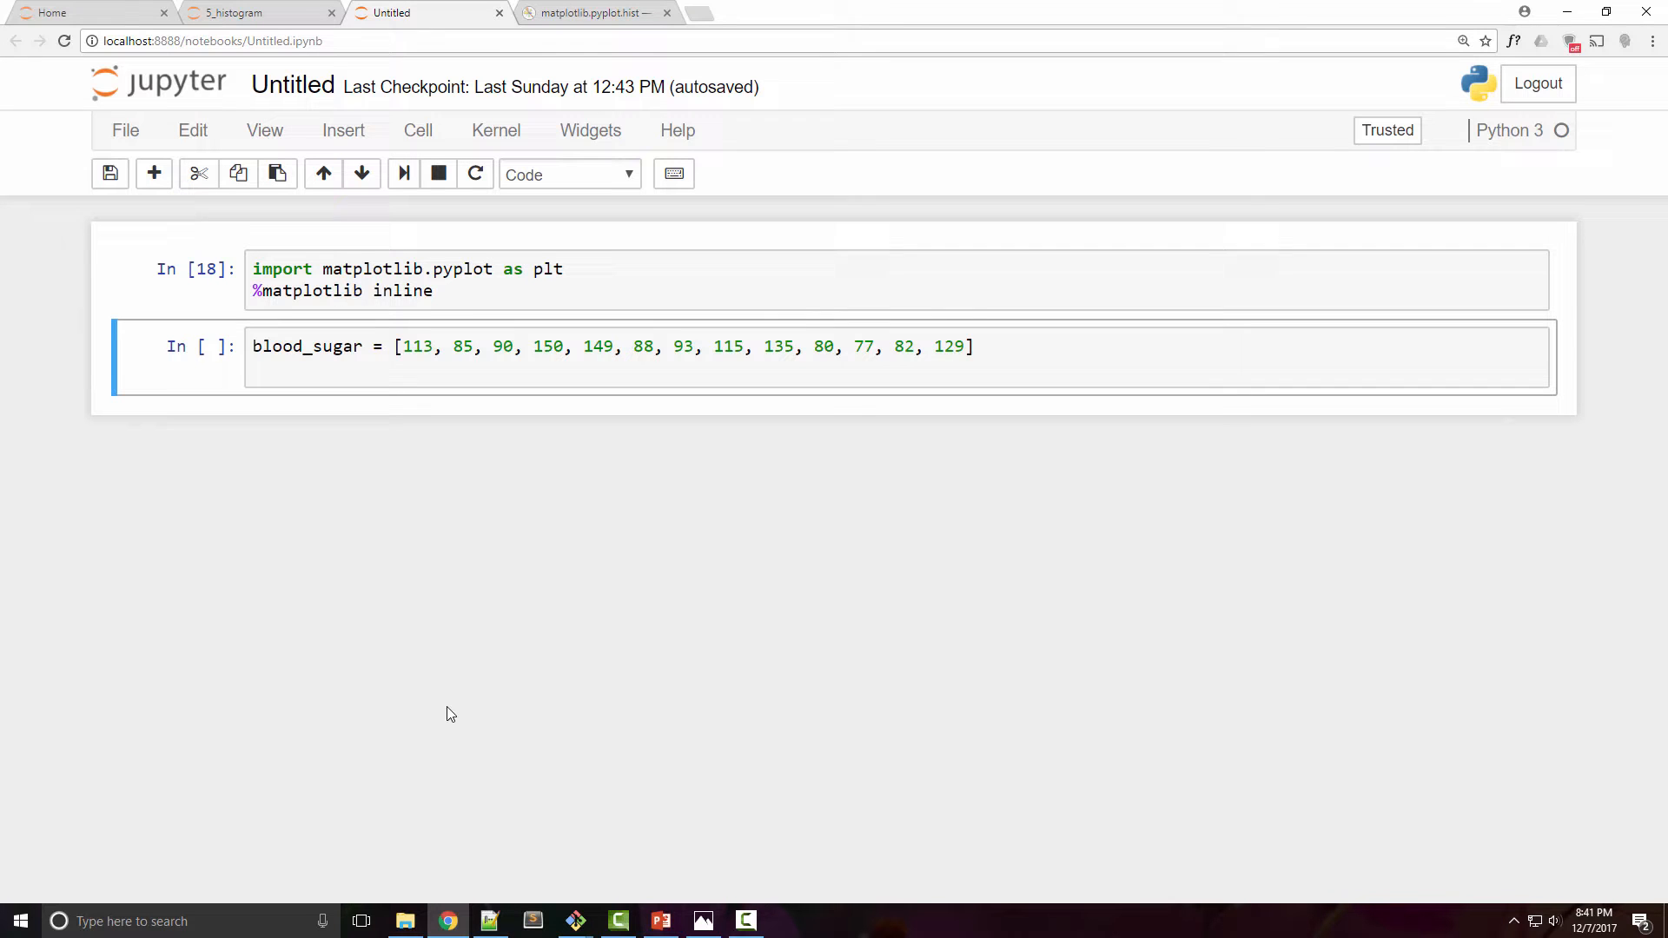
# - Start a new empty line right after the blood_sugar list in the second cell
pyautogui.click(573, 920)
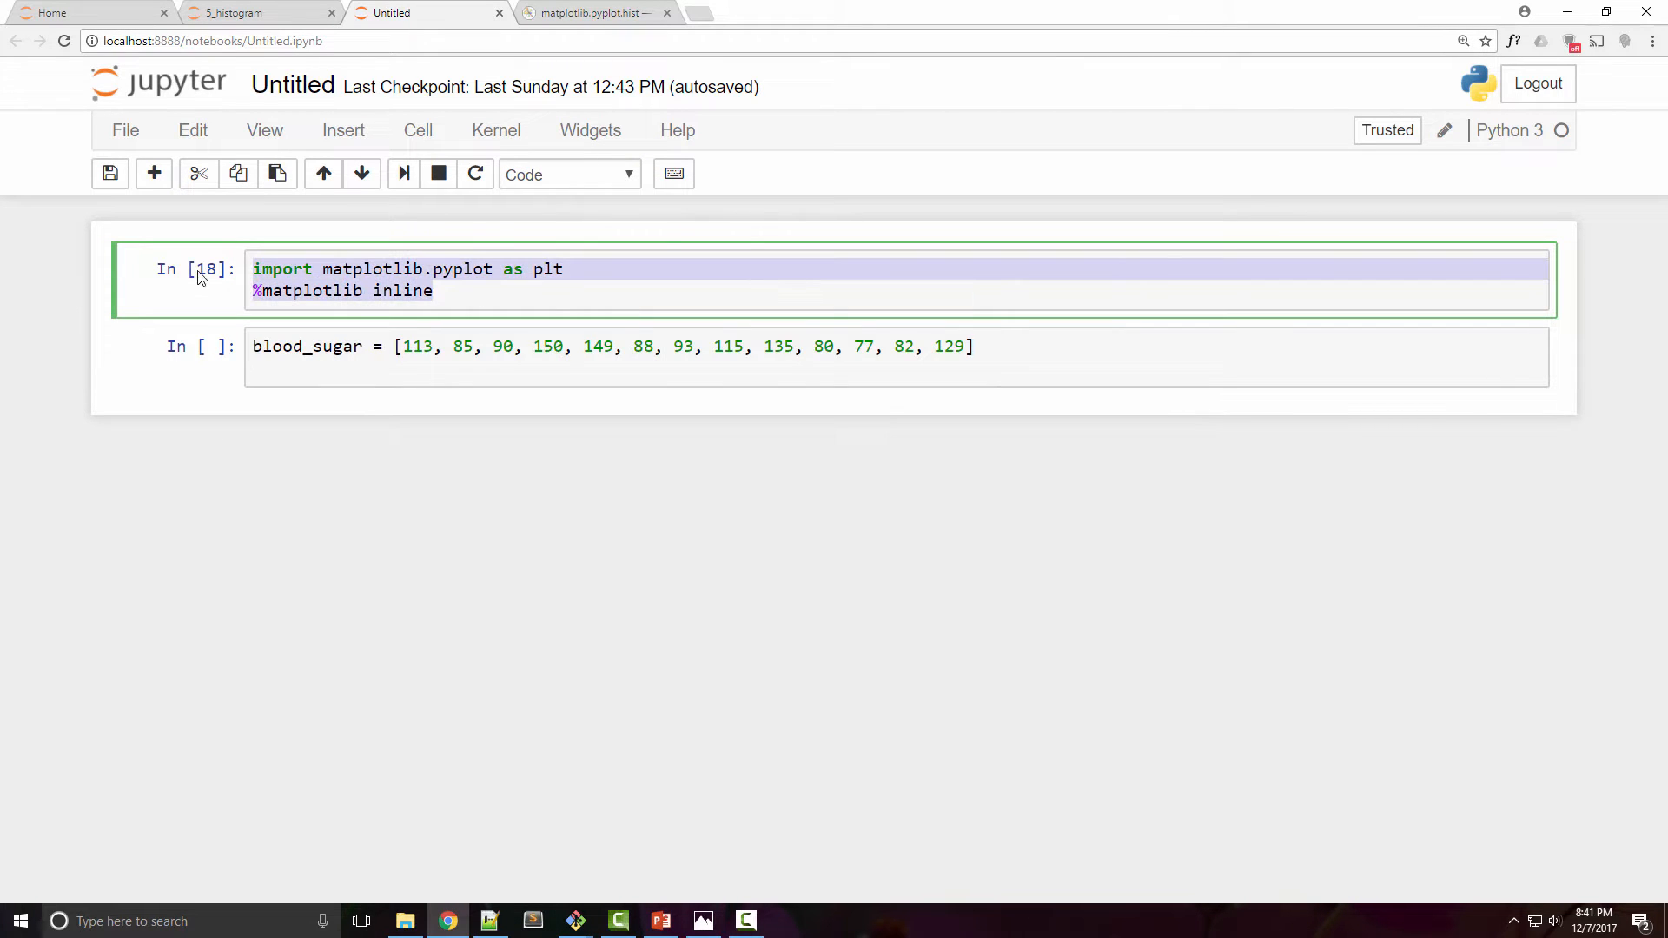
pyautogui.click(514, 270)
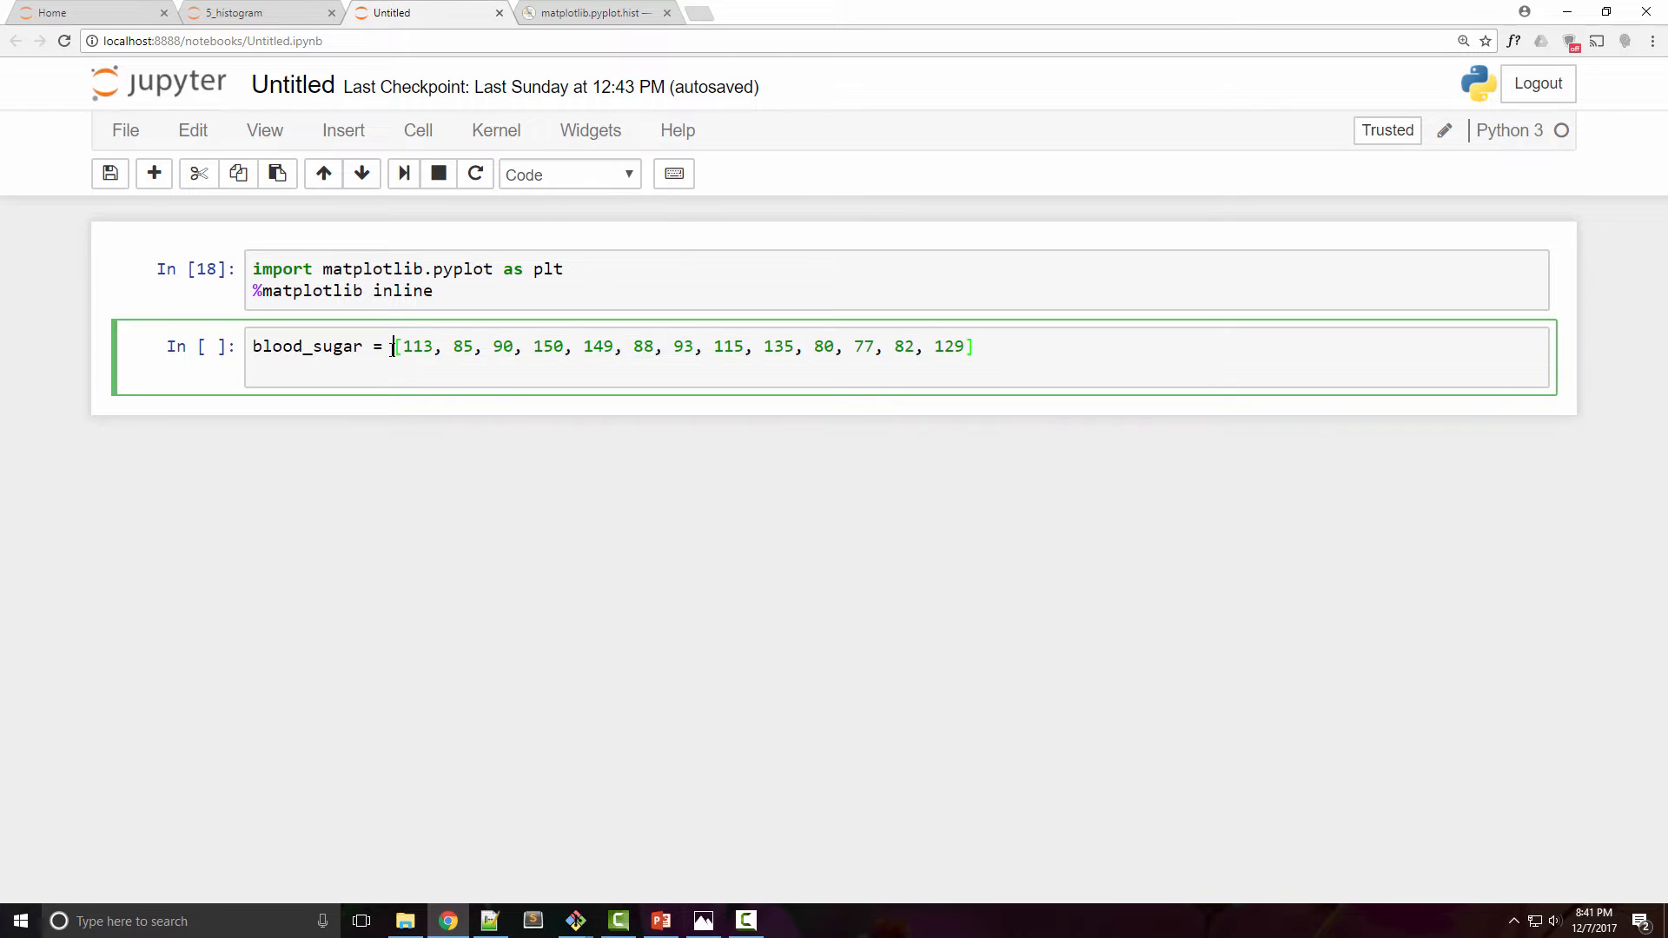
pyautogui.click(971, 346)
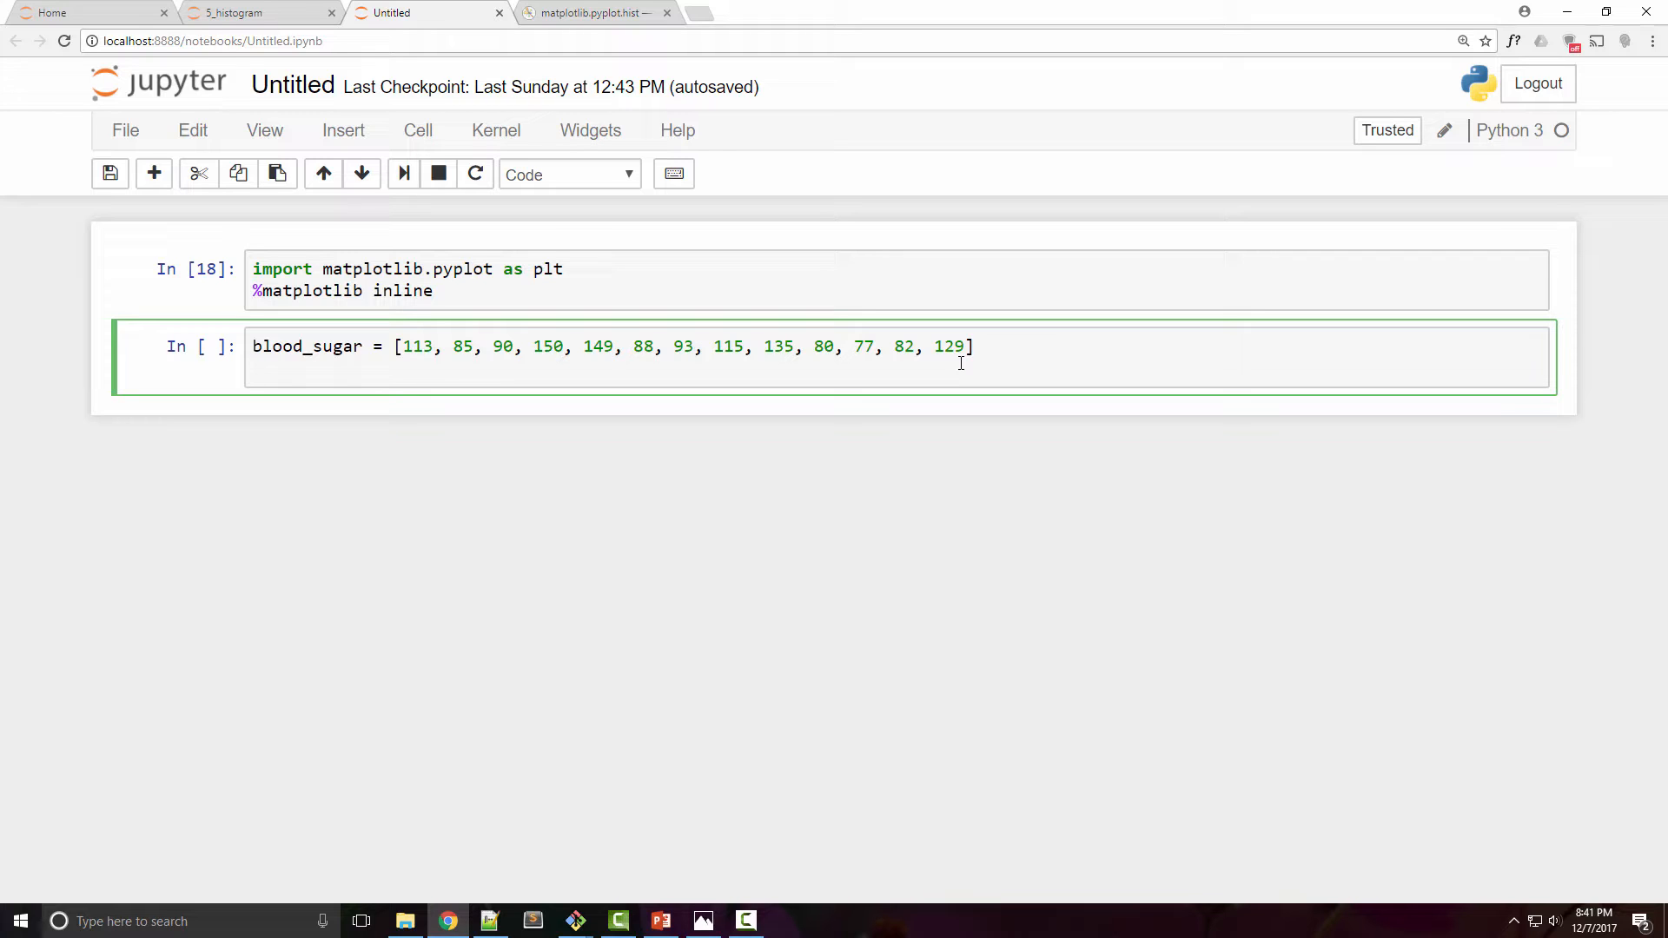
pyautogui.press('enter')
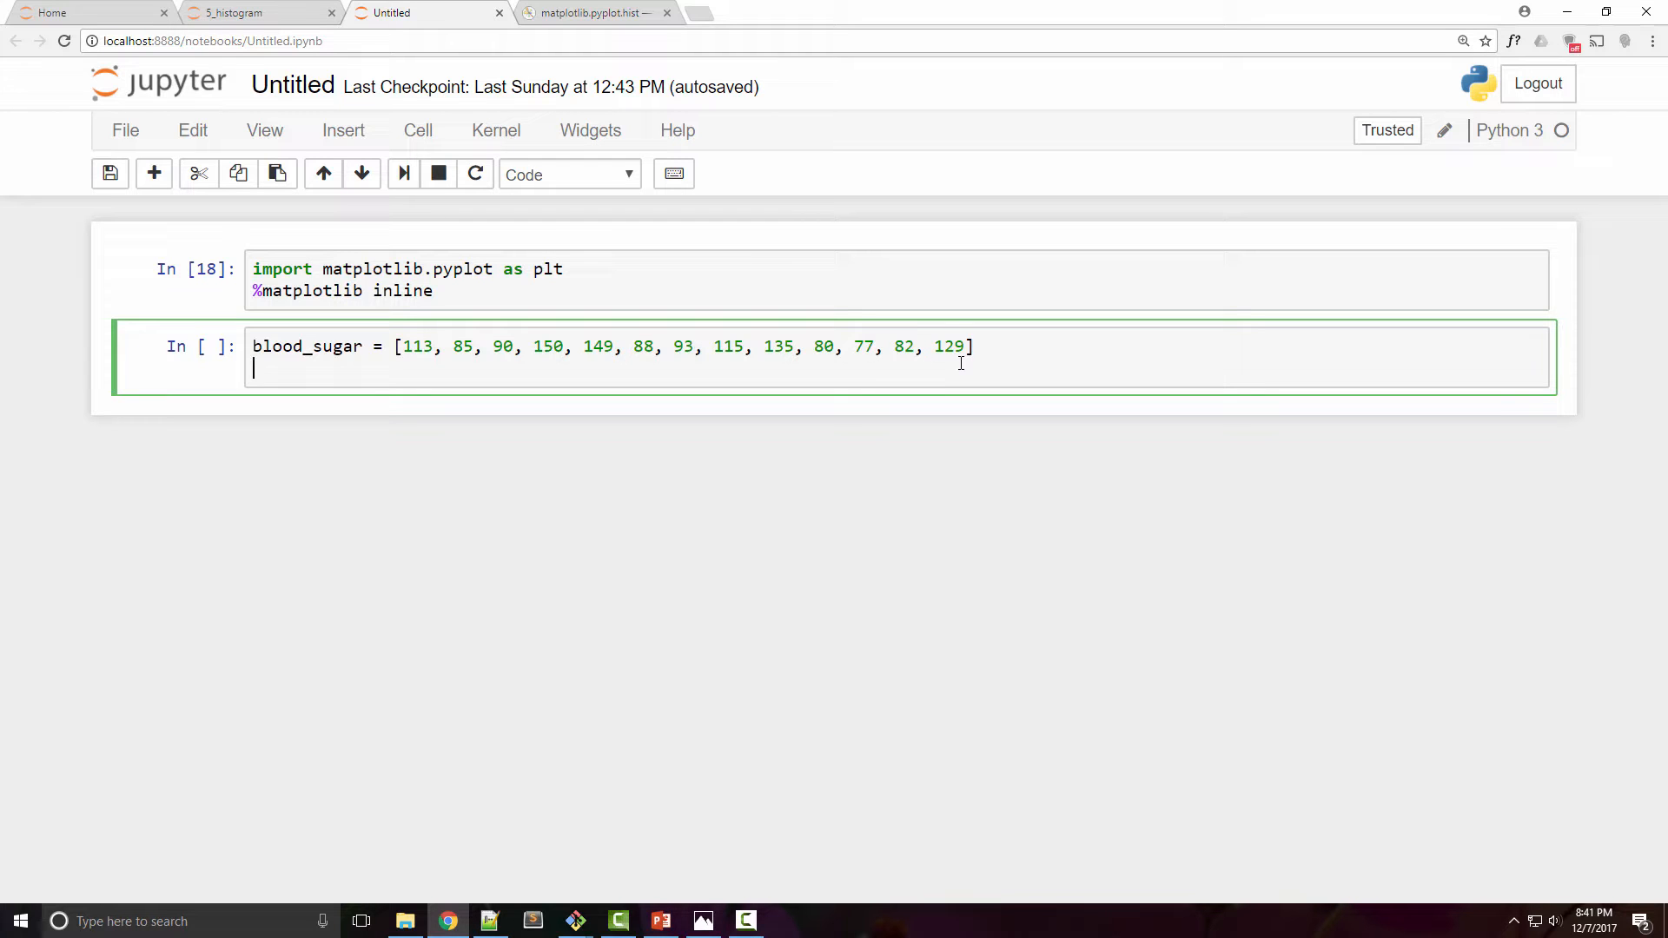
# - Add plt.hist(blood_sugar) below the list and run it to plot the ten-bin histogram
pyautogui.write('plt.')
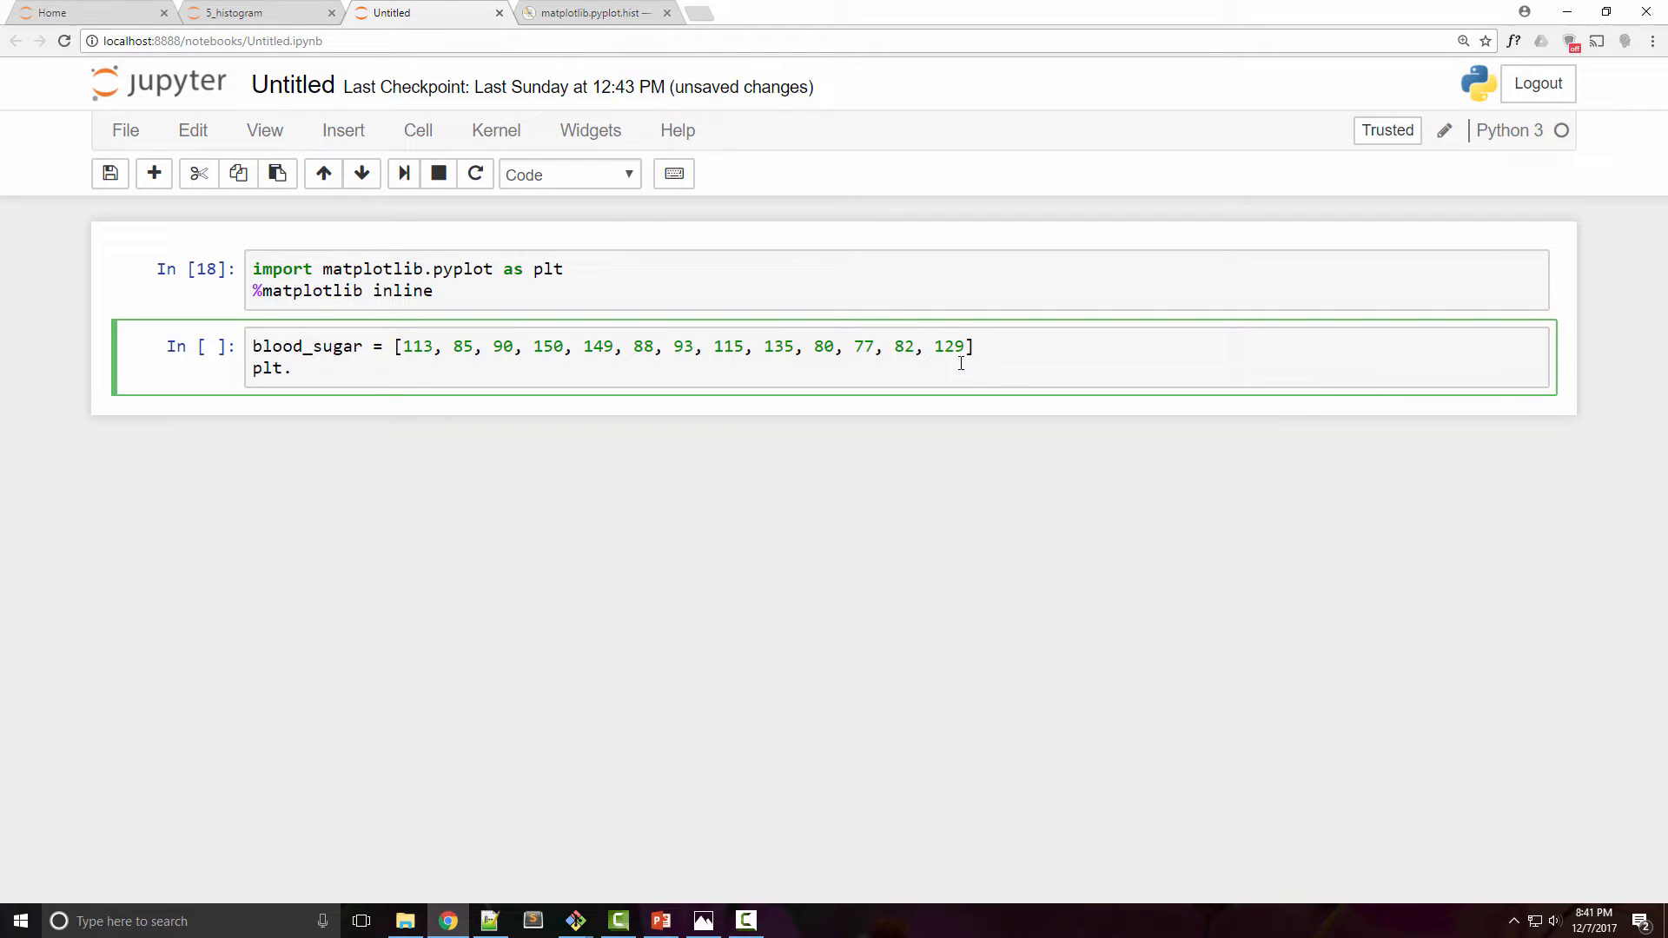
pyautogui.write('his')
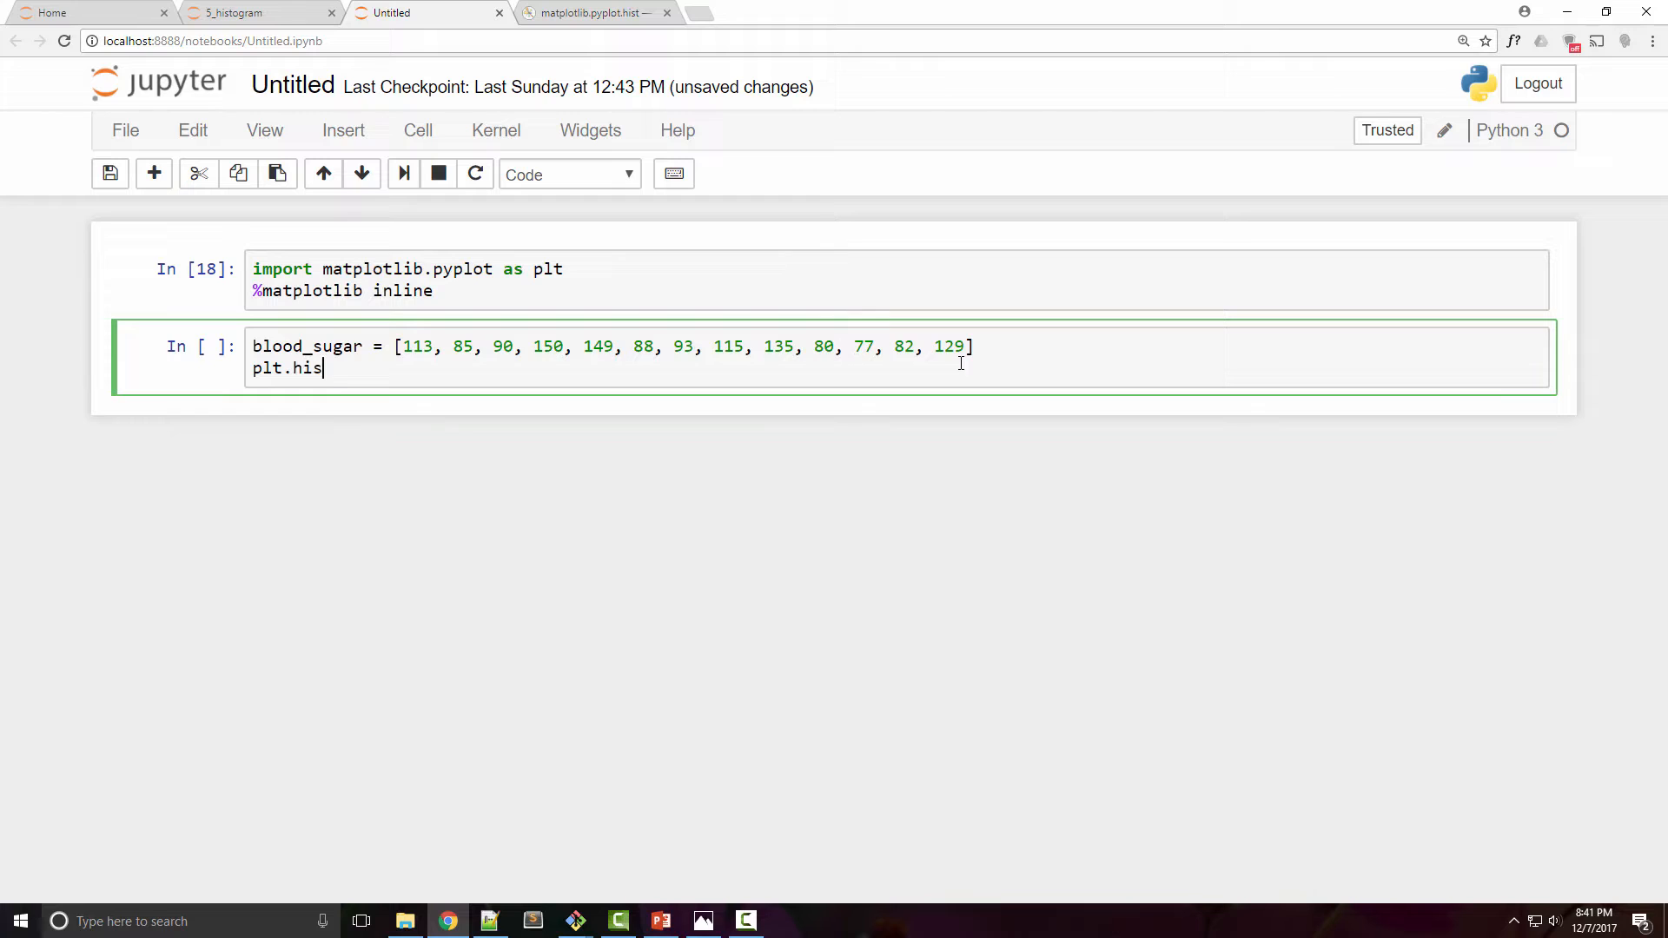
pyautogui.write('t(blood_')
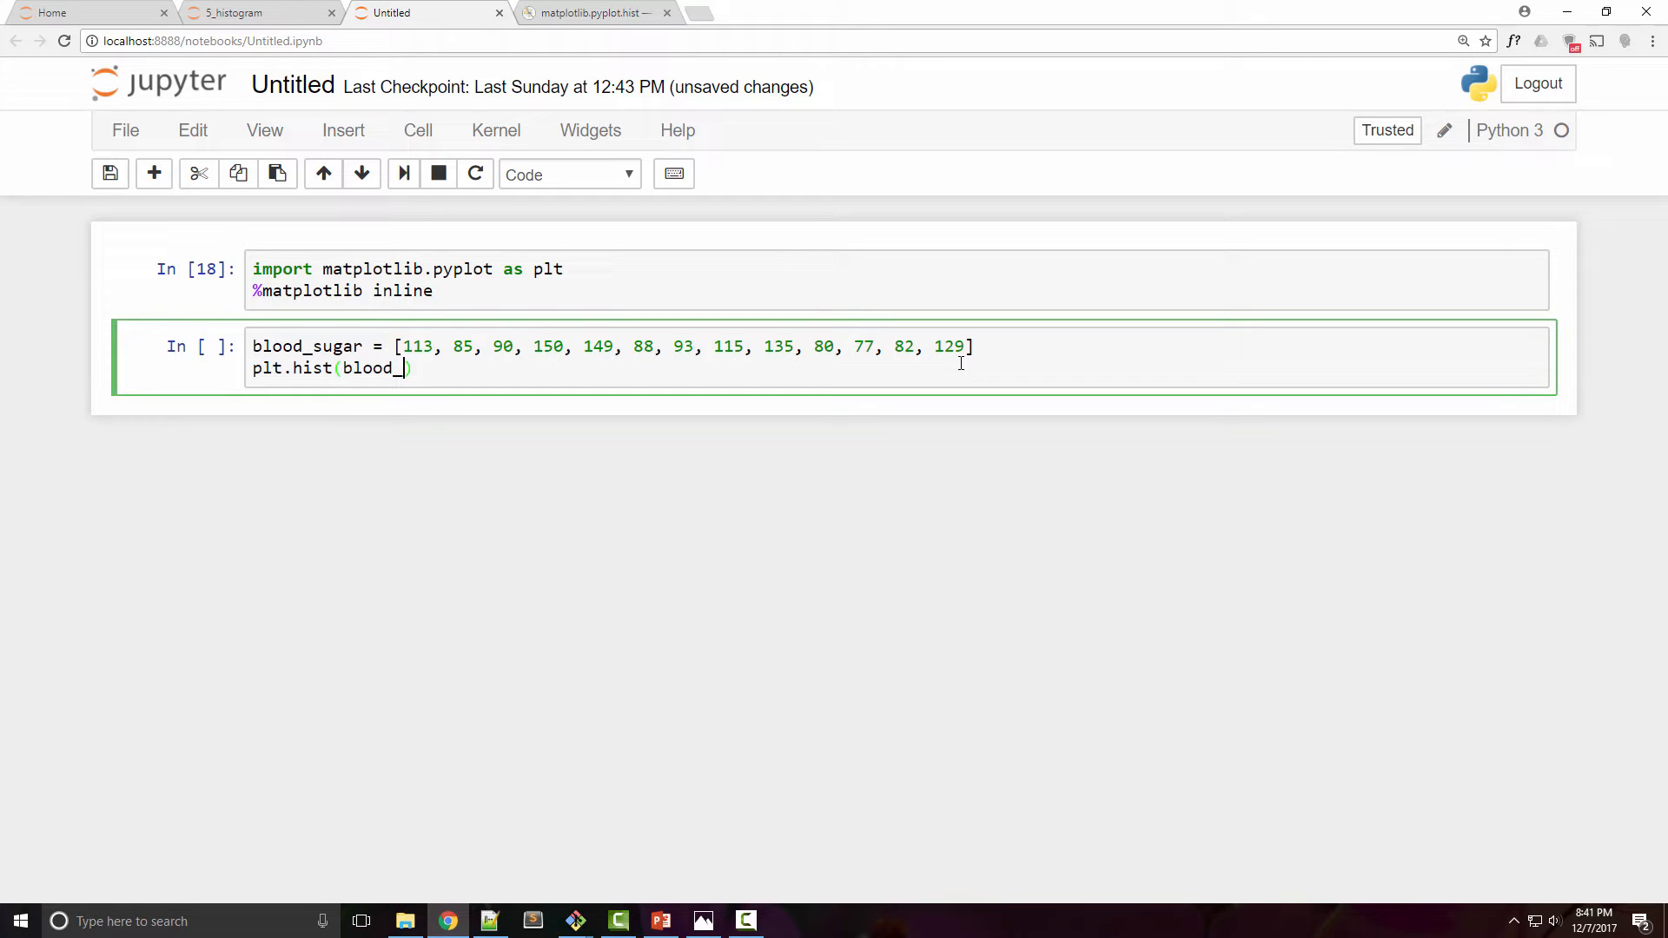
pyautogui.write('sugar')
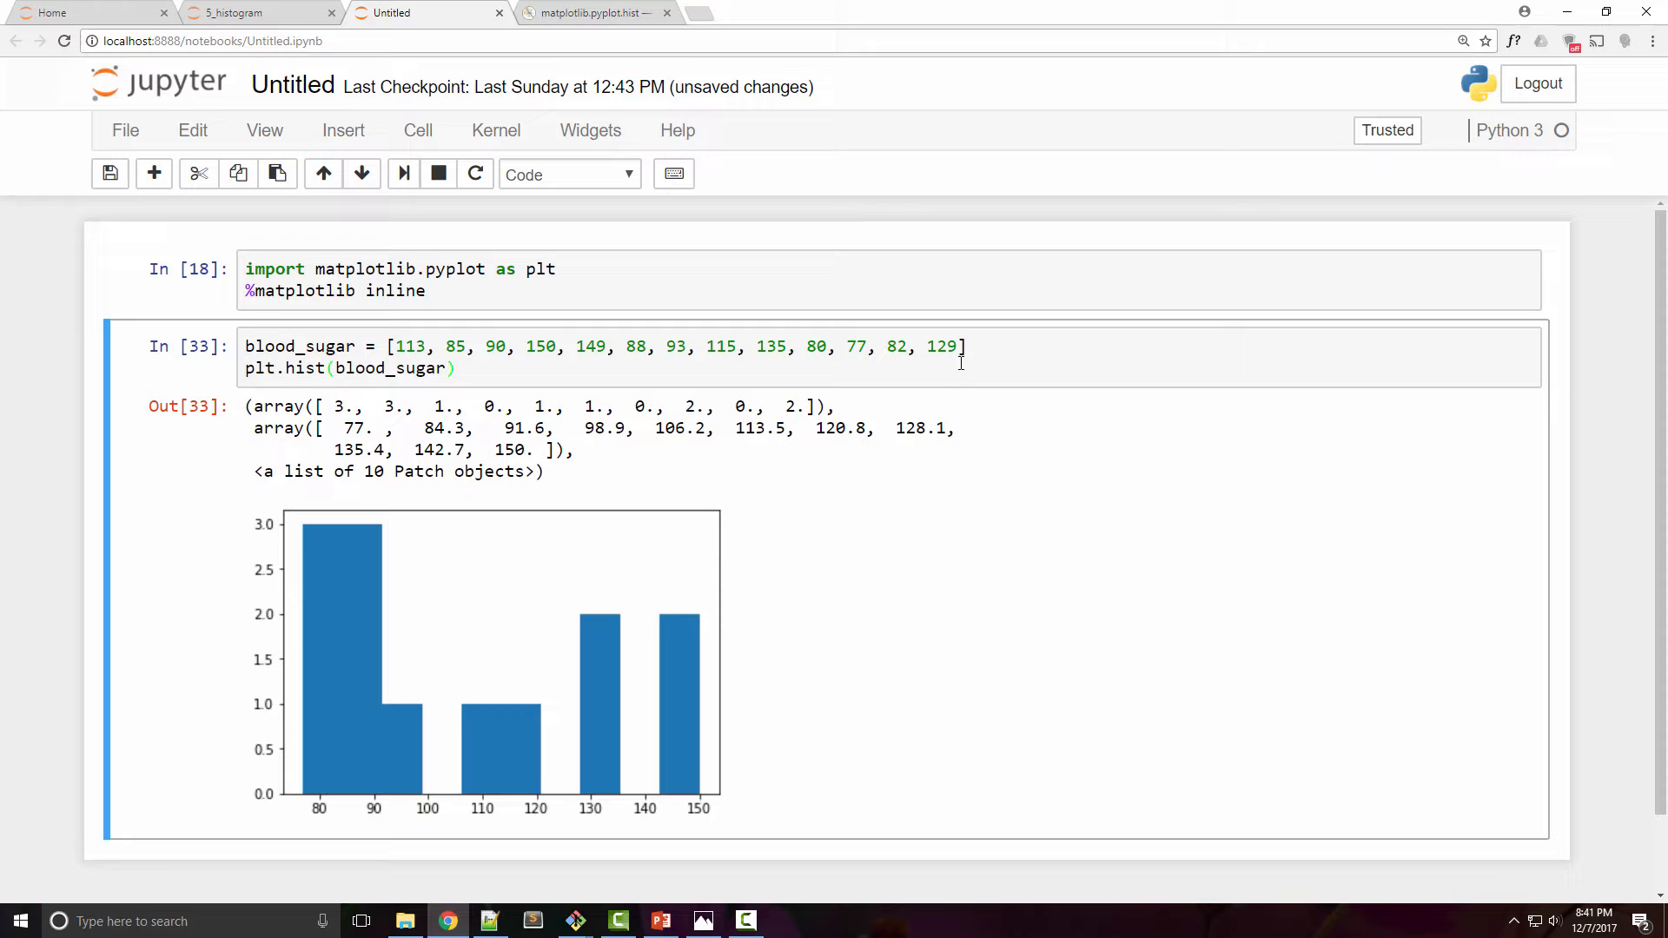
pyautogui.moveTo(372, 435)
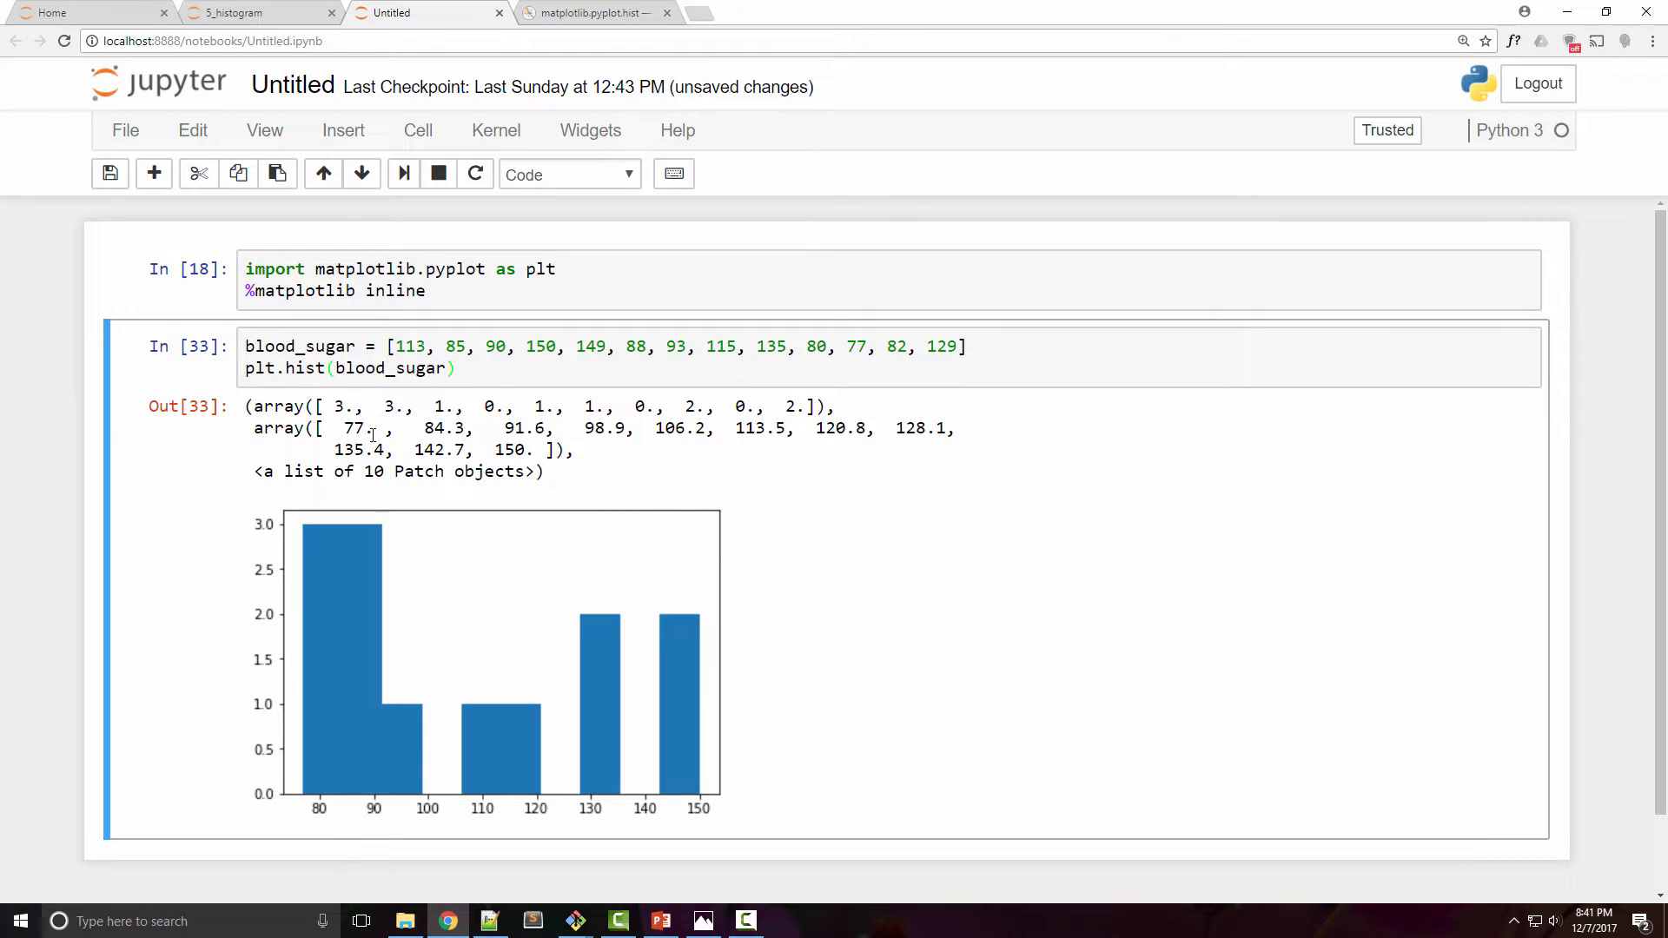
pyautogui.moveTo(414, 734)
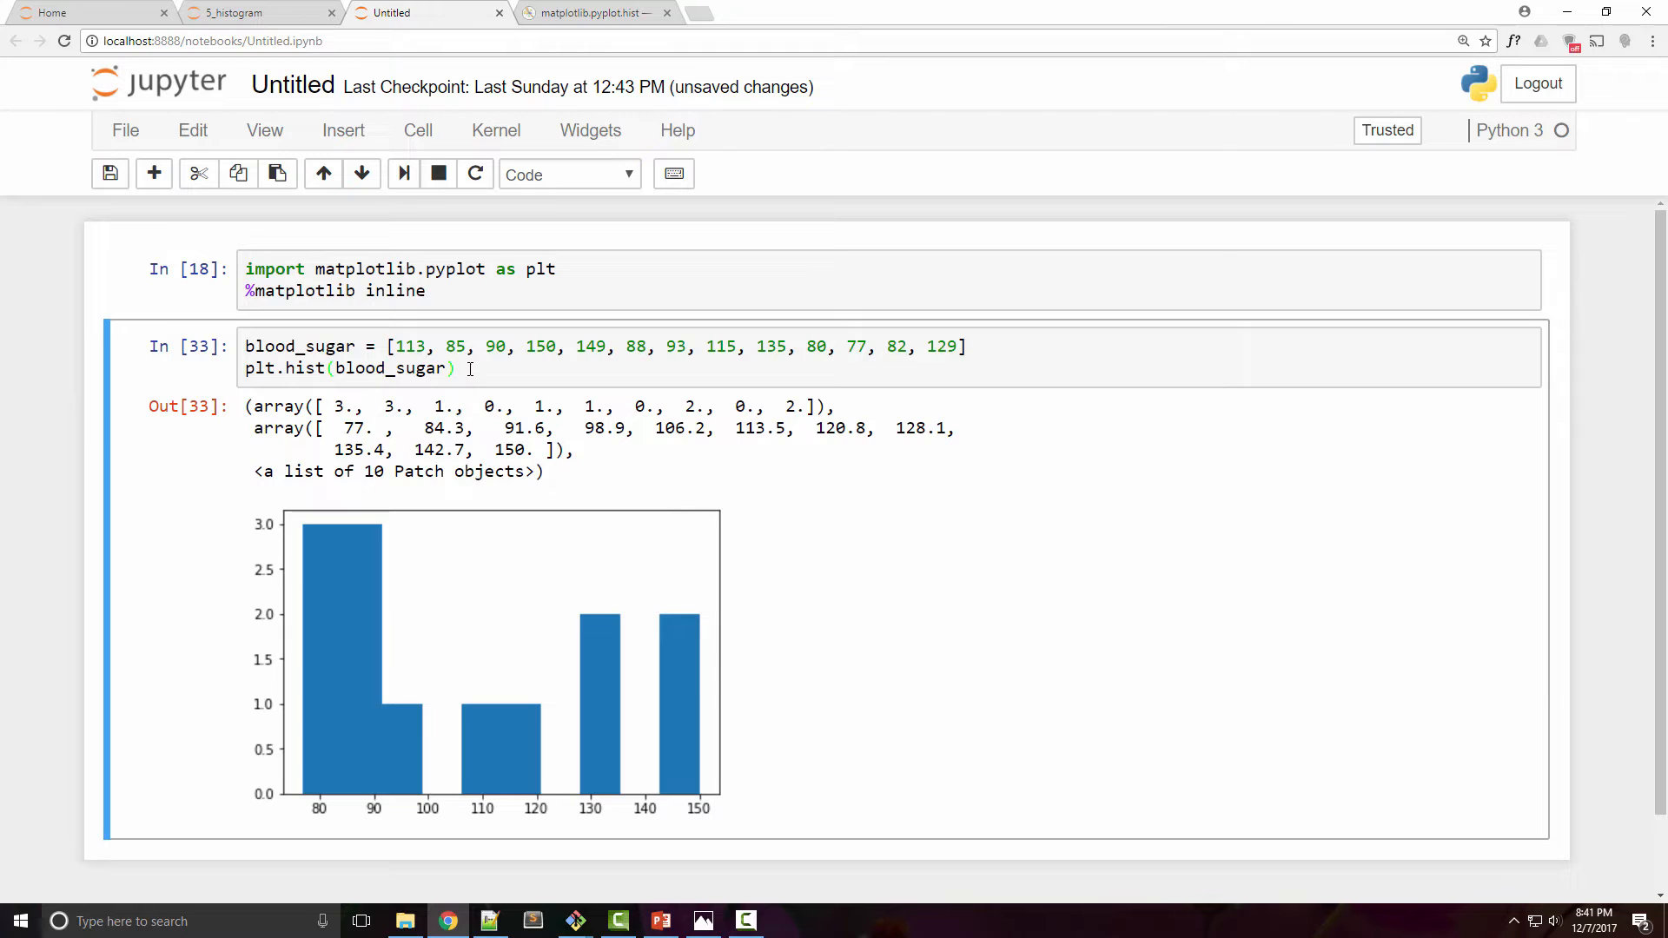
pyautogui.click(468, 368)
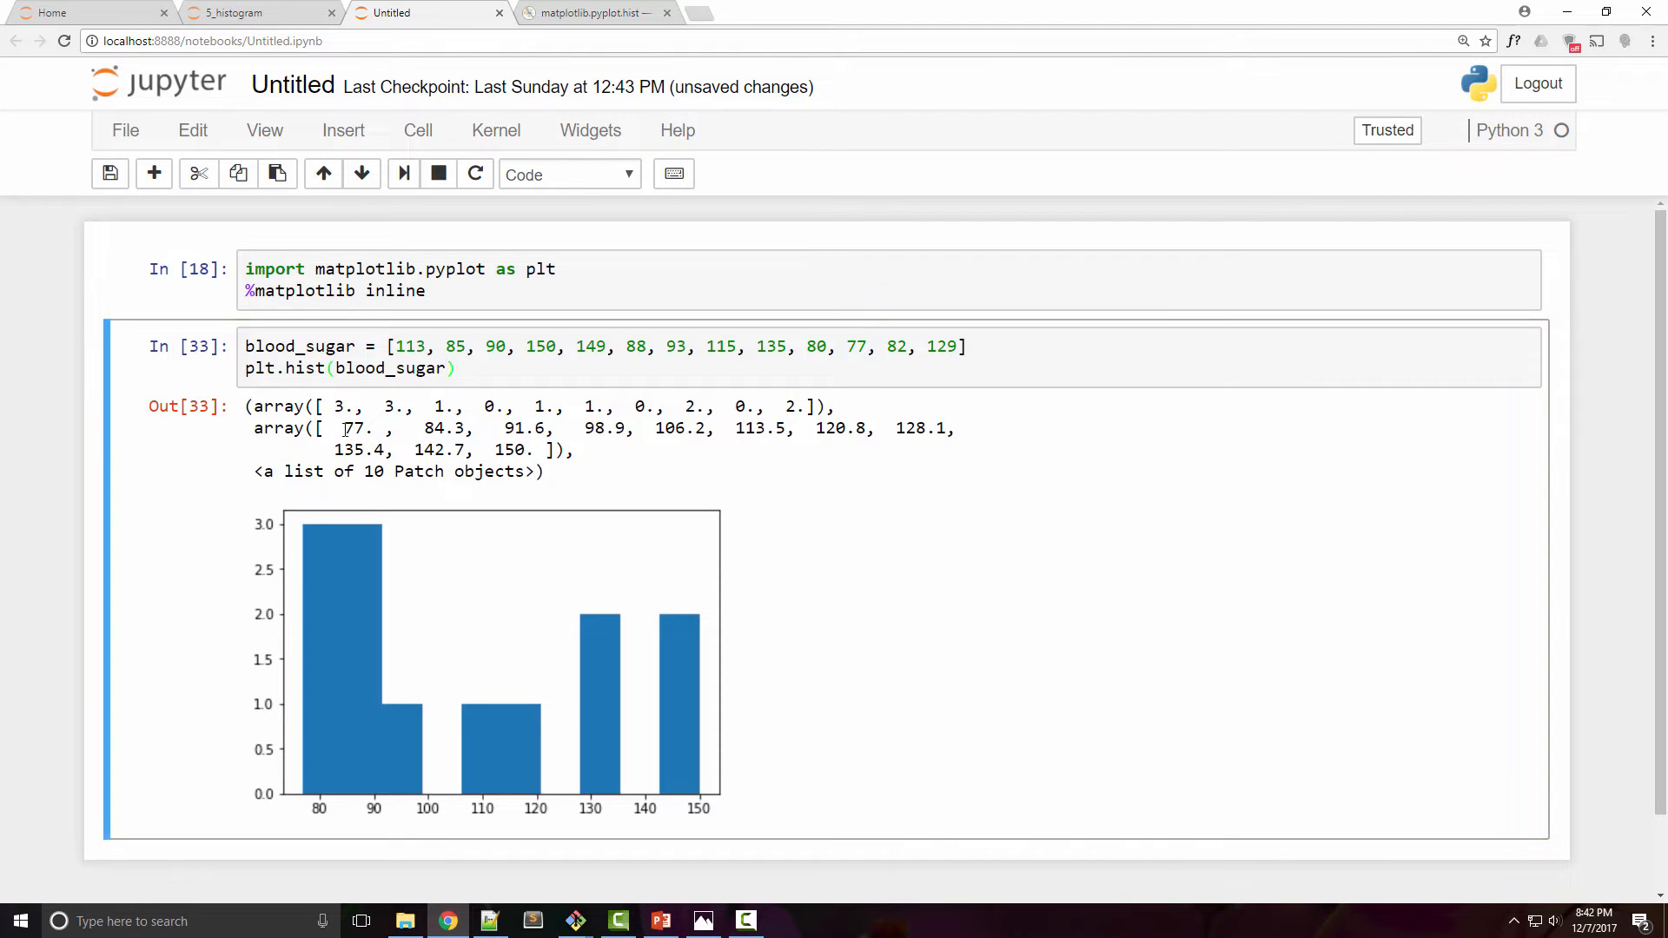
pyautogui.moveTo(342, 413)
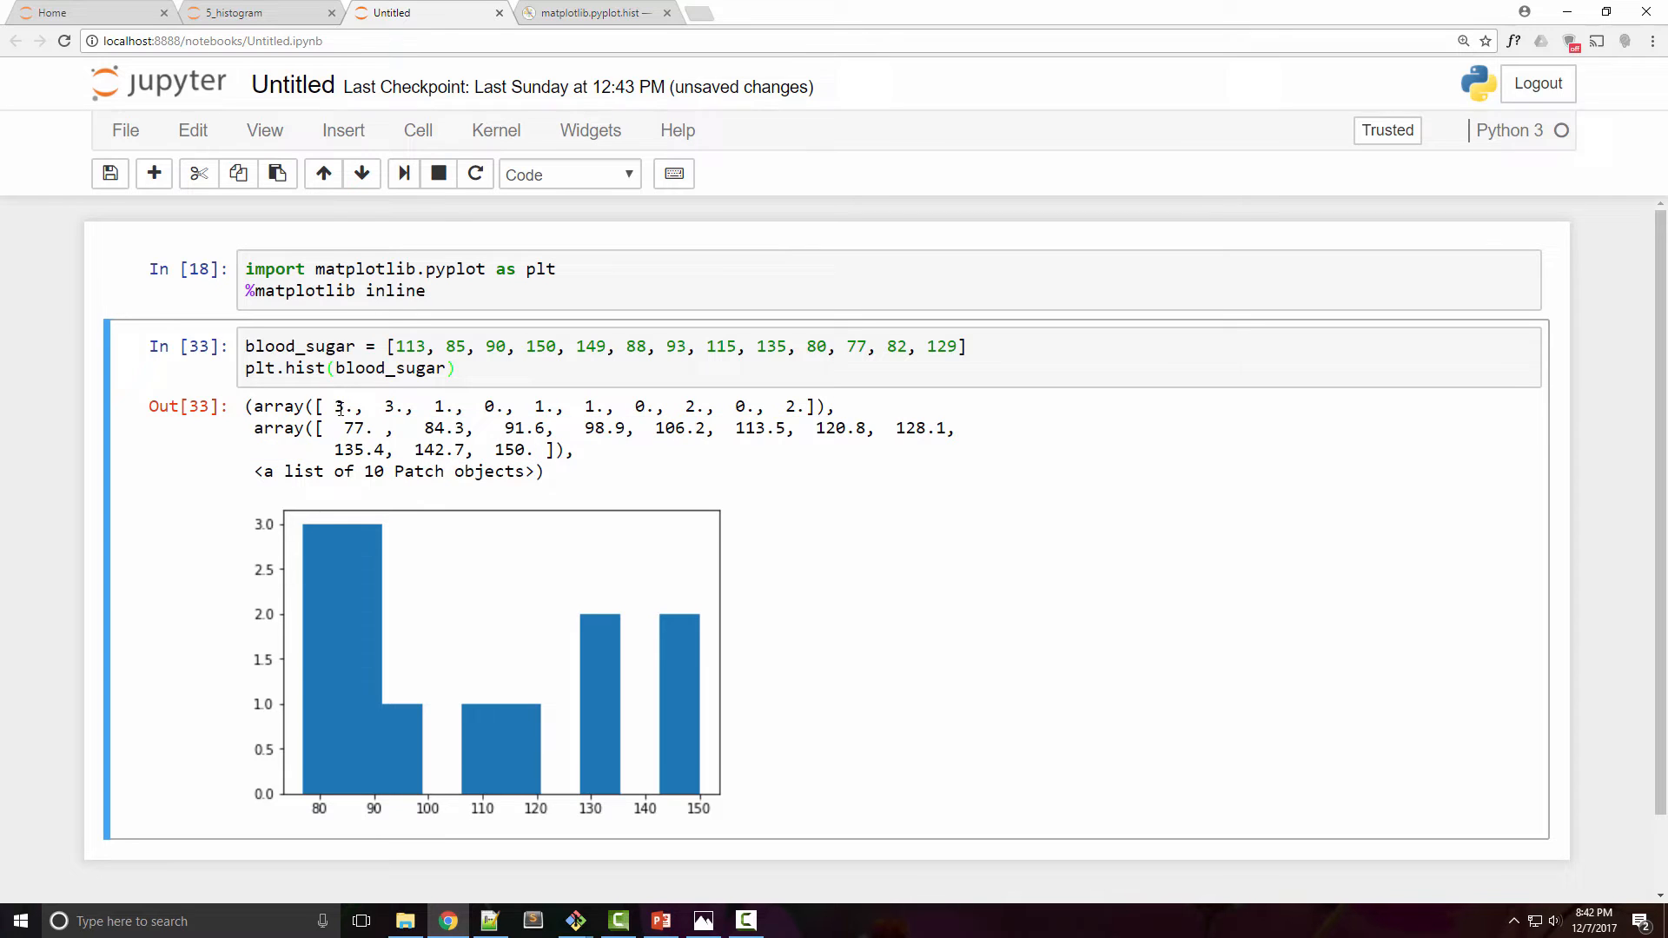
pyautogui.moveTo(840, 413)
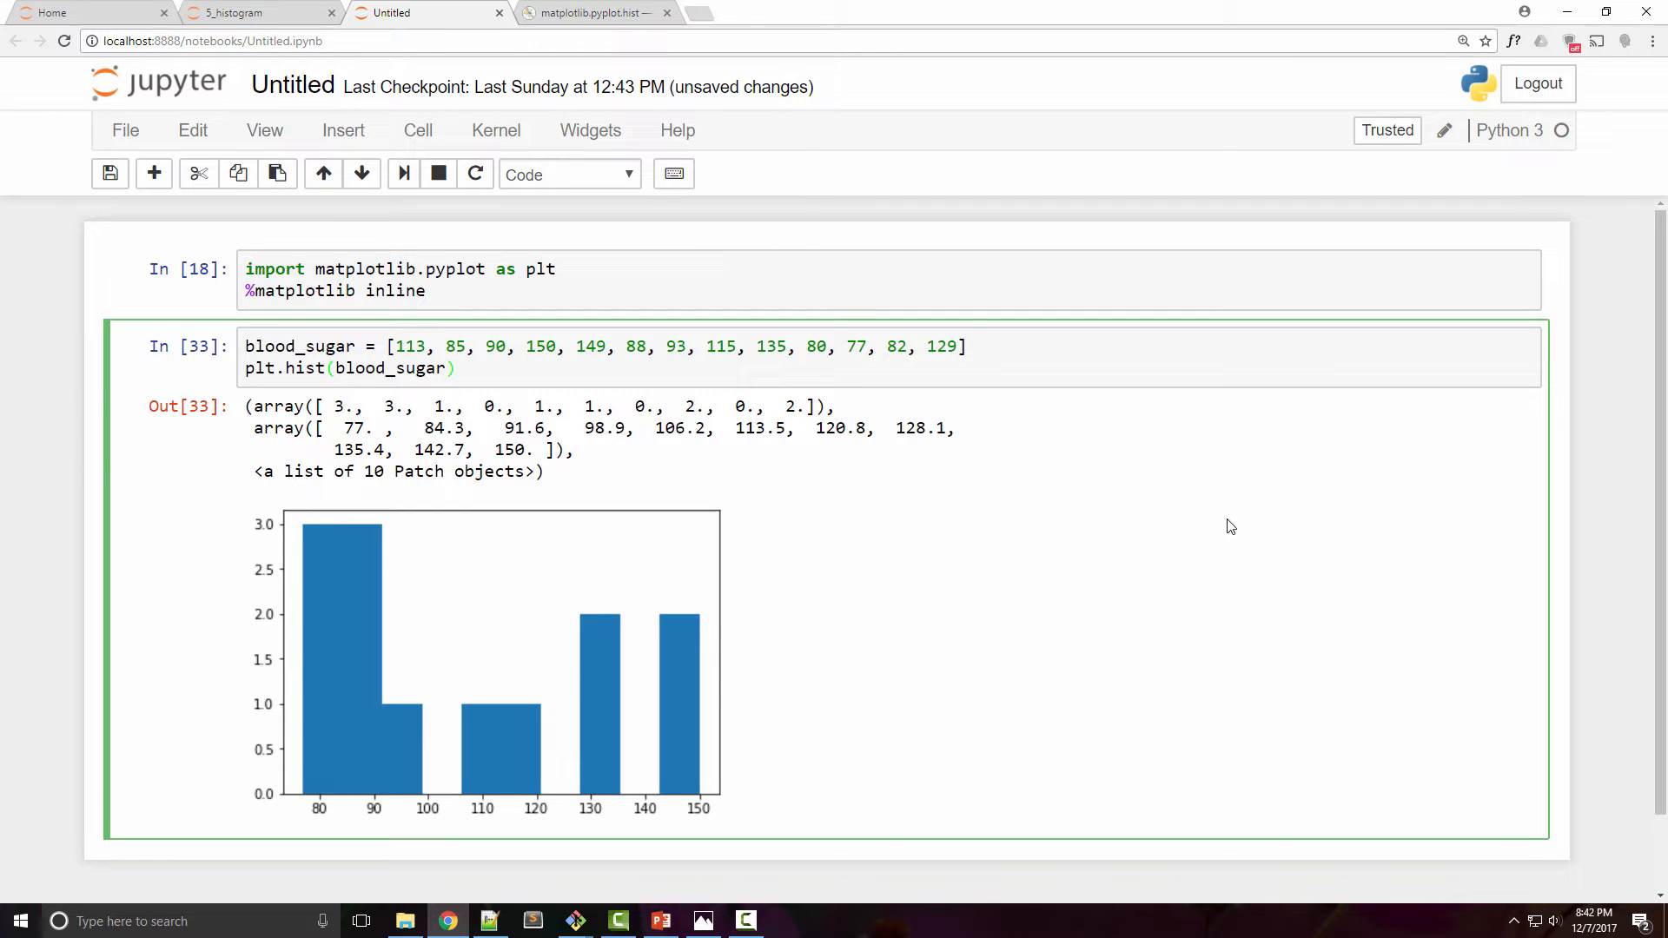
# - Add a bins=3 argument to plt.hist, rerun, and begin an rwidth argument
pyautogui.write(',bins')
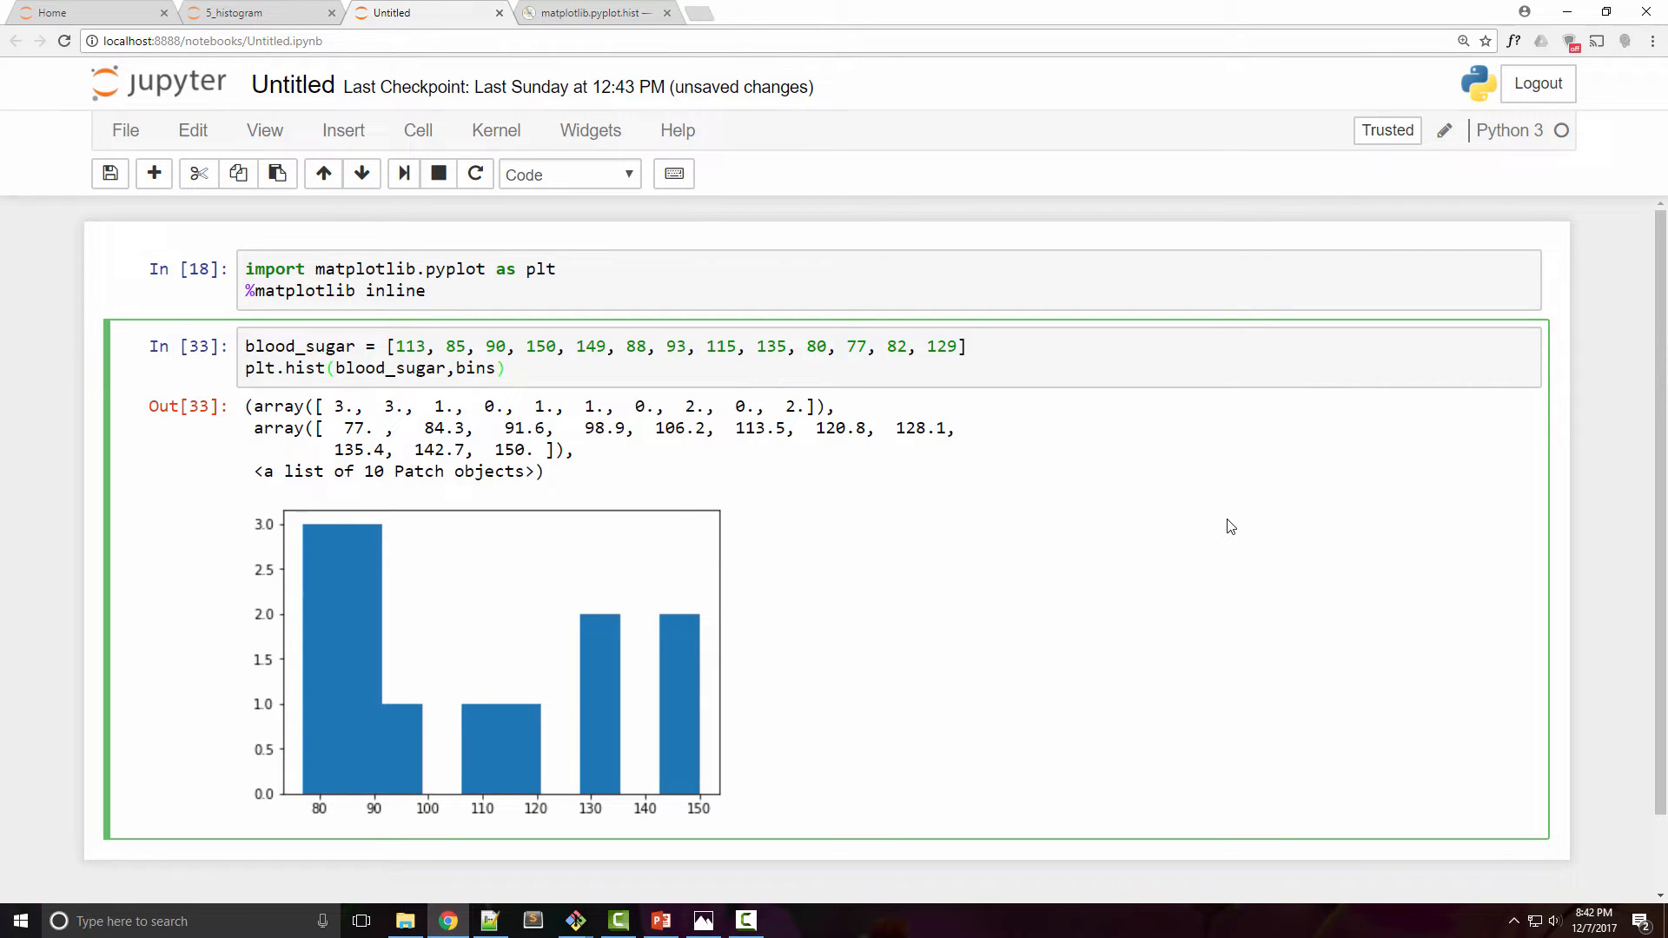
pyautogui.write('=')
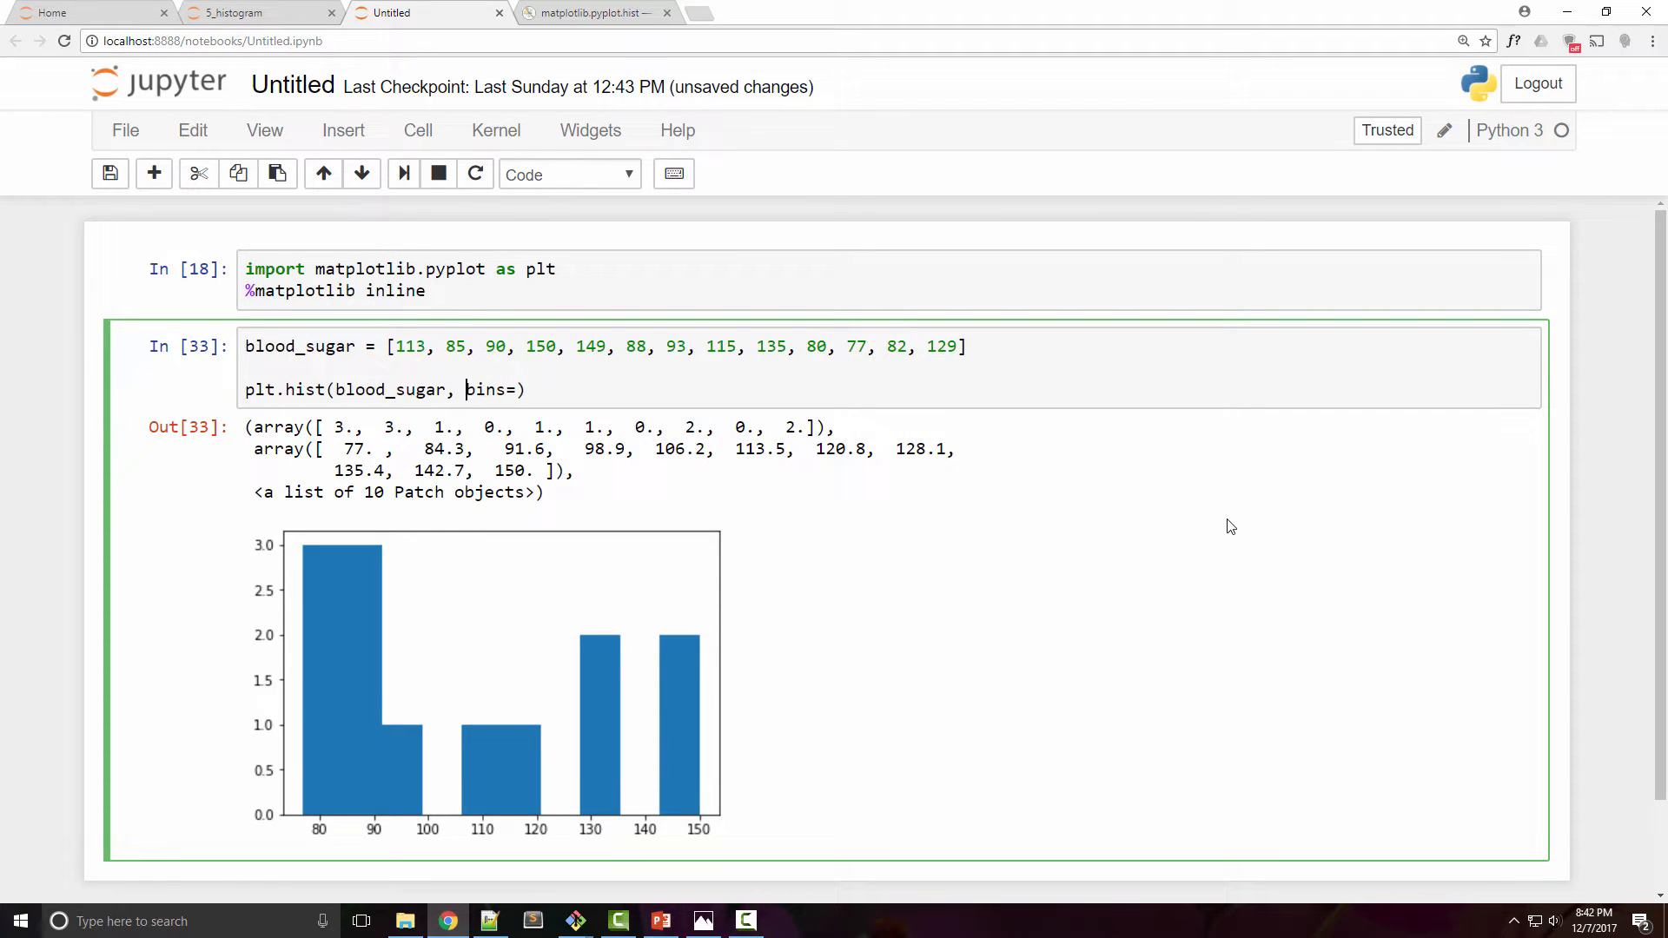
pyautogui.write('10')
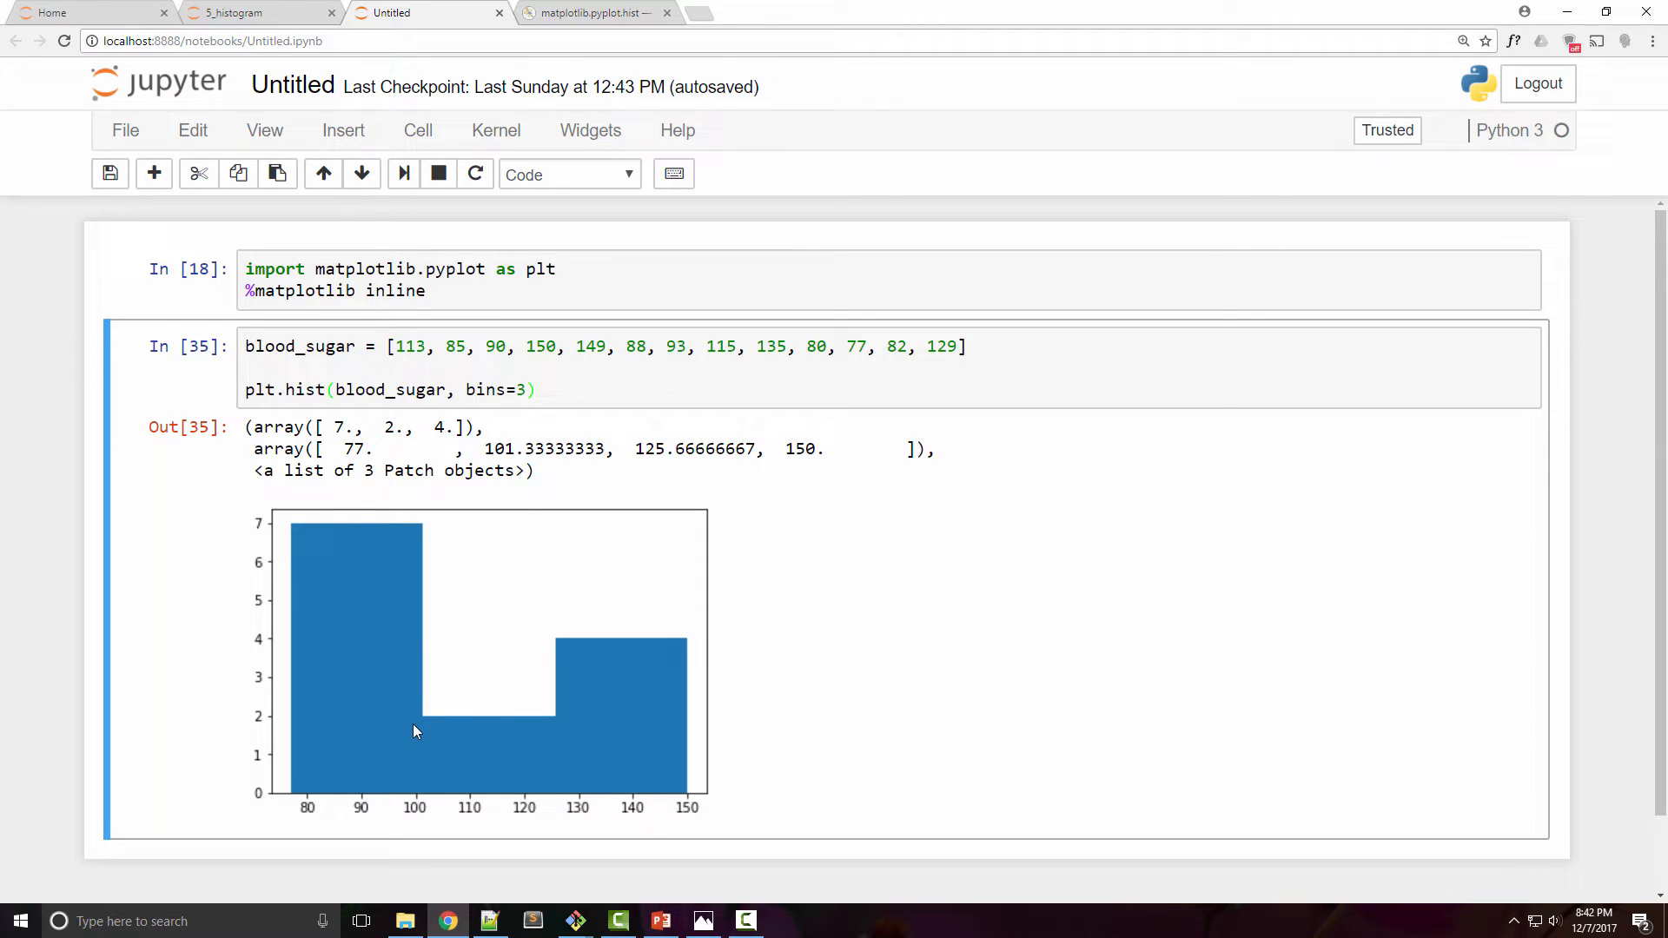
pyautogui.click(522, 389)
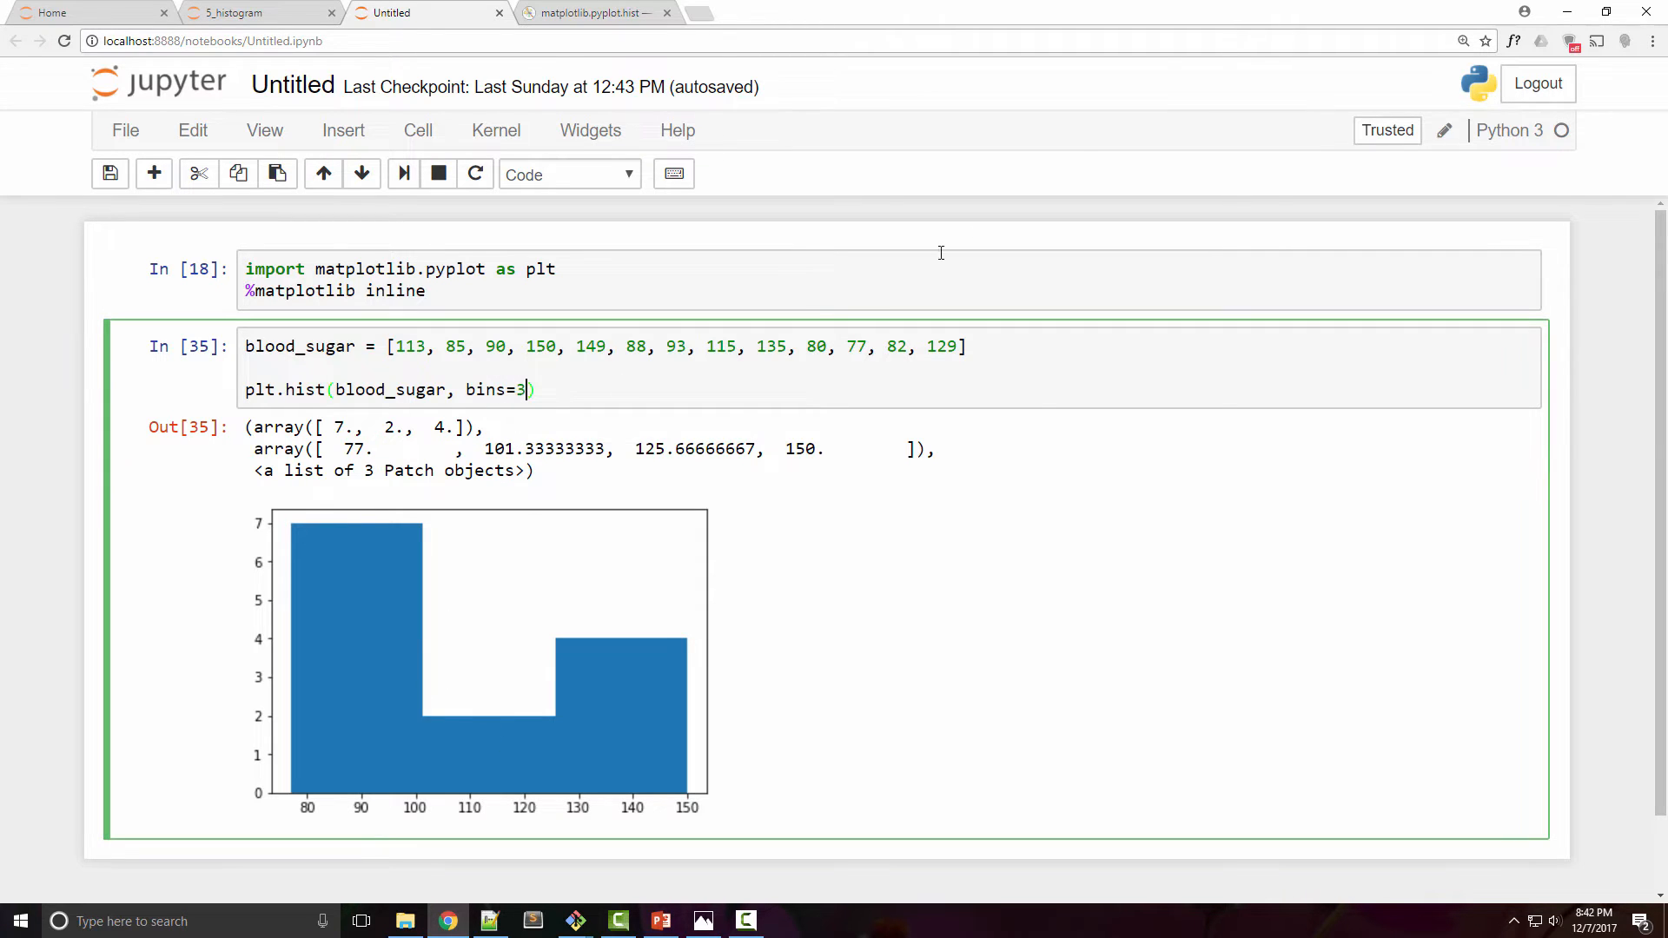
pyautogui.write(', rwidth=0')
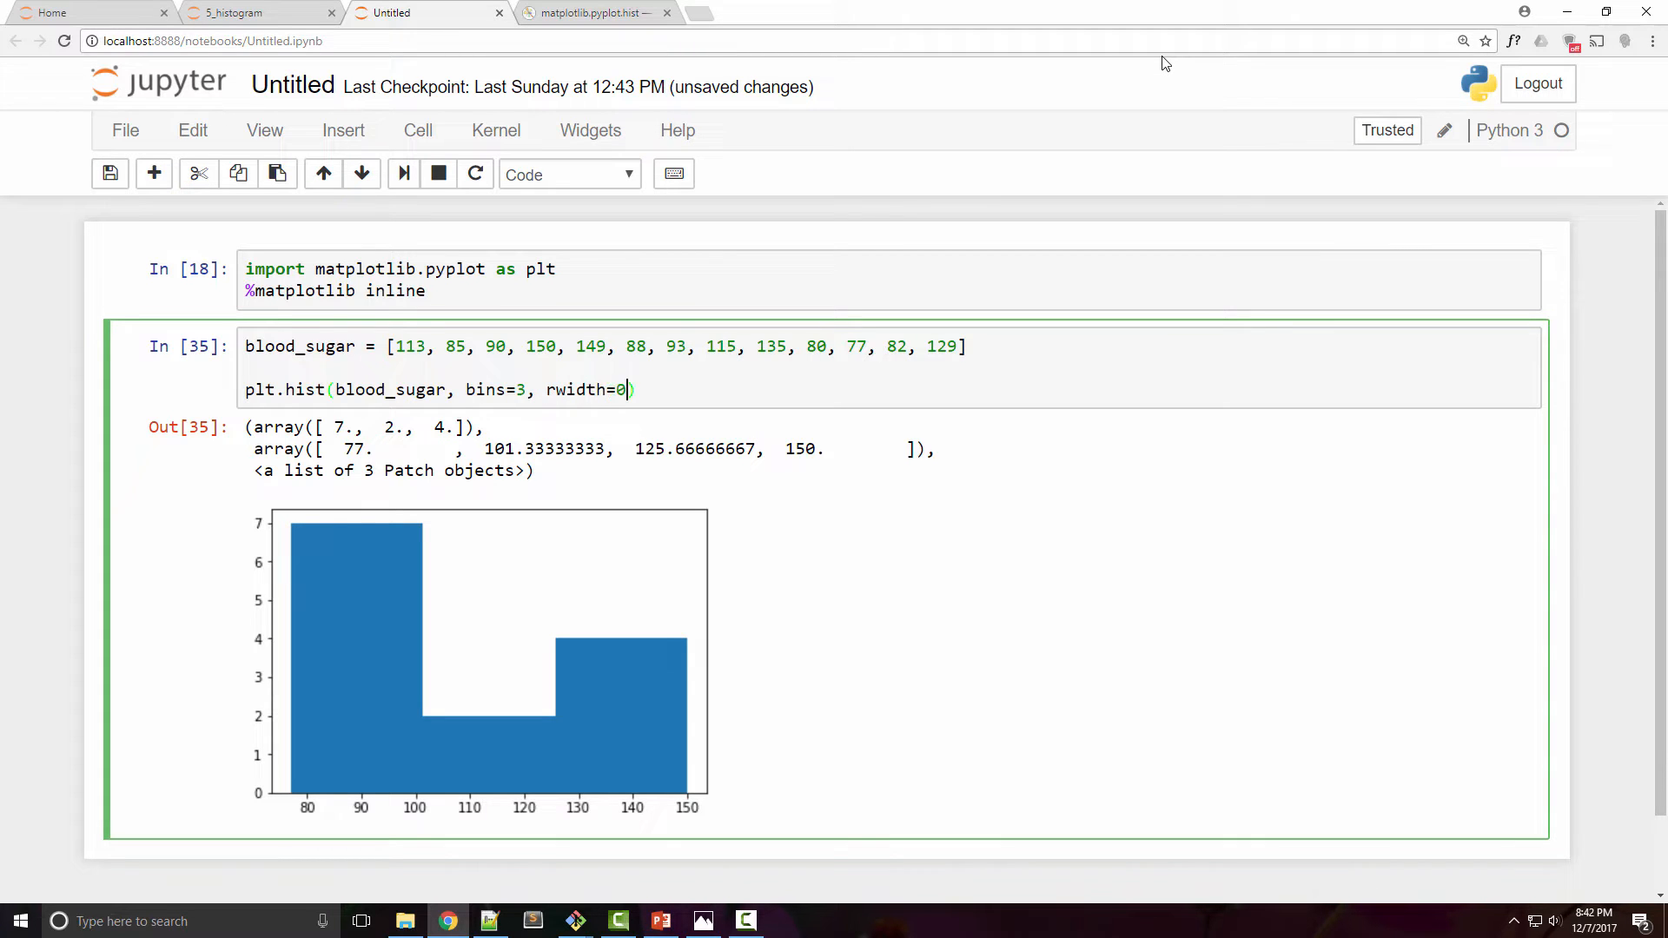
# - Set rwidth=0.95 in plt.hist and rerun so gaps appear between the three bars
pyautogui.write('.95')
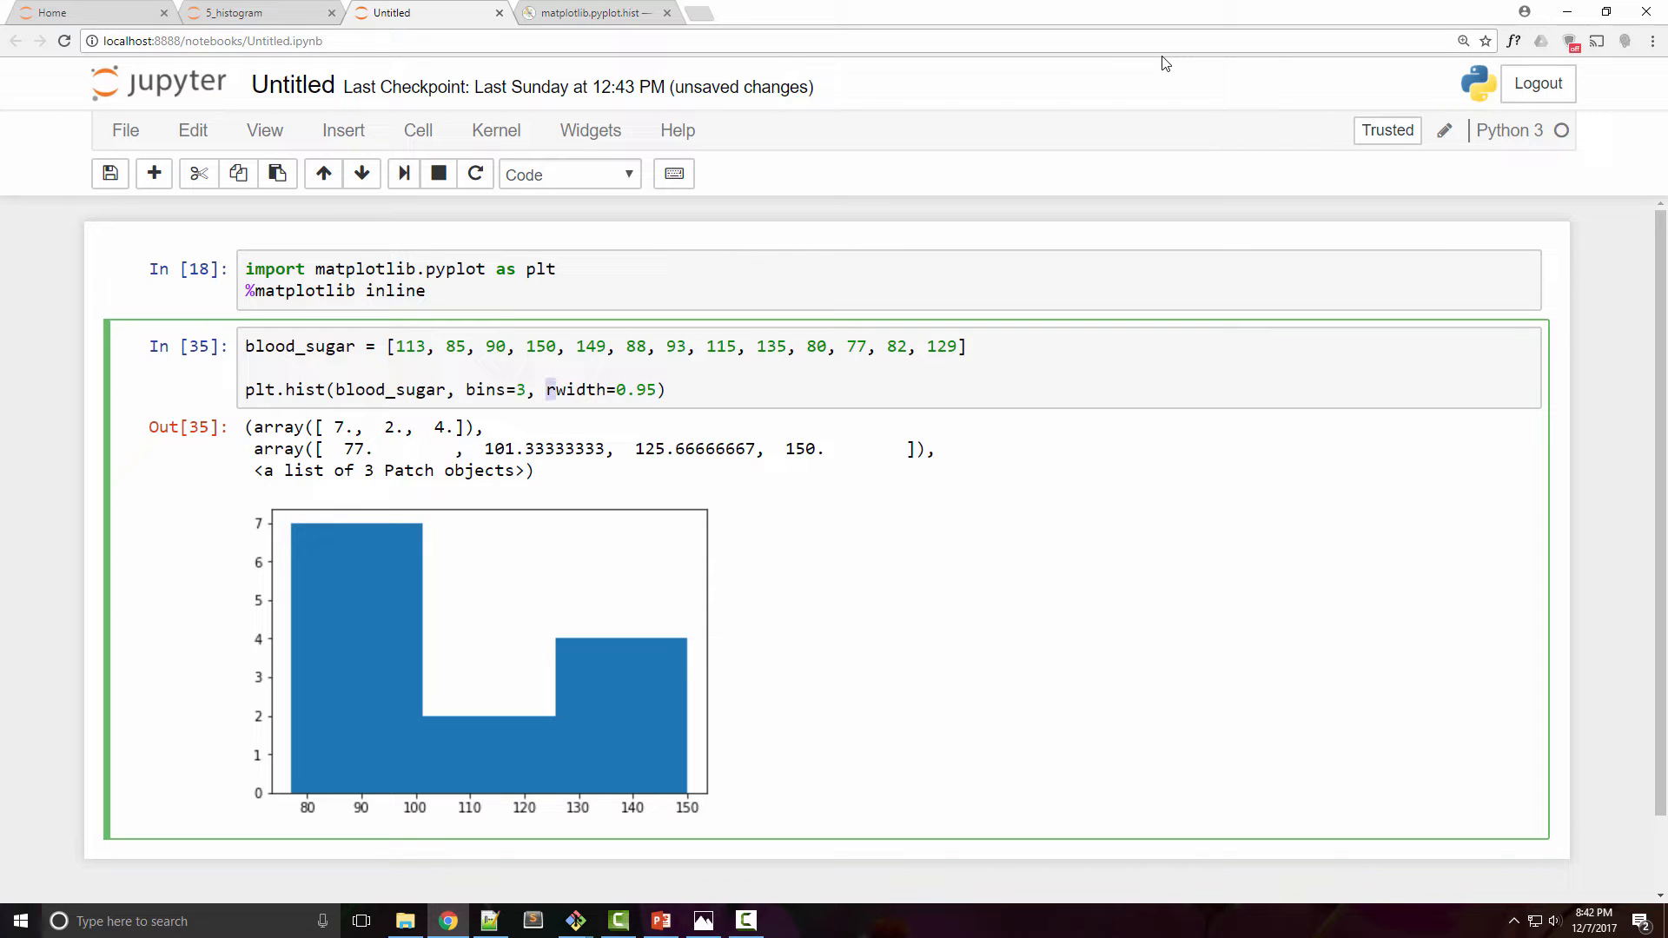
pyautogui.doubleClick(575, 389)
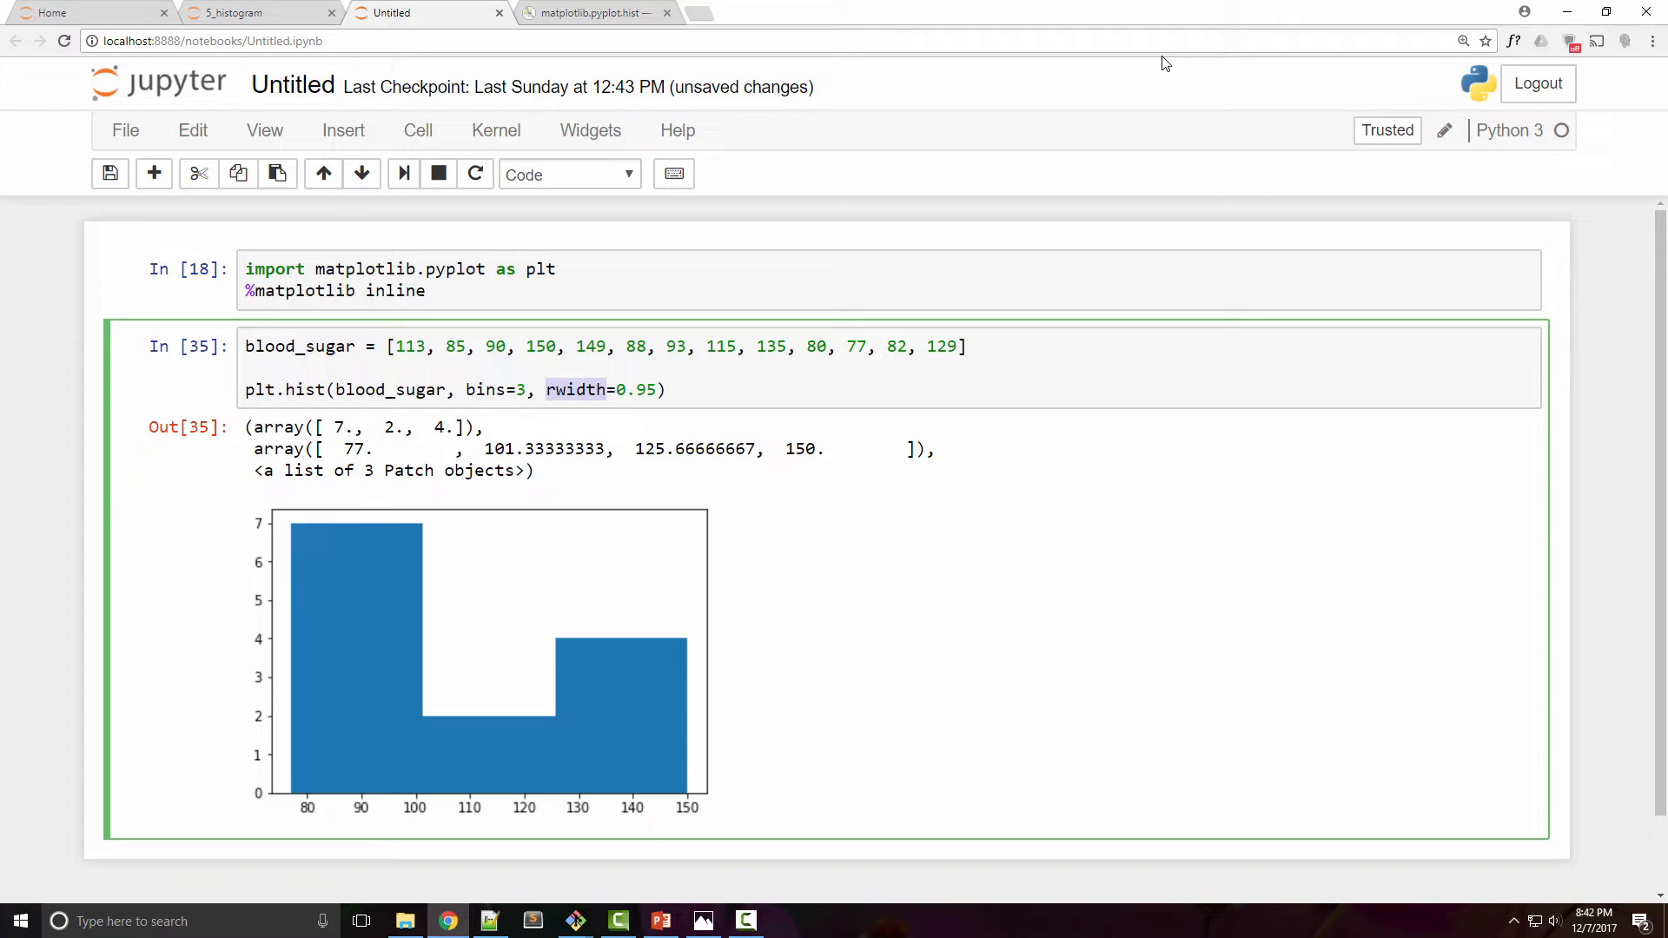
pyautogui.click(631, 389)
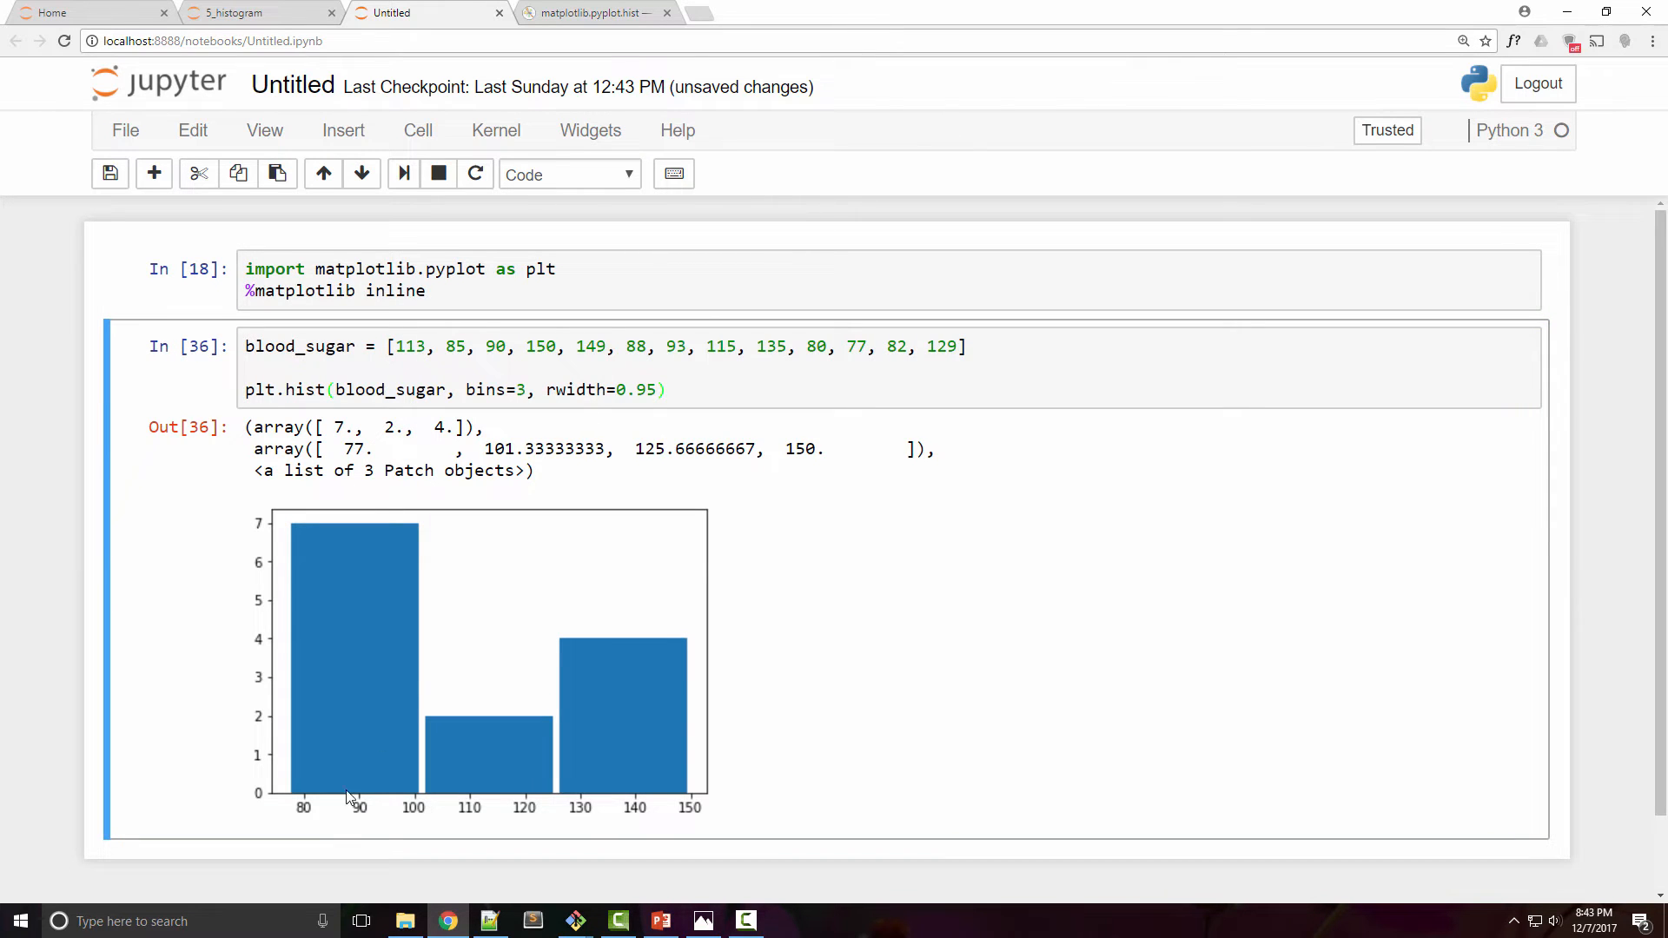
pyautogui.moveTo(312, 787)
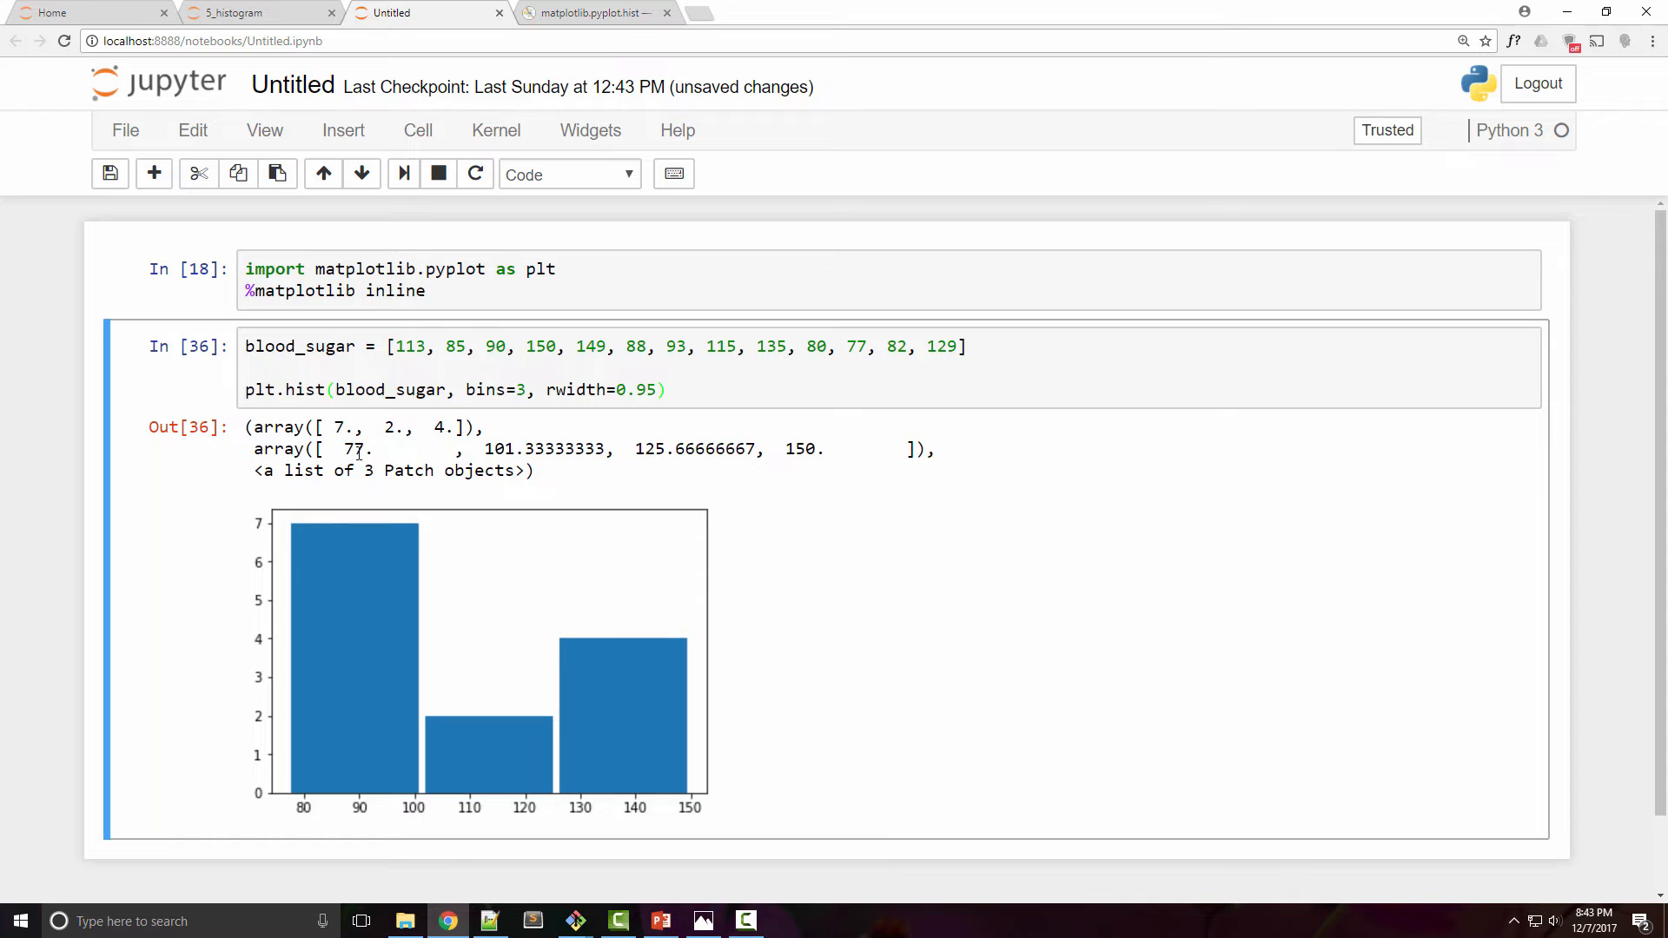
# - Replace bins=3 with bin edges [80,100,125,200] and run the cell
pyautogui.moveTo(344, 448); pyautogui.dragTo(574, 448)
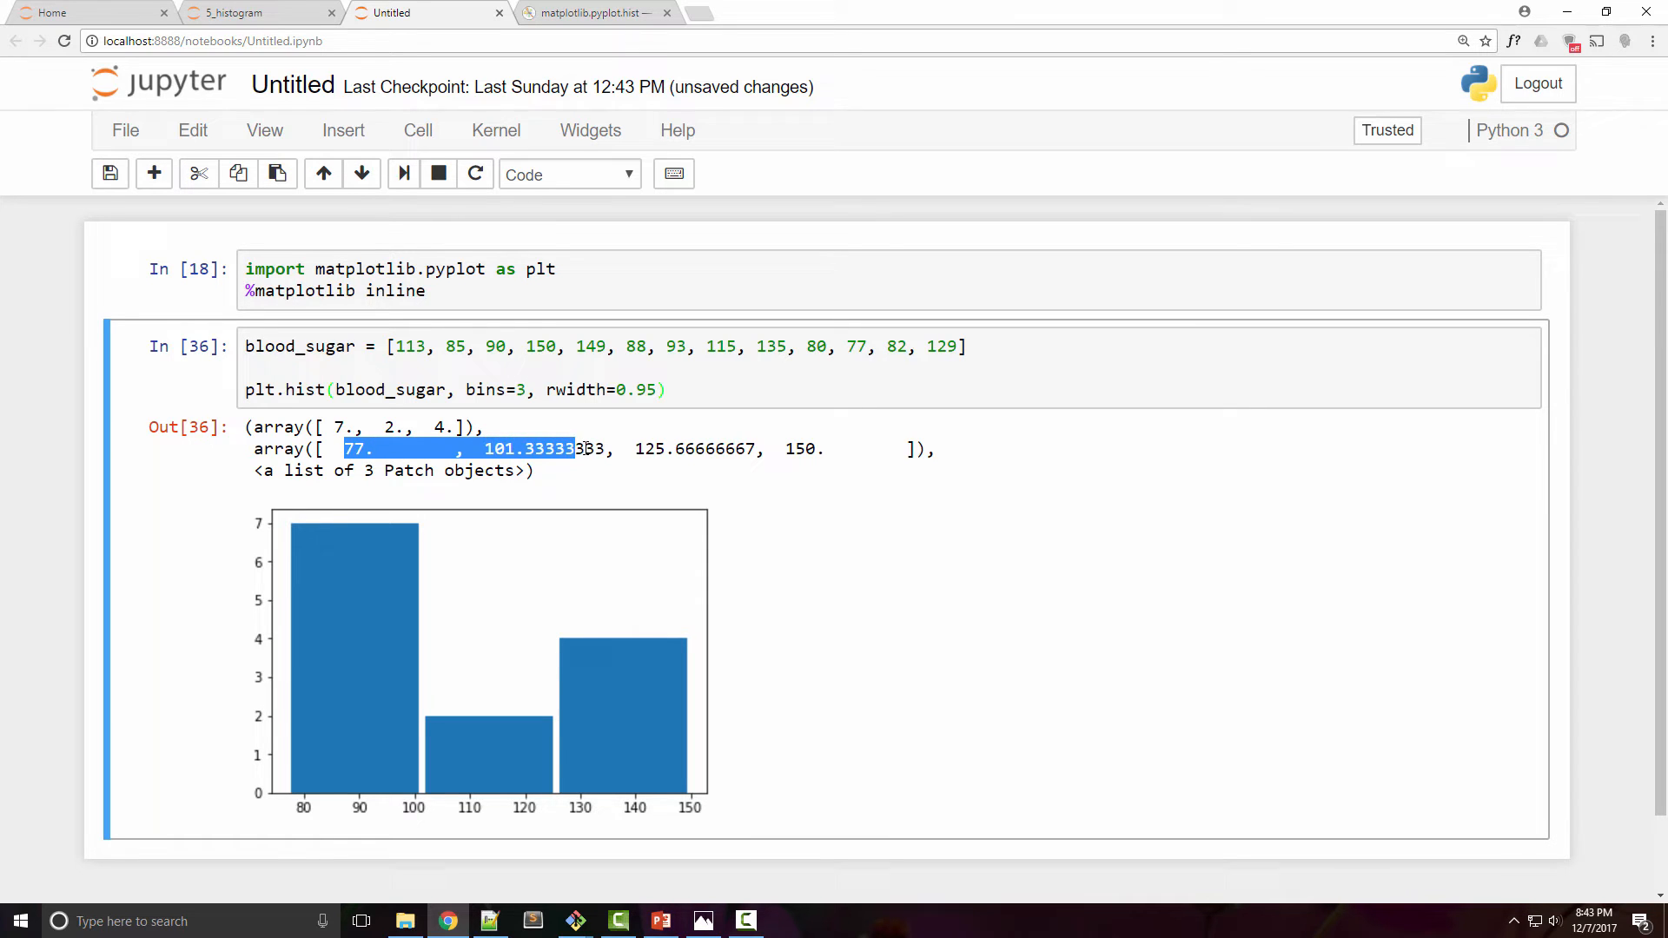
pyautogui.moveTo(571, 448); pyautogui.dragTo(615, 448)
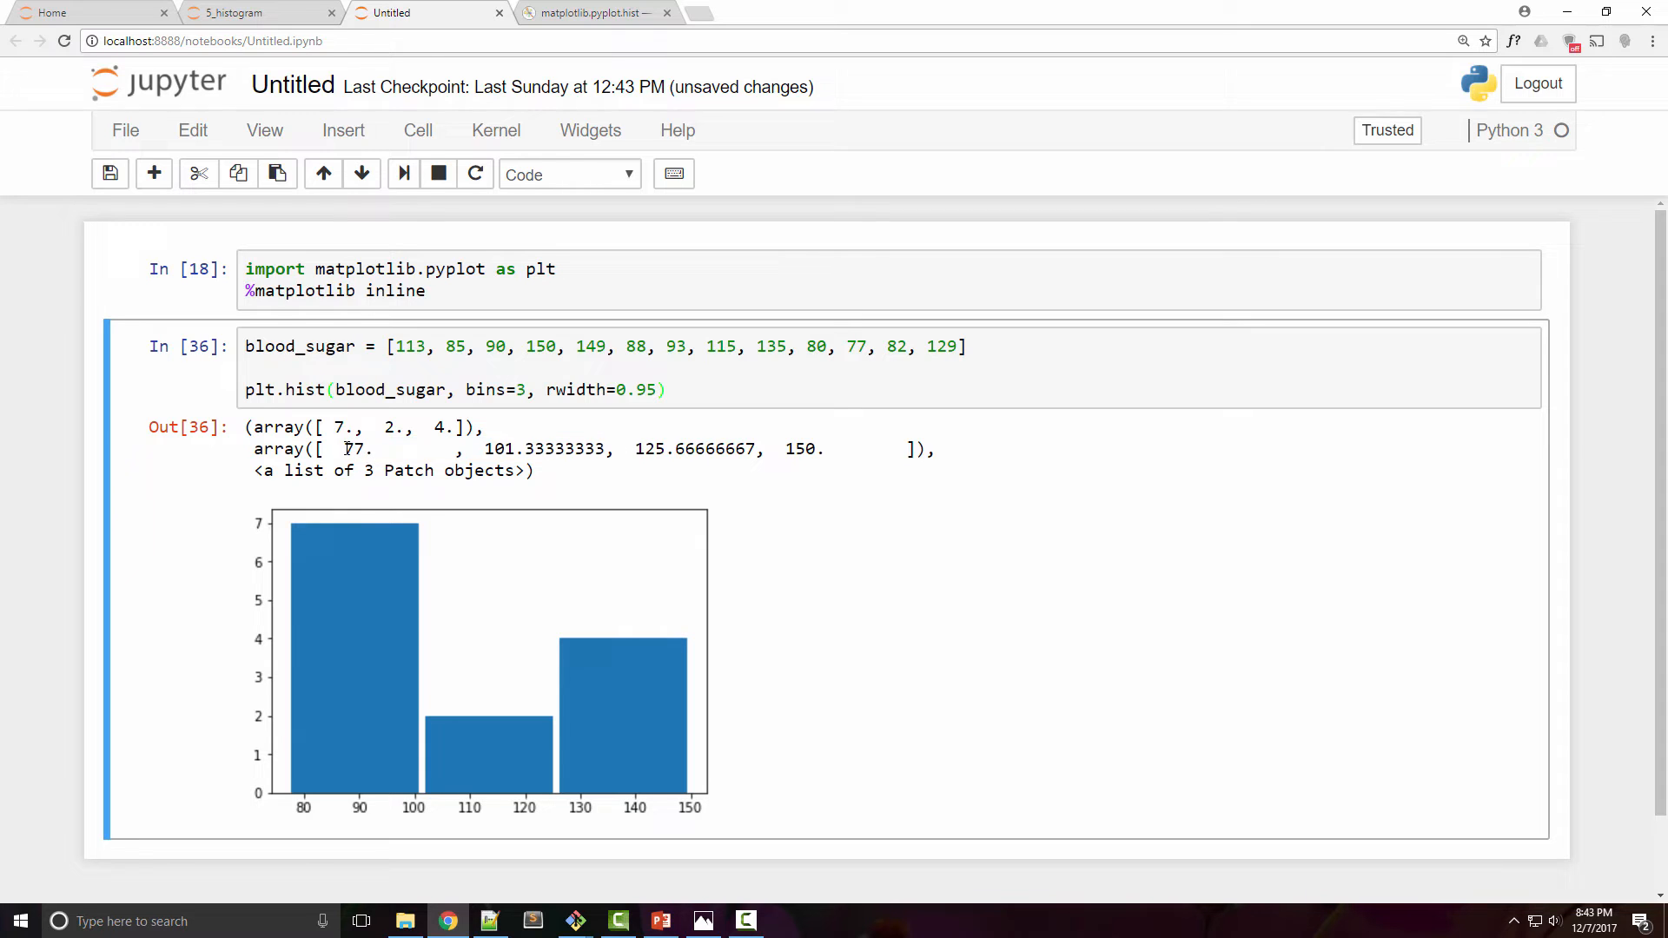
pyautogui.moveTo(343, 449); pyautogui.dragTo(511, 448)
pyautogui.write('[')
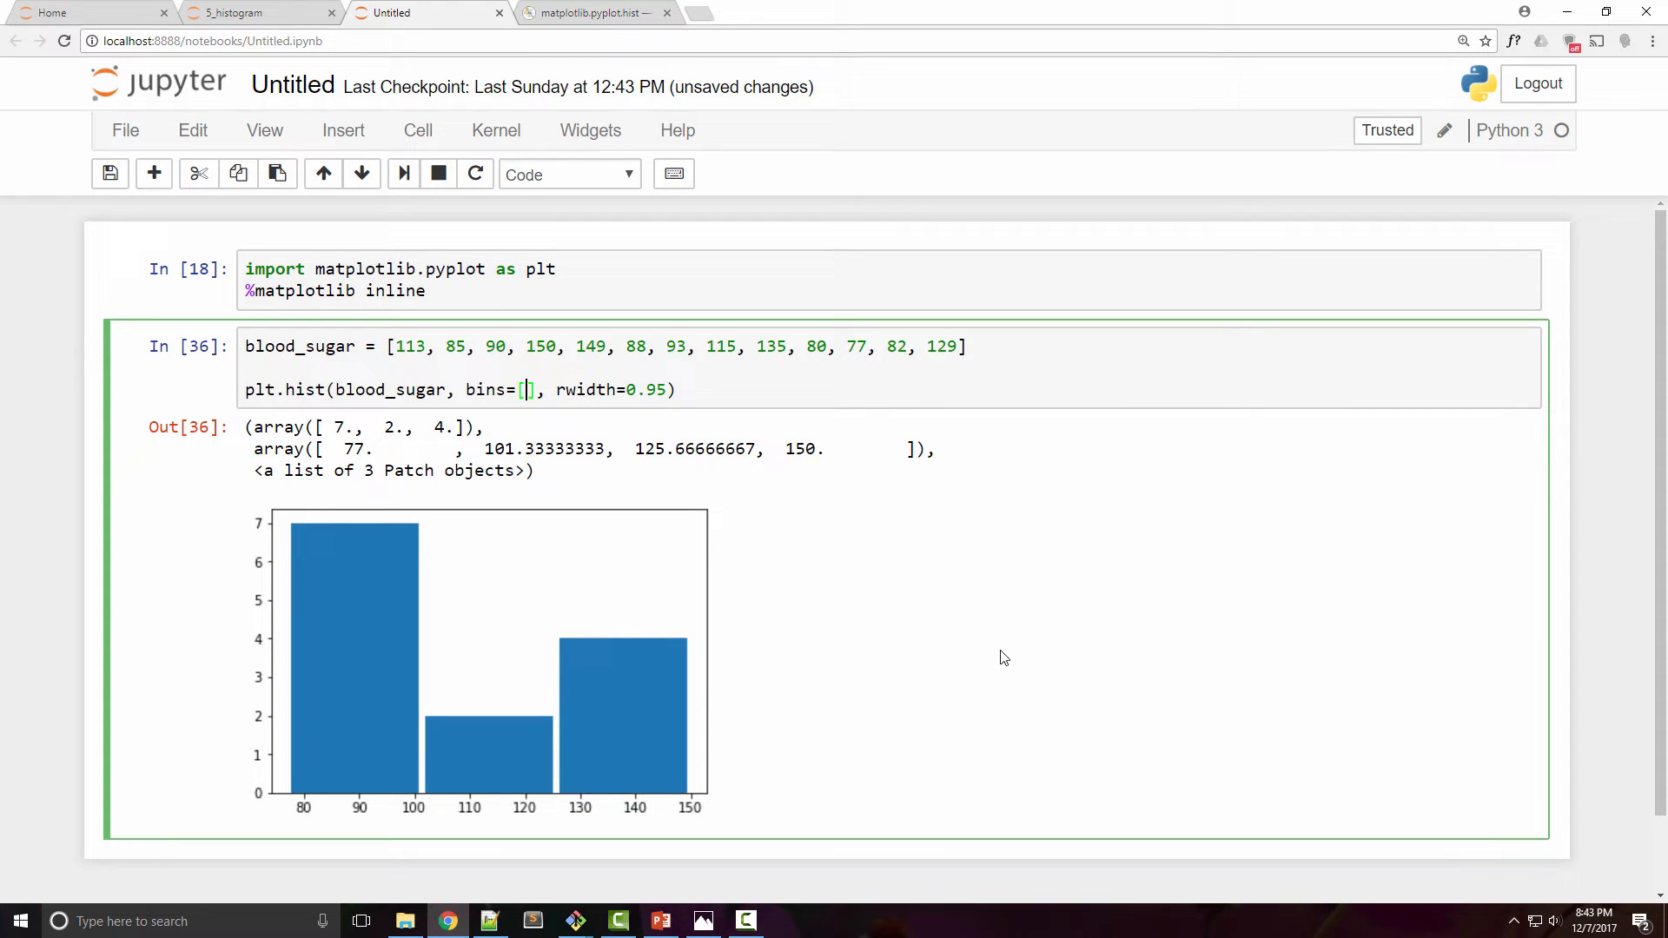
pyautogui.write('80,')
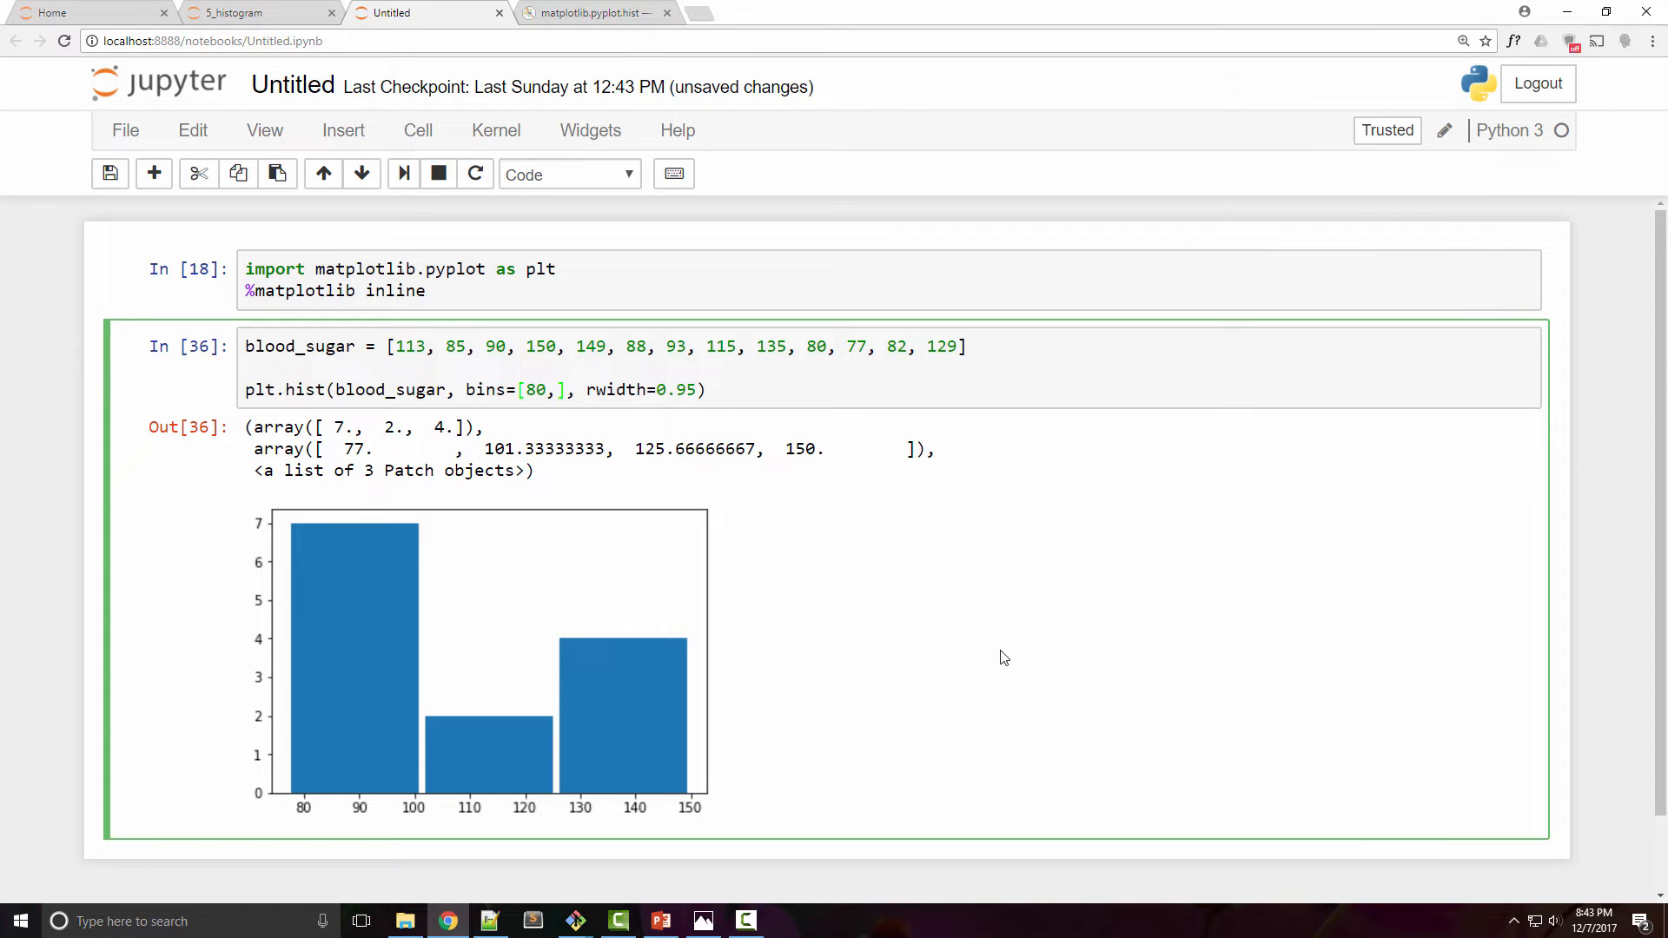
pyautogui.write('100,')
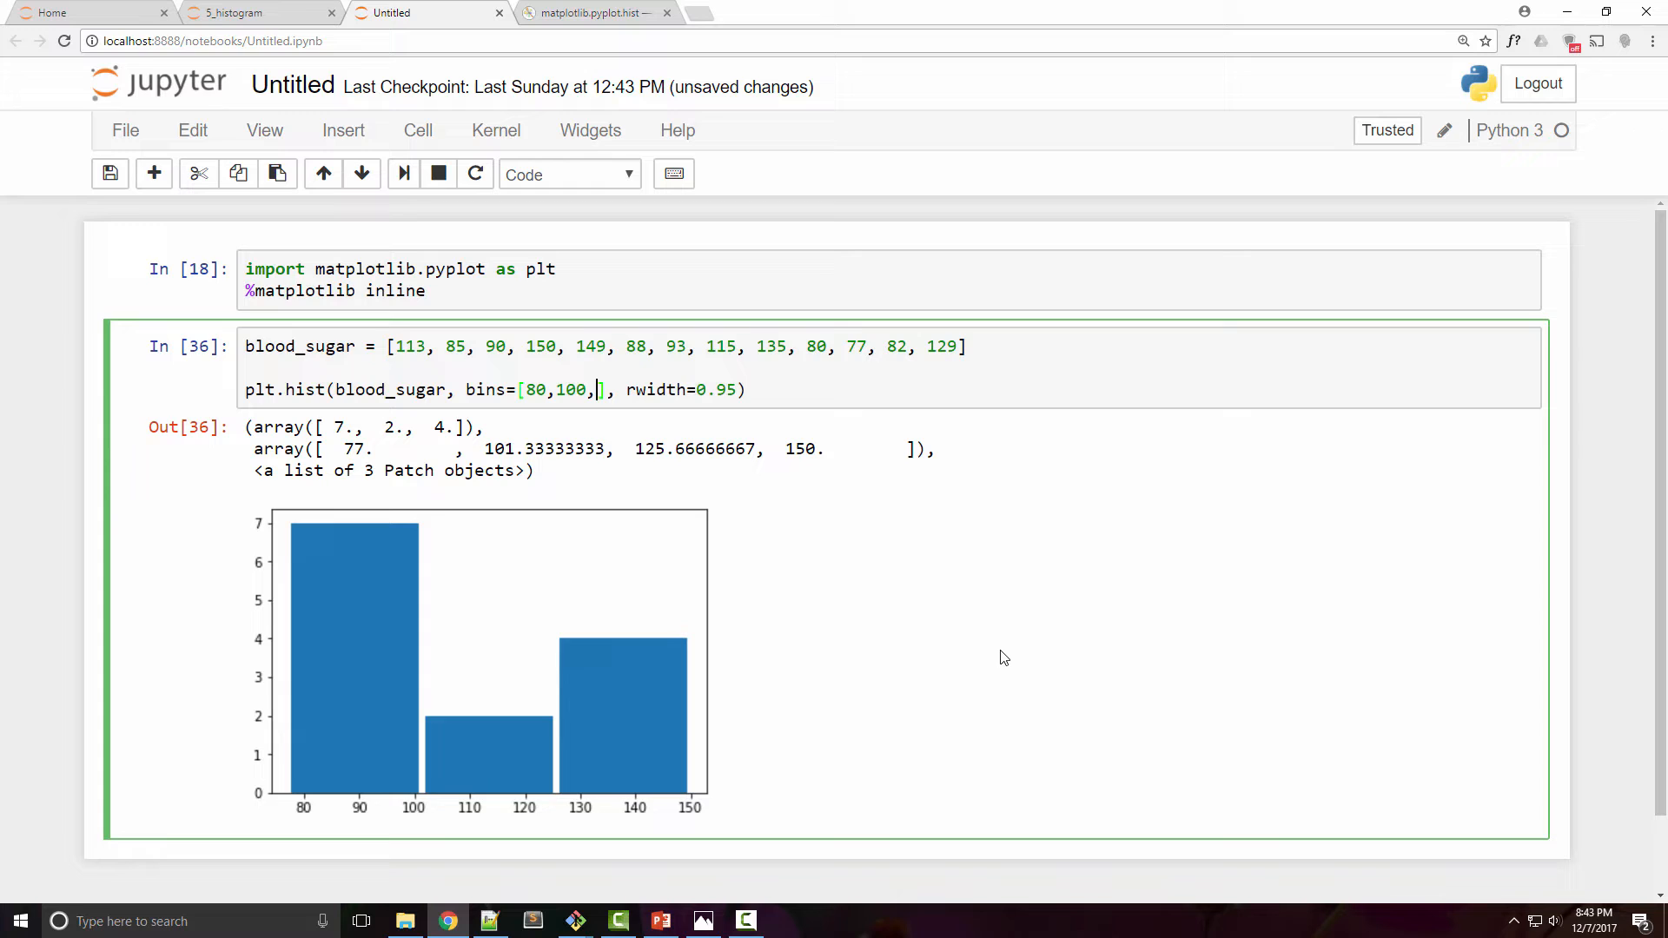
pyautogui.write('125,')
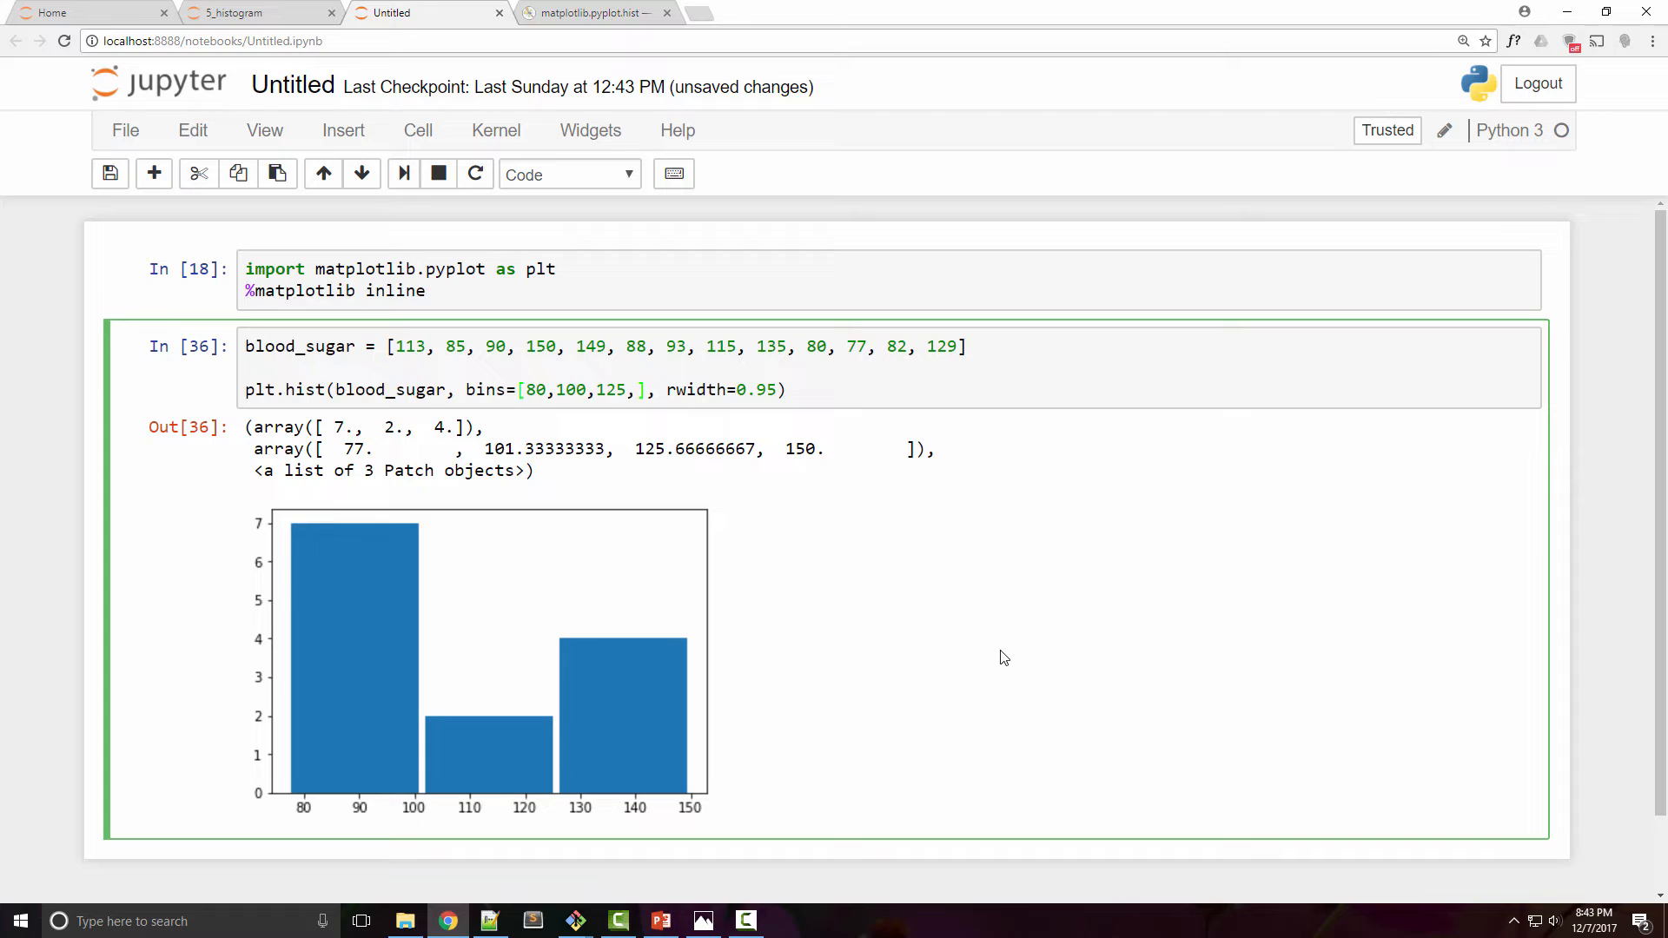
pyautogui.write('2')
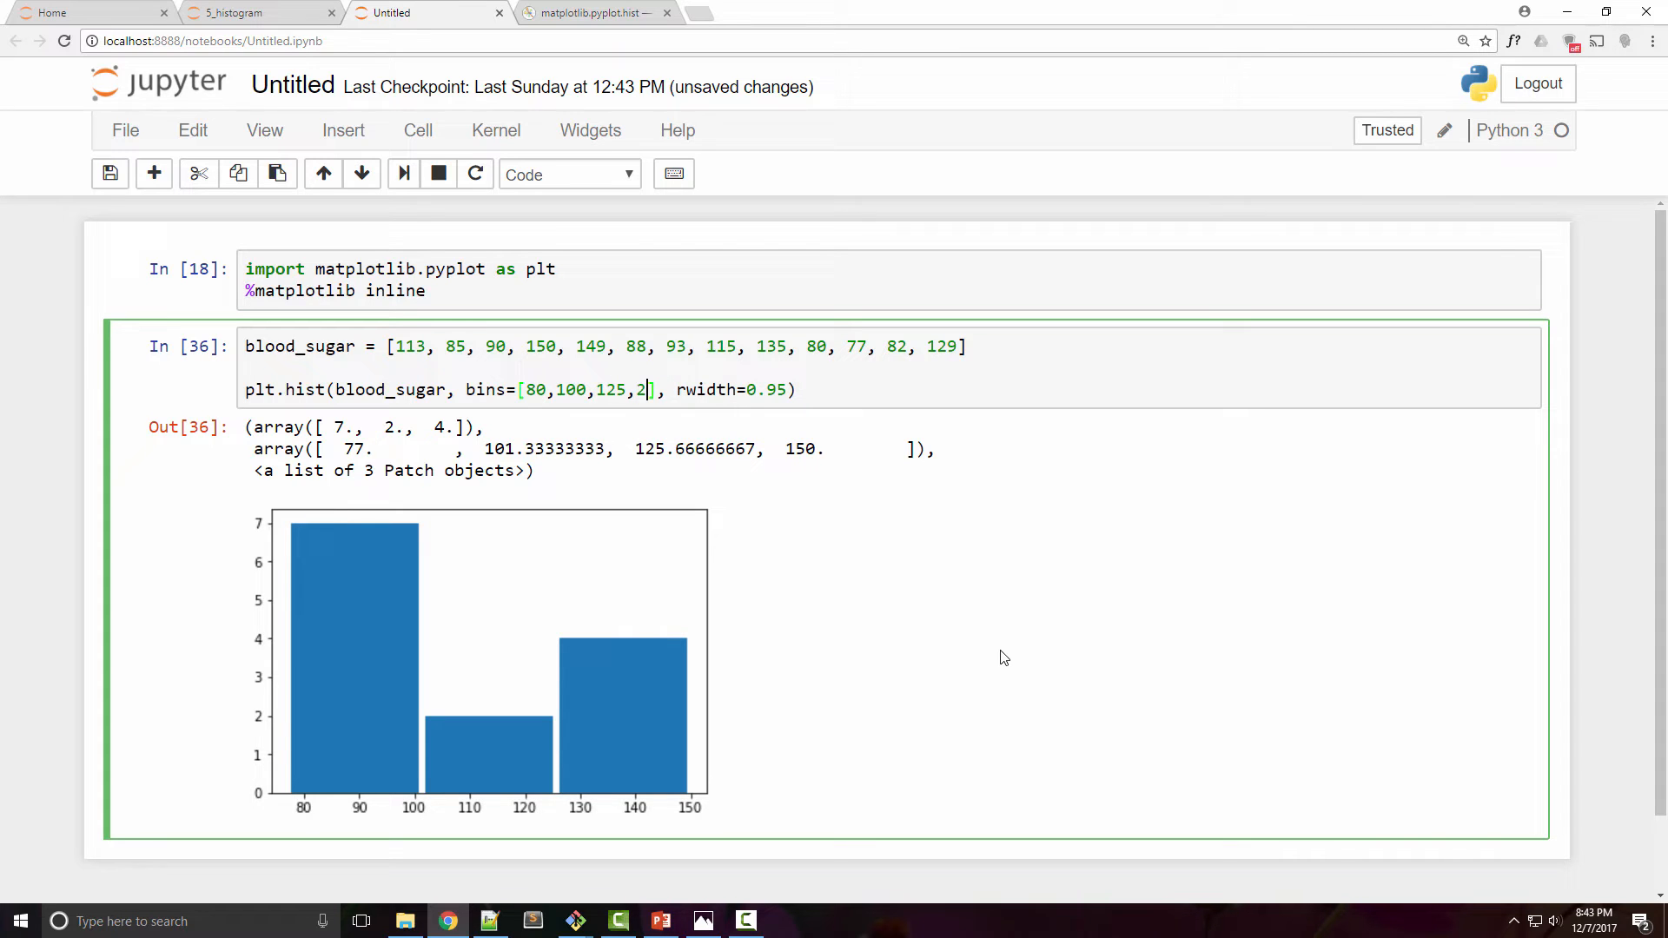
pyautogui.write('00')
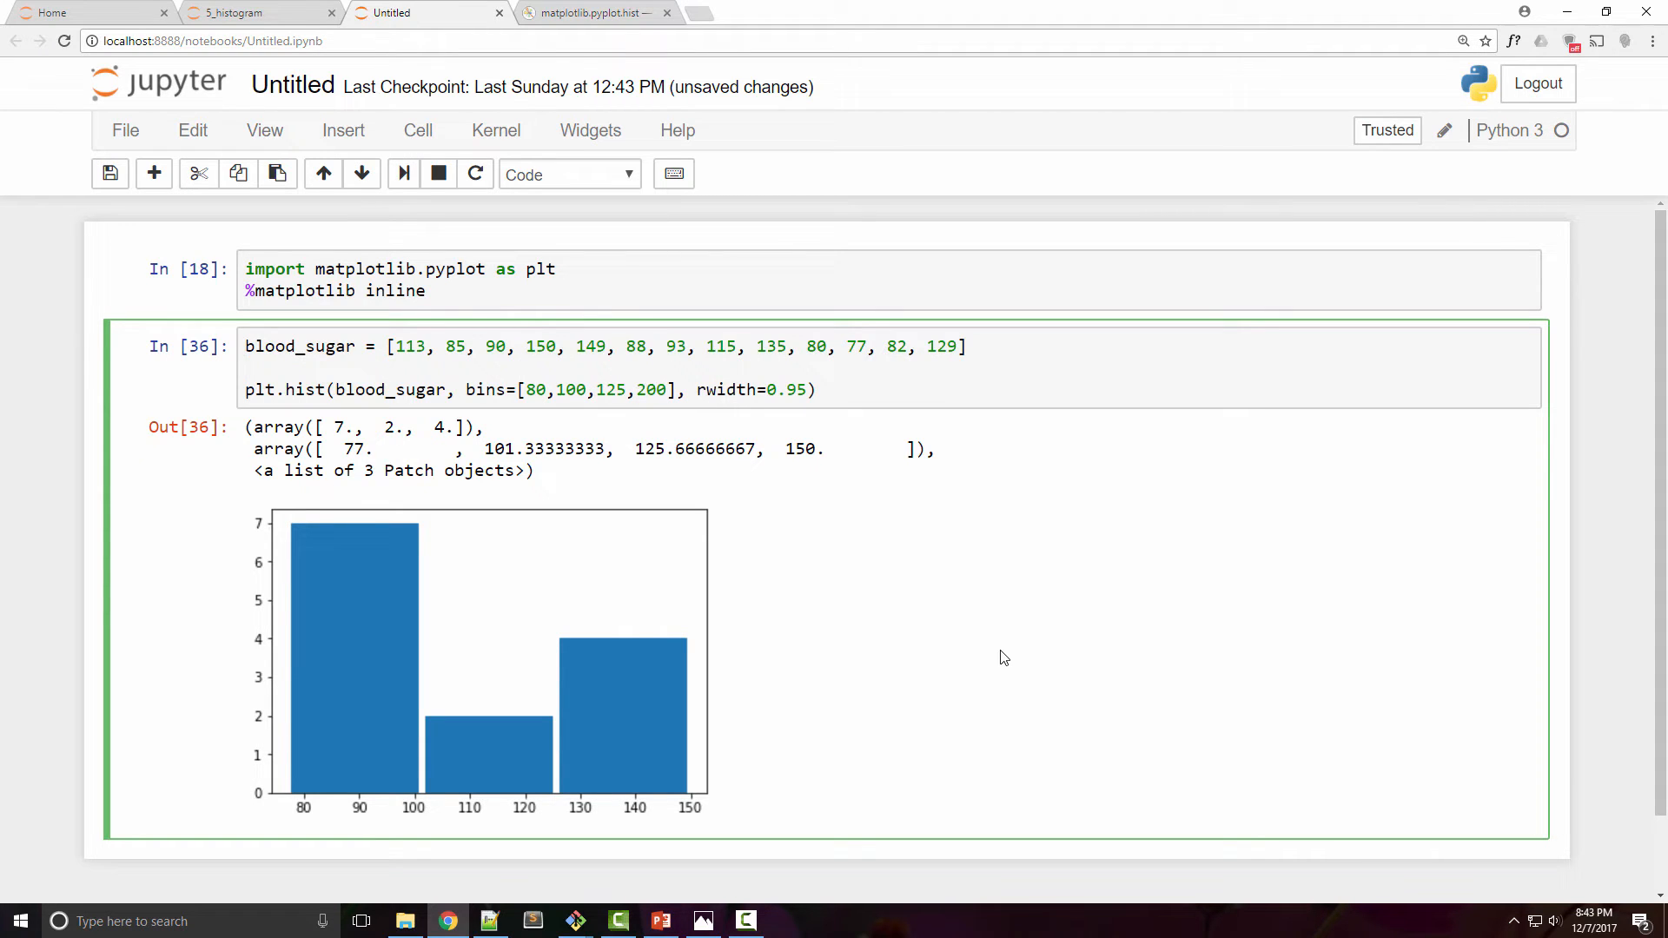
pyautogui.click(664, 346)
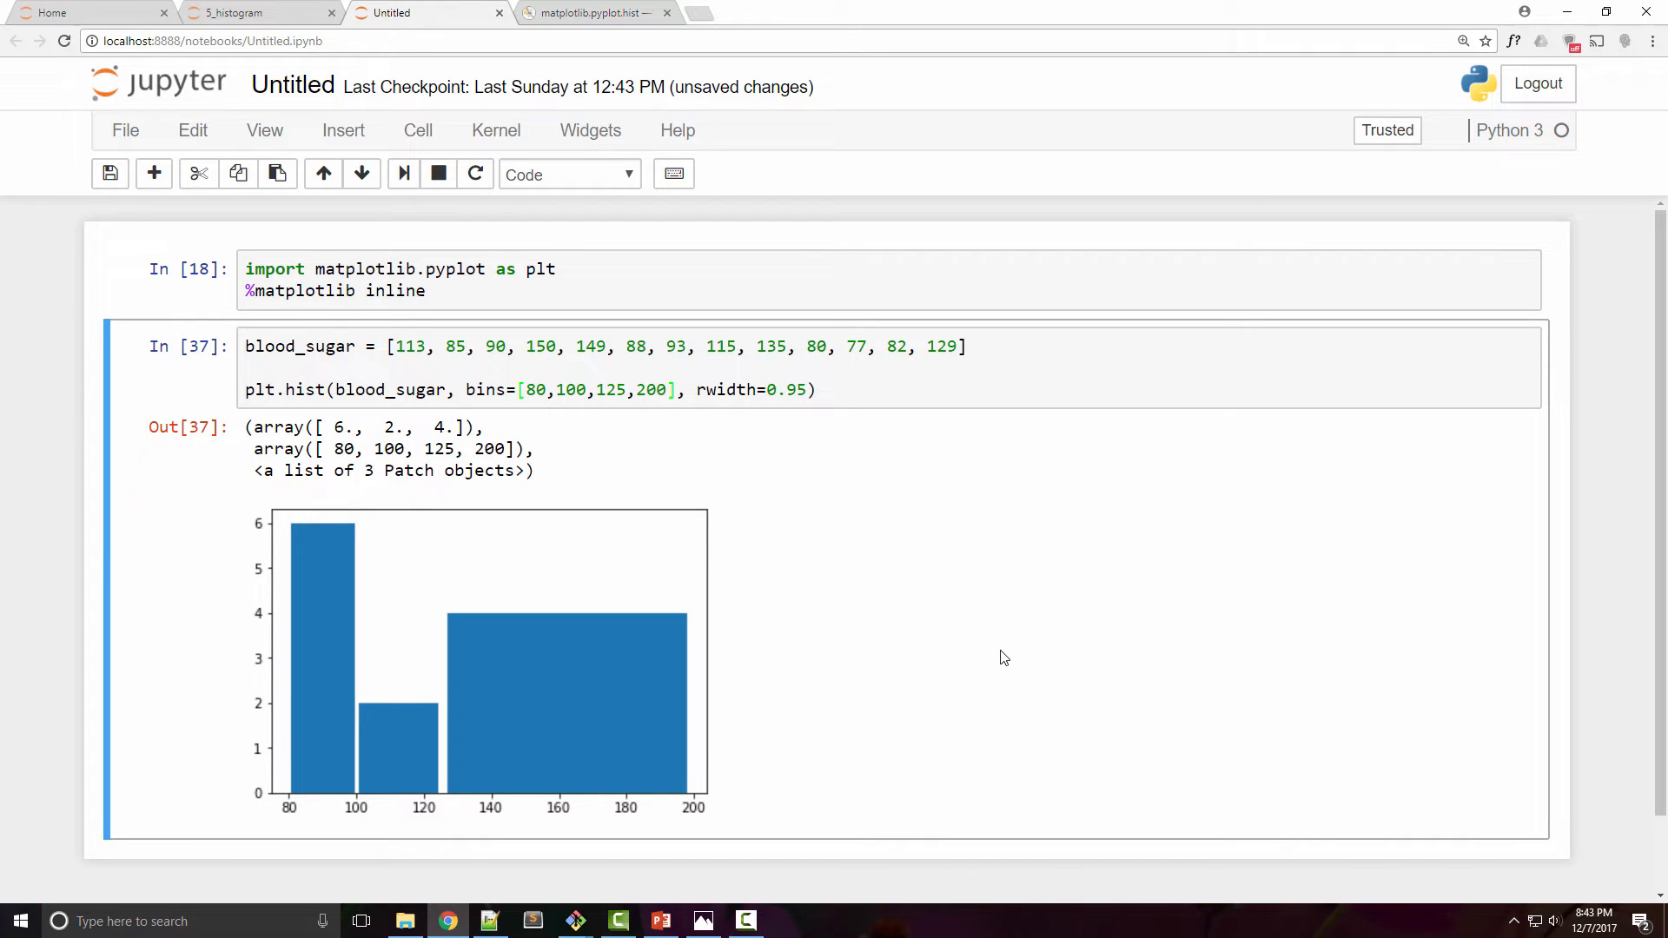
# - Change the last bin edge from 200 to 150 and rerun
pyautogui.click(815, 389)
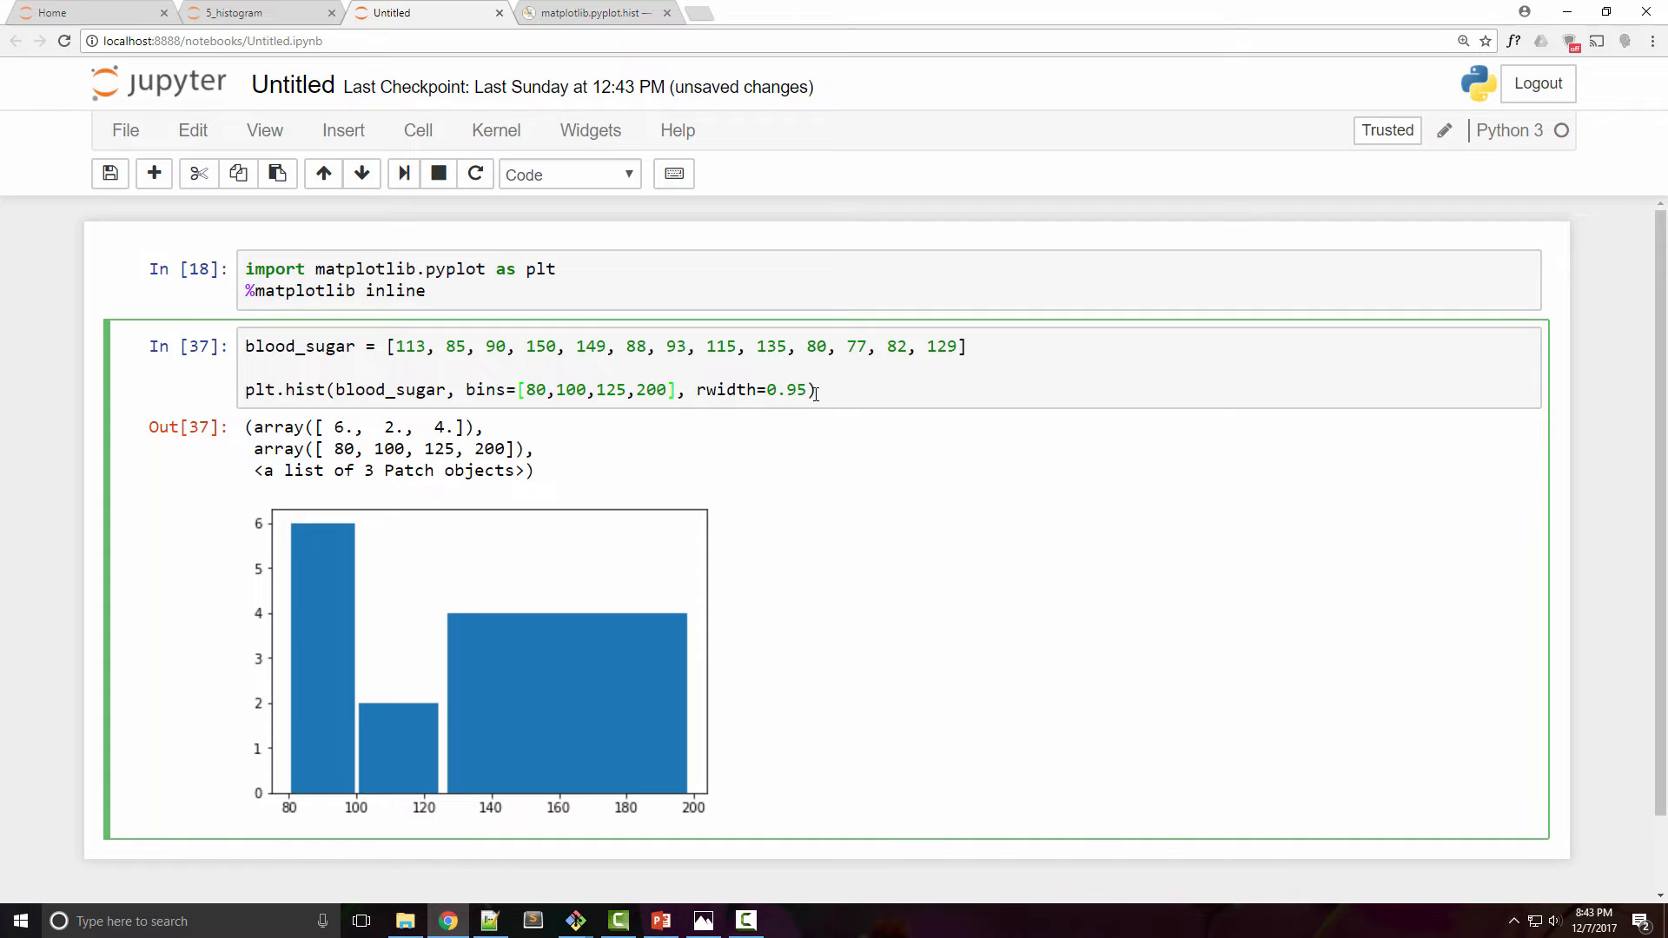
pyautogui.write('150')
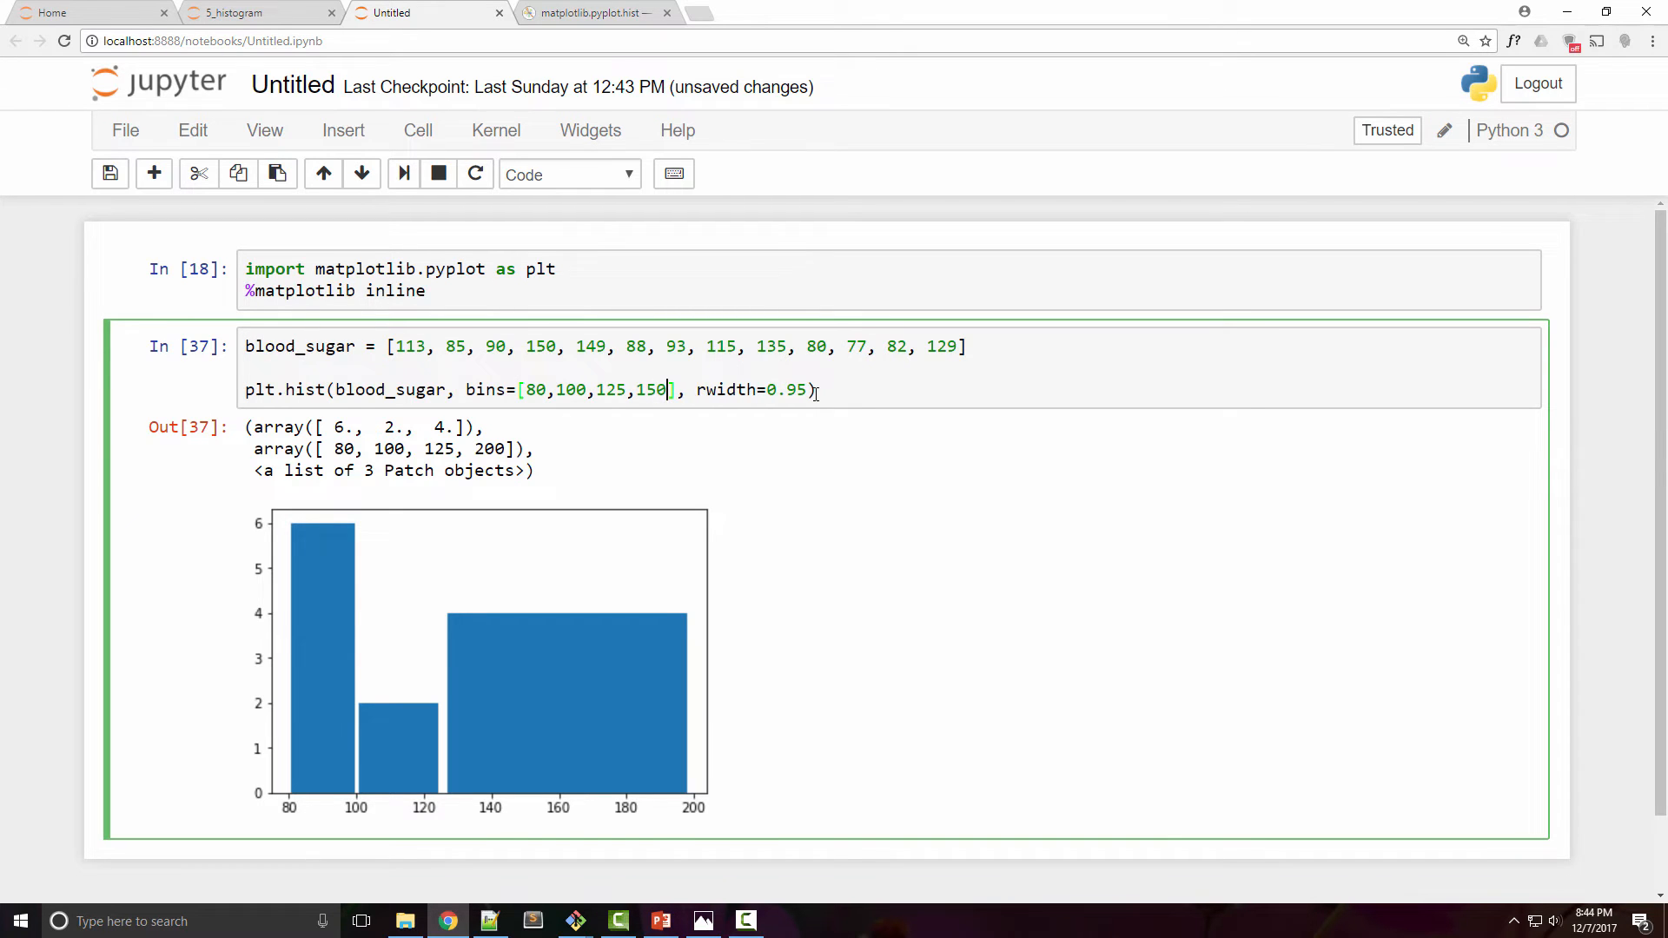
pyautogui.press('shift+enter')
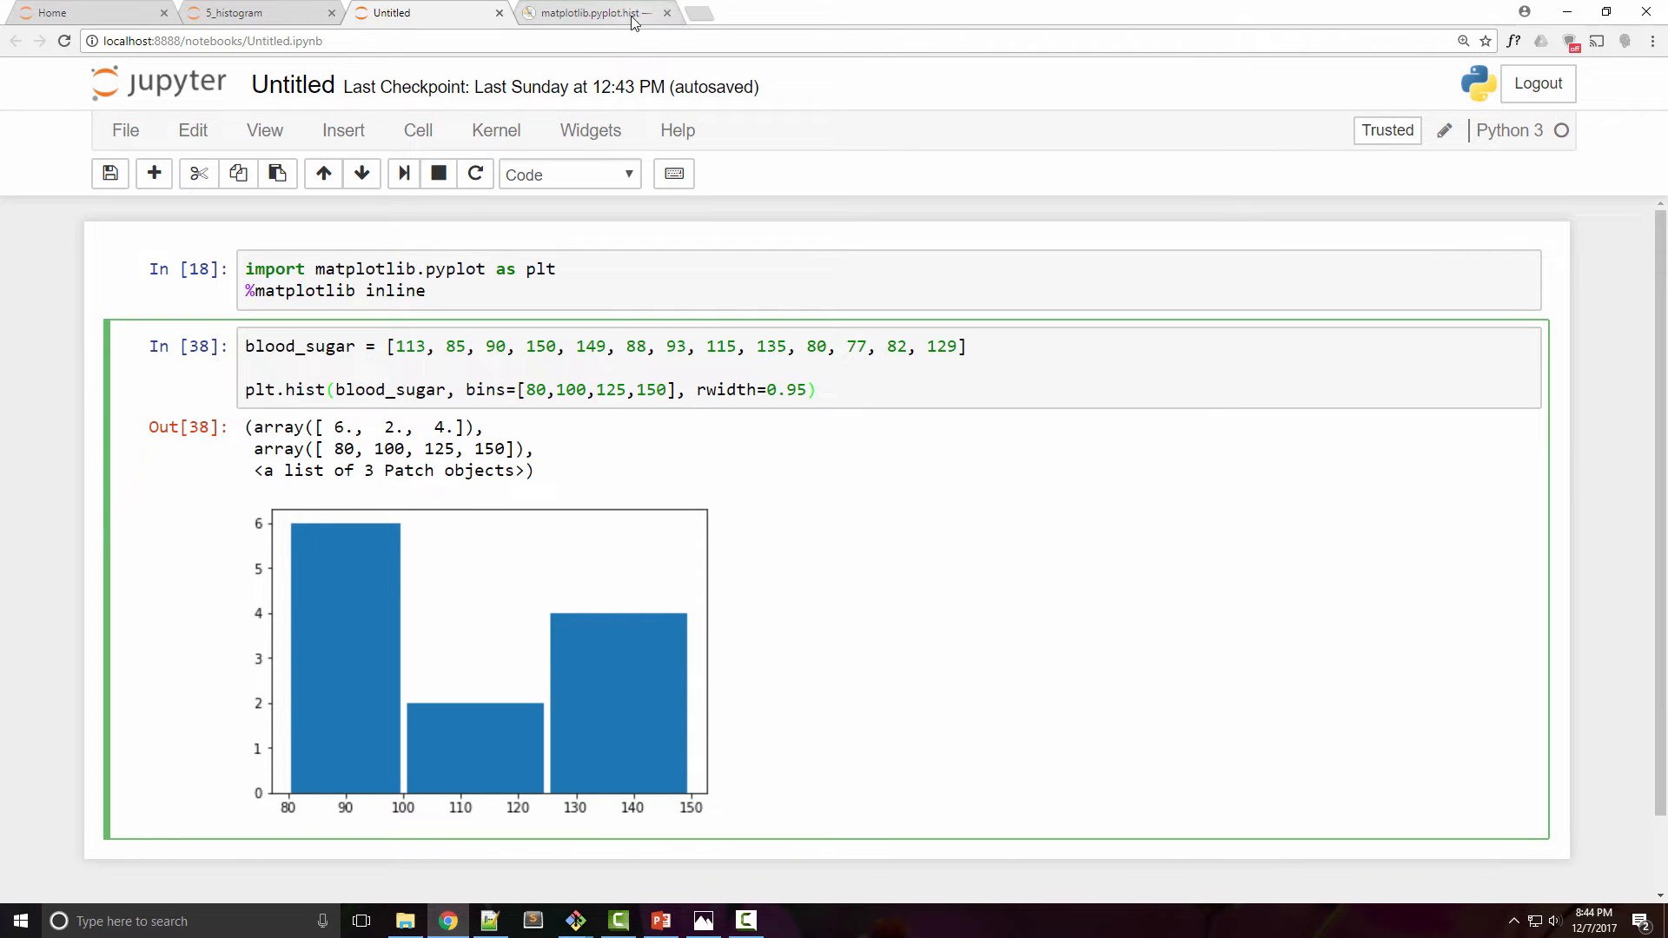
pyautogui.click(590, 13)
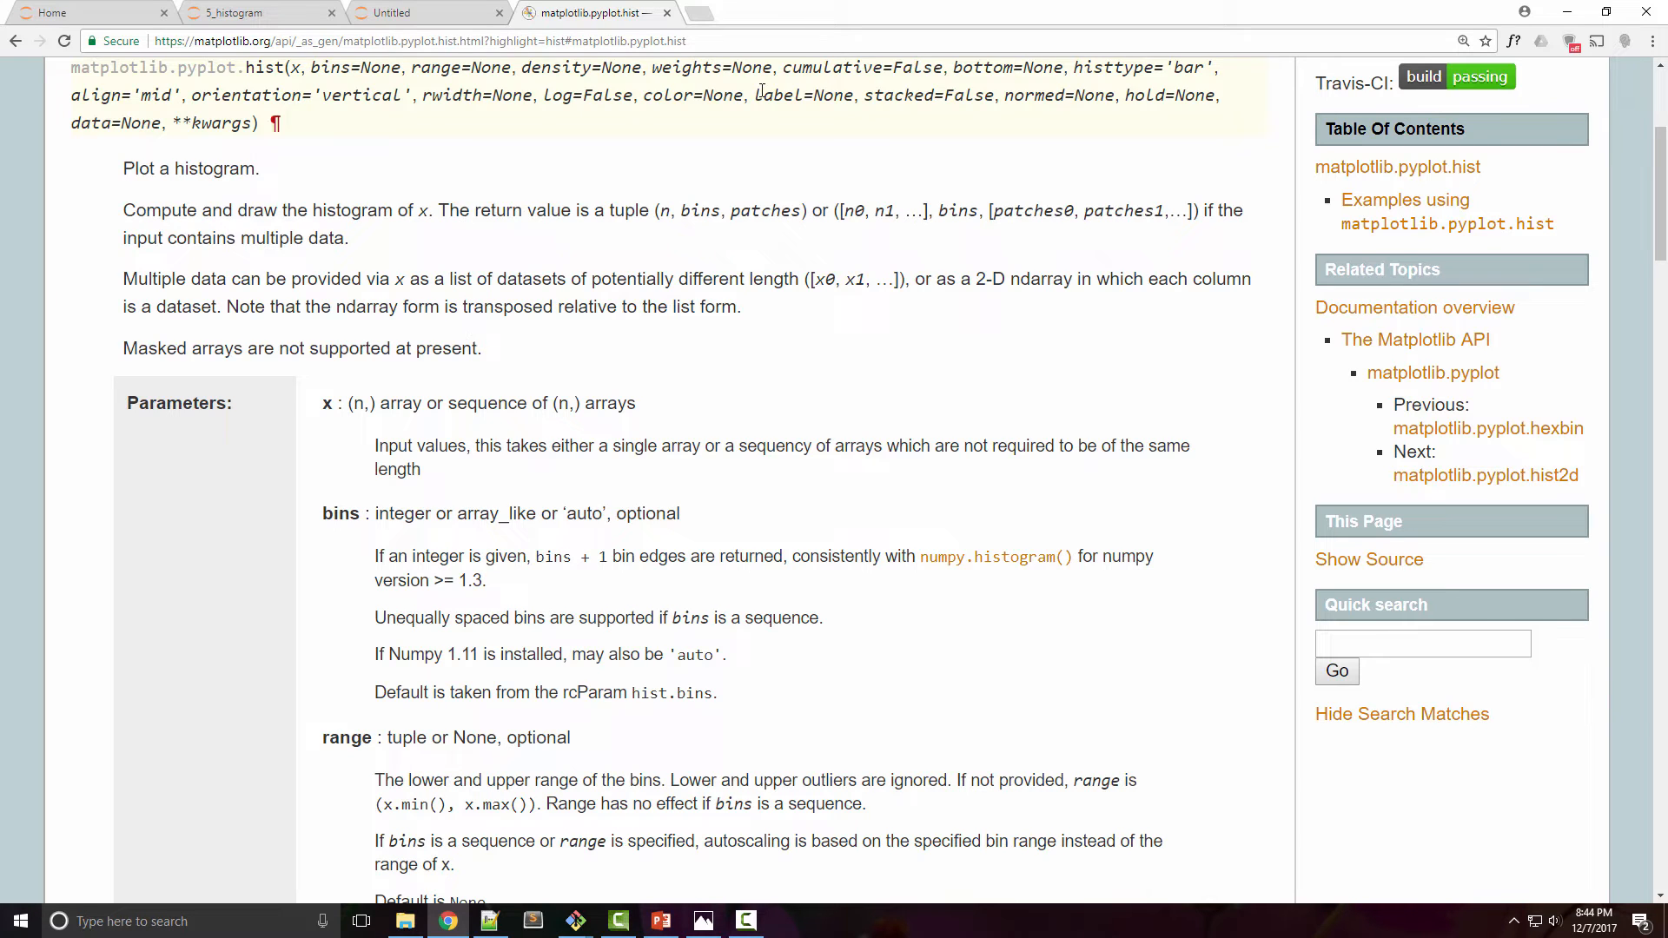
pyautogui.moveTo(611, 176)
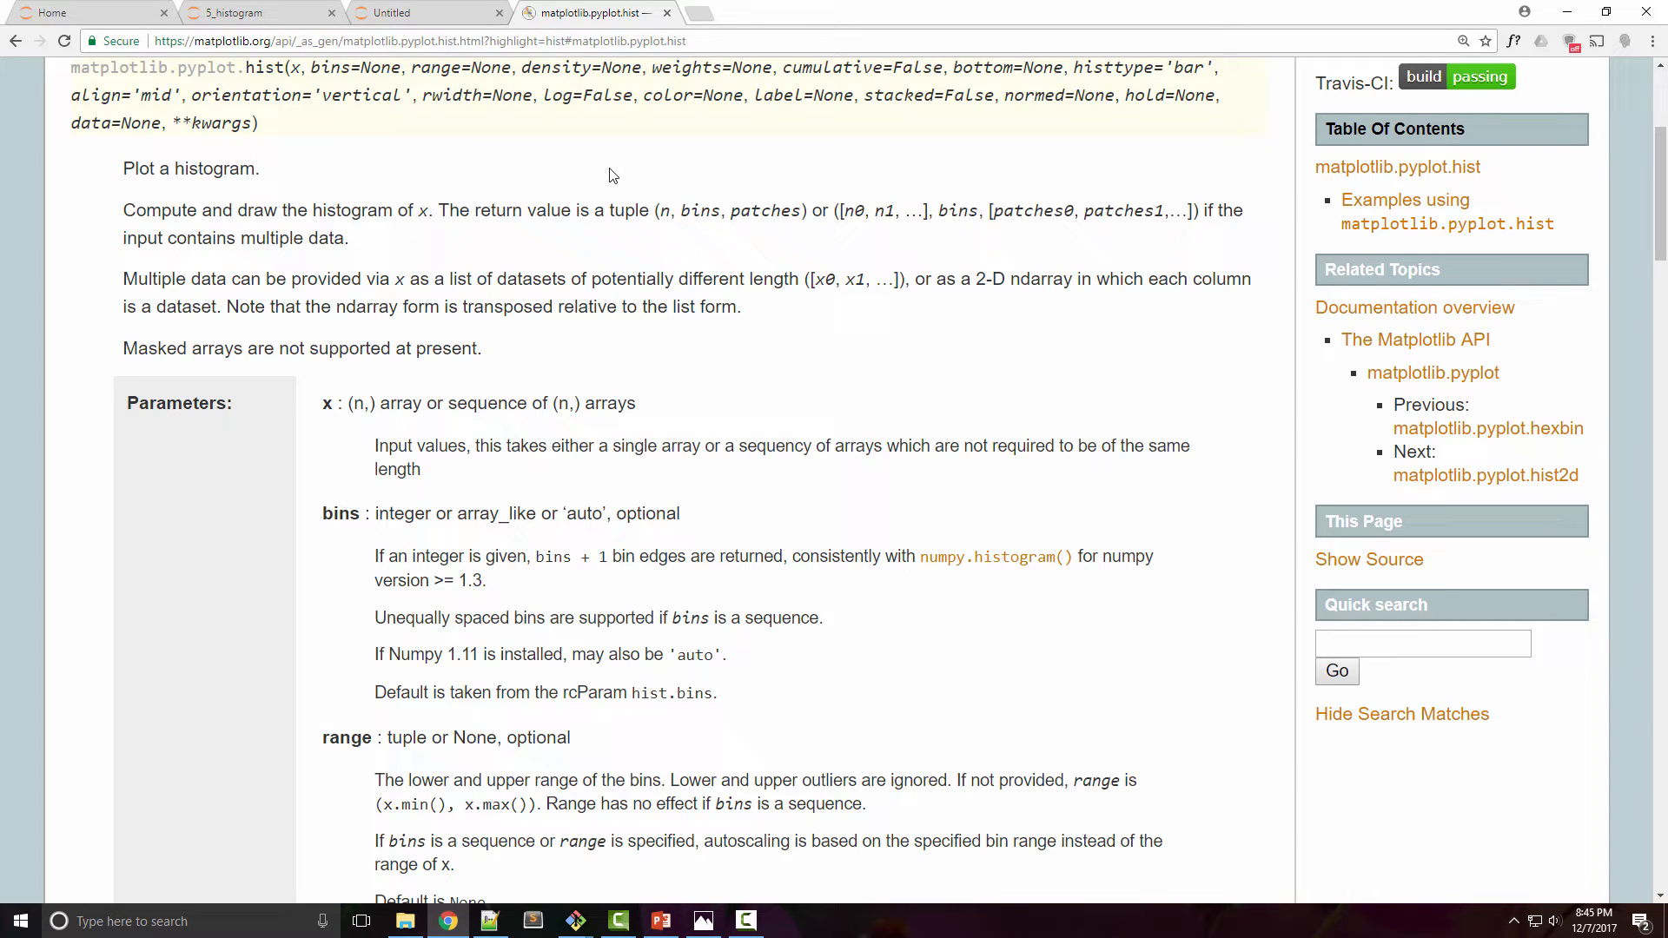
pyautogui.doubleClick(691, 95)
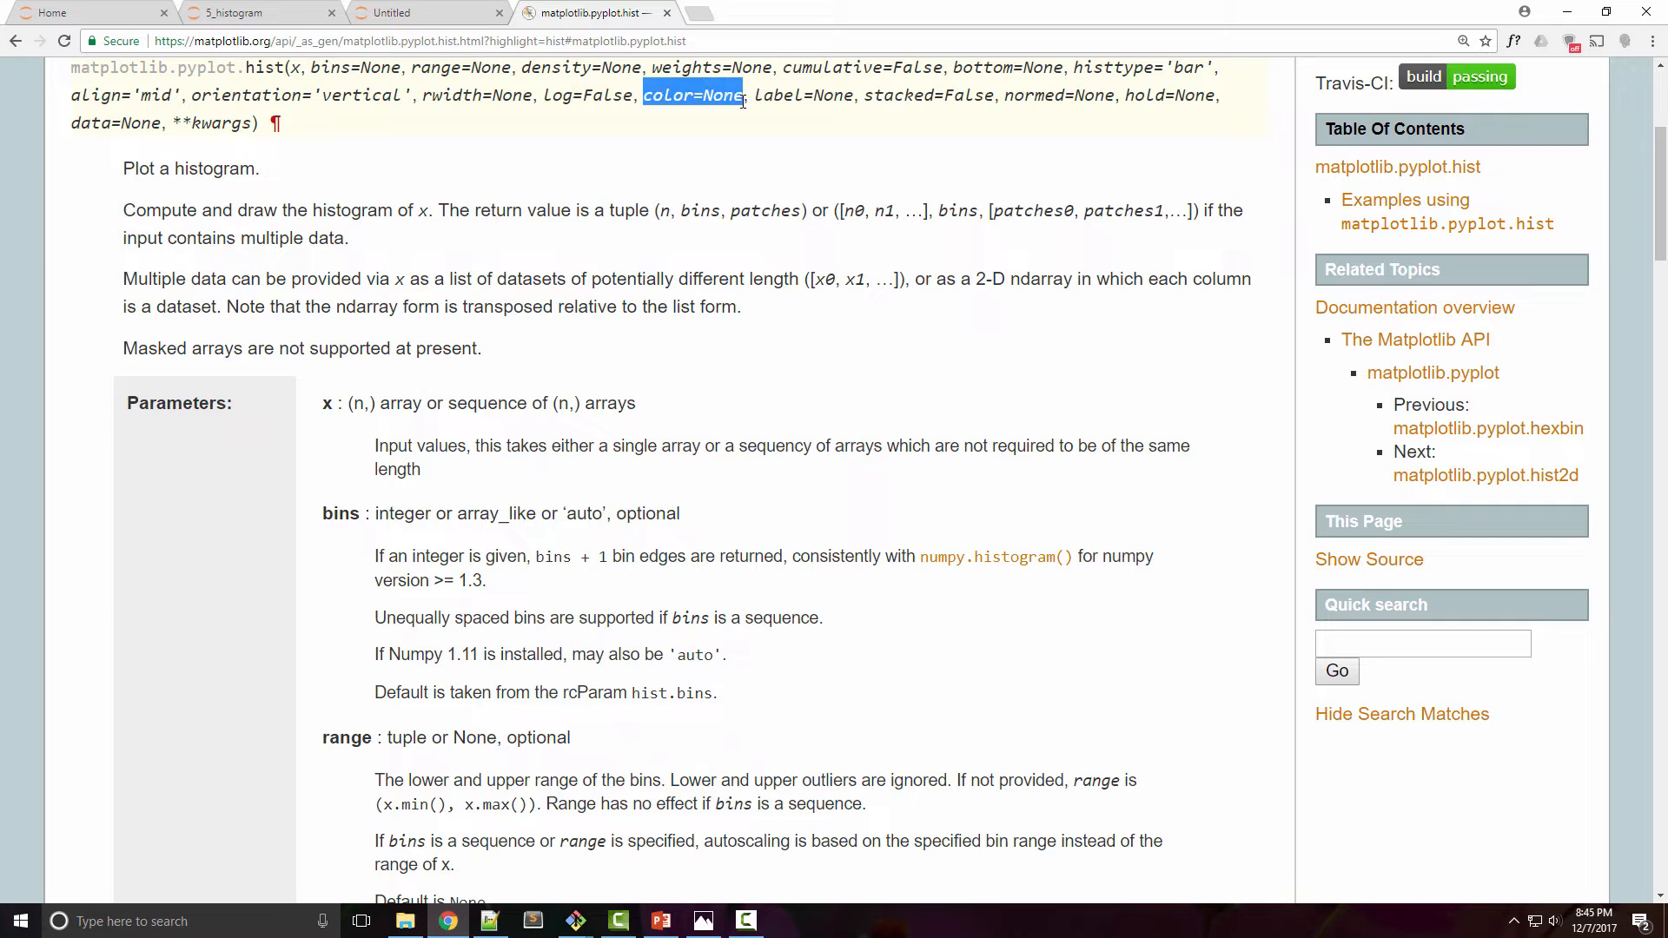
pyautogui.click(426, 13)
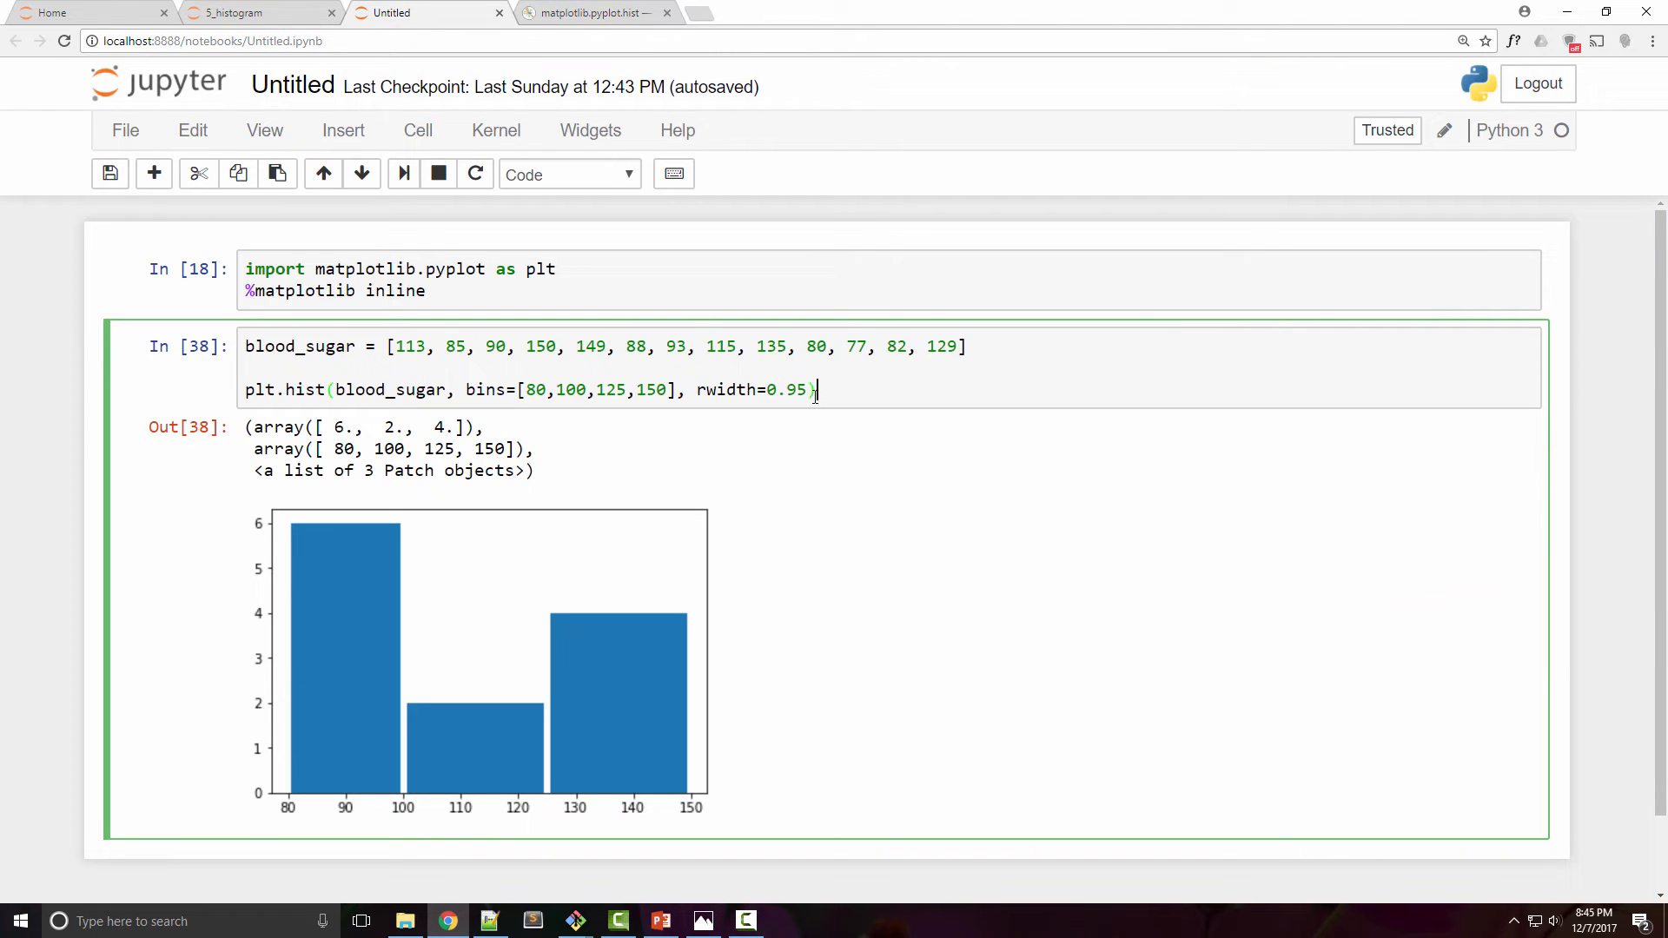
# - Color the bars green, try histtype='step', then remove it to keep solid bars
pyautogui.write(', colo')
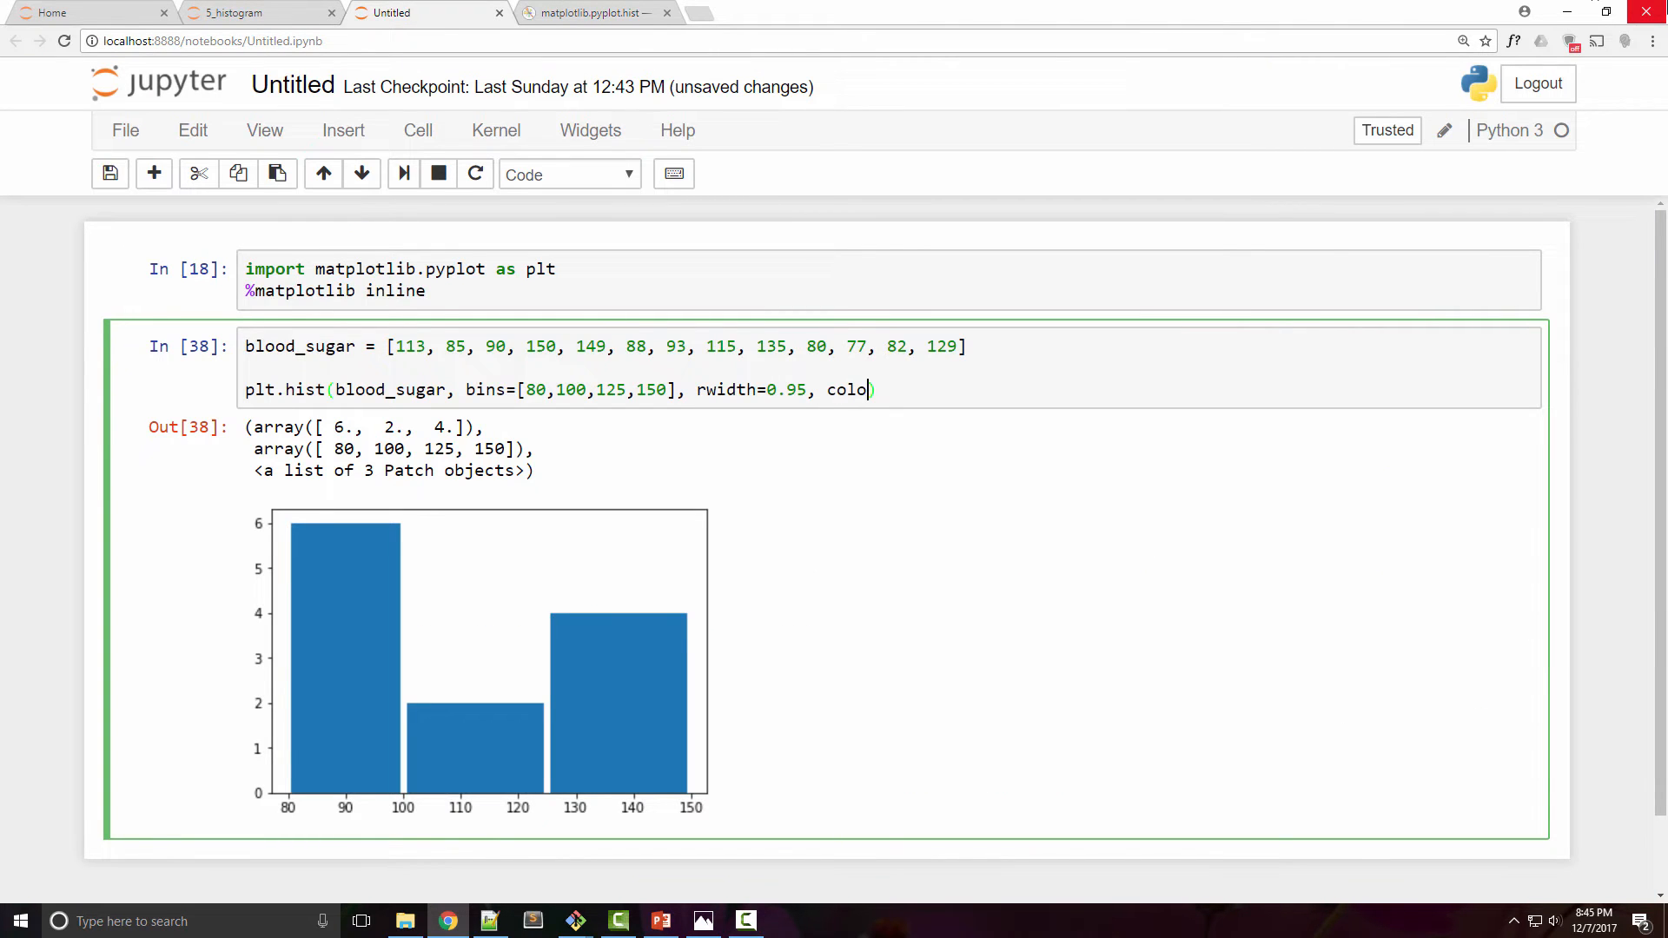
pyautogui.write("r='green'")
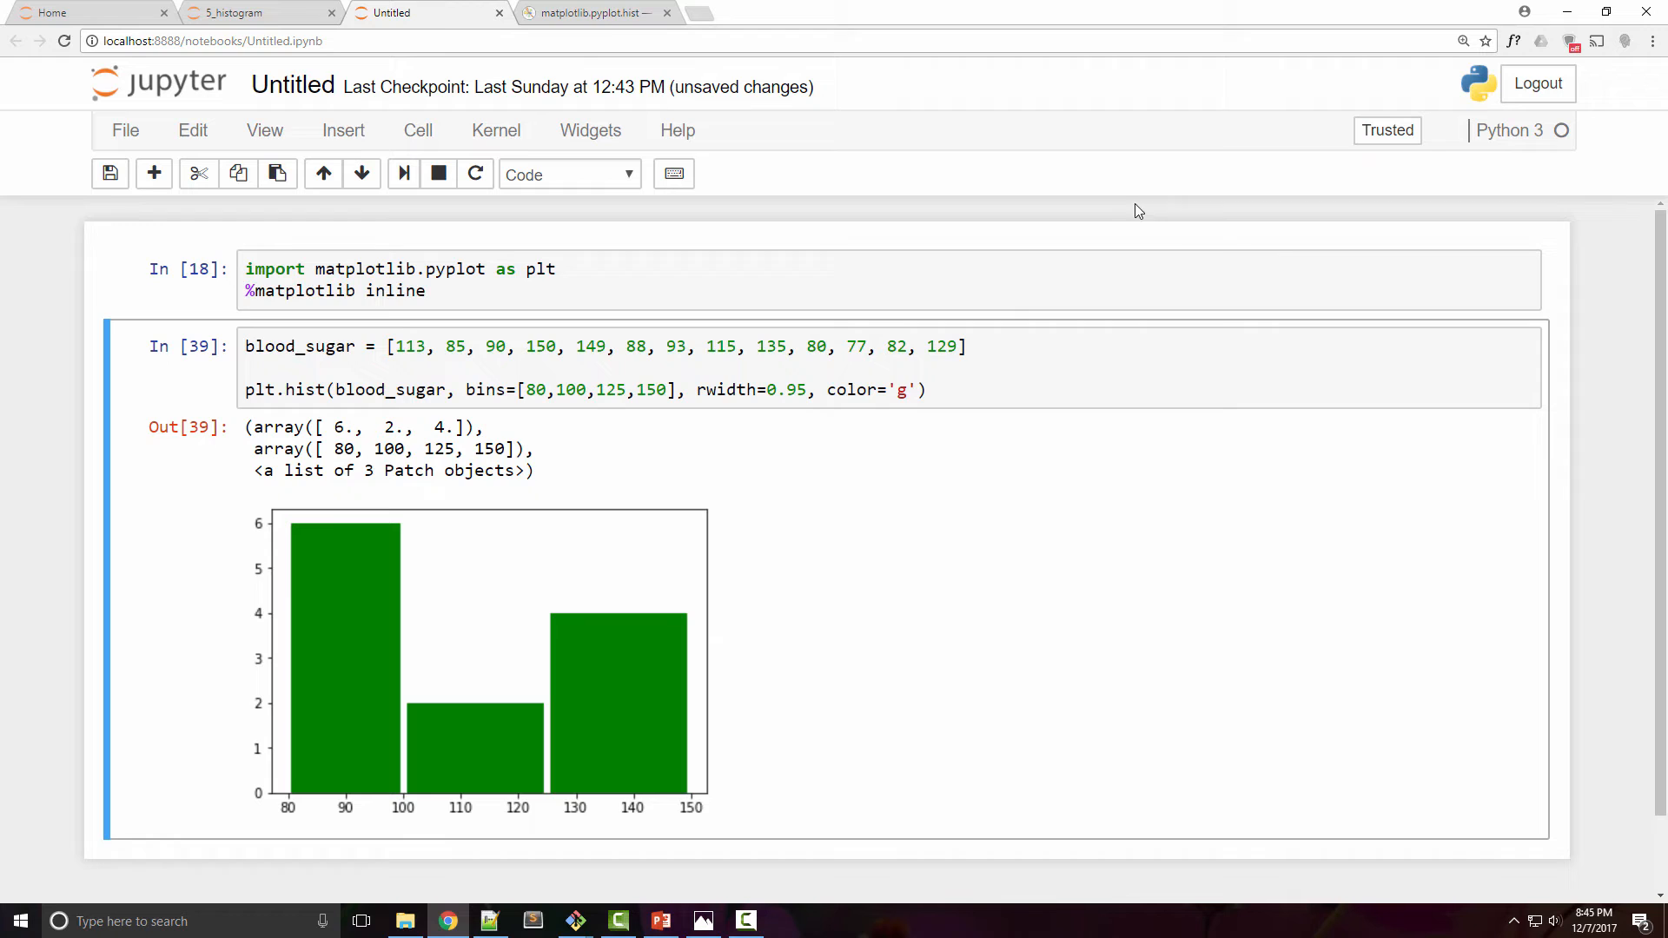
pyautogui.write(',')
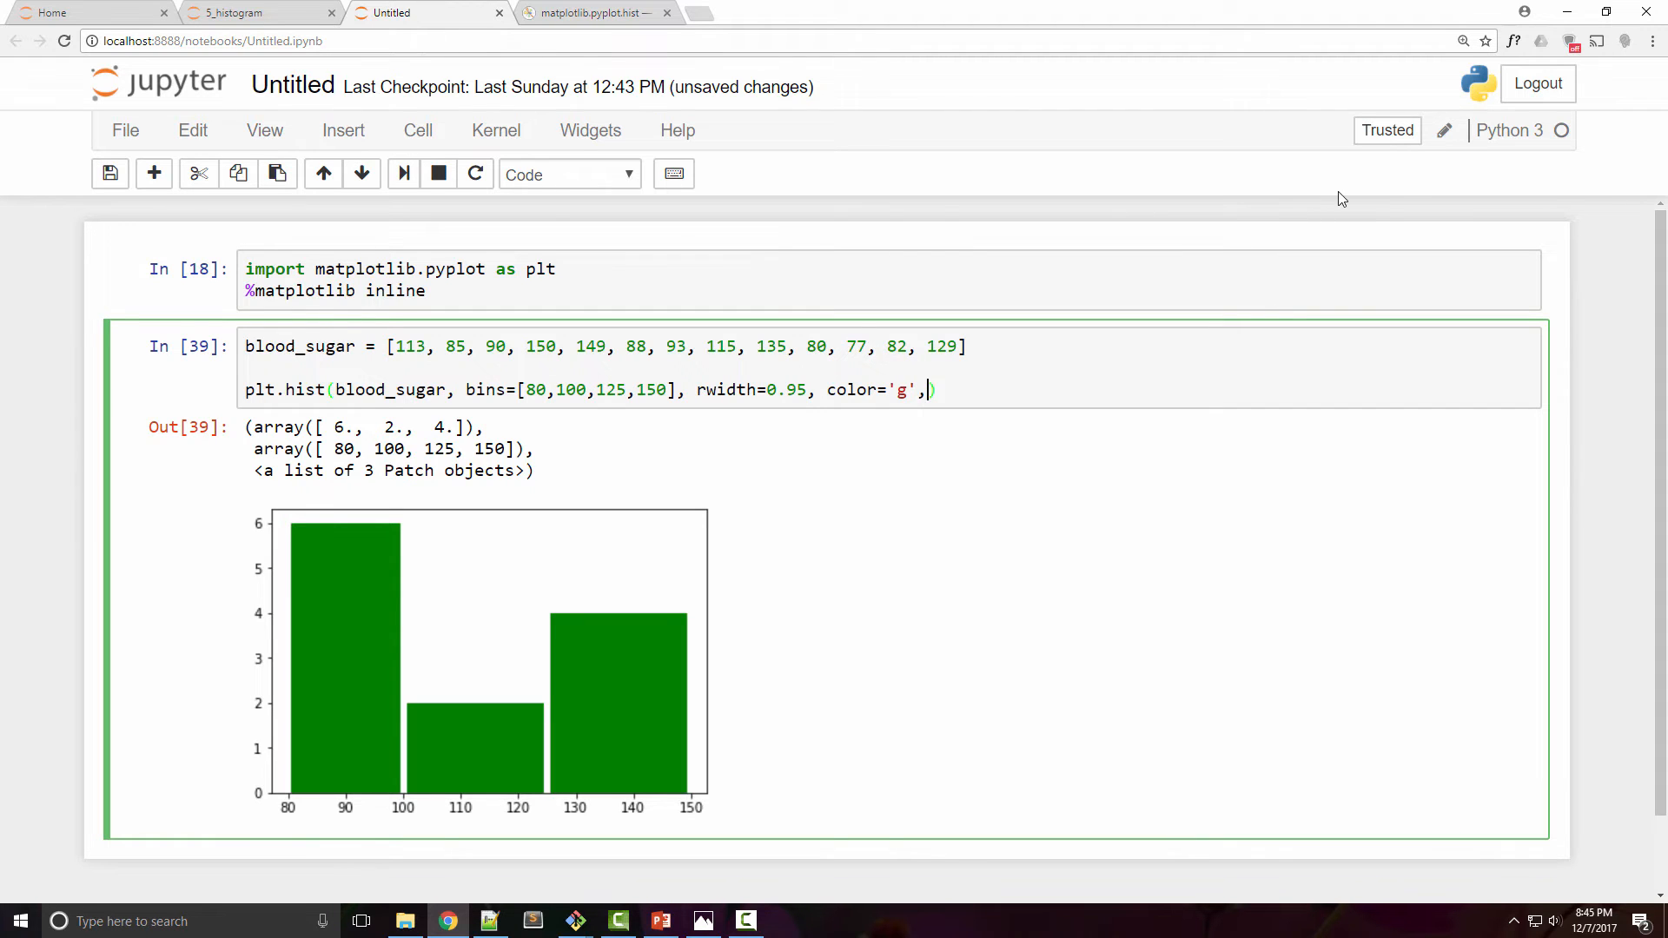
pyautogui.write("histtype='step")
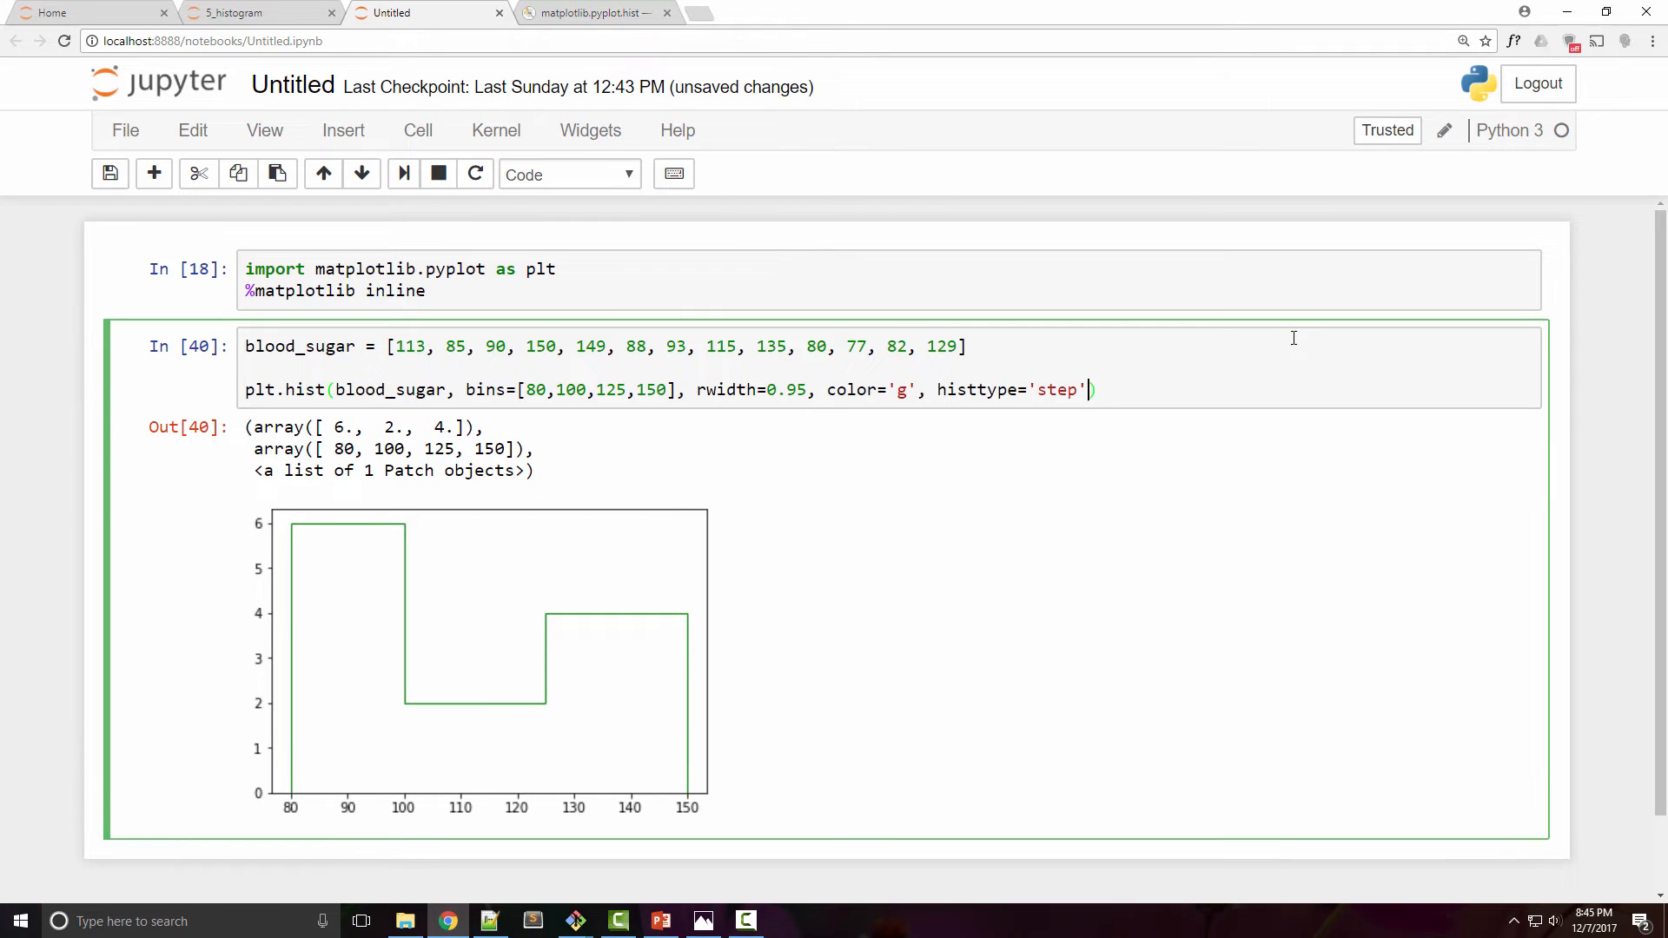
pyautogui.press('Backspace')
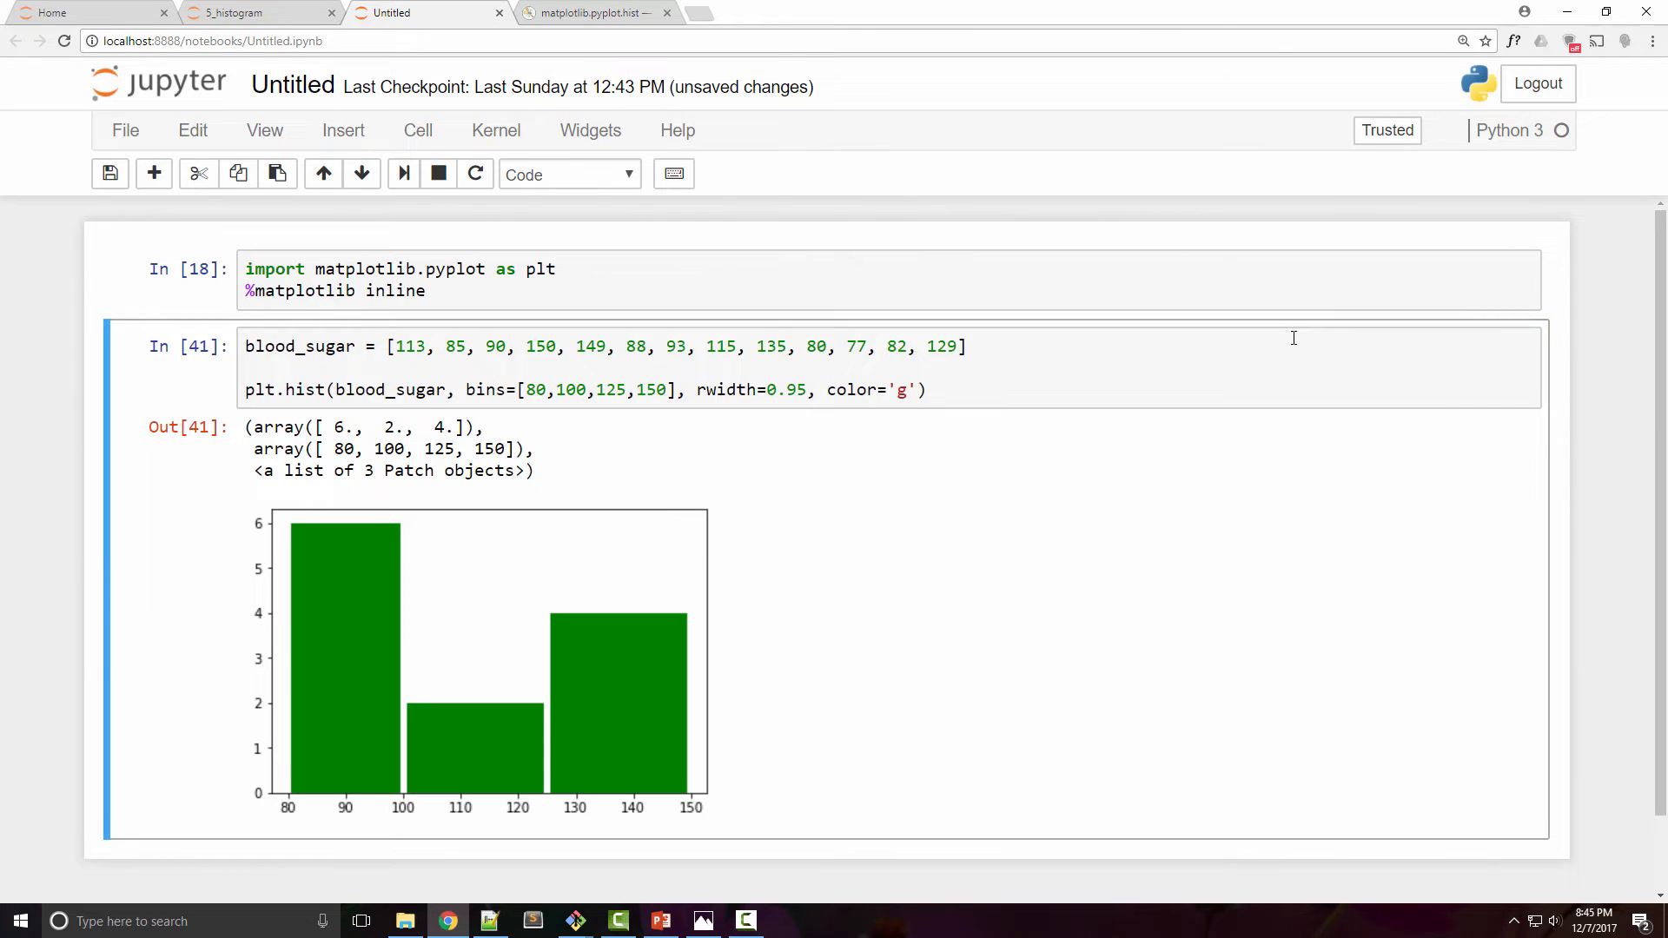
pyautogui.moveTo(819, 445)
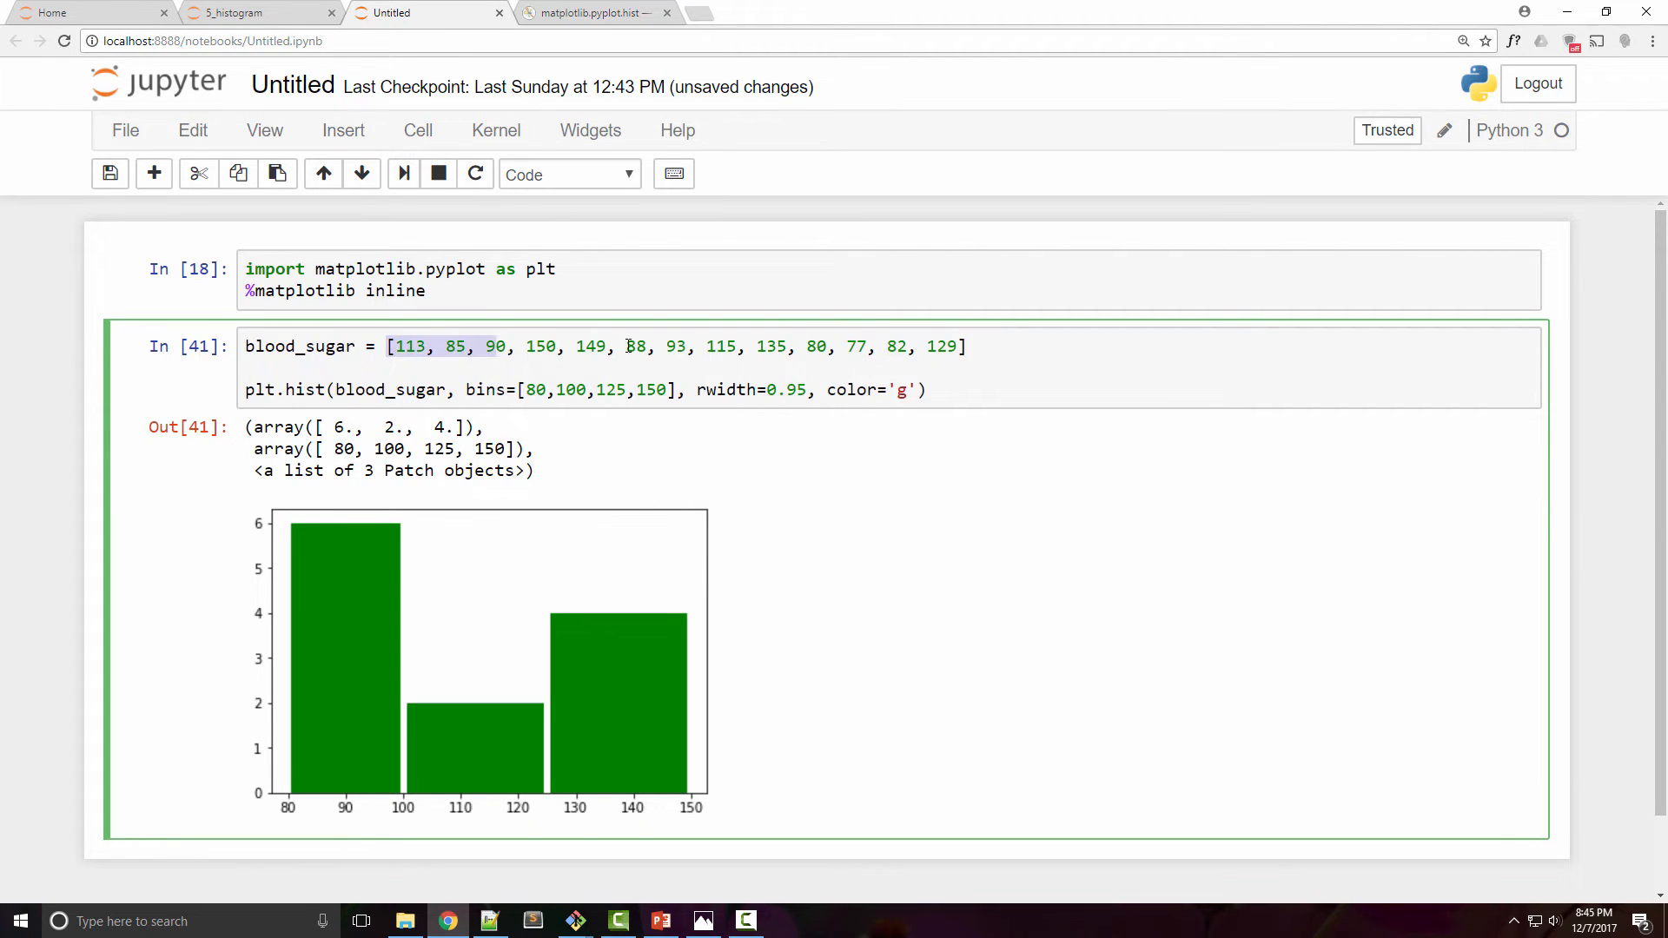
# - Rename the list blood_sugar_men and paste a blood_sugar_women readings list below it
pyautogui.click(963, 345)
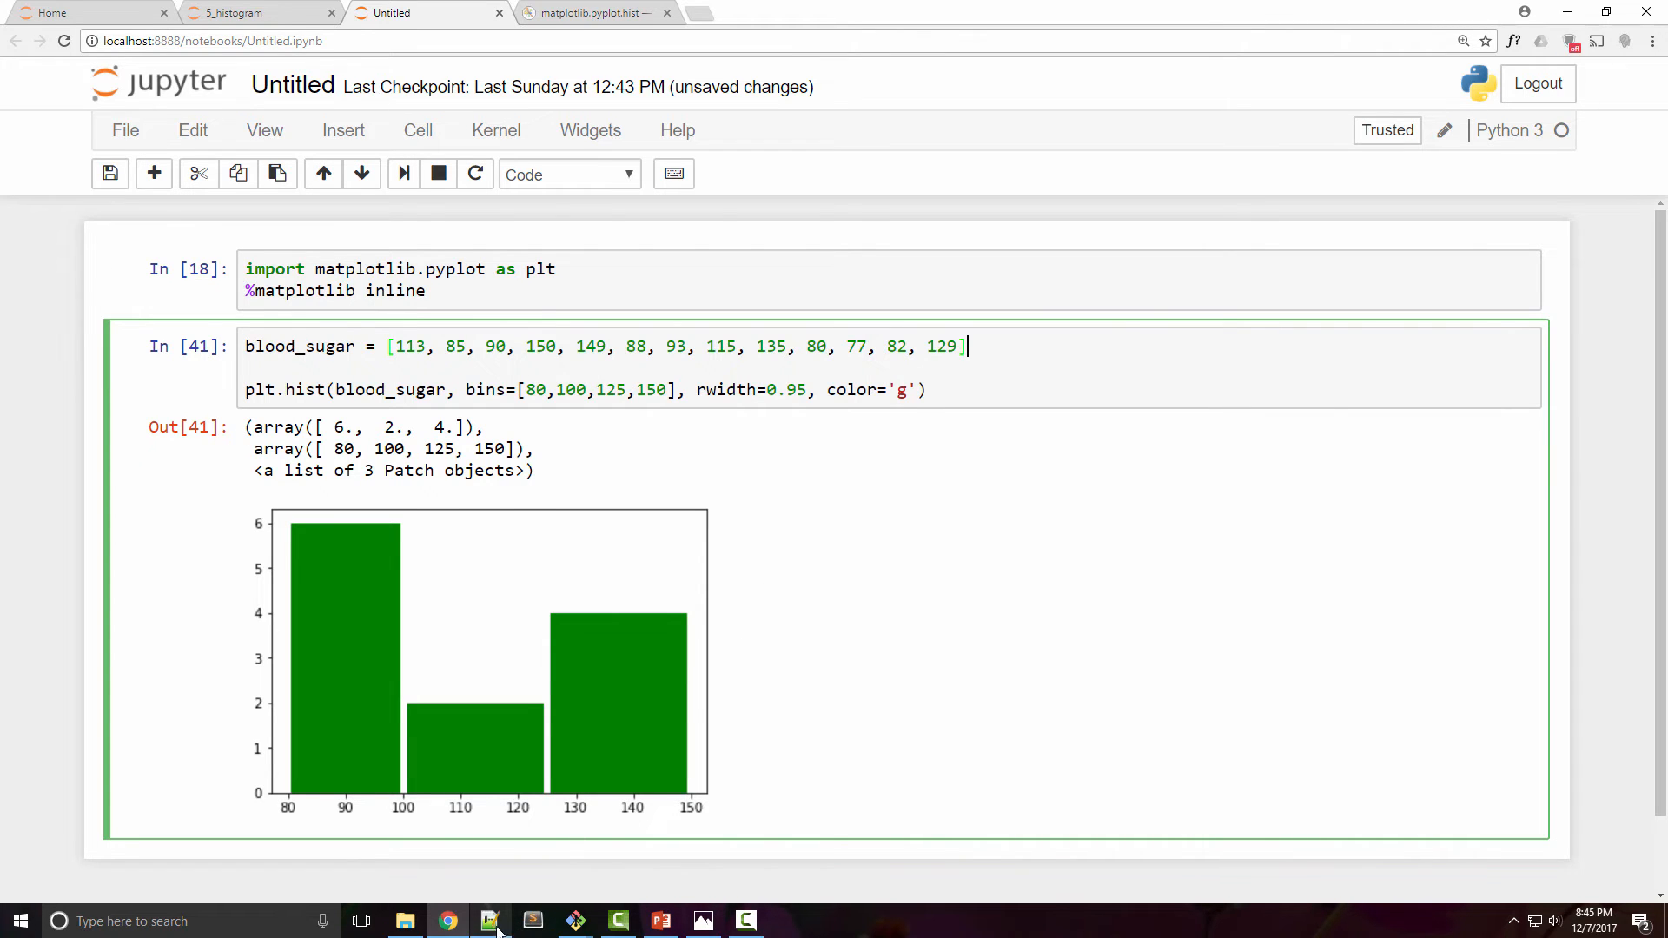
pyautogui.click(488, 921)
pyautogui.write('blood_sugar_women = [67, 98, 89, 120, 133, 150, 84, 69, 89, 79, 120, 112, 100]')
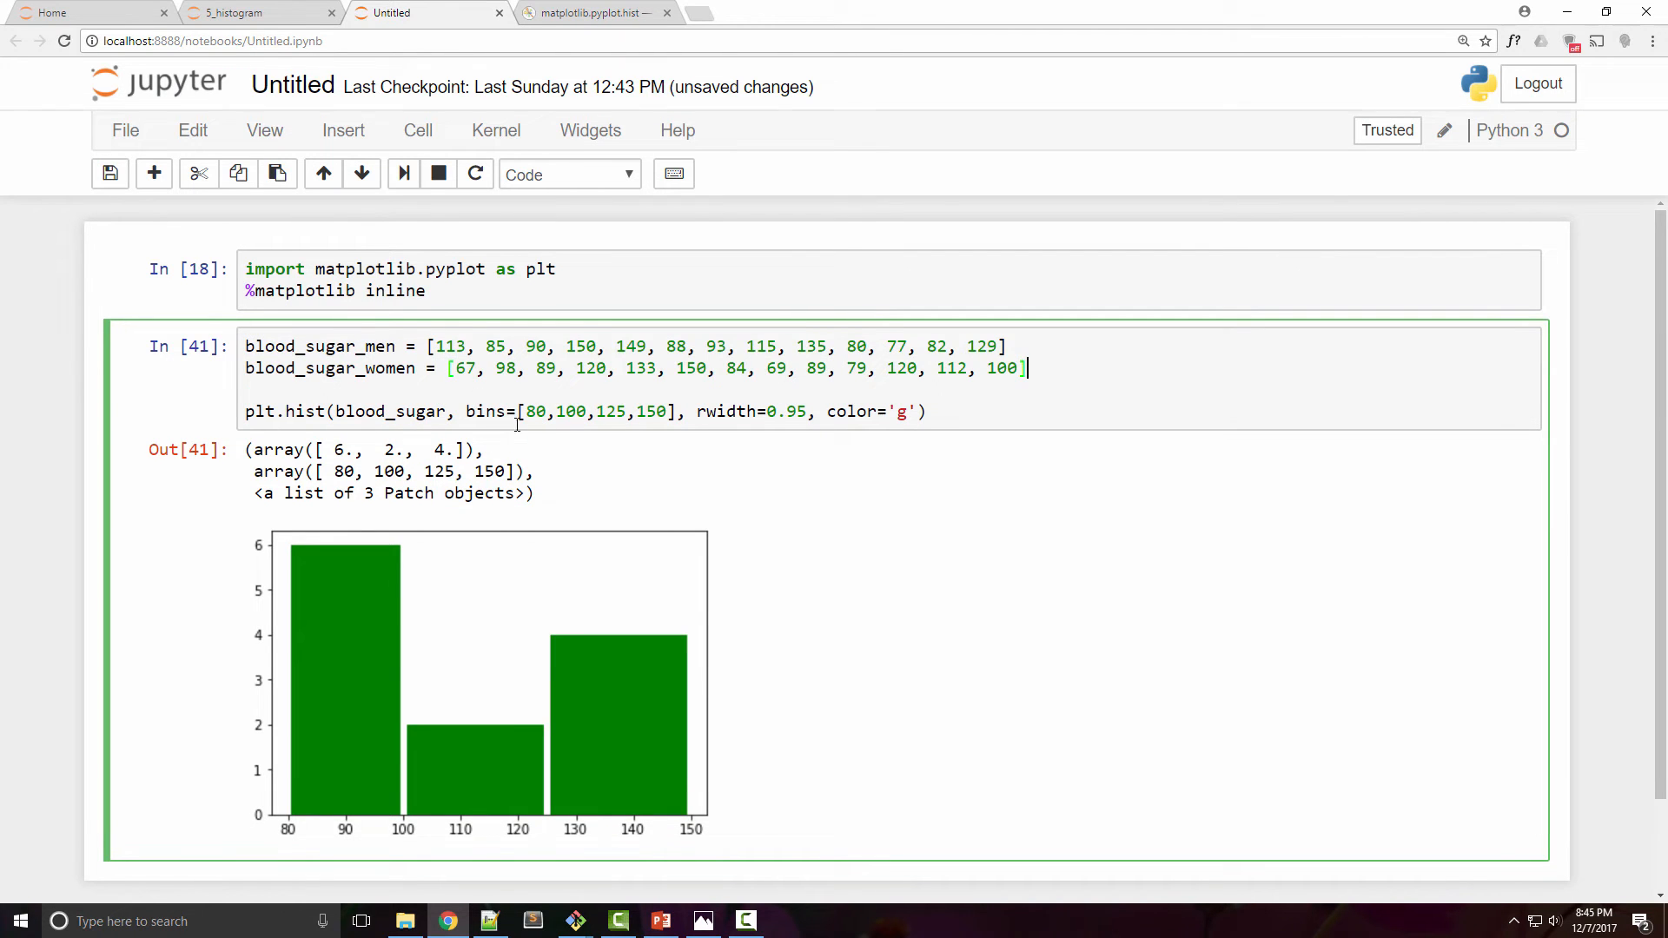
pyautogui.moveTo(553, 441)
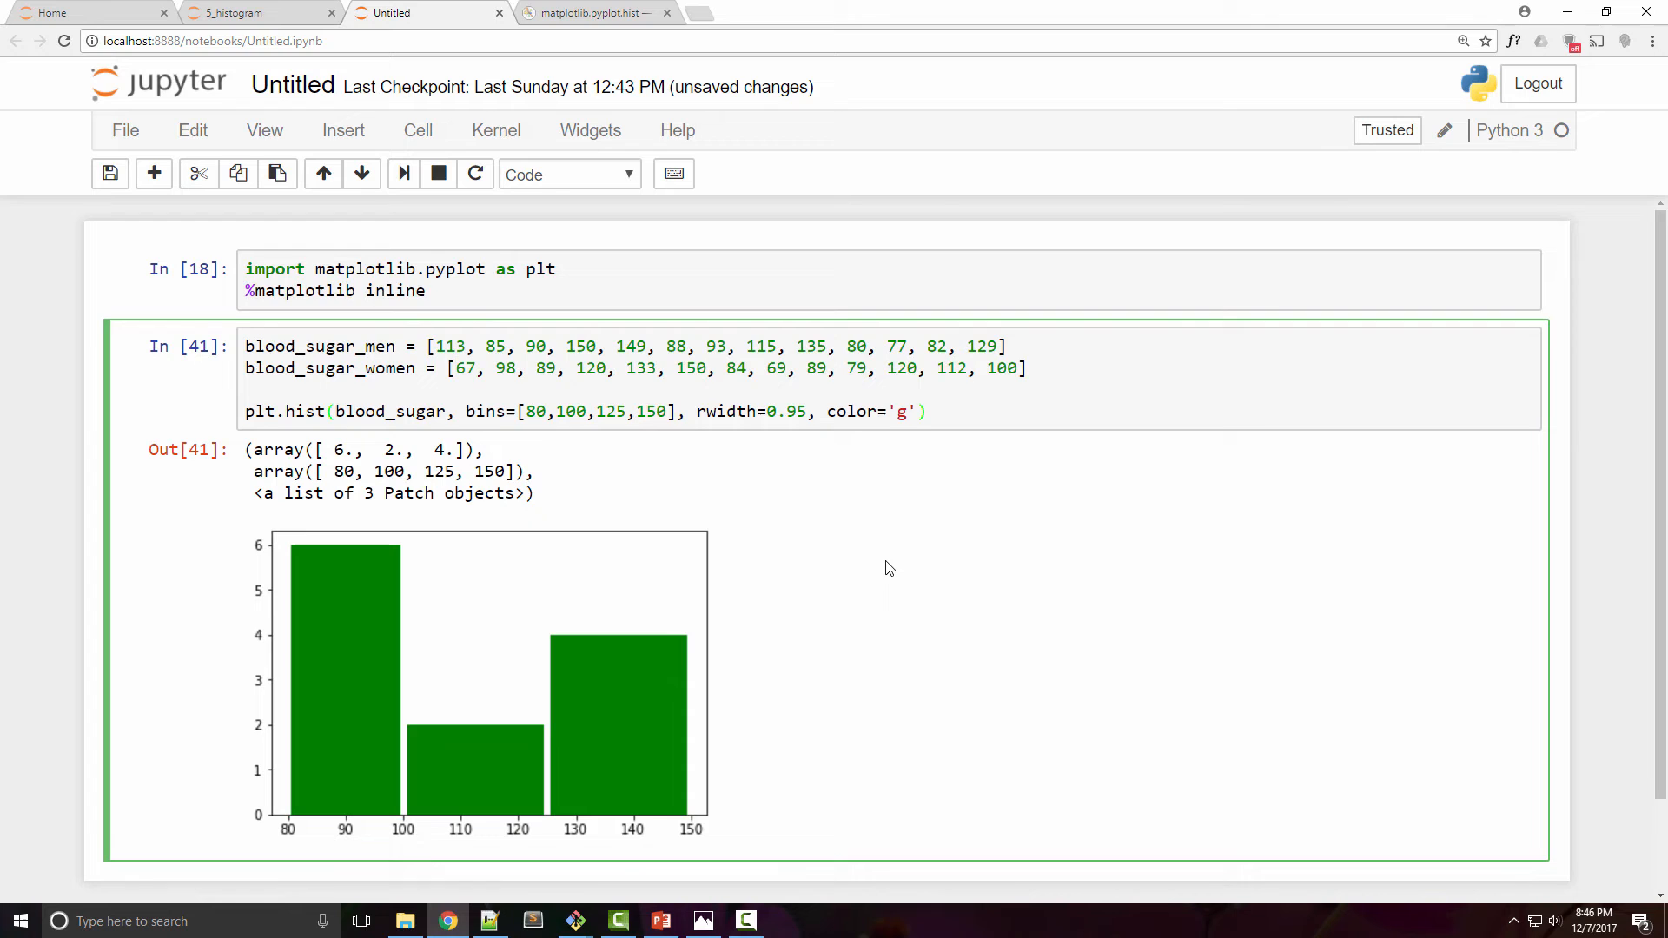
# - Pass [blood_sugar_men, blood_sugar_women] as the plt.hist data instead of blood_sugar
pyautogui.write('[]')
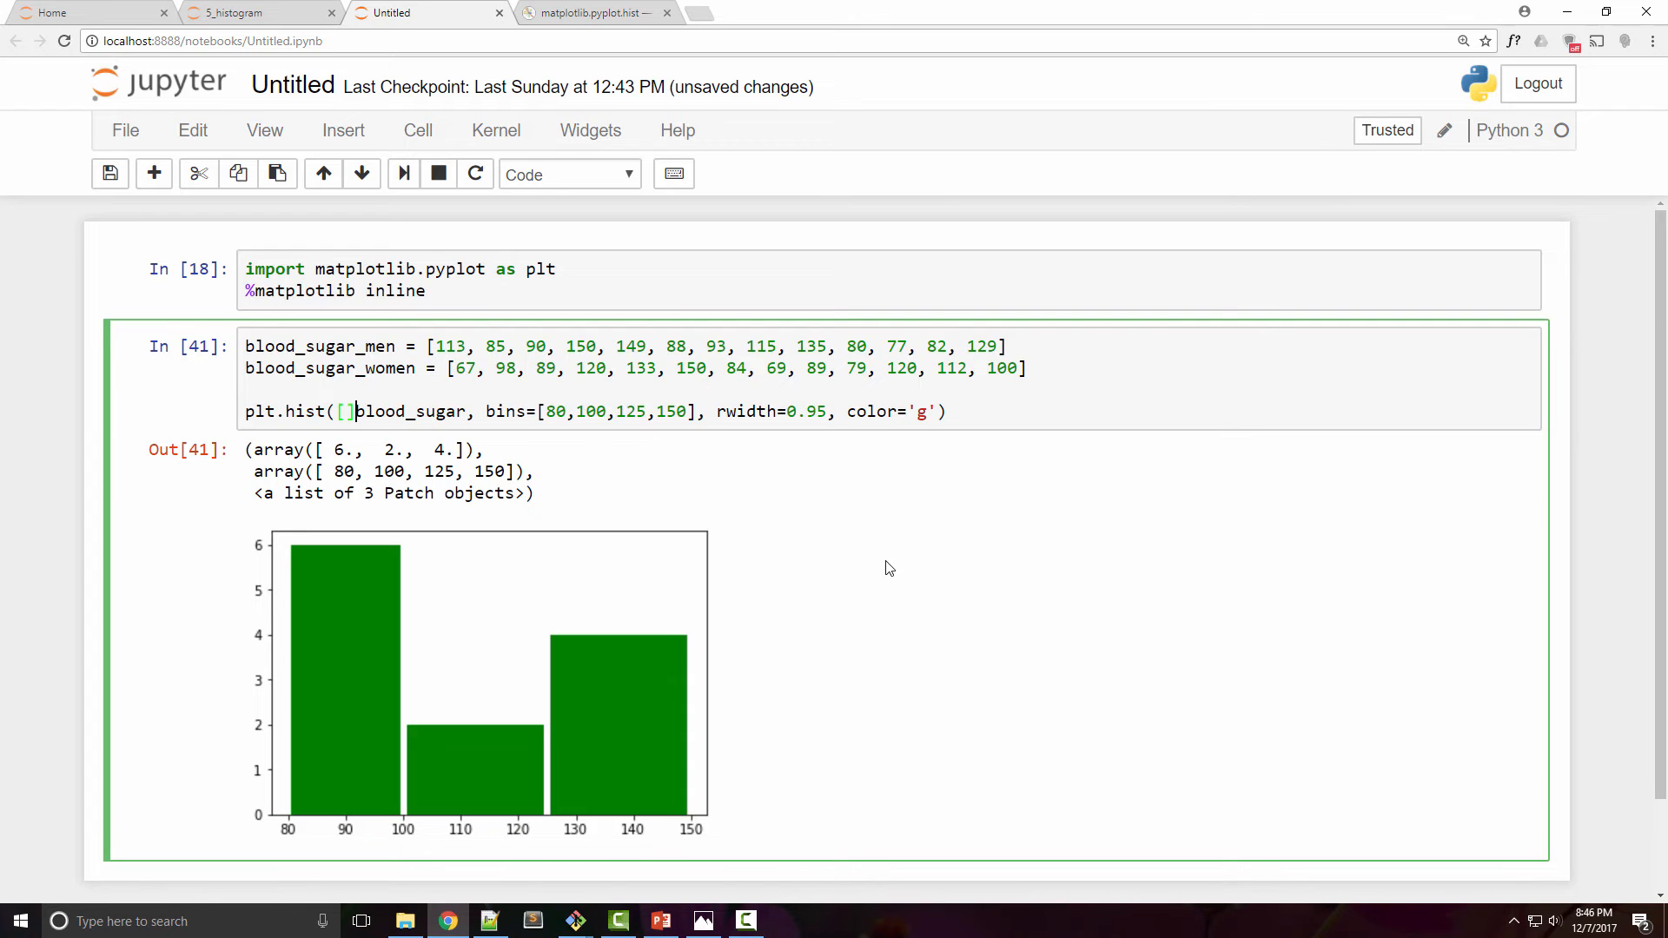
pyautogui.press('Backspace')
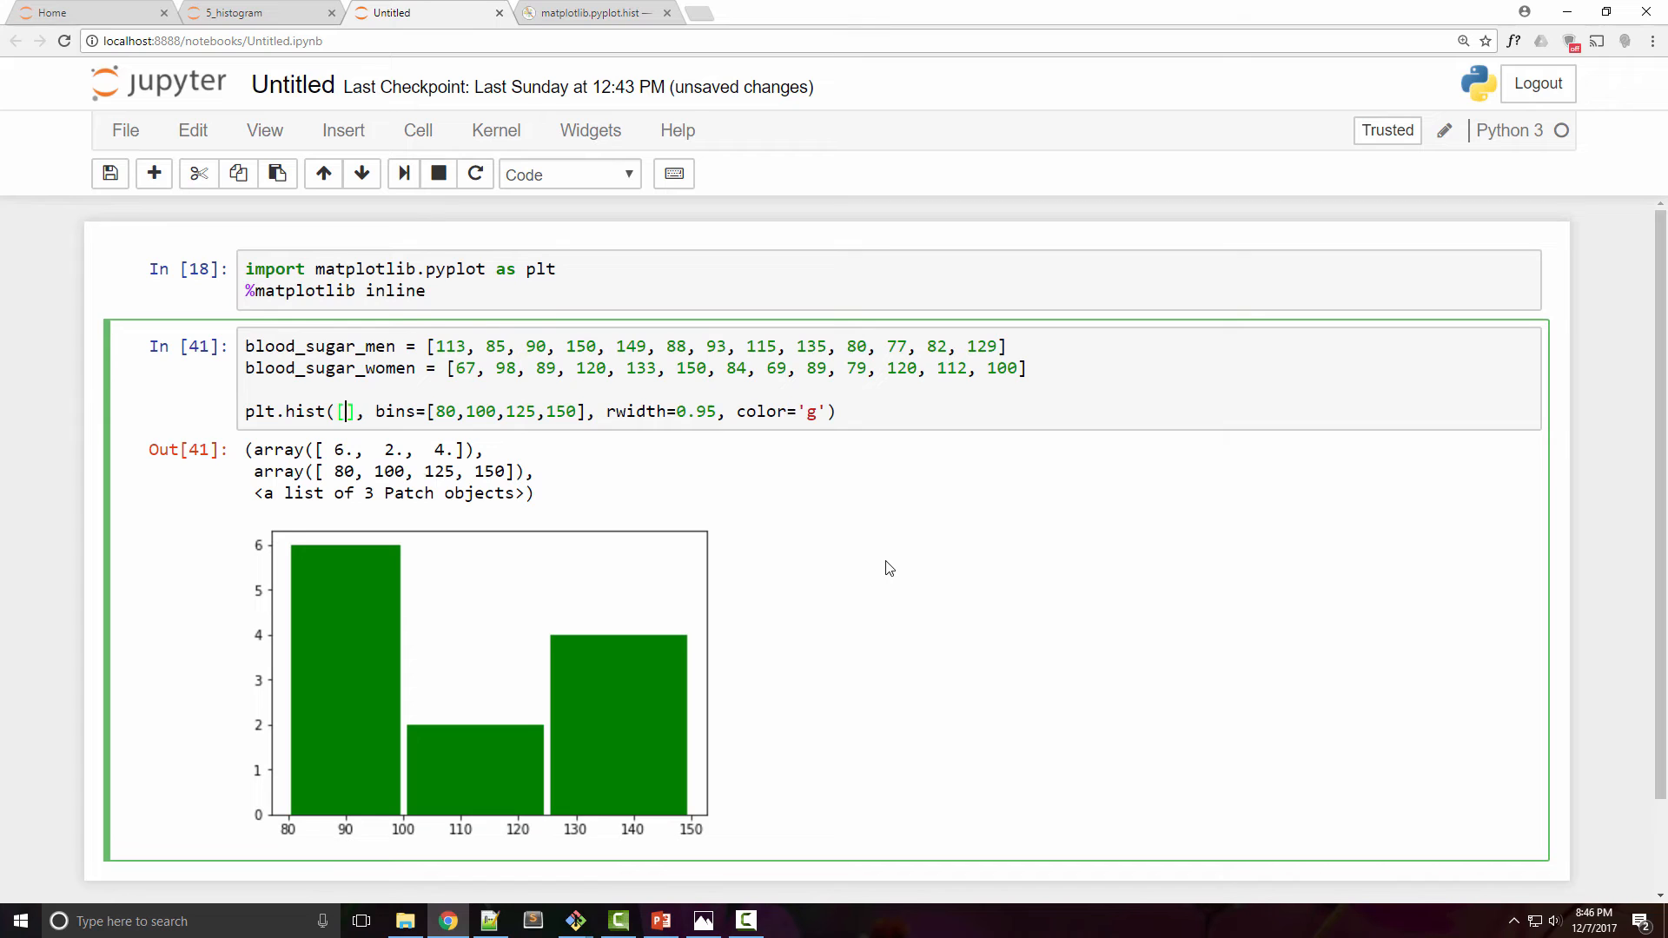
pyautogui.doubleClick(318, 346)
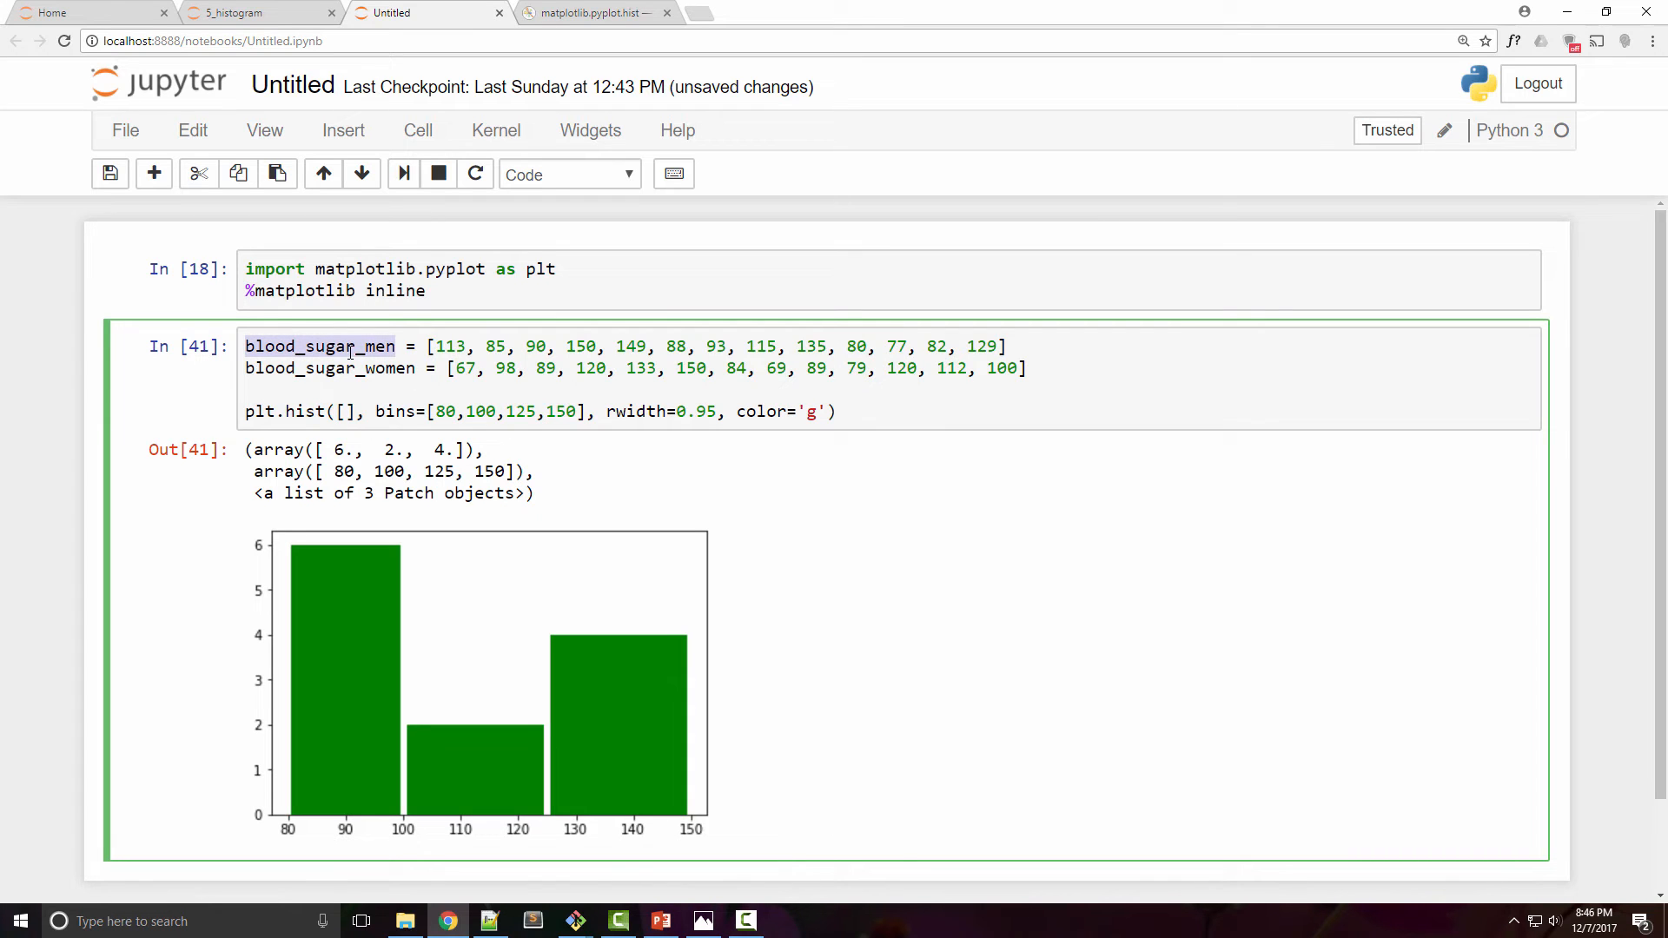
pyautogui.write('blood_sugar_men,')
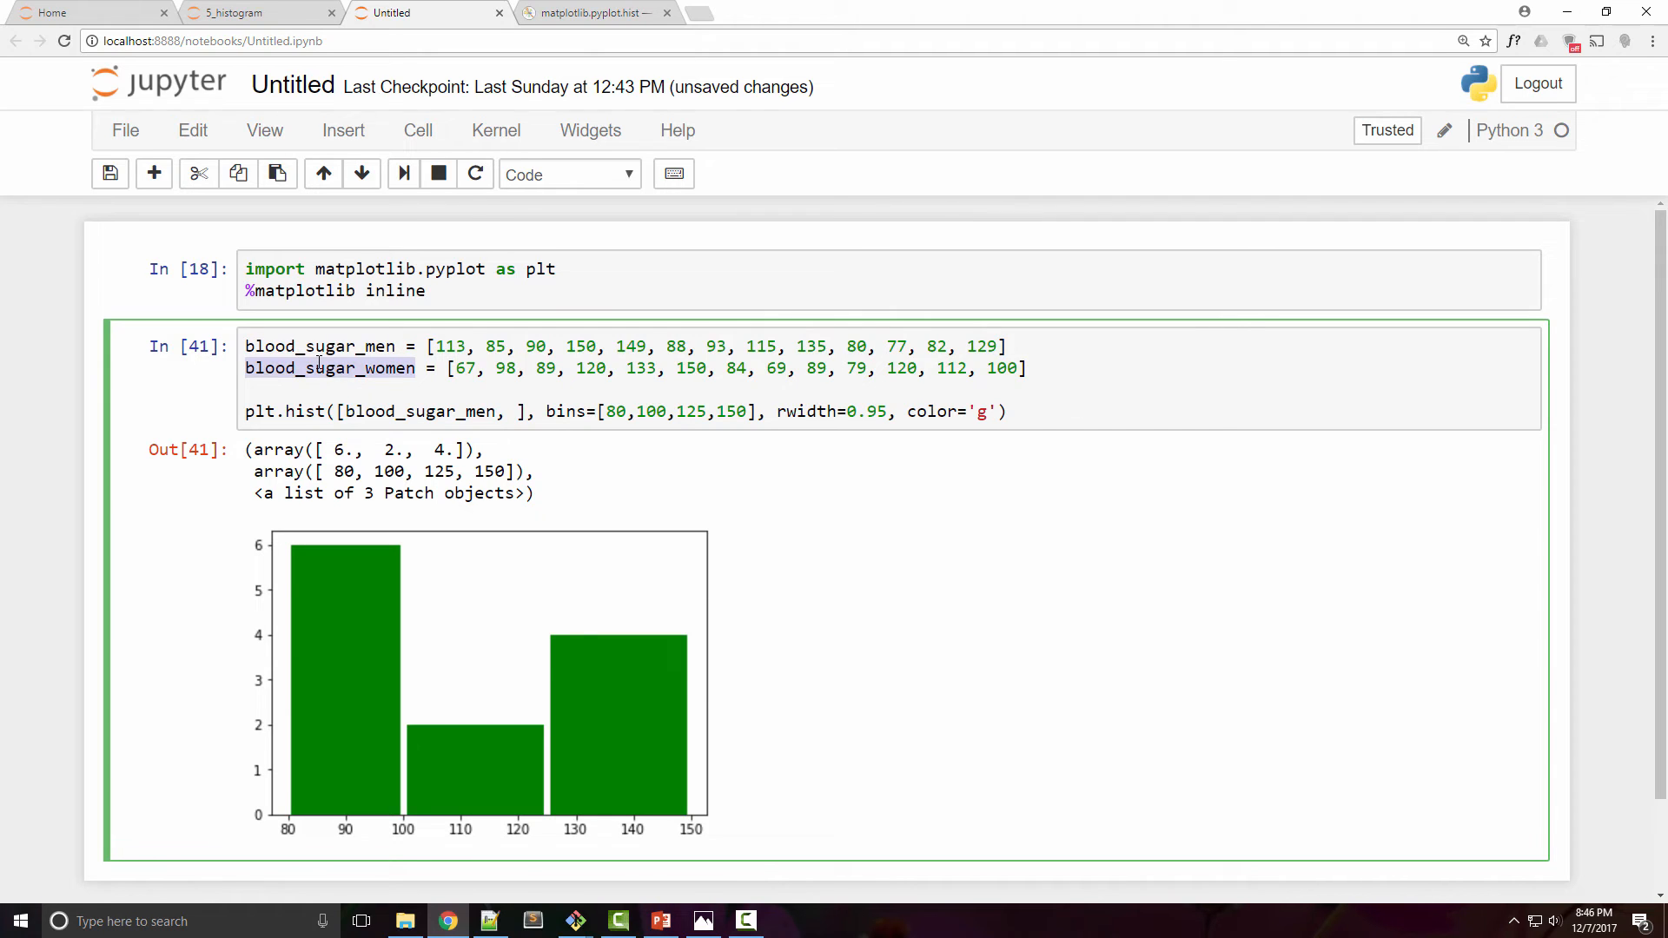
pyautogui.write('blood_sugar_women')
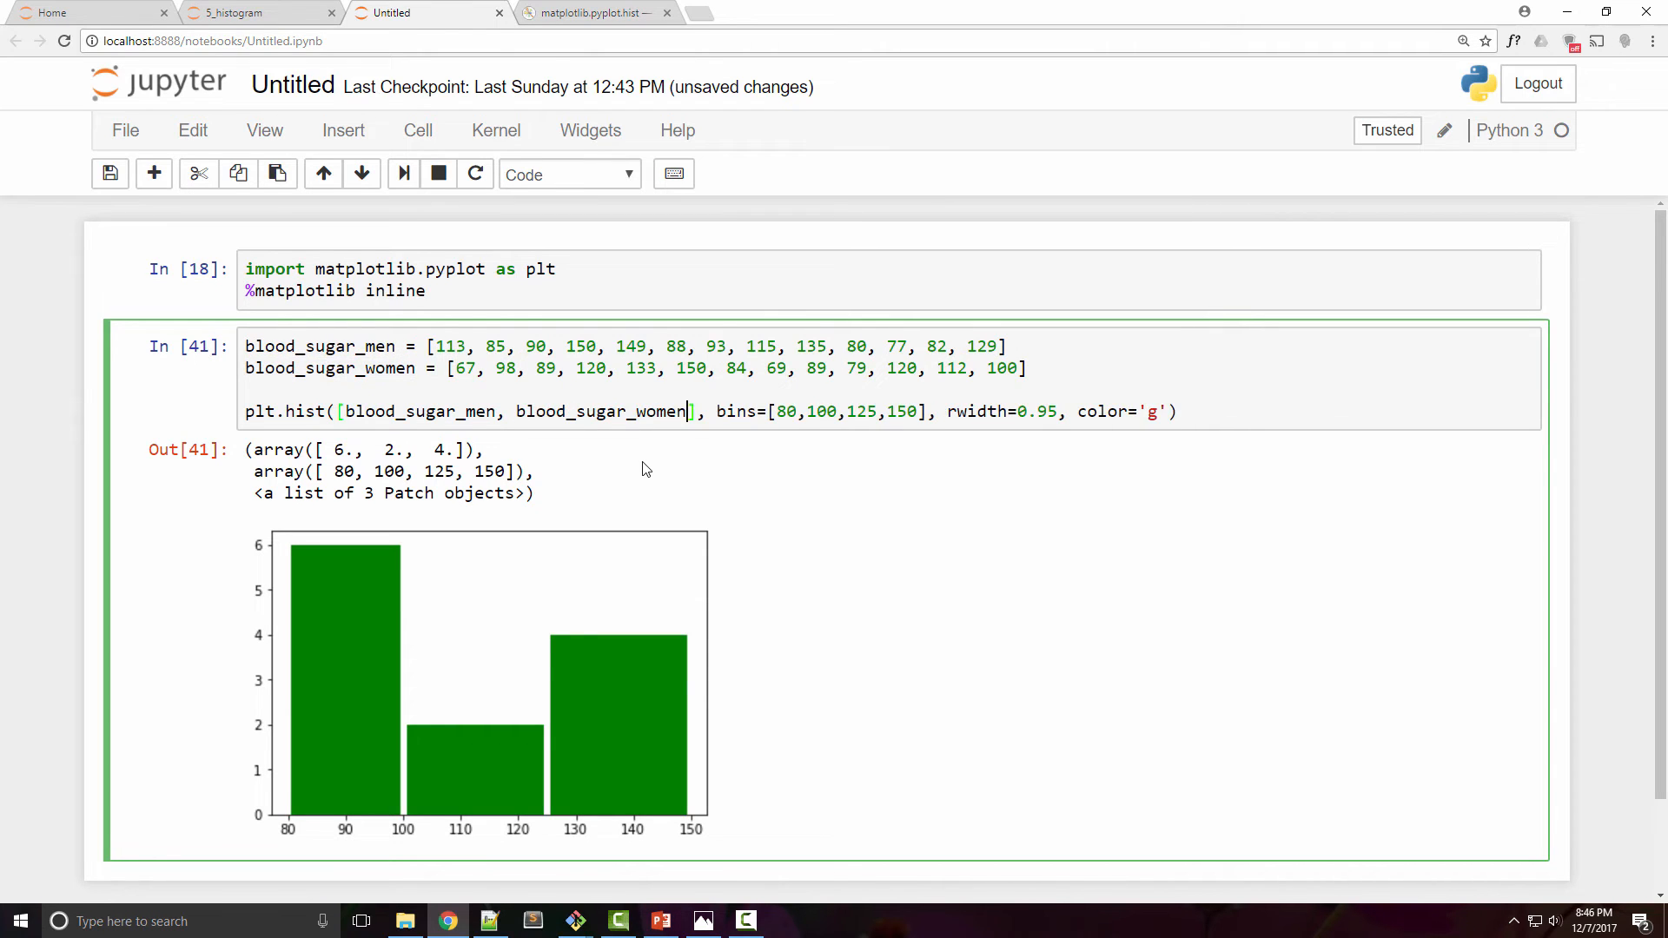
pyautogui.moveTo(976, 468)
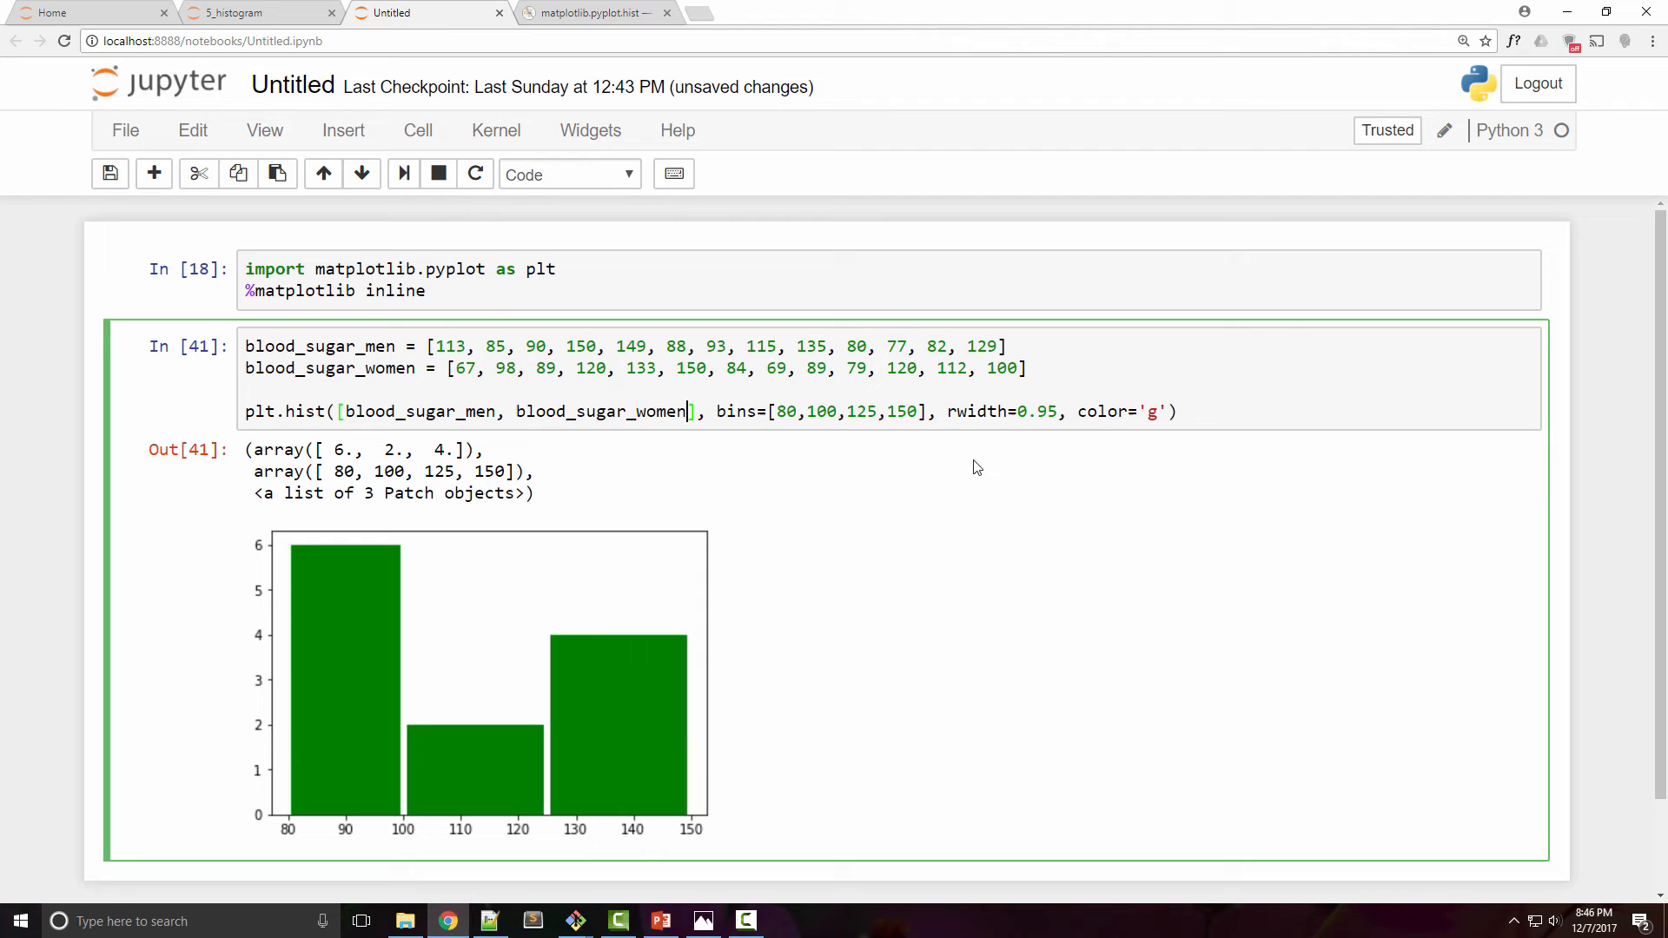
# - Set color=['green','orange'] for the two histogram series and rerun
pyautogui.write('[]')
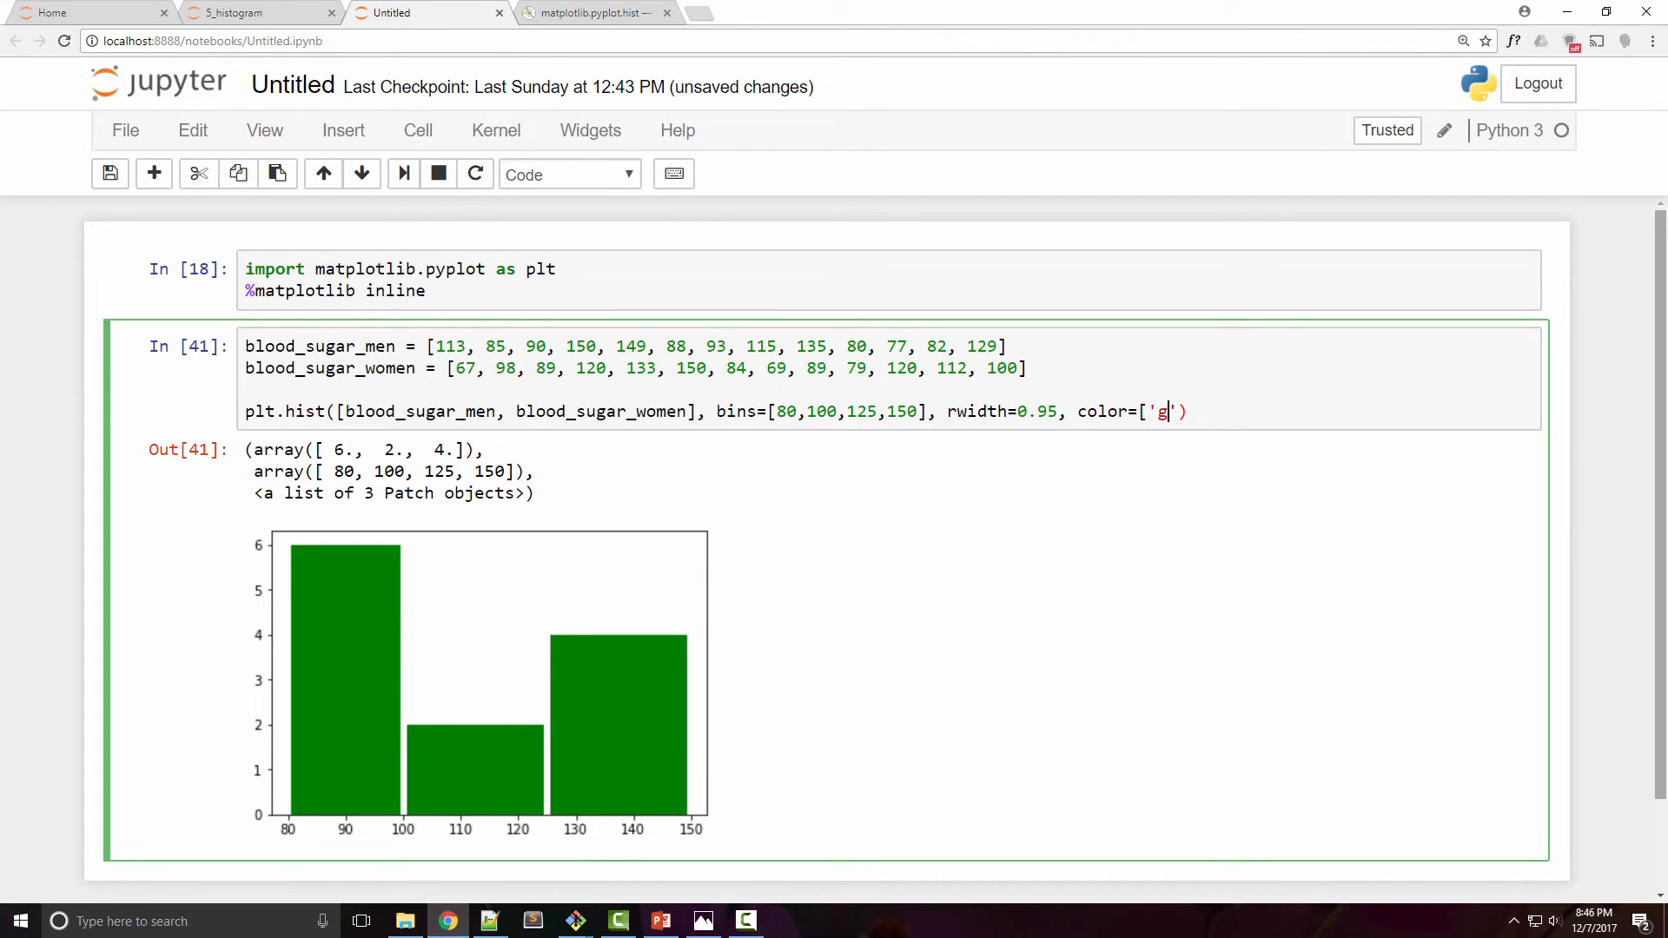
pyautogui.write('reen')
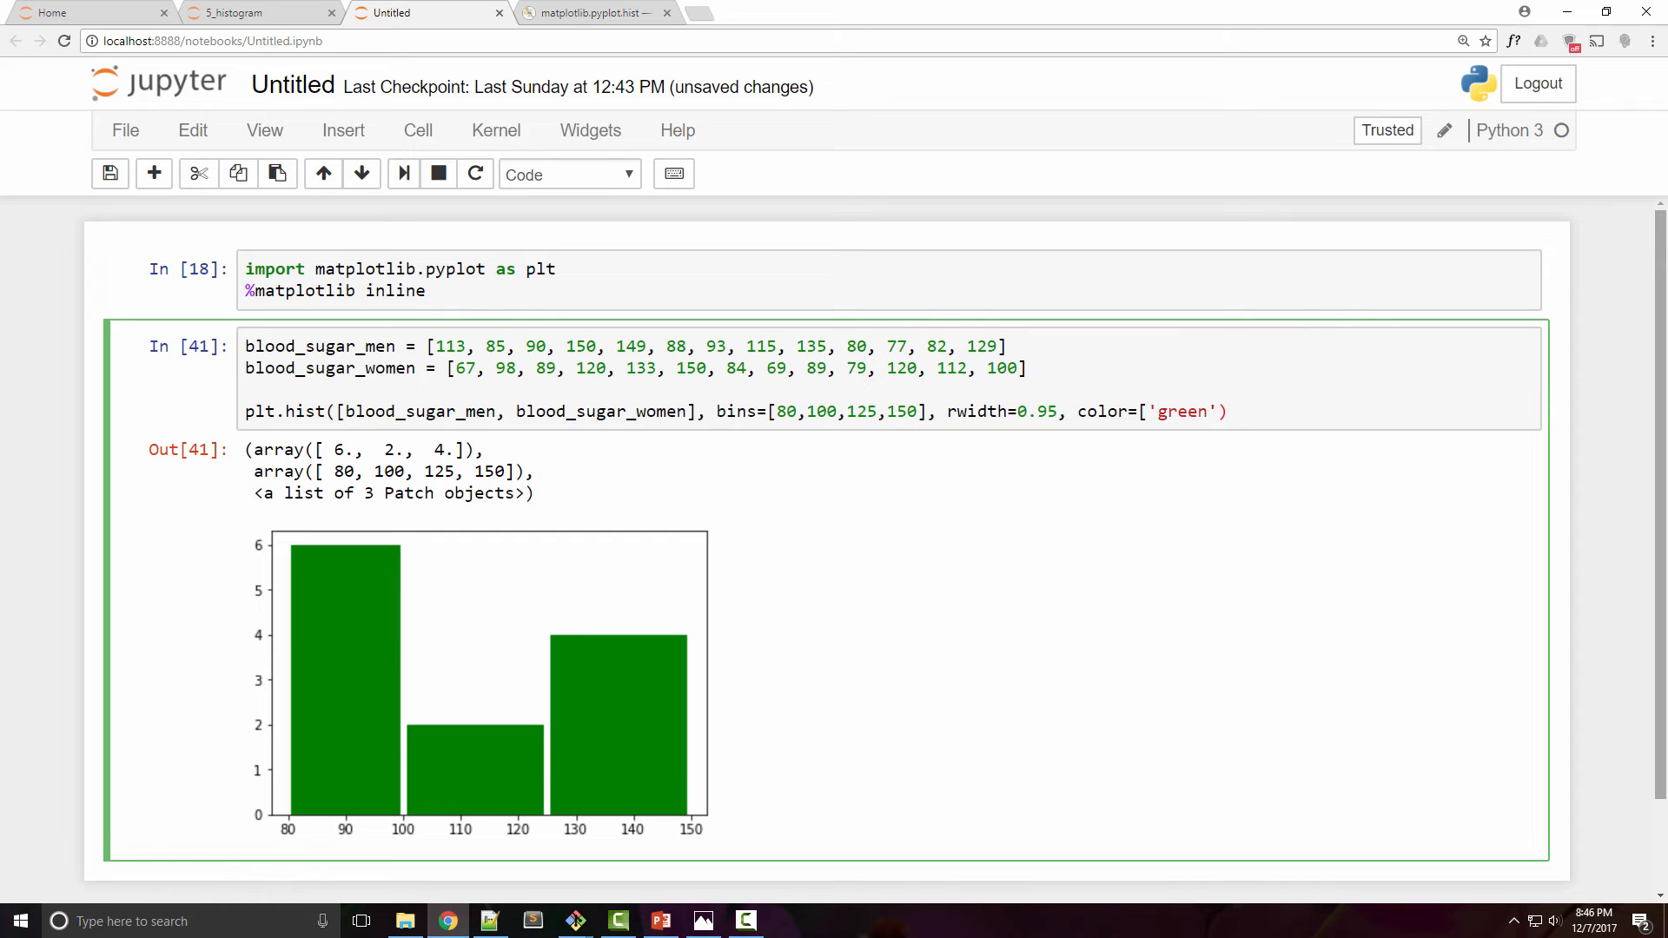
pyautogui.write(",'ora'")
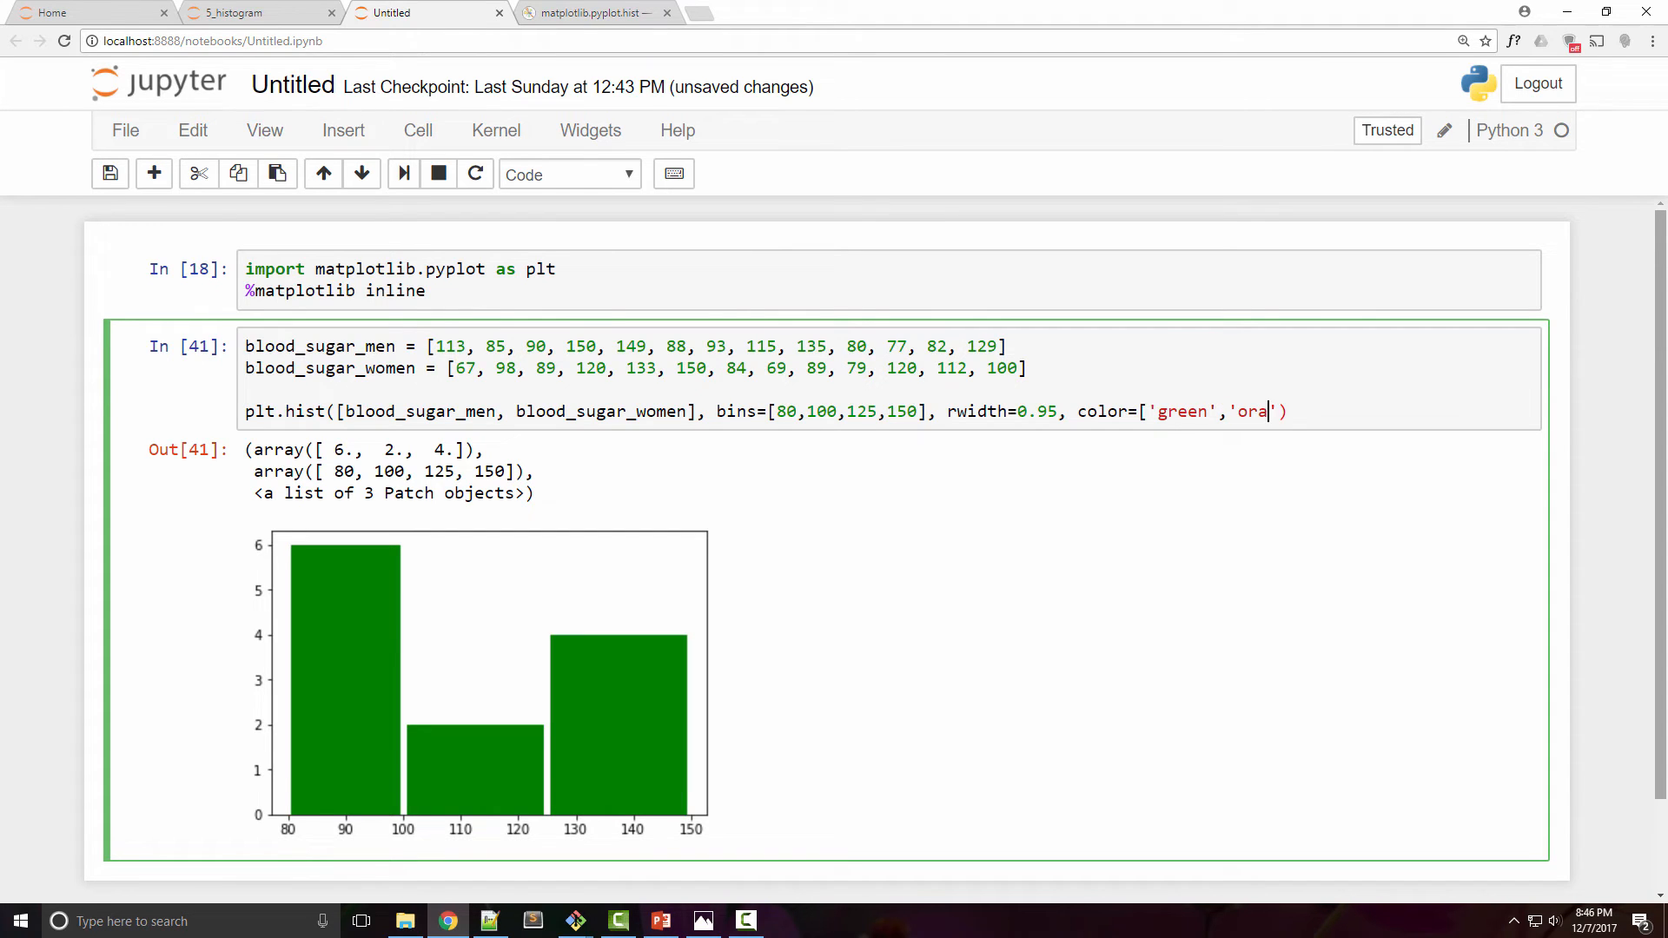
pyautogui.write("nge']")
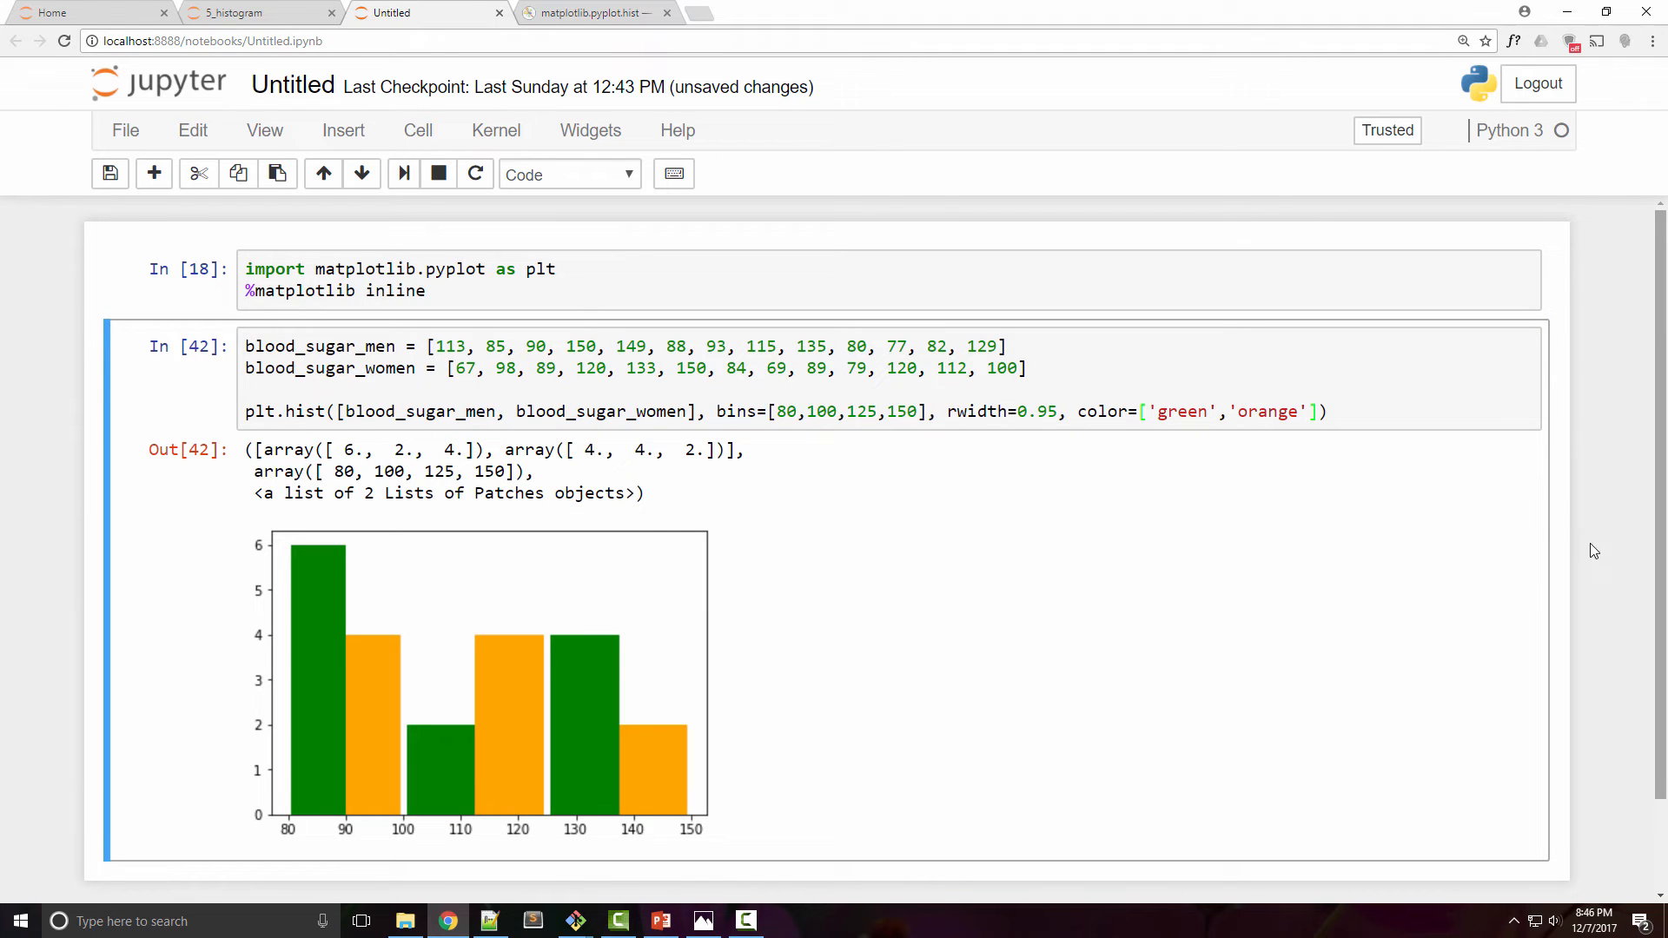
pyautogui.moveTo(353, 622)
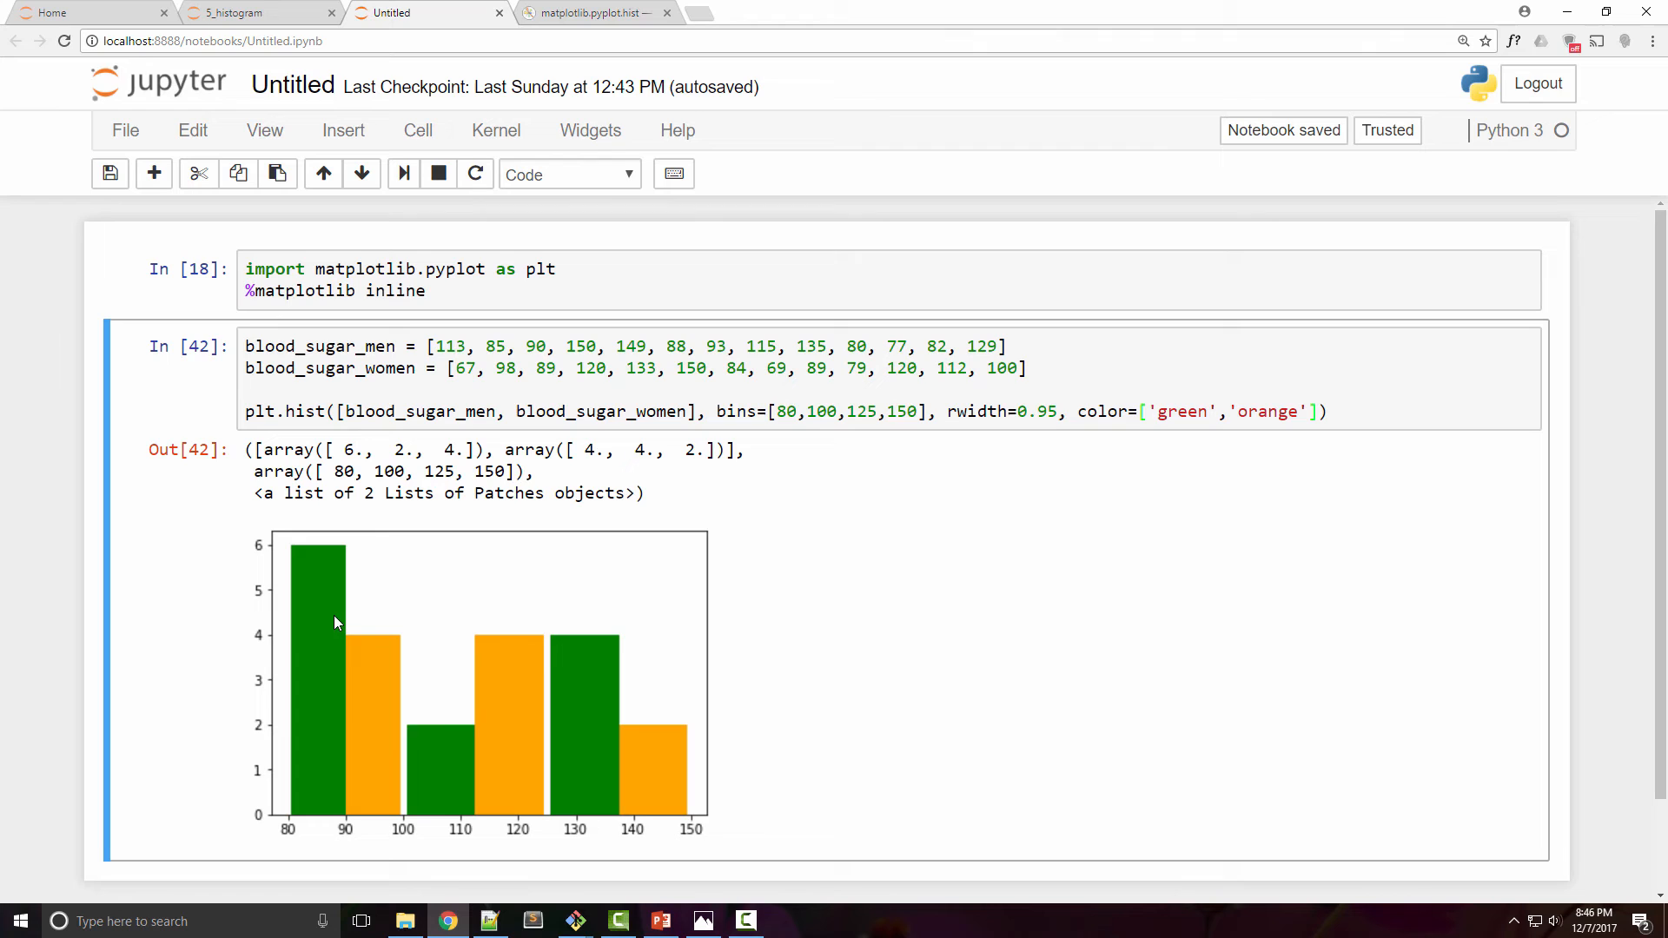
pyautogui.moveTo(324, 593)
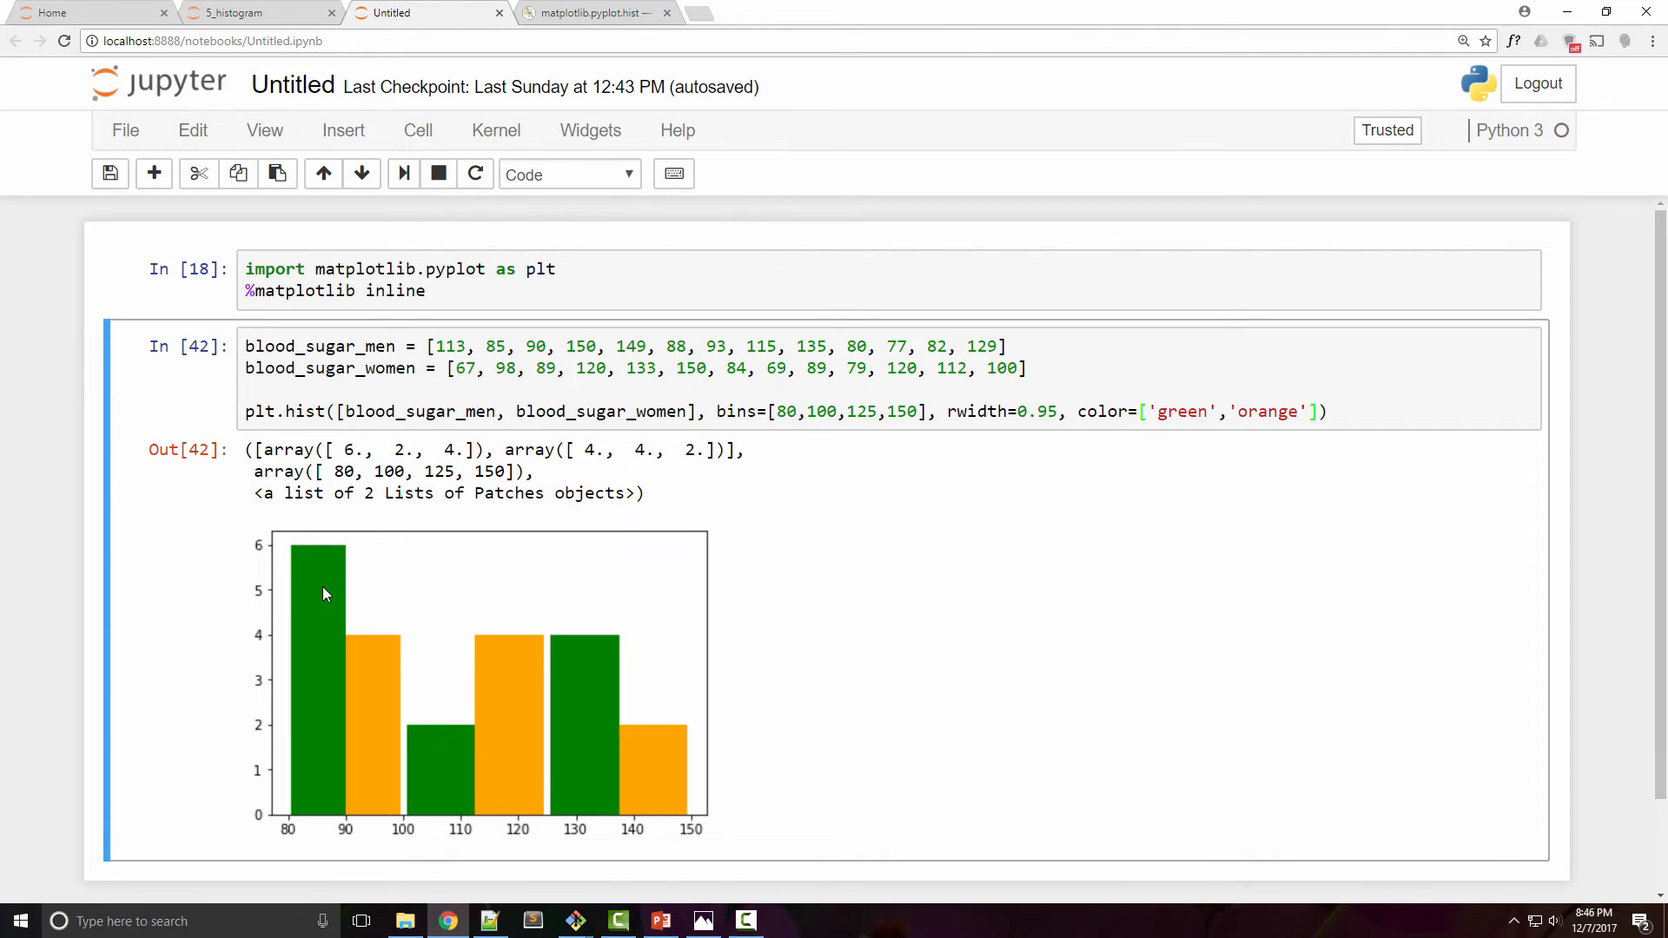
pyautogui.moveTo(343, 626)
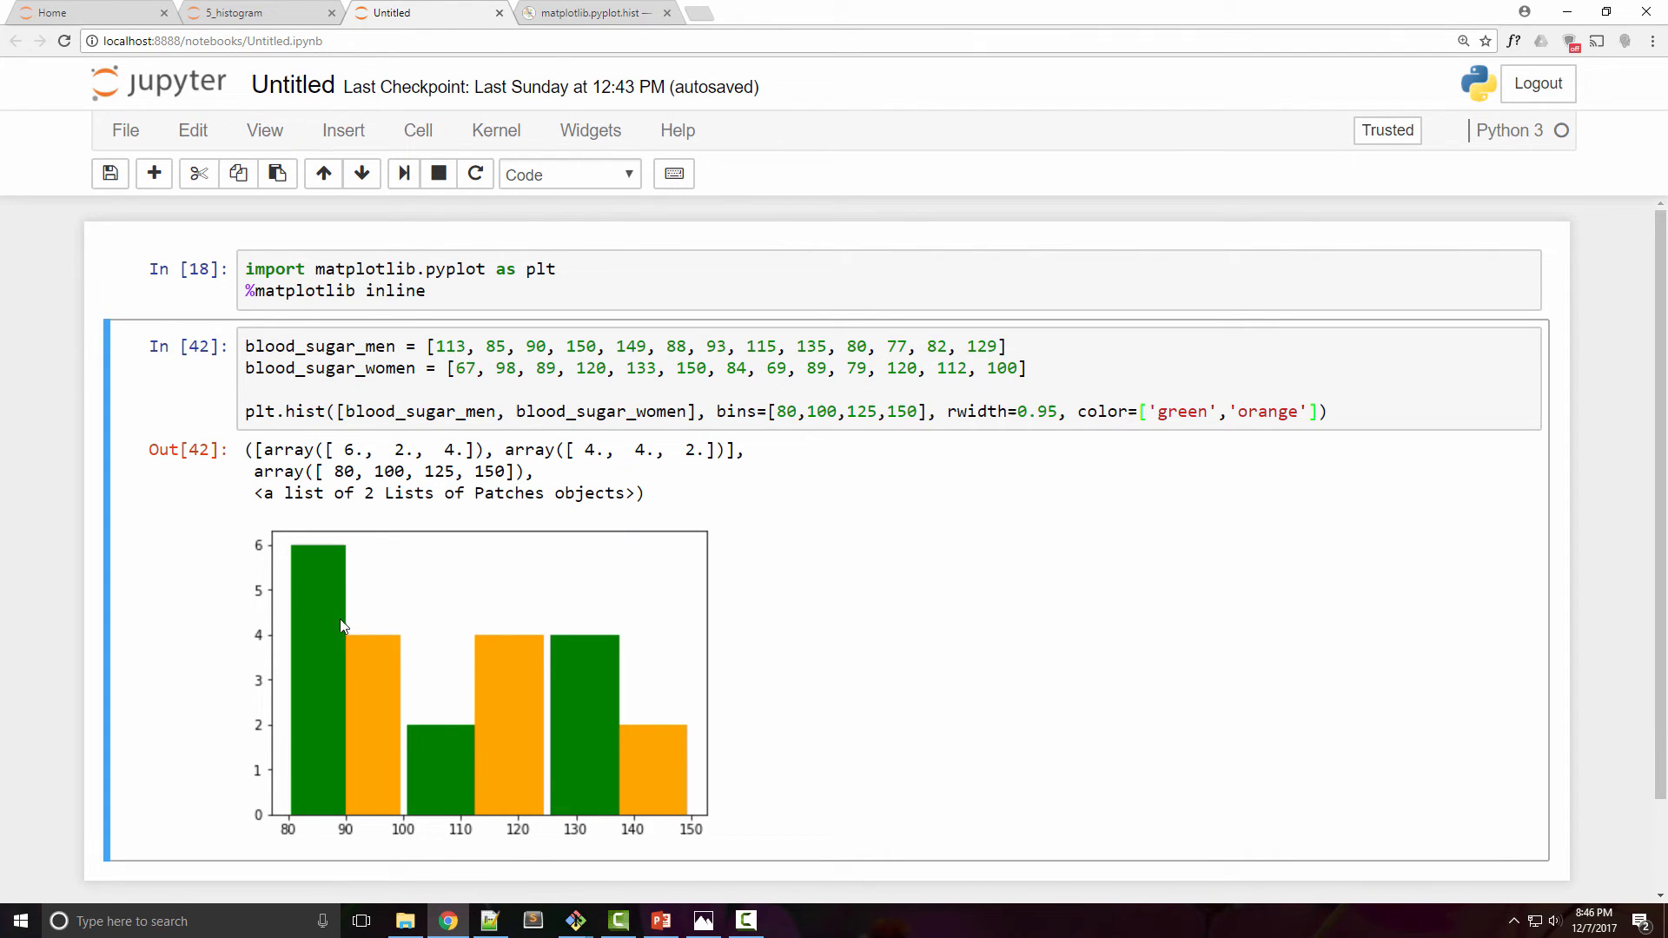
pyautogui.moveTo(564, 607)
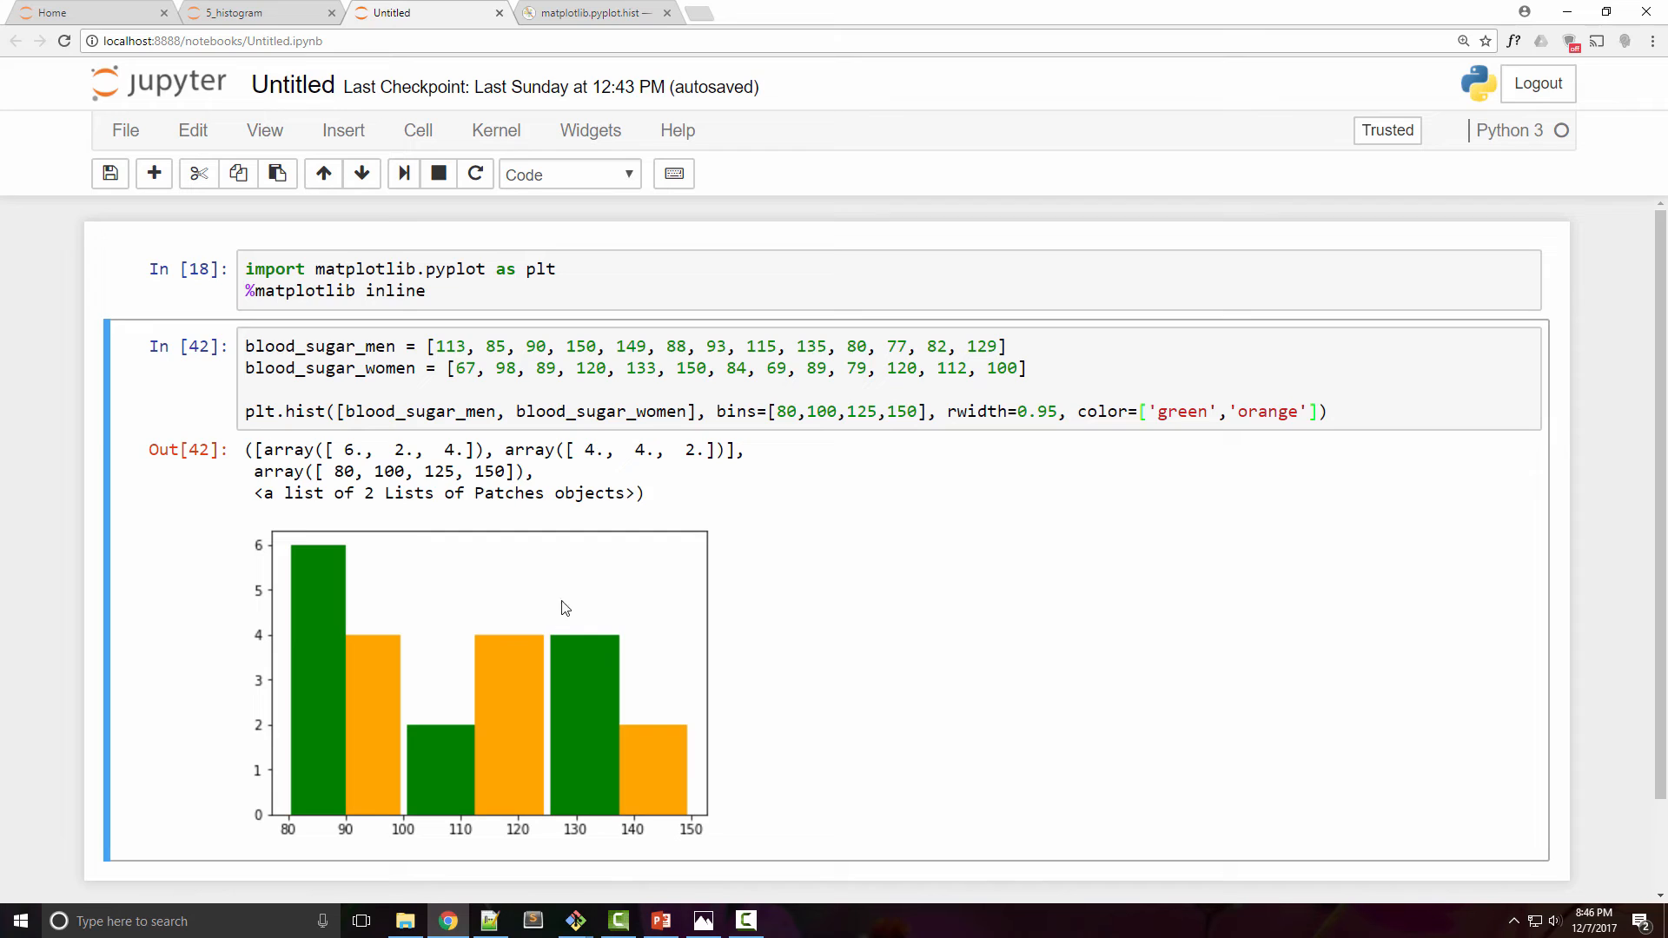
pyautogui.moveTo(1311, 411)
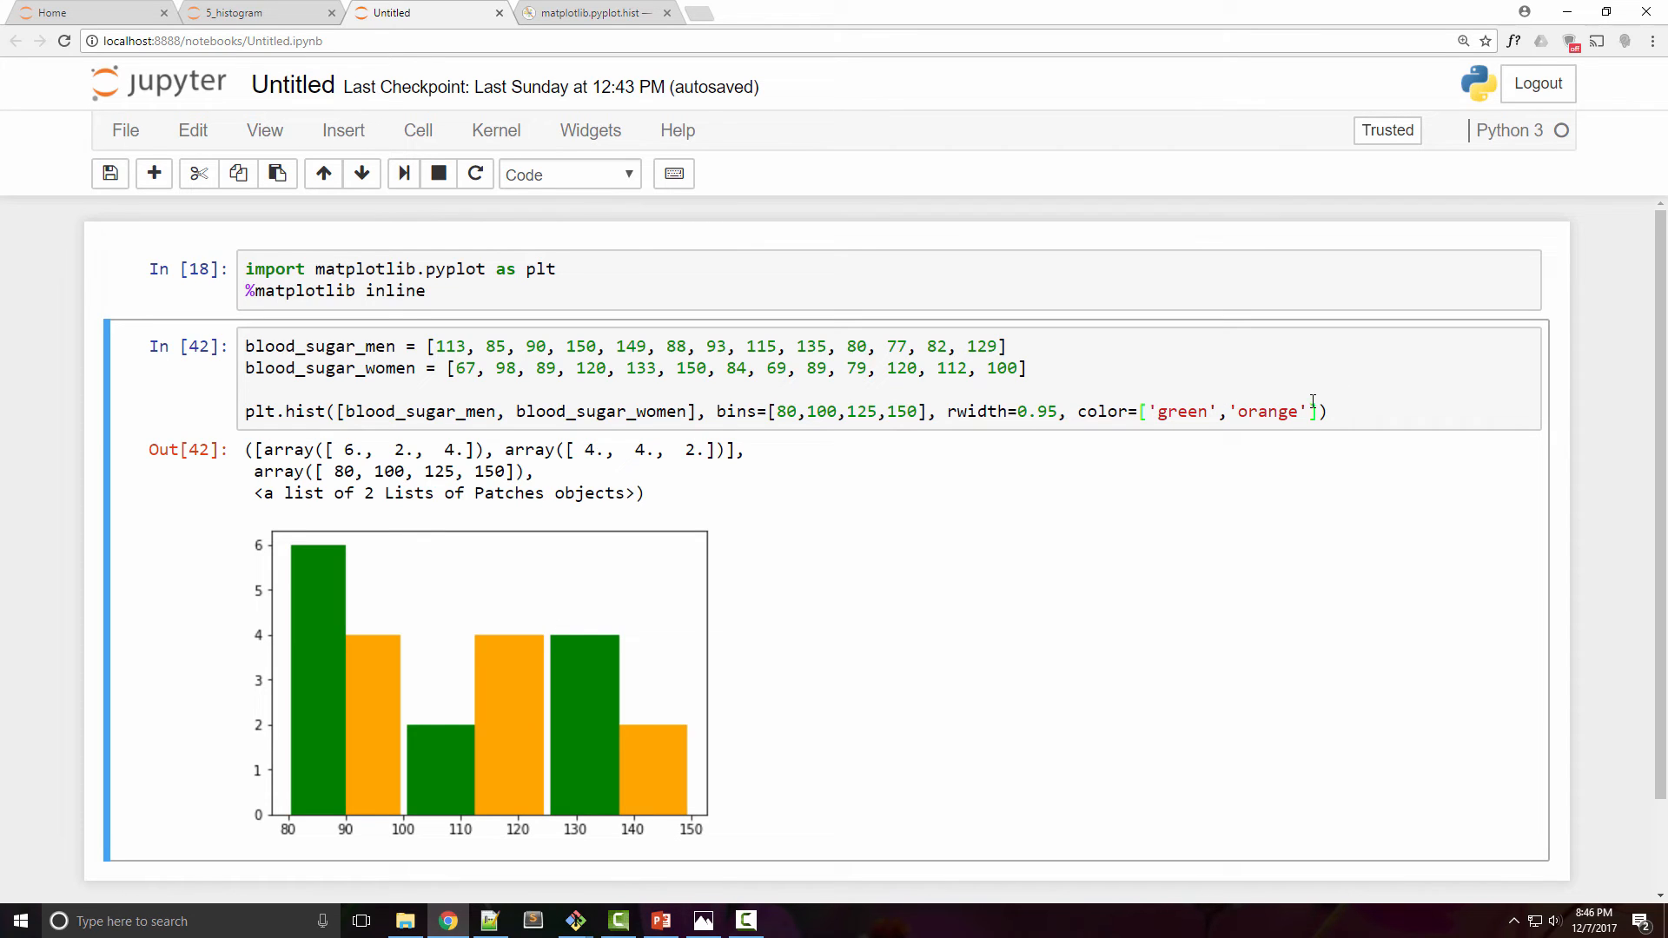
# - Add label=['men','women'] to plt.hist and a plt.legend() line, then rerun
pyautogui.click(1318, 412)
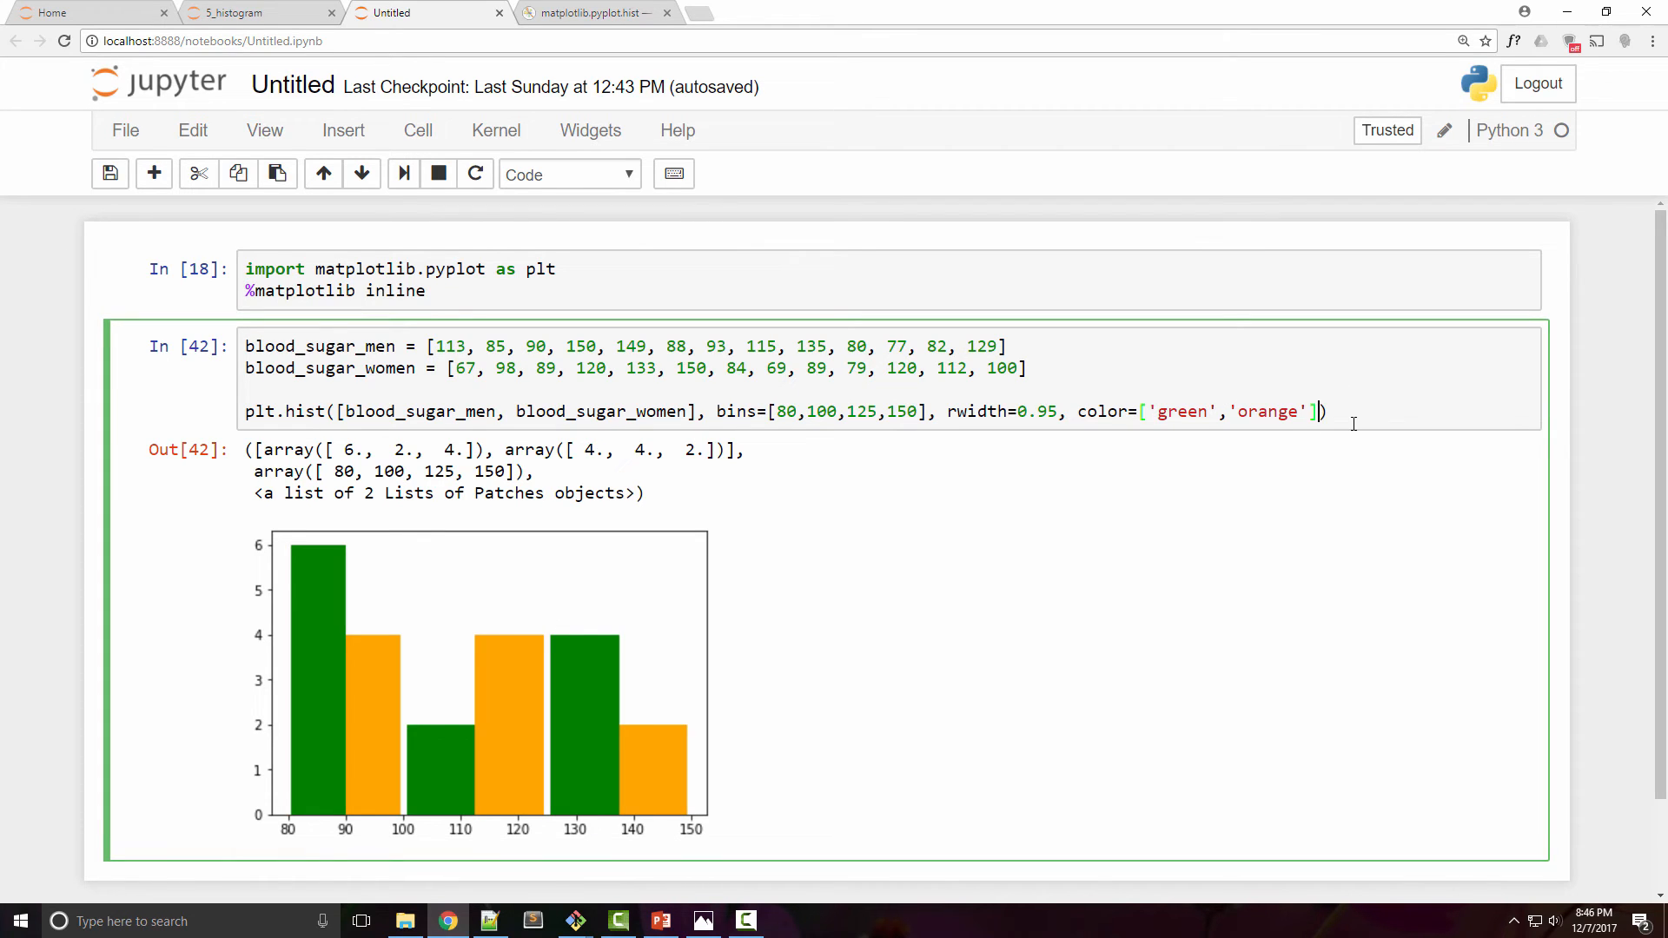
pyautogui.write(',label')
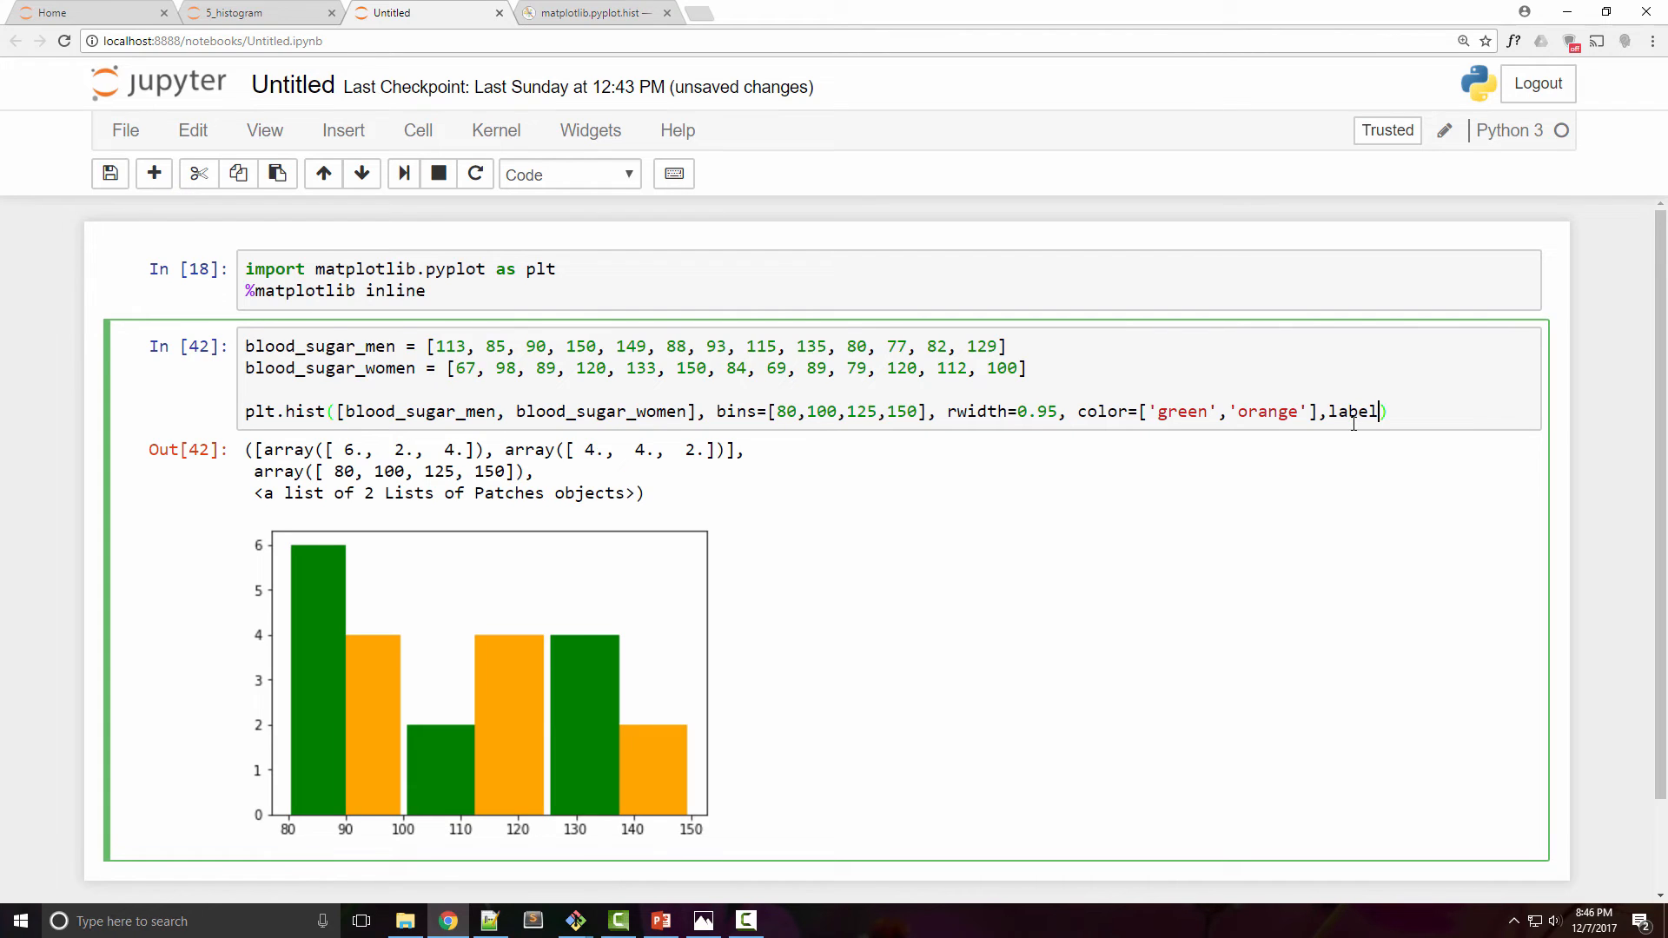
pyautogui.write('=[]')
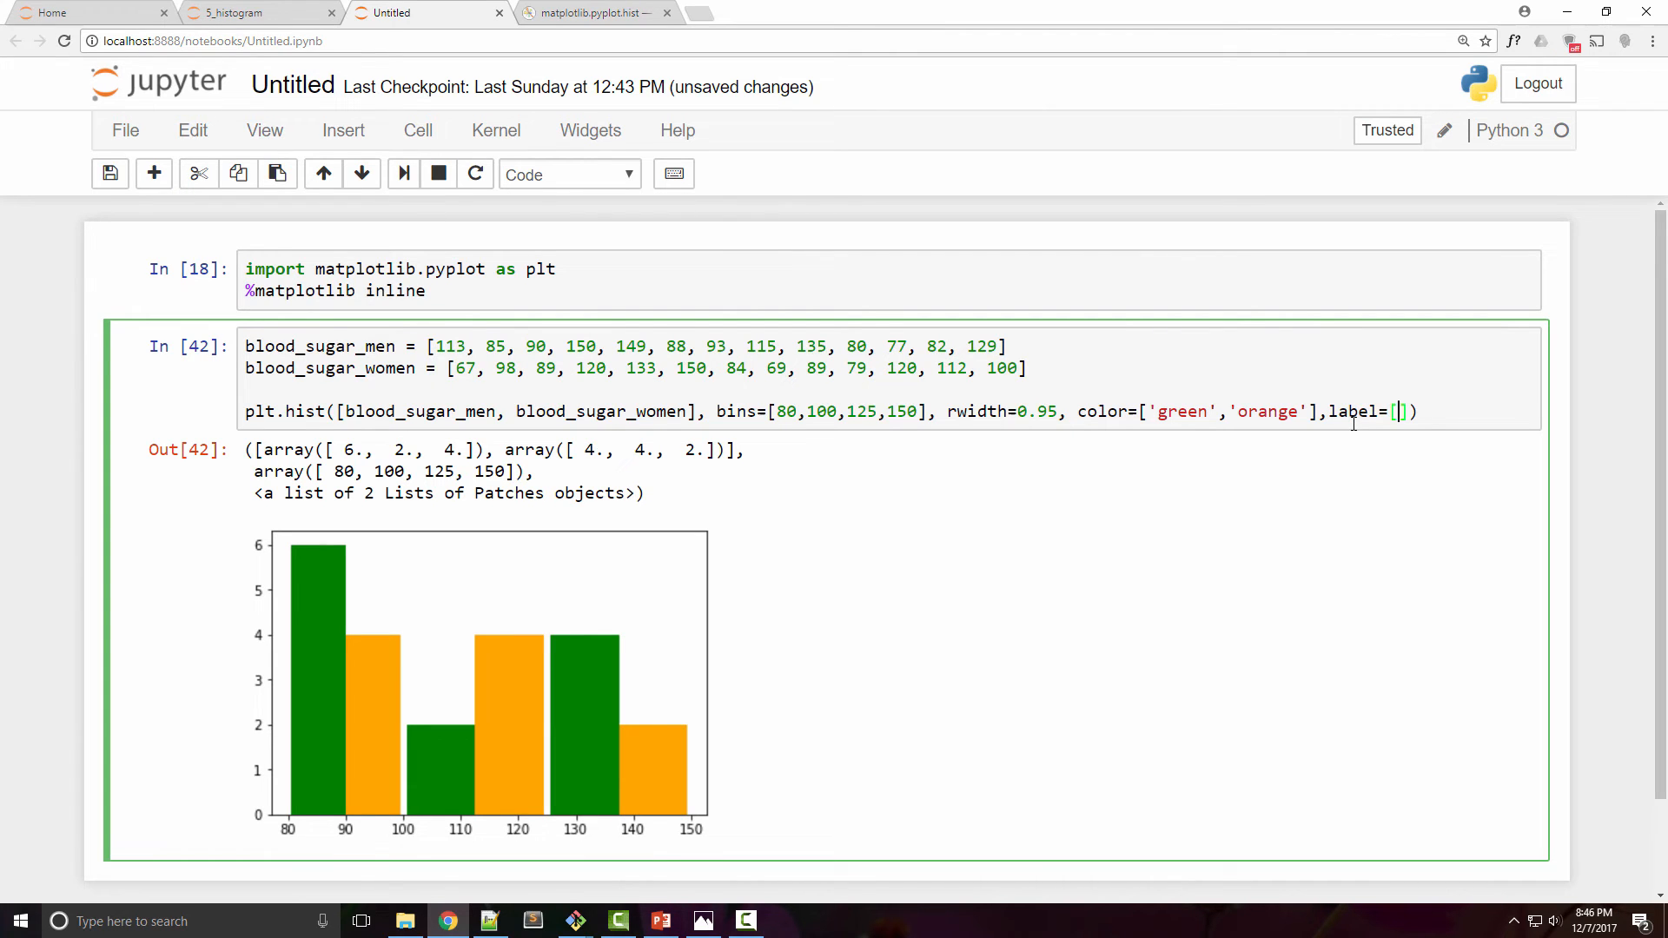
pyautogui.write("men'")
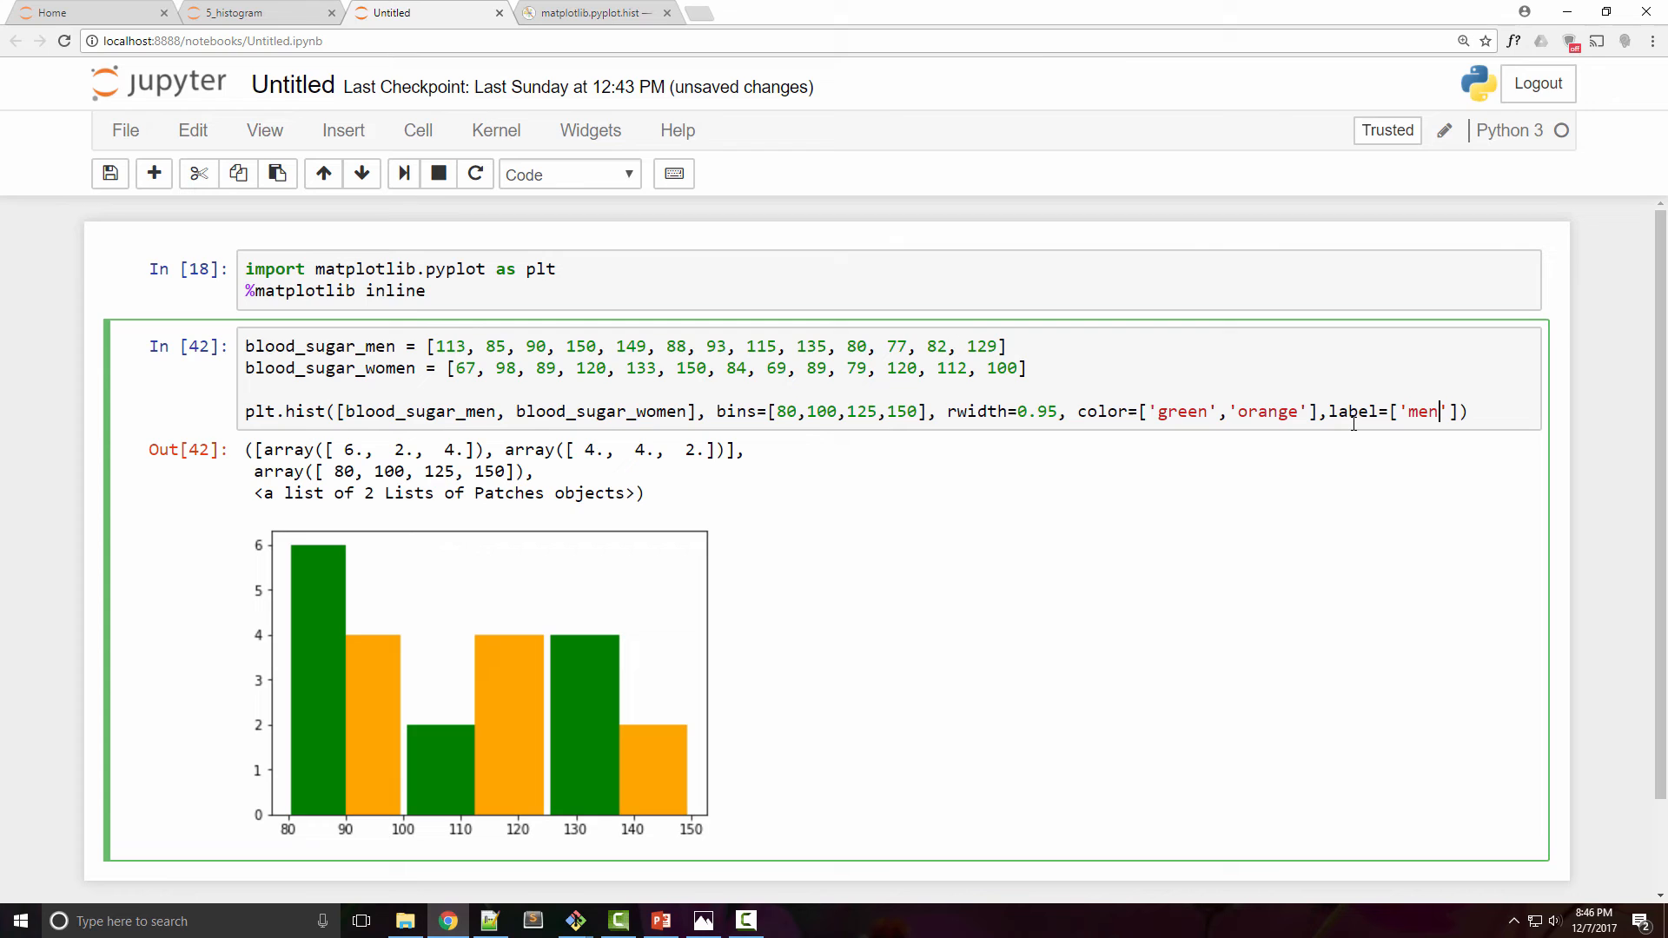
pyautogui.press('Enter')
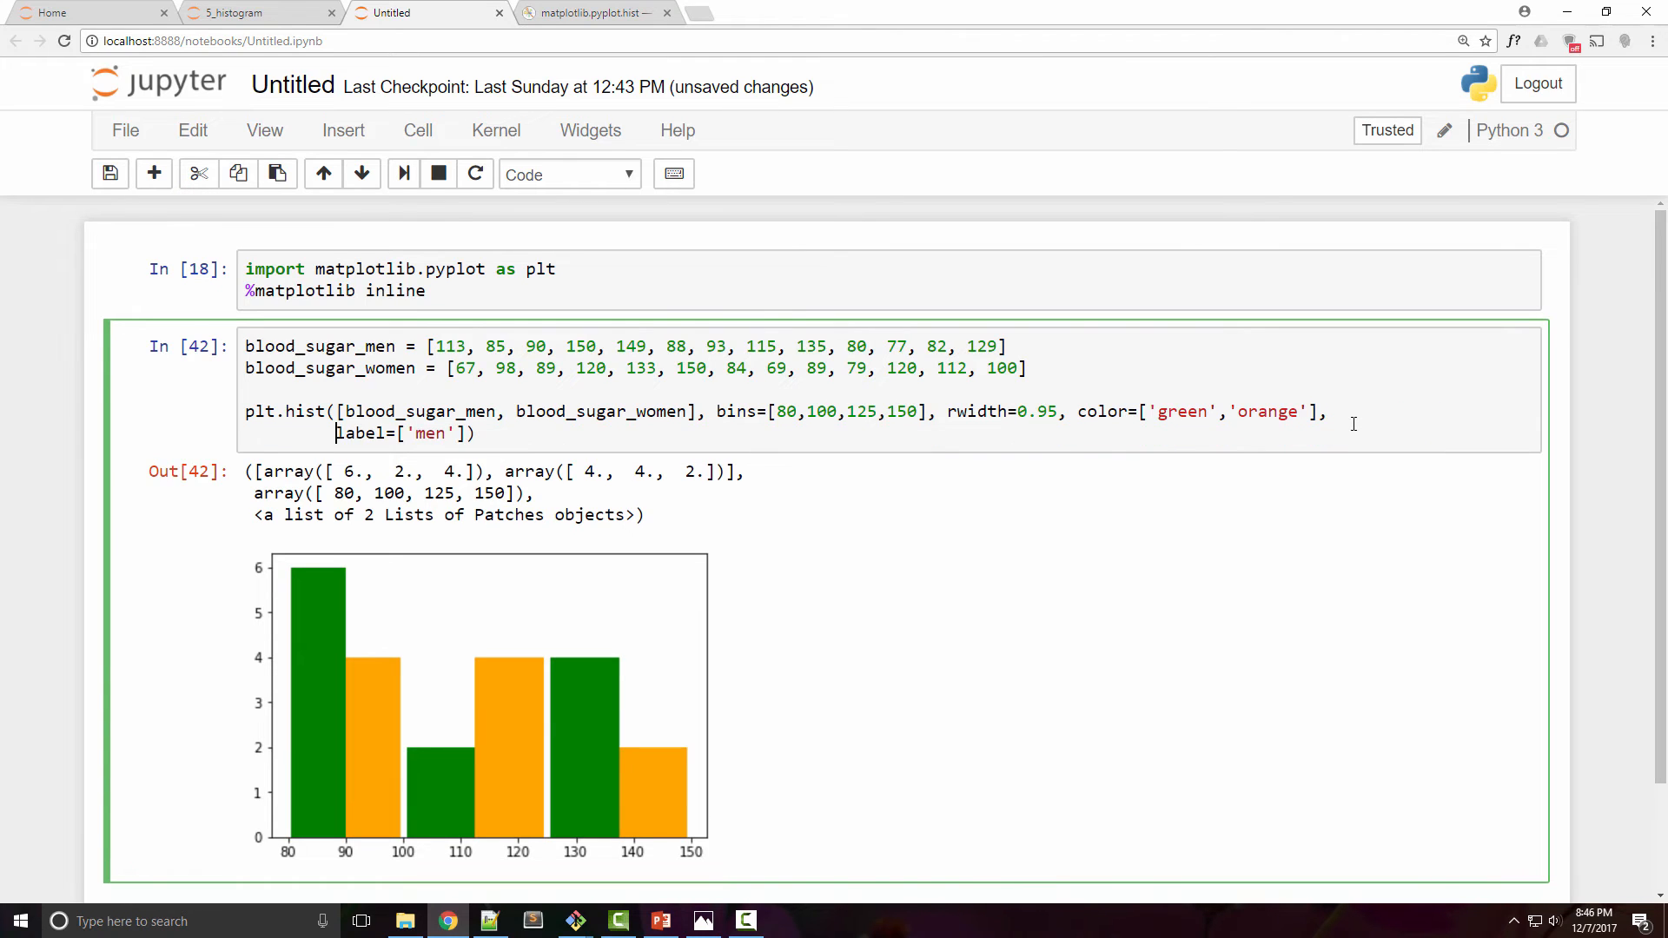
pyautogui.write(',')
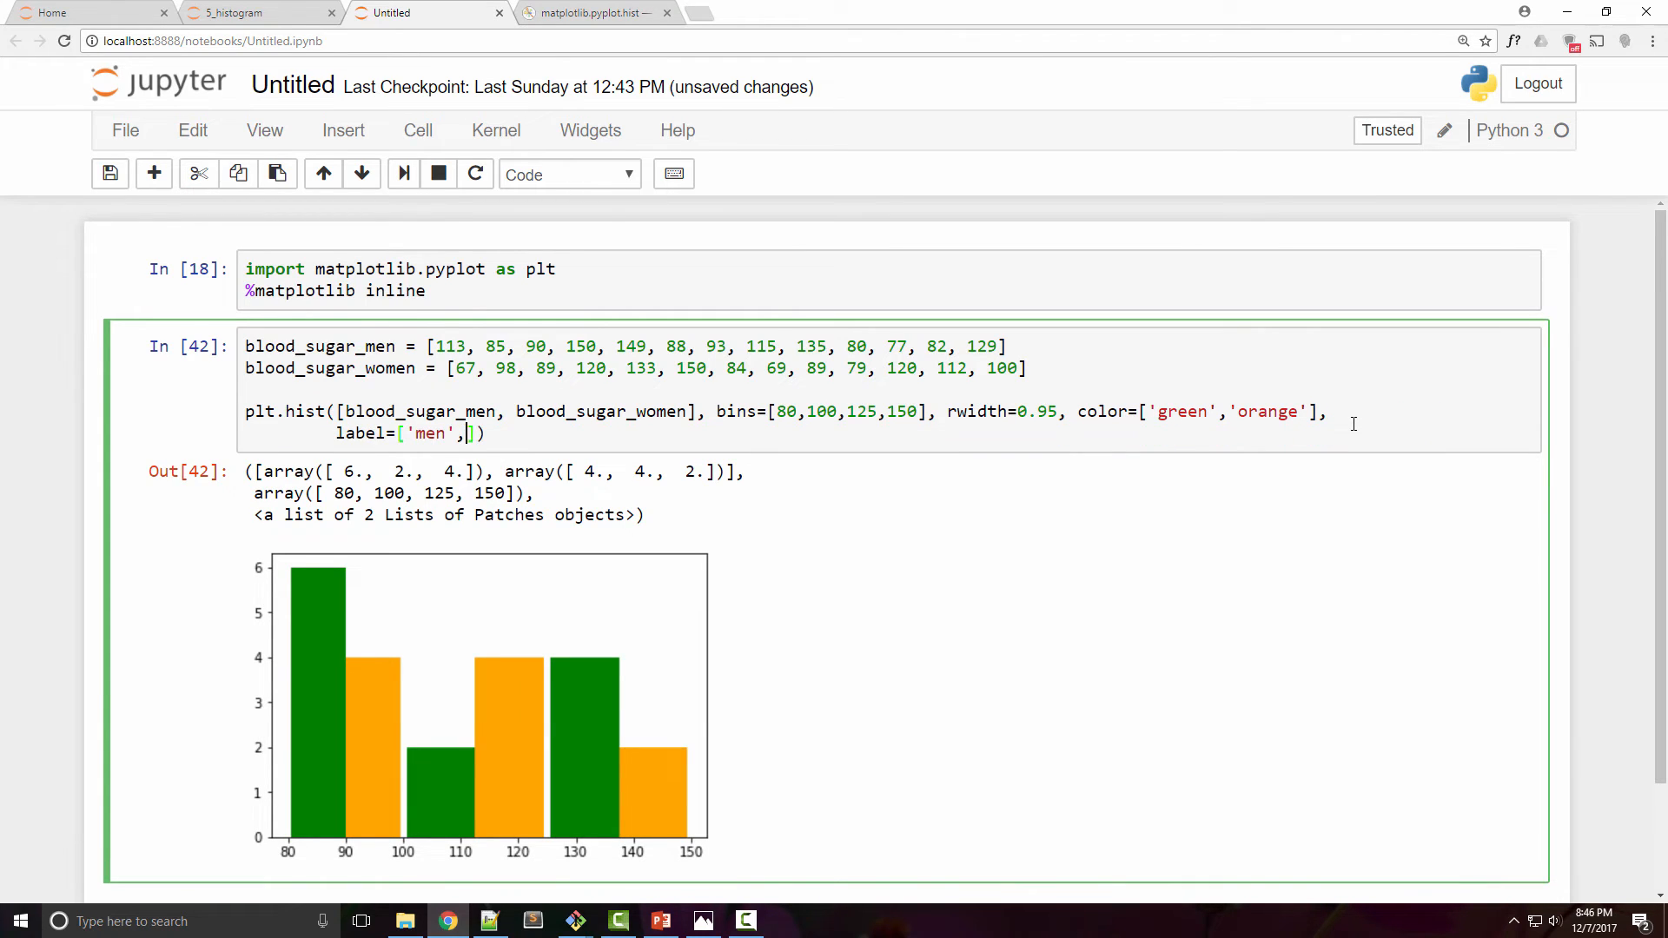
pyautogui.write("women'")
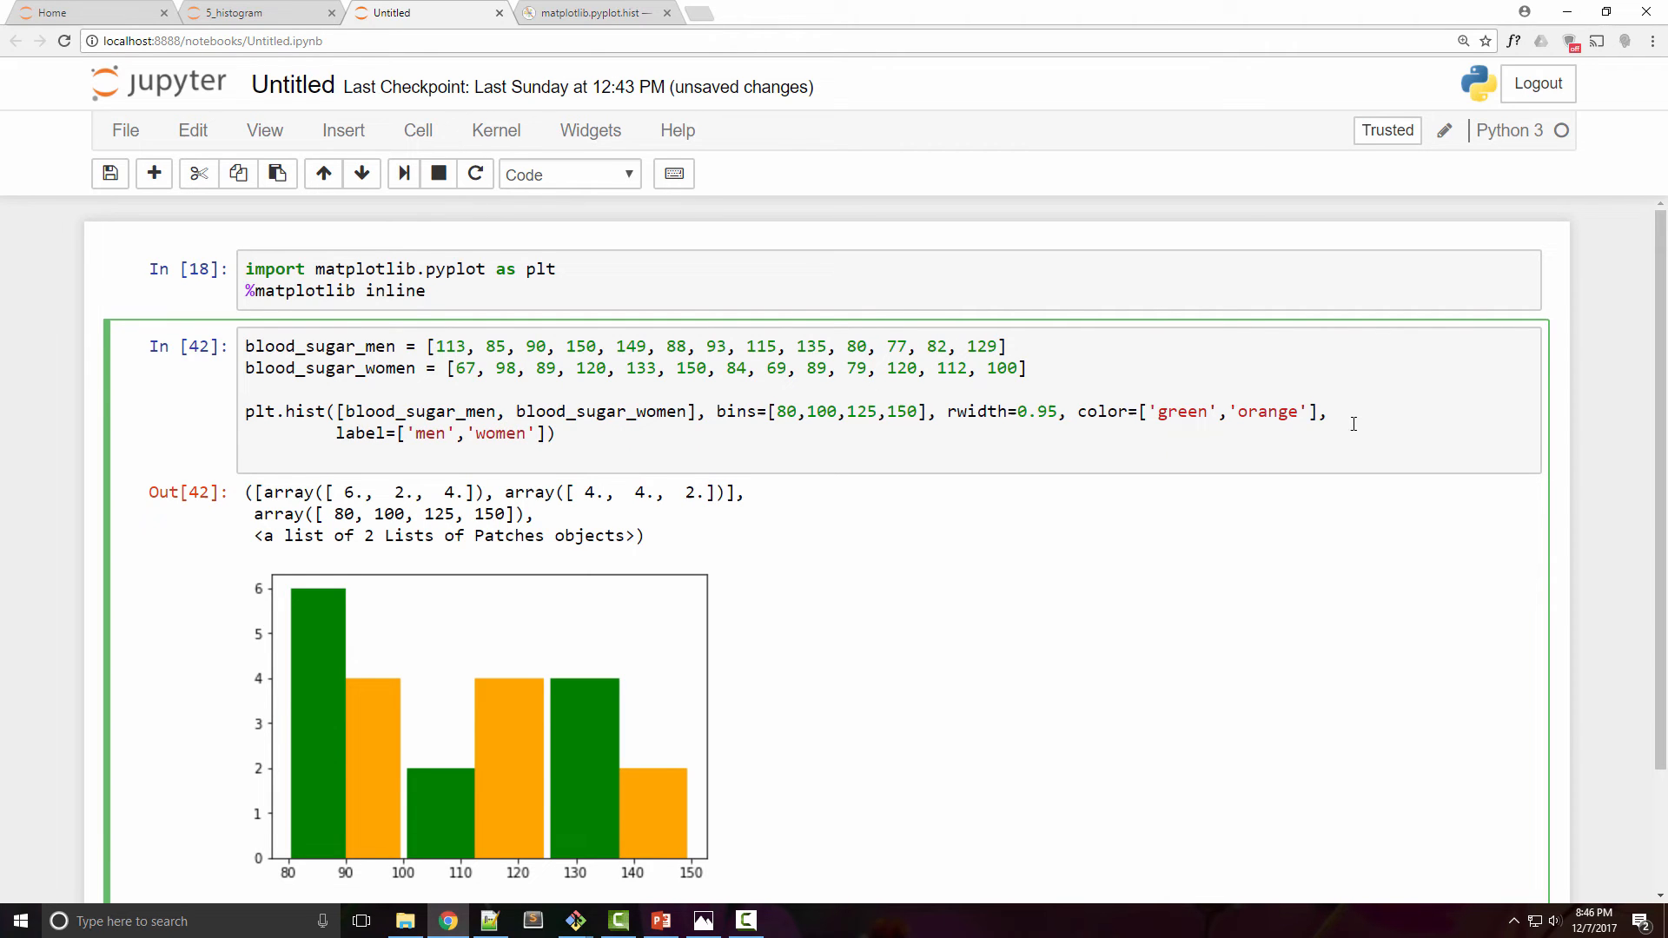
pyautogui.write('plt.legend(')
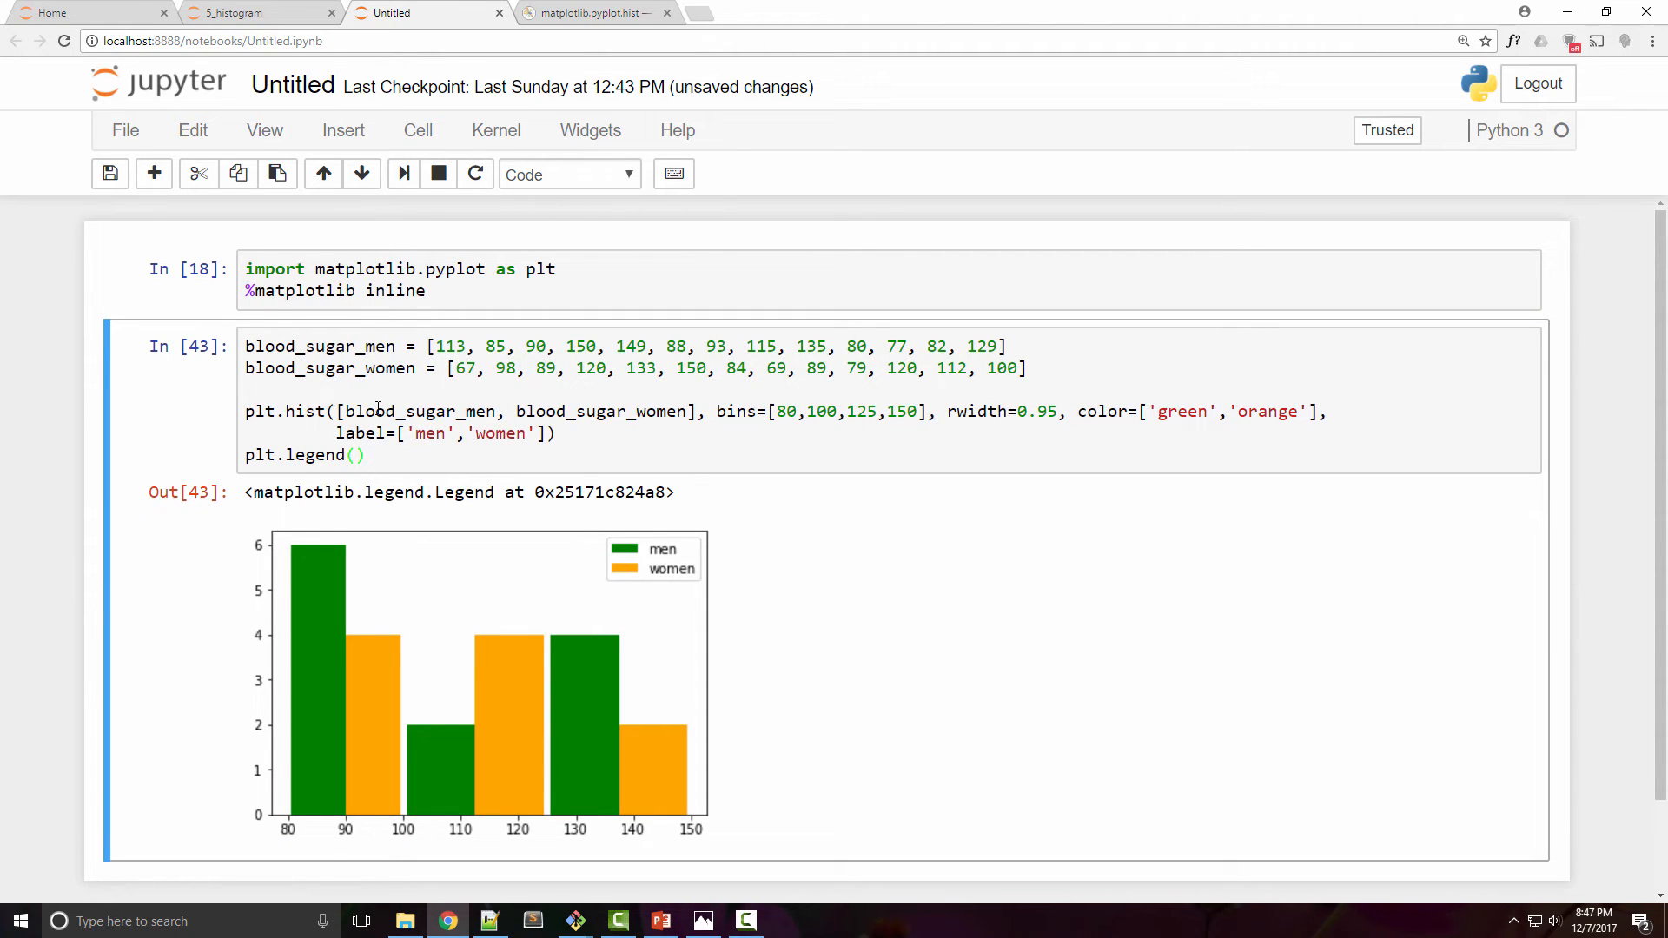
# - Add plt.xlabel('sugar range') to label the x-axis
pyautogui.write('plt.')
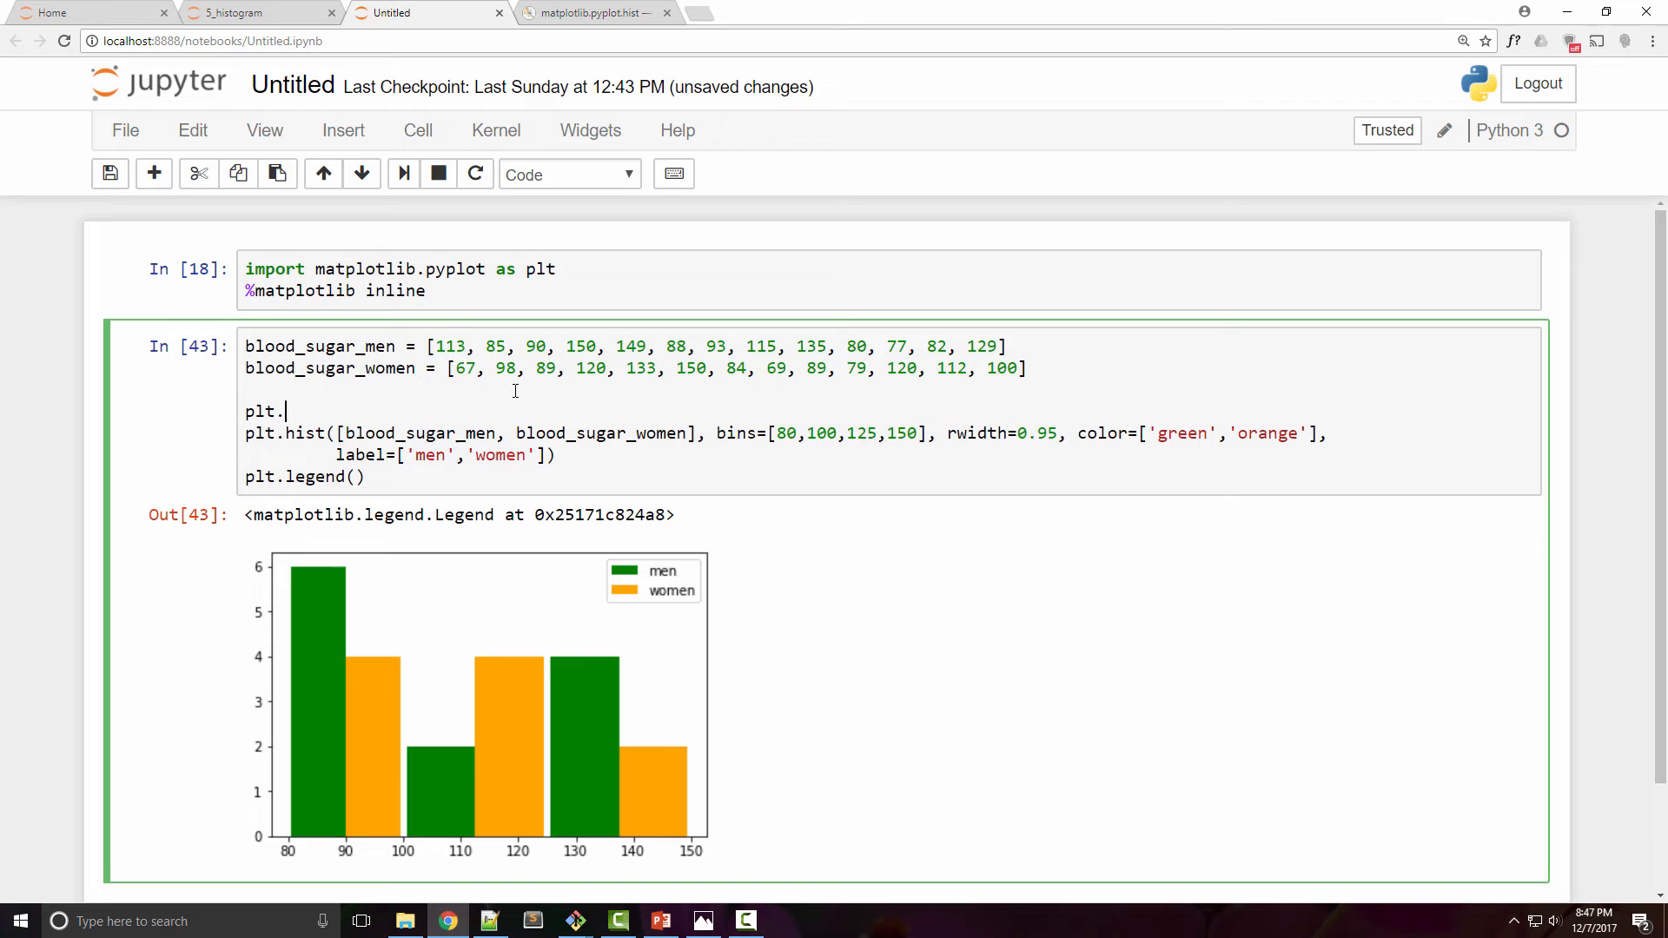
pyautogui.write('xlabel()')
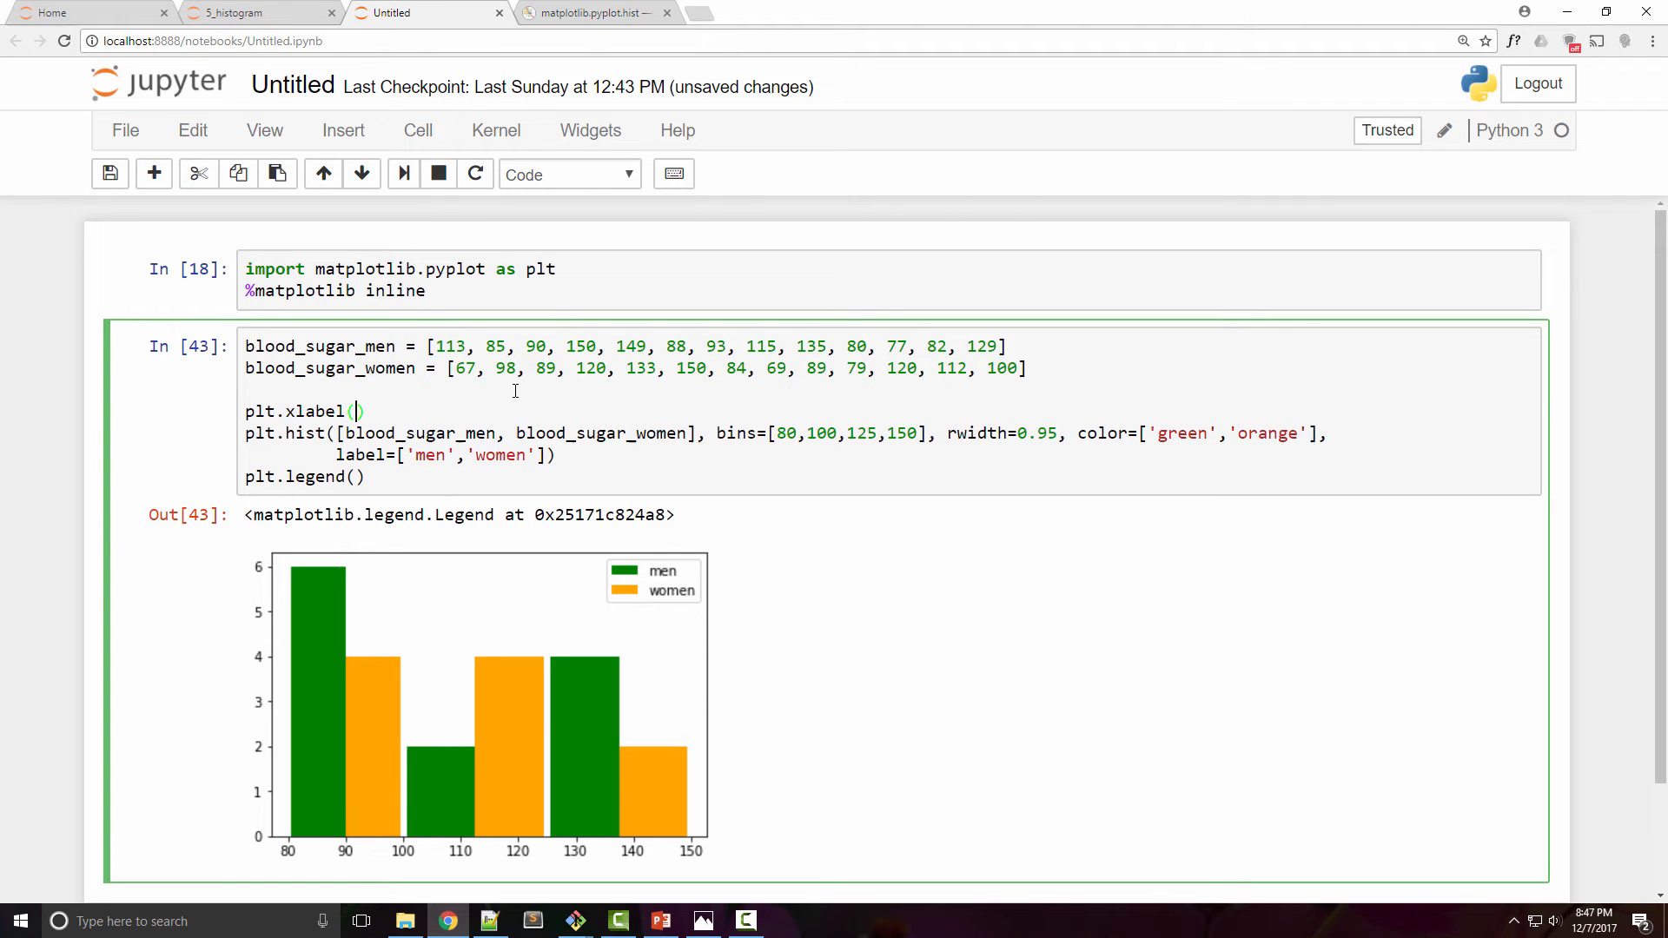
pyautogui.write("''")
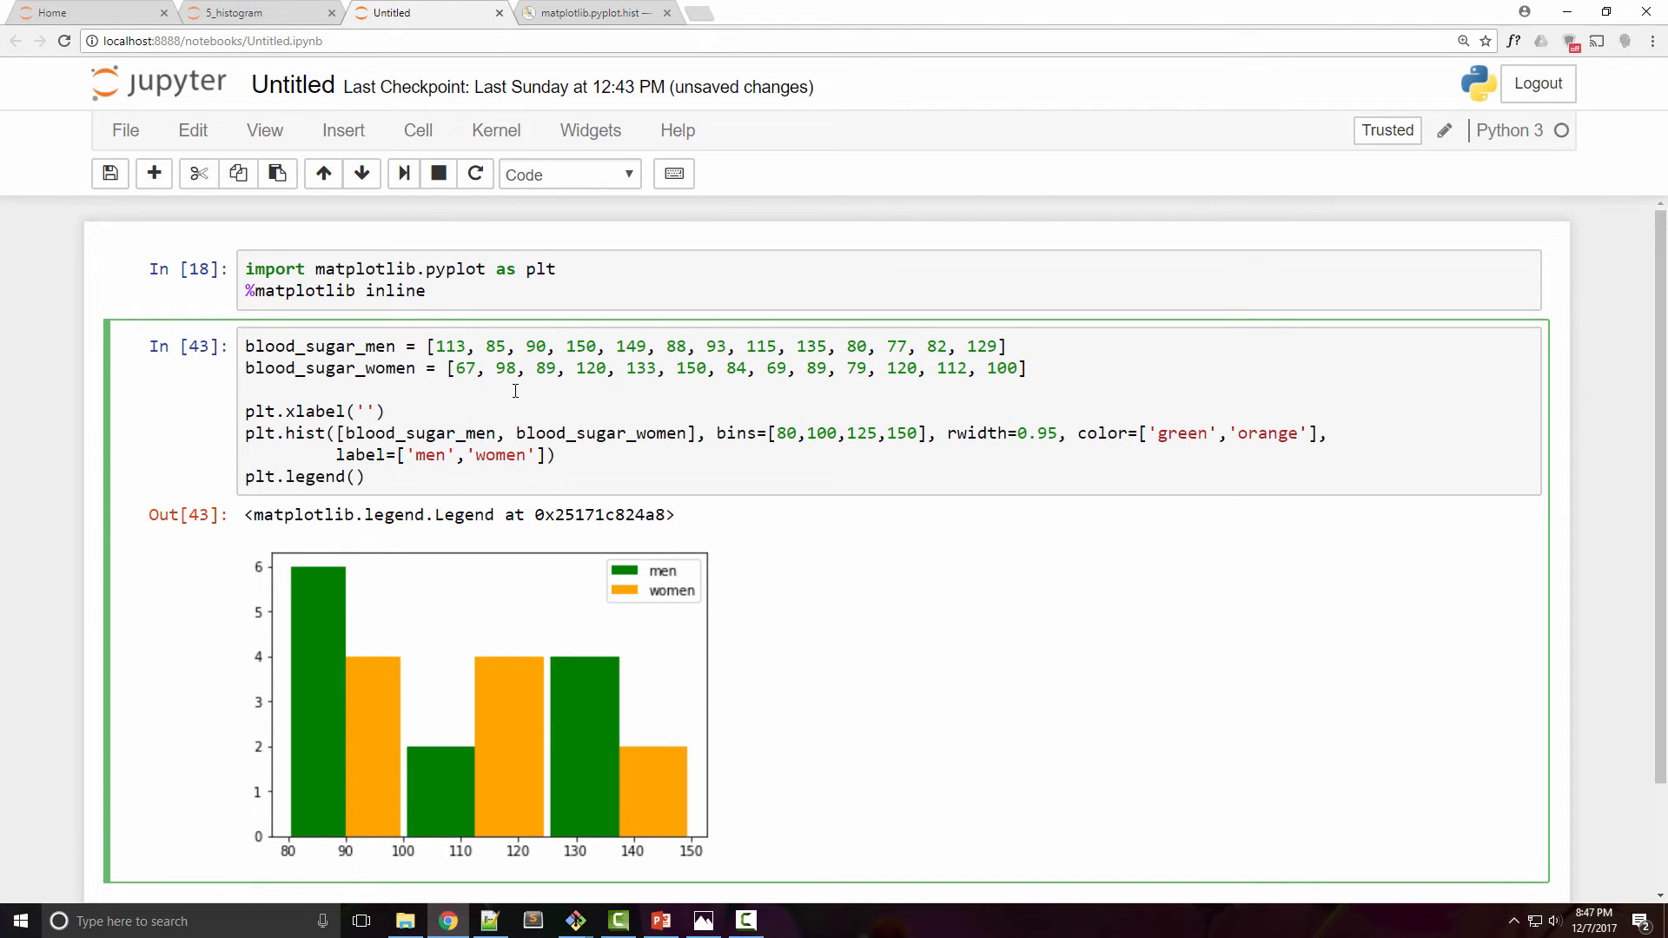
pyautogui.write('sugr')
pyautogui.write('pl')
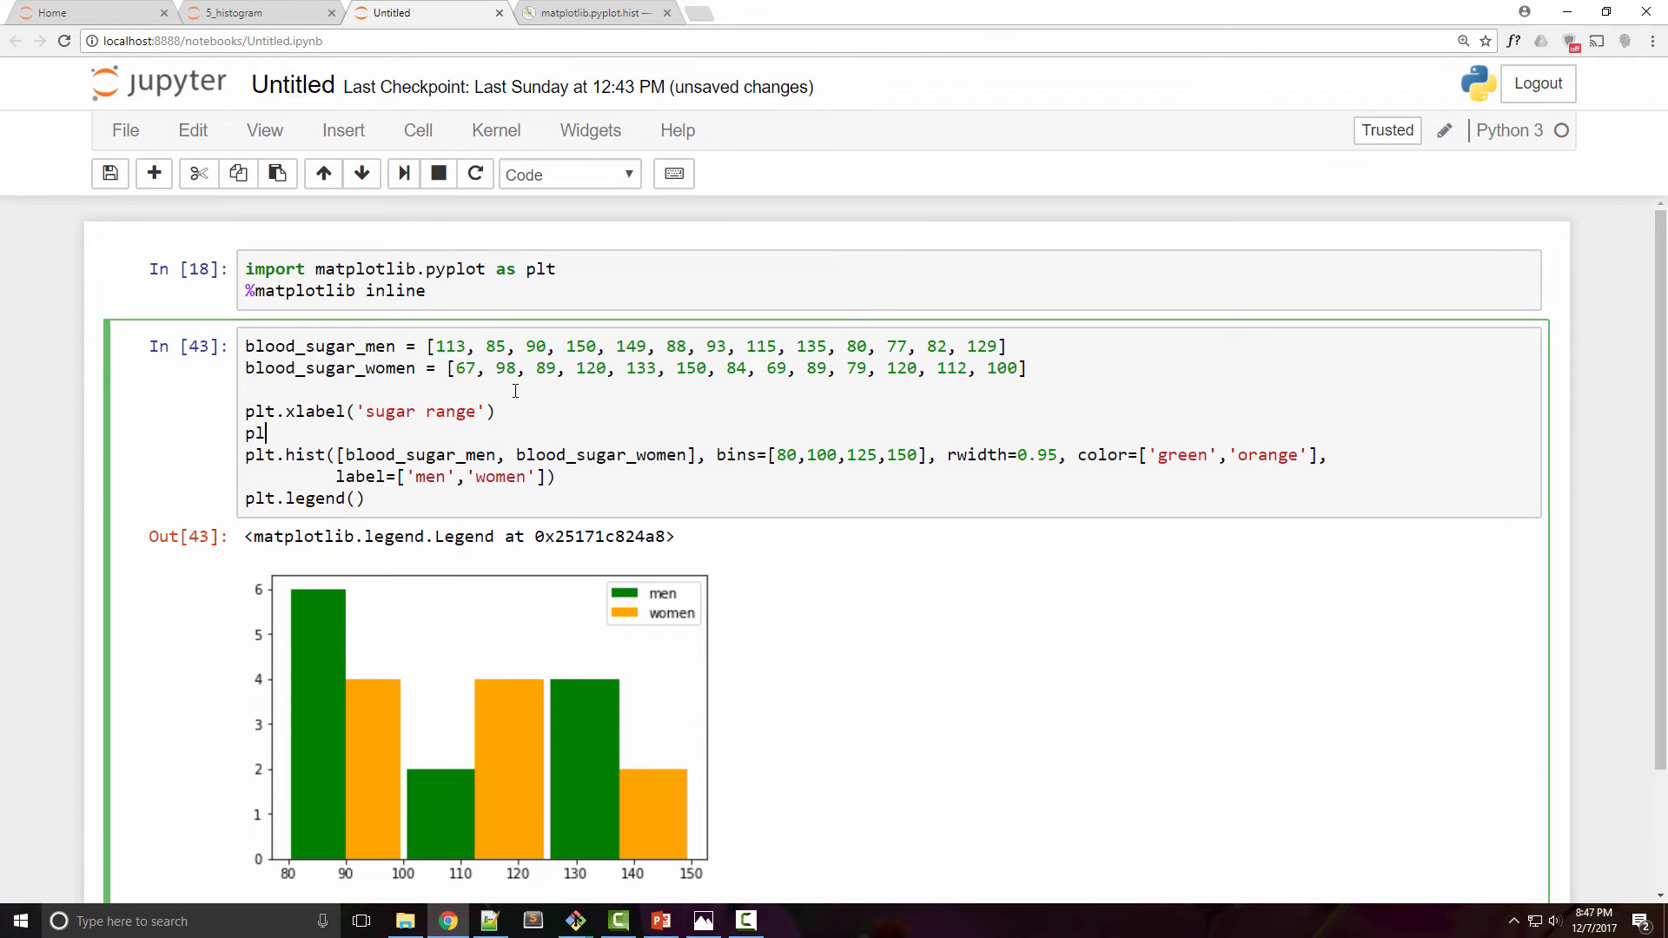
# - Add y-label 'Total no of patients' and title 'Blood sugar analysis', then rerun
pyautogui.write('ypa')
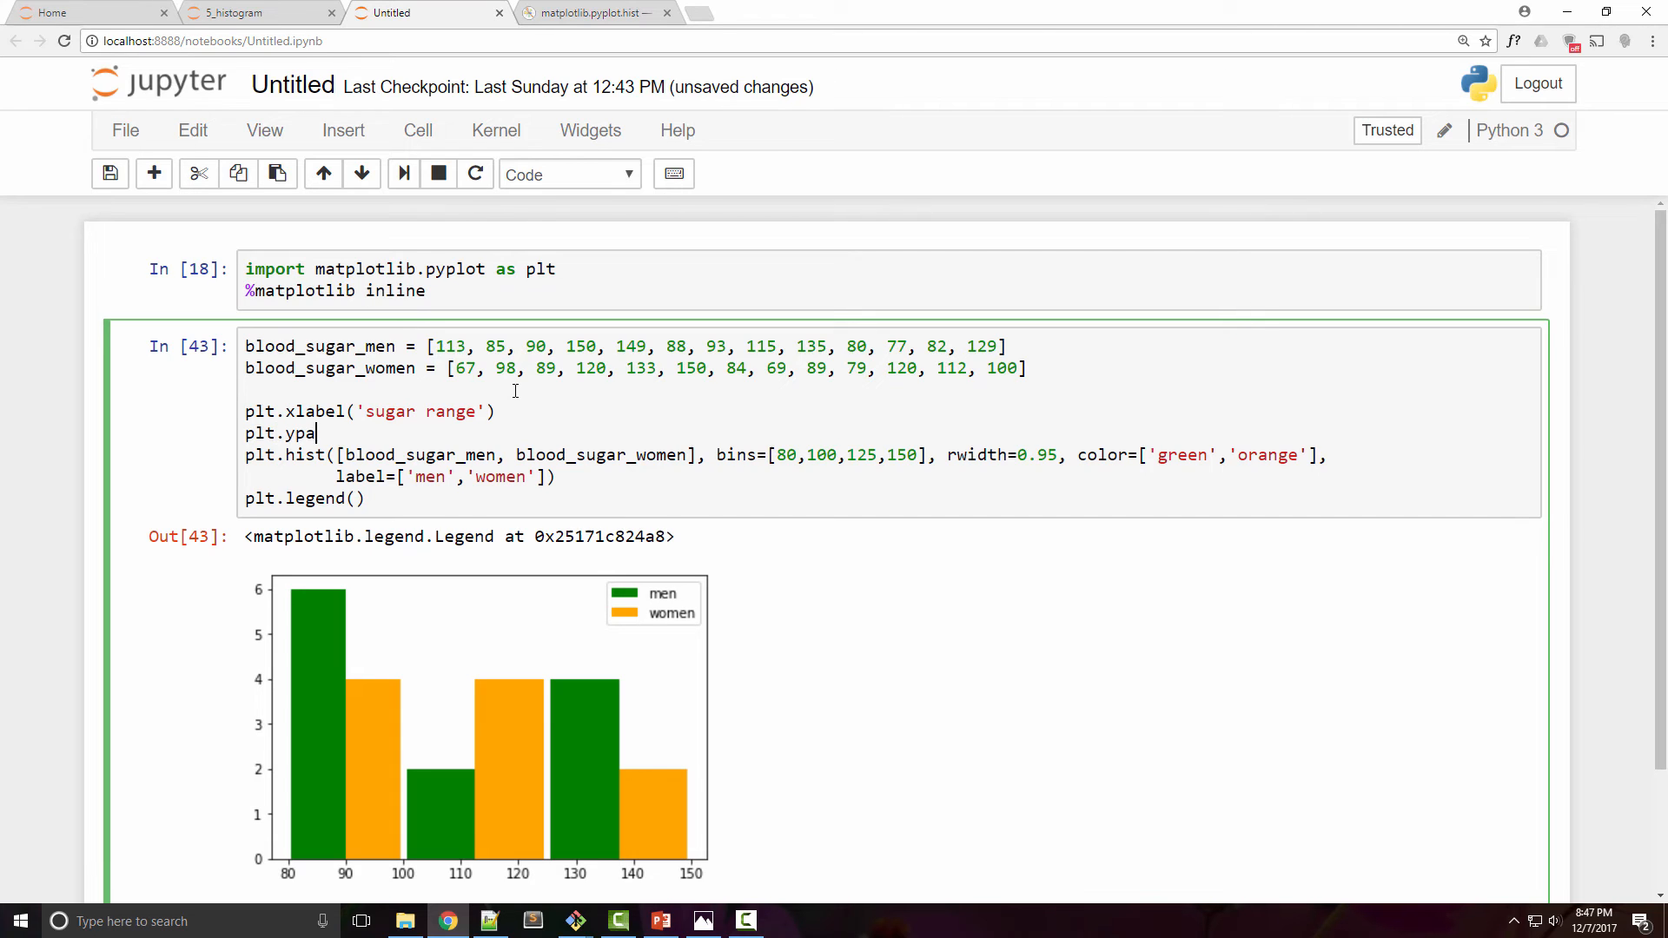
pyautogui.write("bel(''")
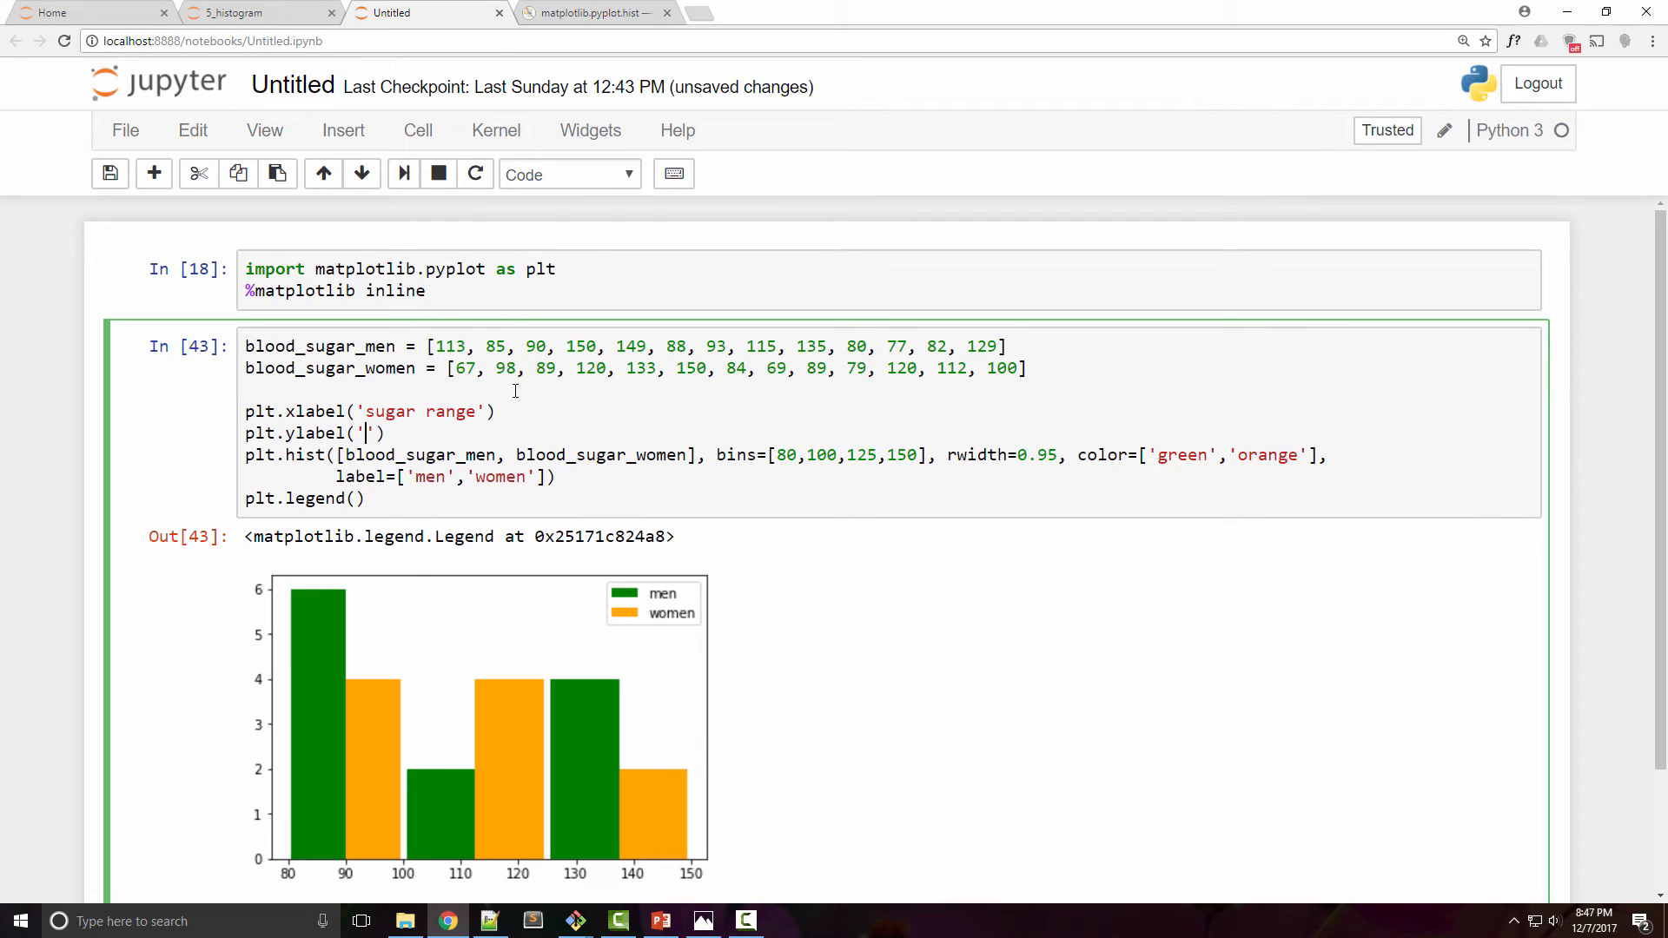
pyautogui.write('Total no of patients')
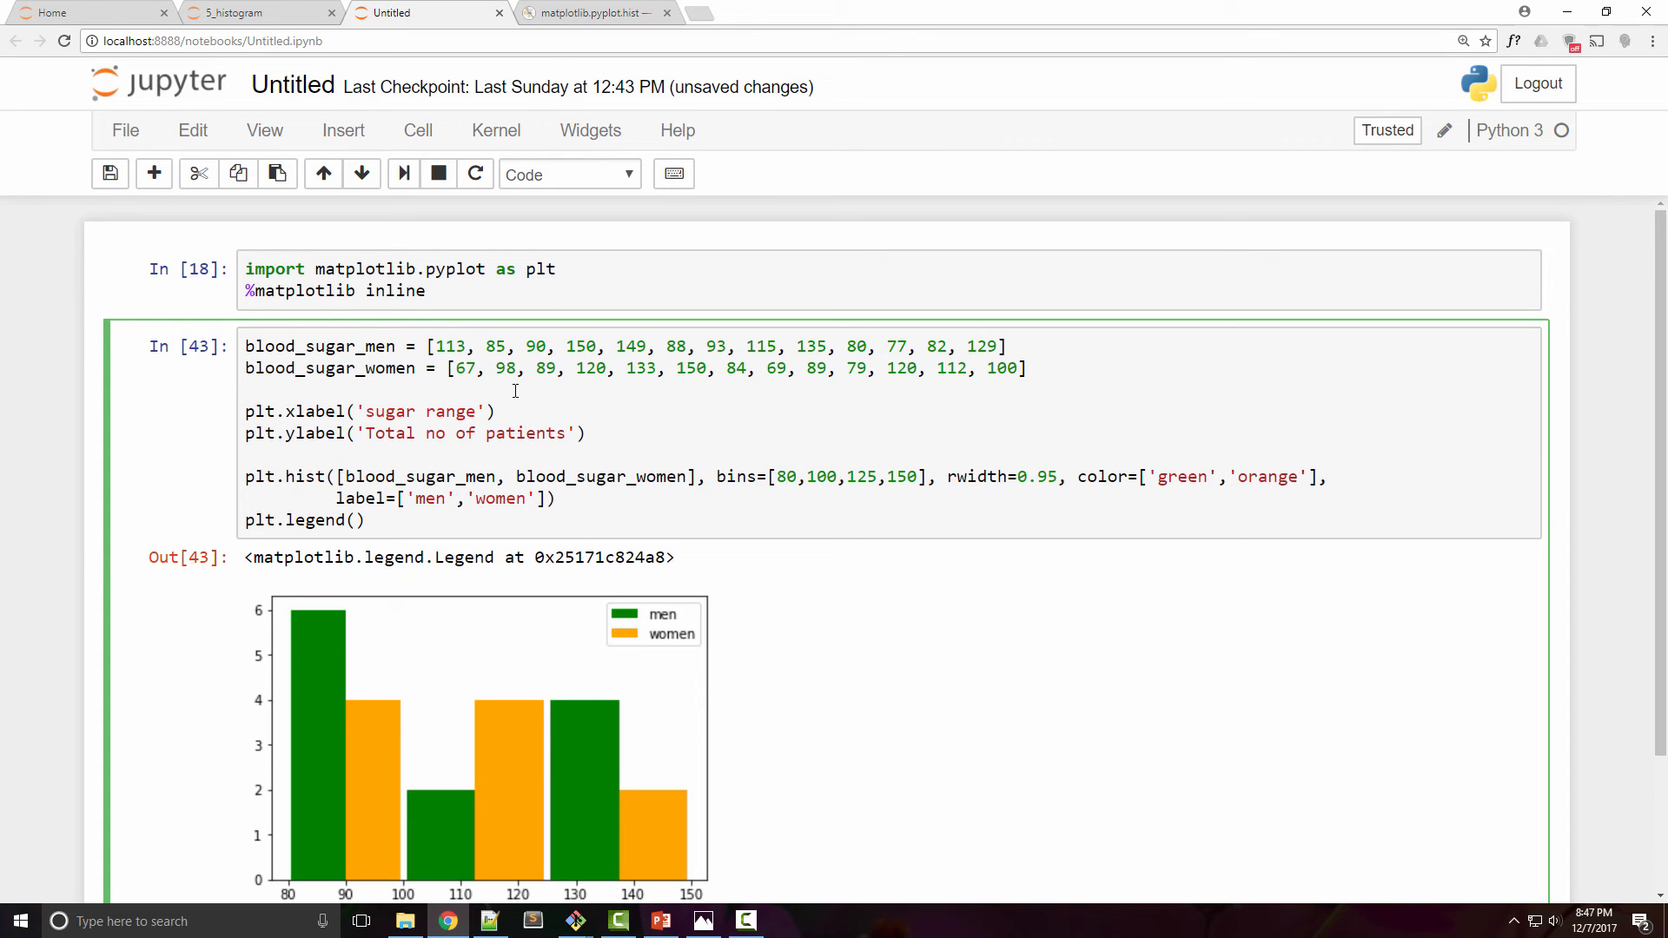
pyautogui.write("plt.title(''")
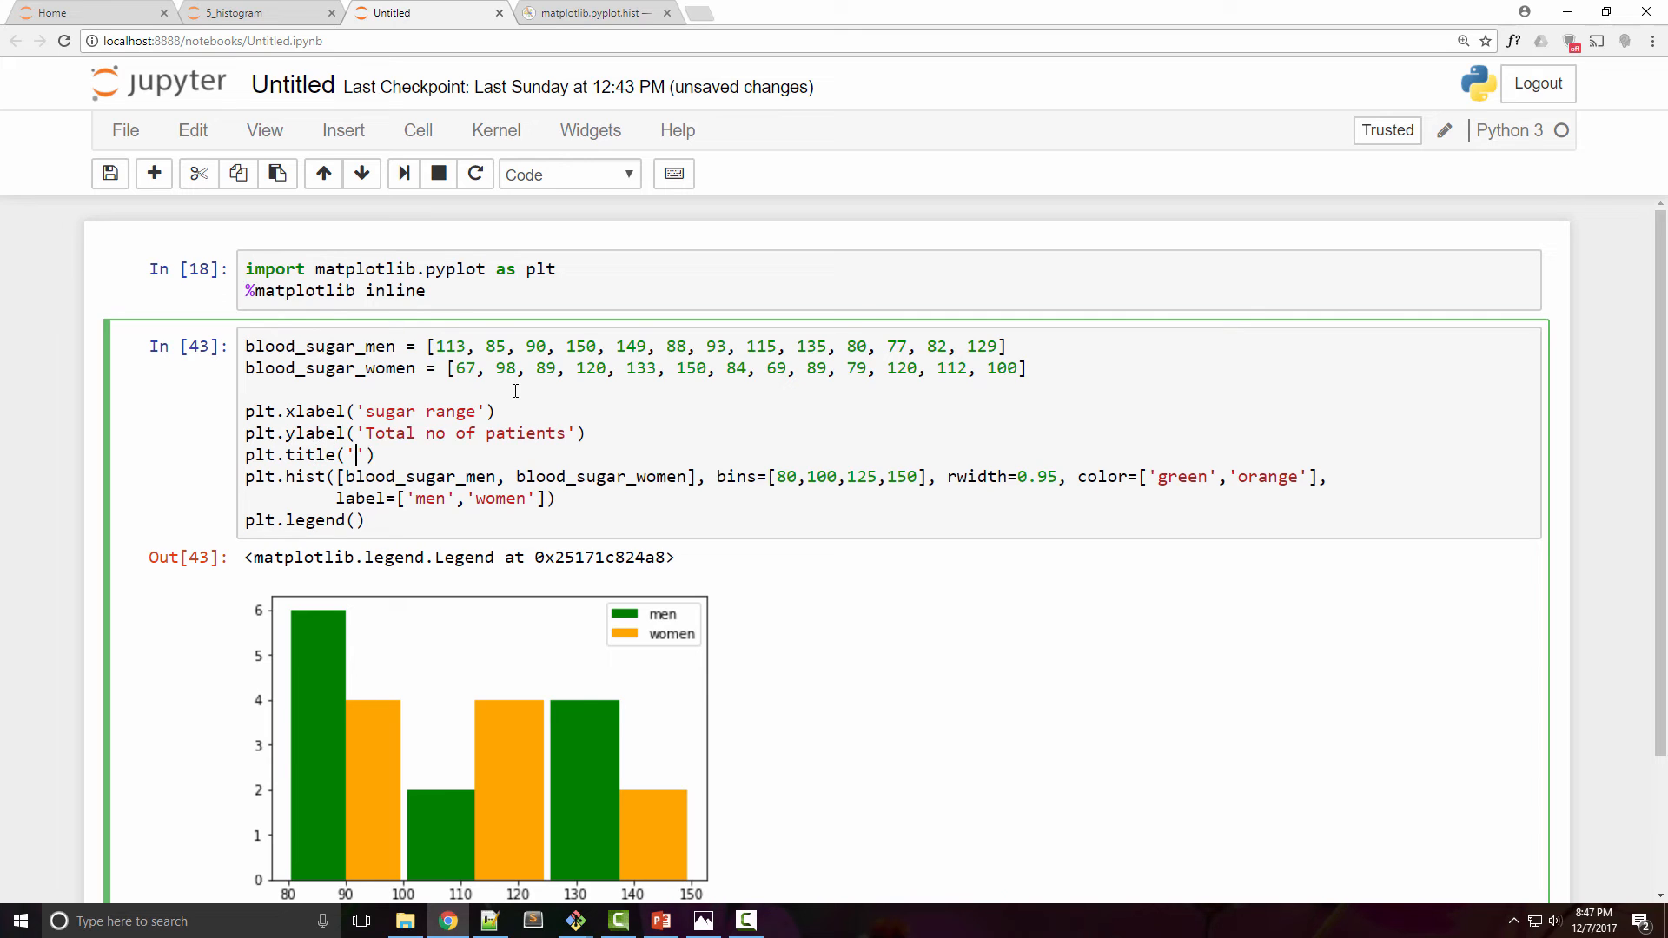
pyautogui.write('Blood sugar analysis')
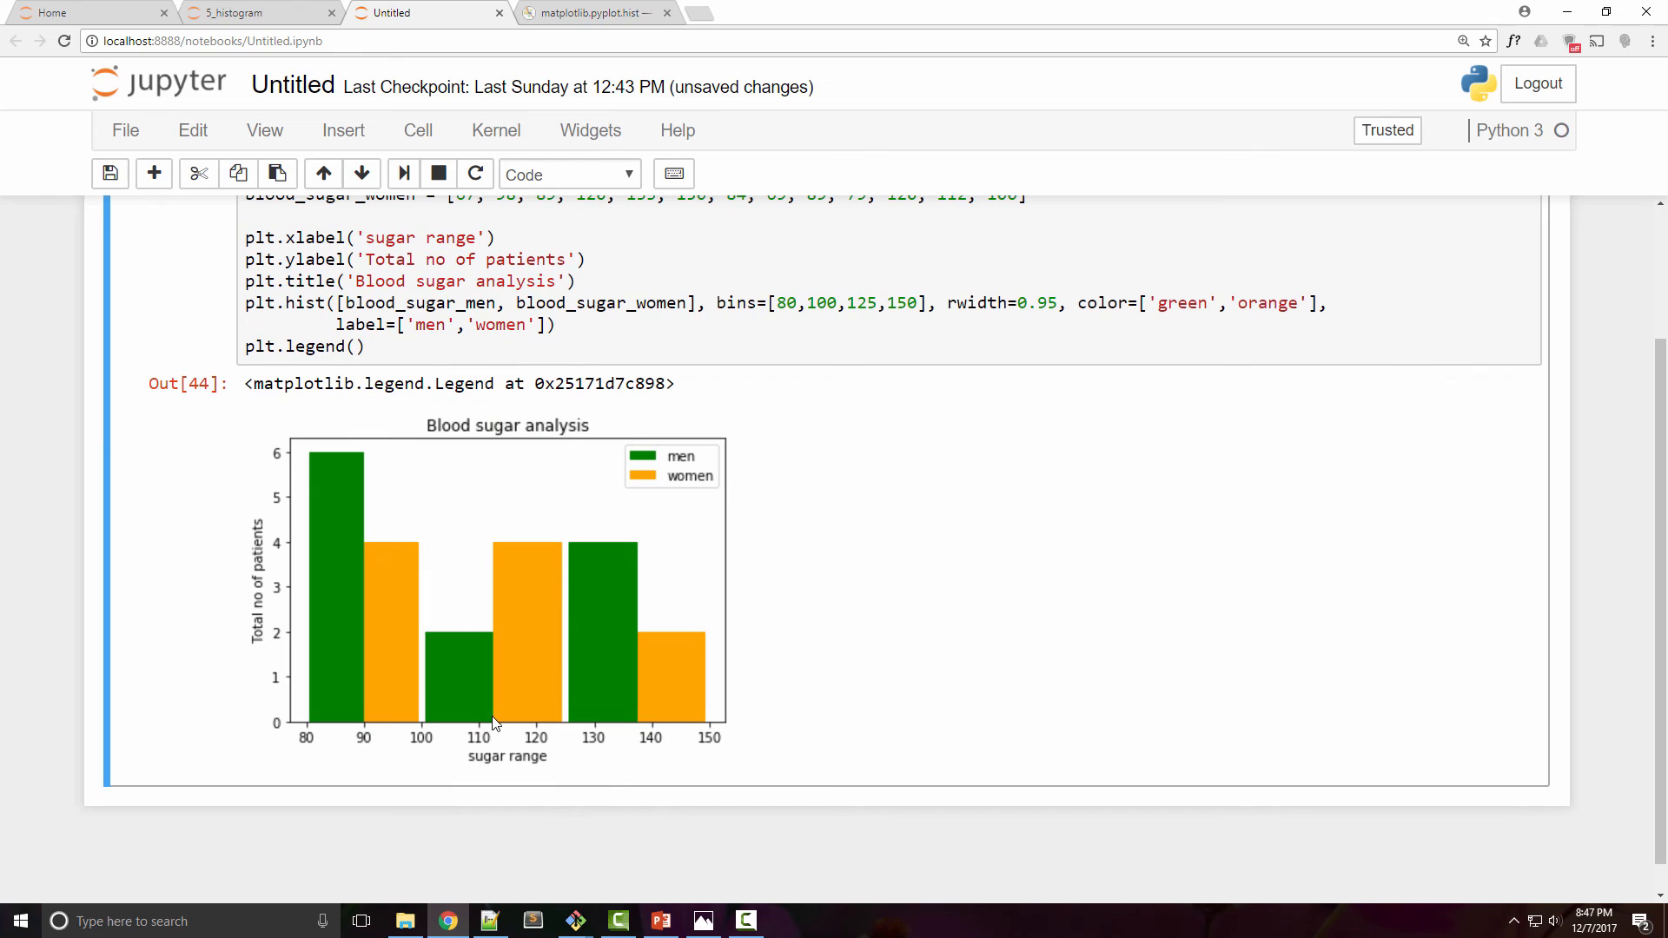
pyautogui.moveTo(447, 611)
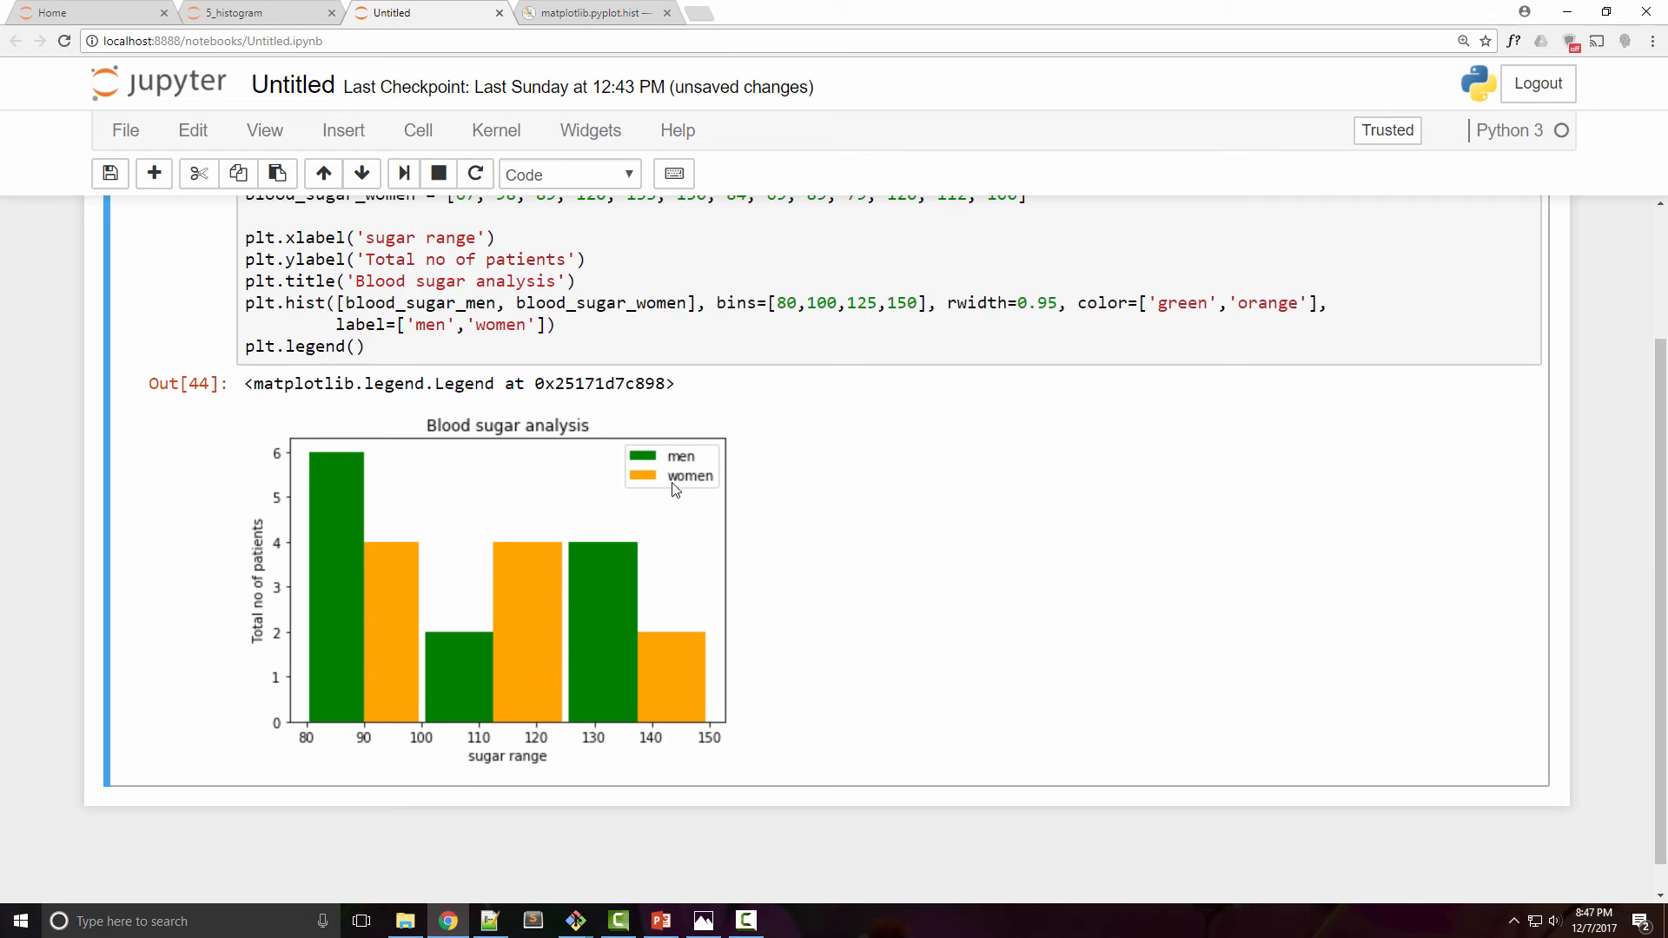
pyautogui.moveTo(592, 734)
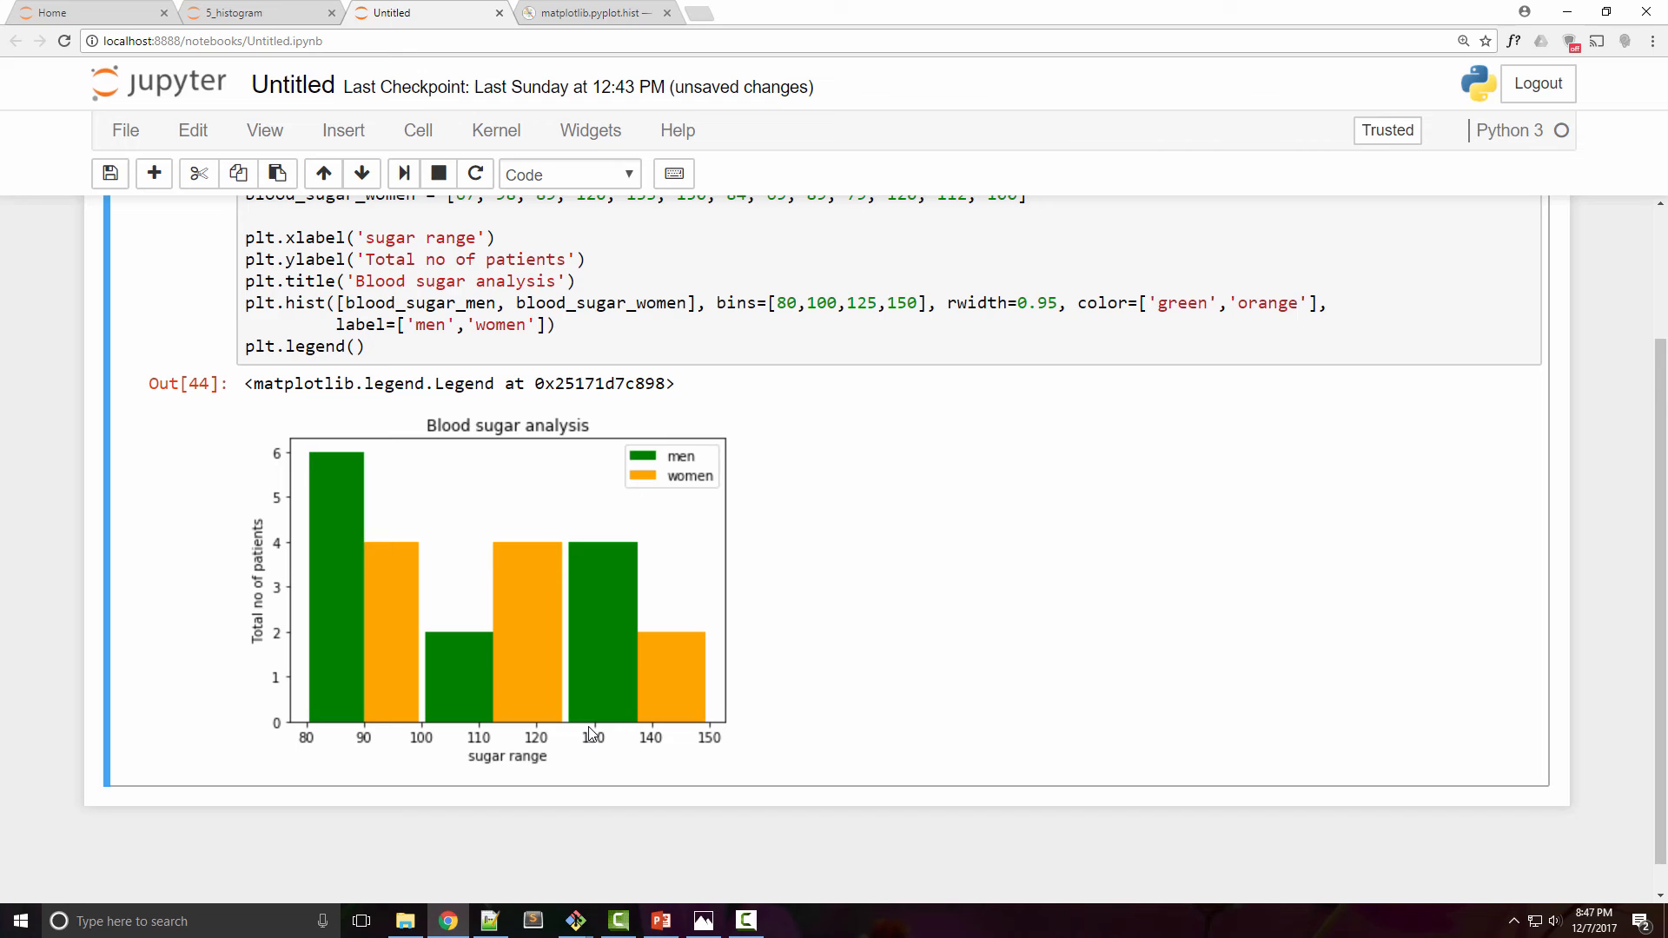
pyautogui.moveTo(577, 695)
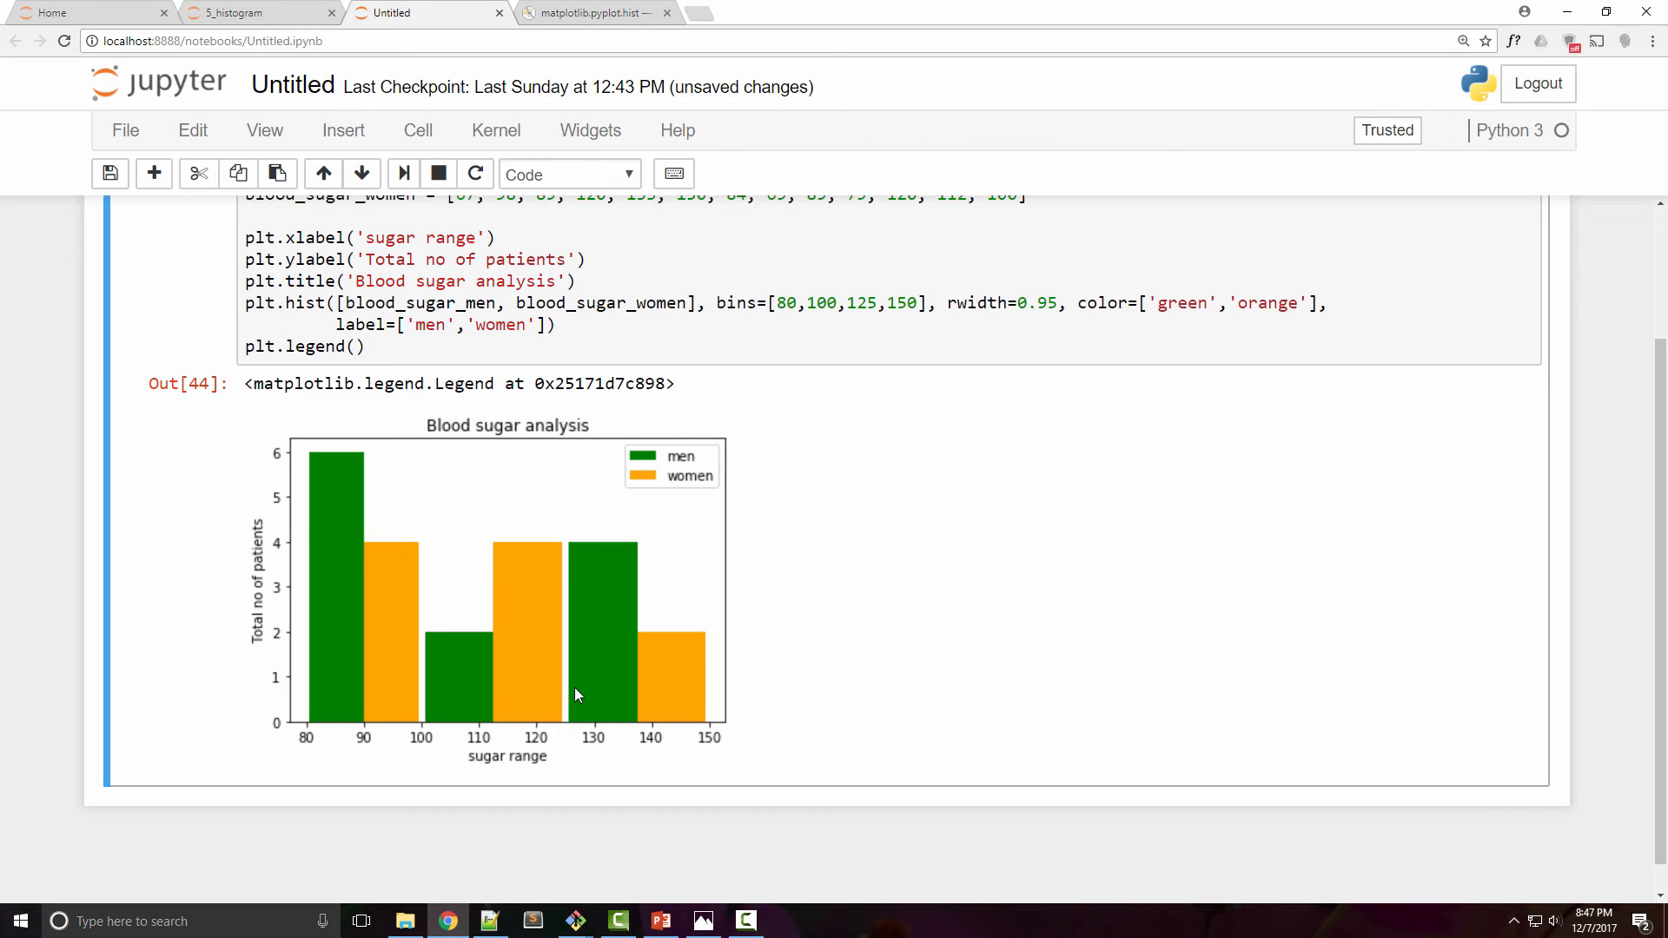
pyautogui.moveTo(532, 688)
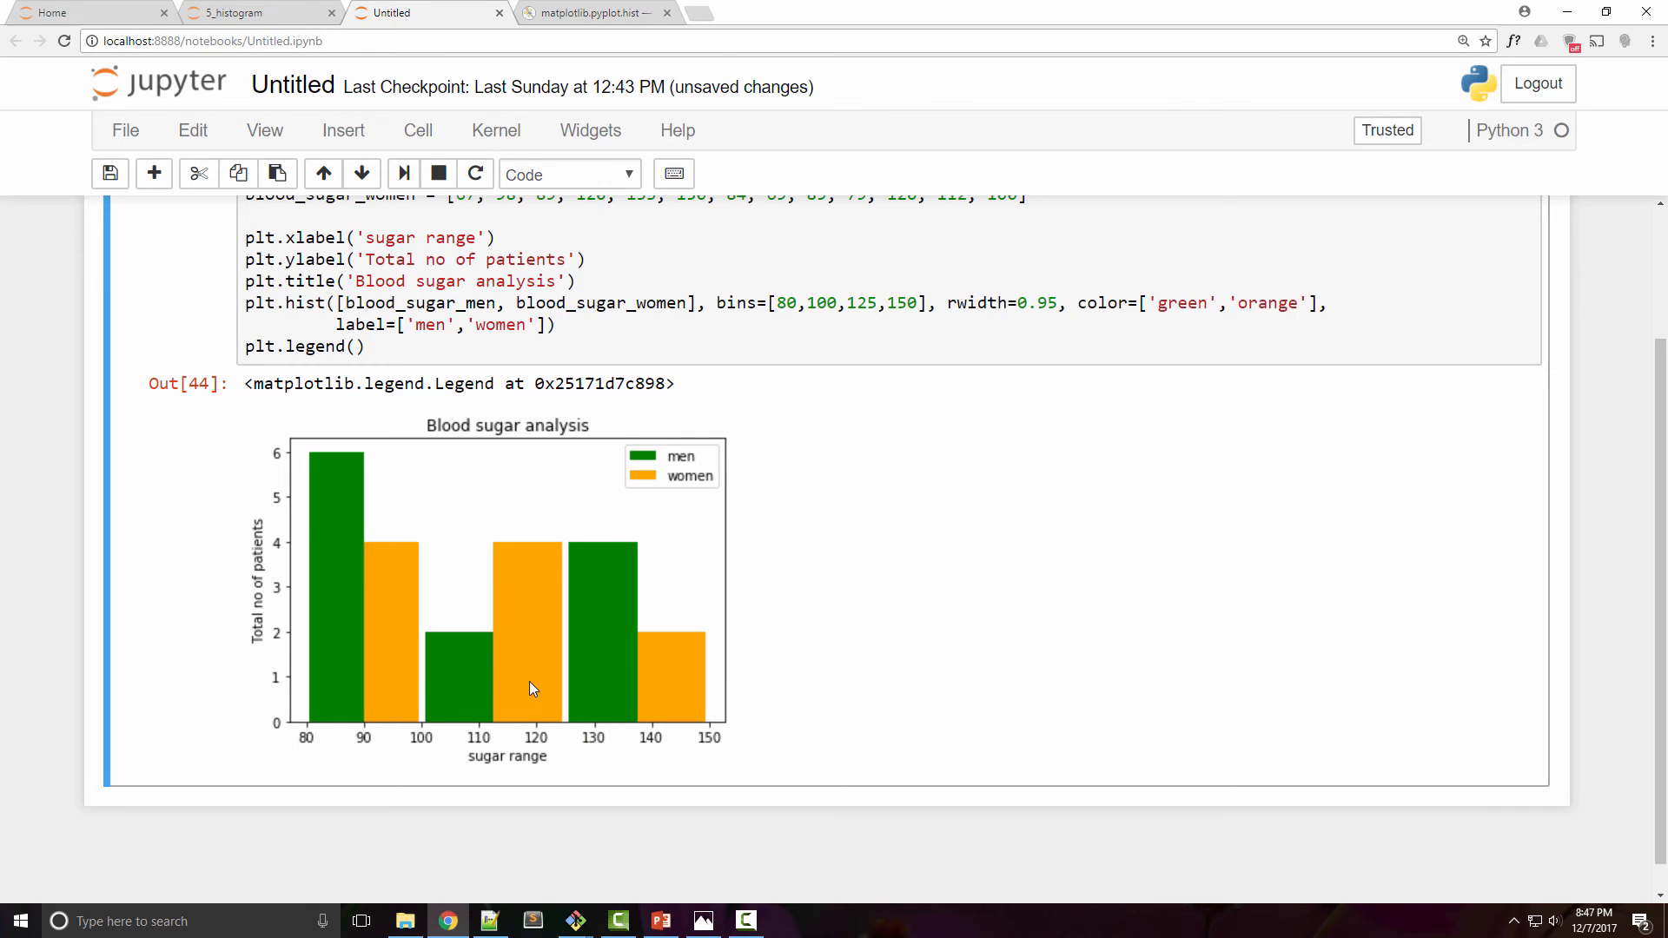
pyautogui.moveTo(633, 688)
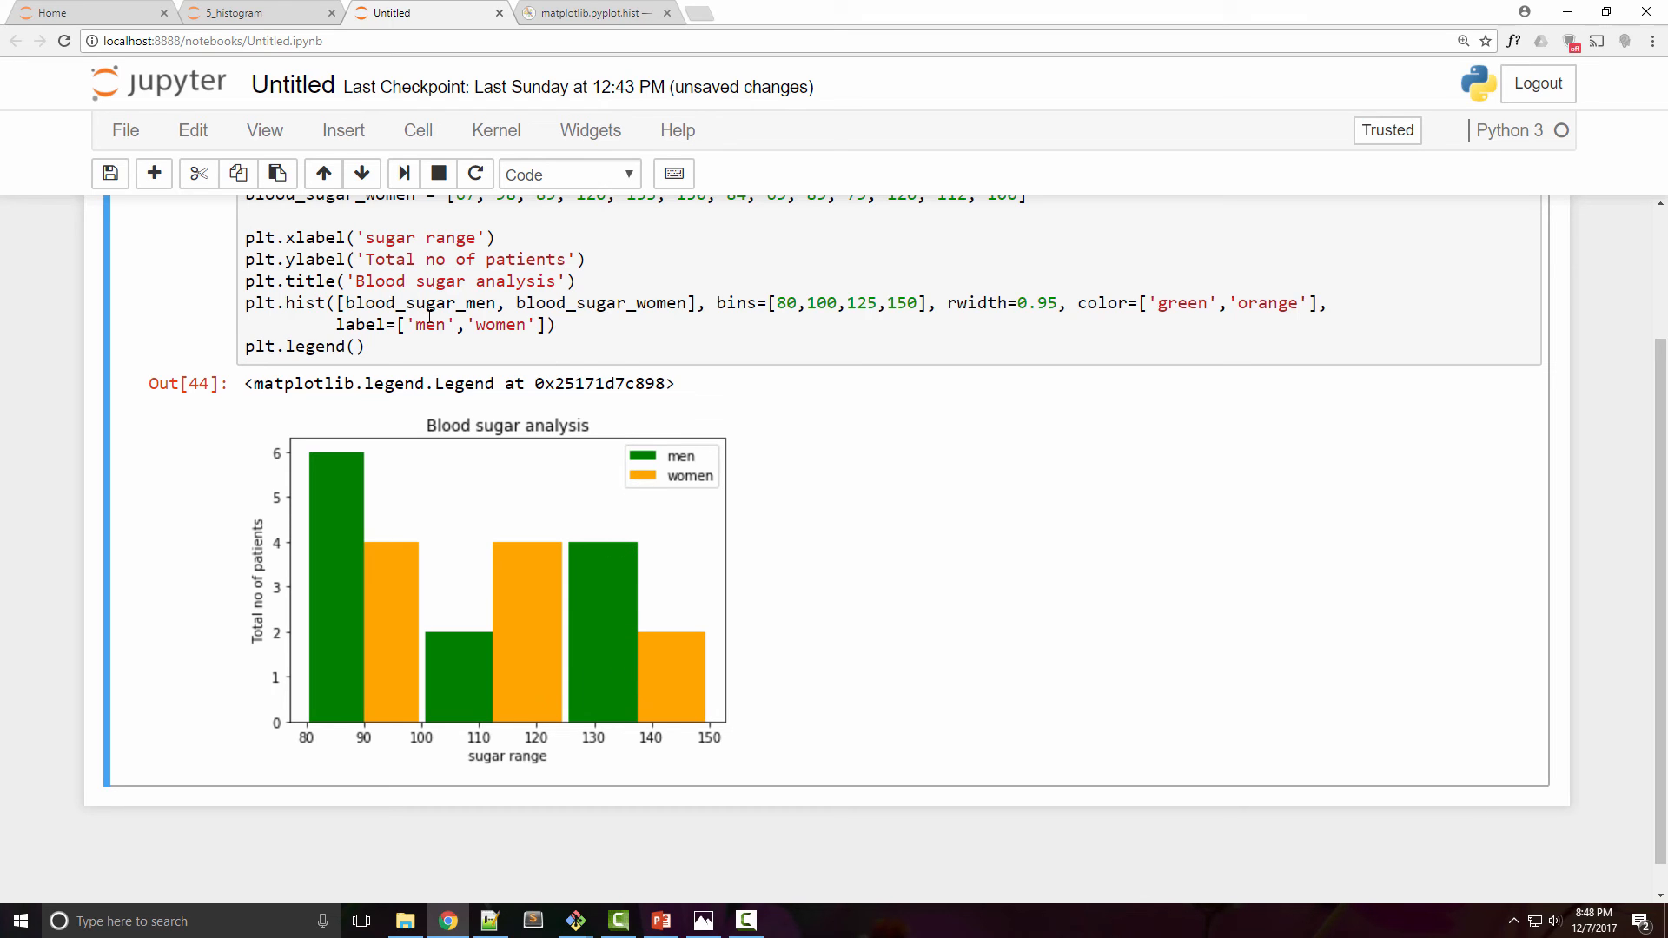
pyautogui.moveTo(326, 508)
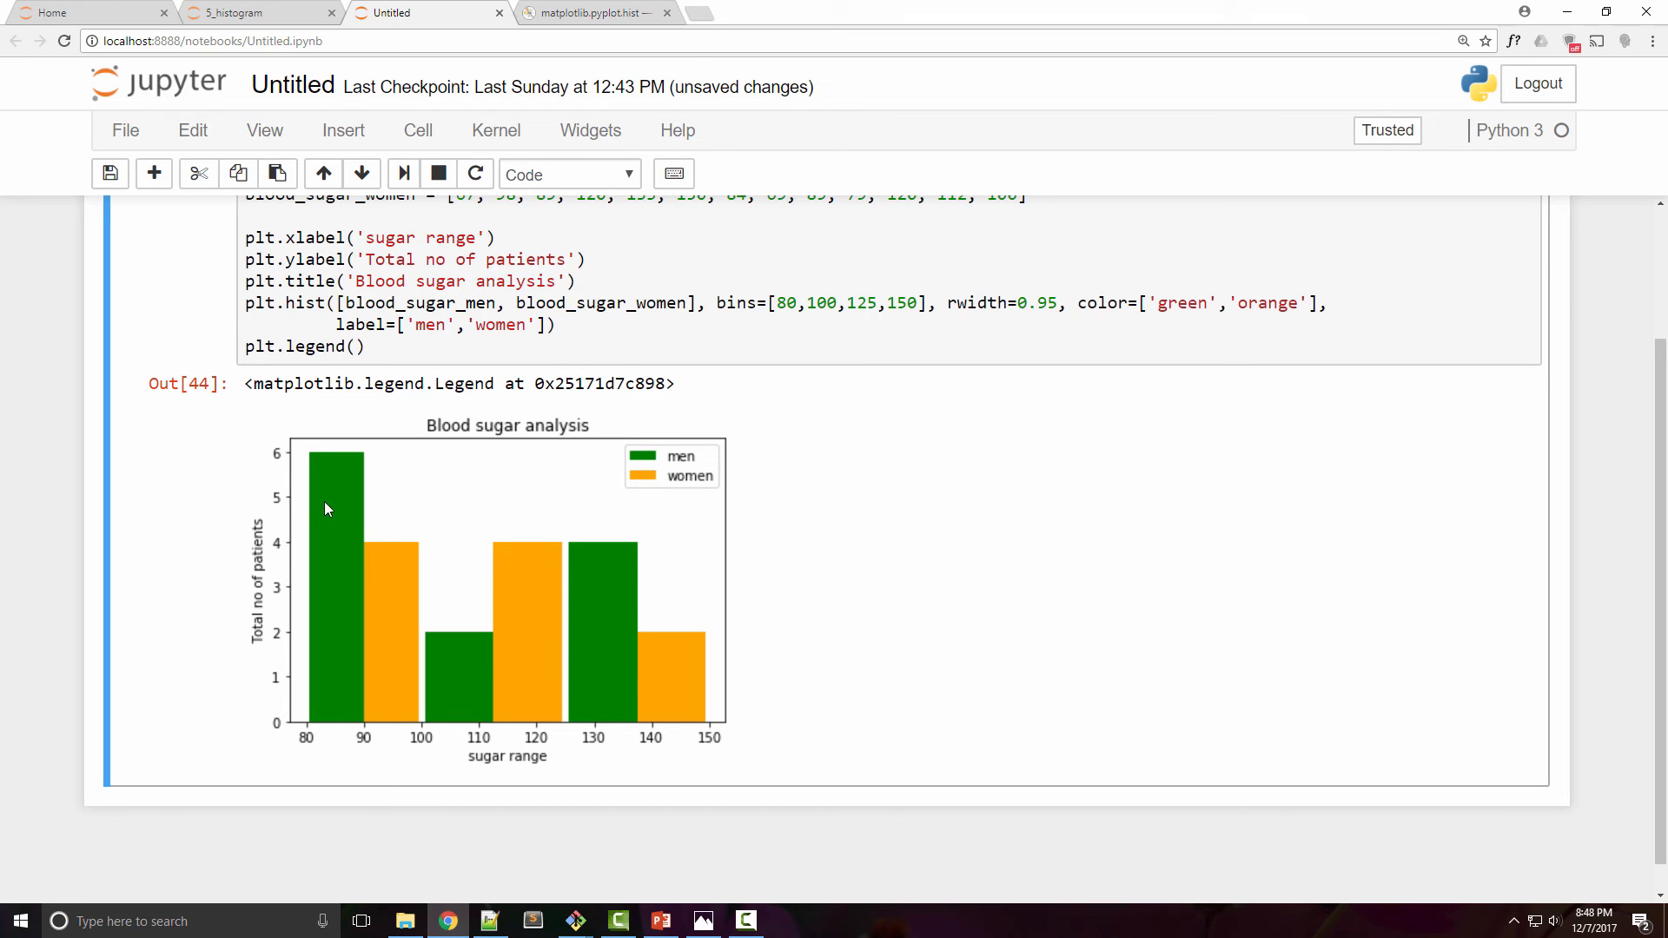
pyautogui.moveTo(364, 521)
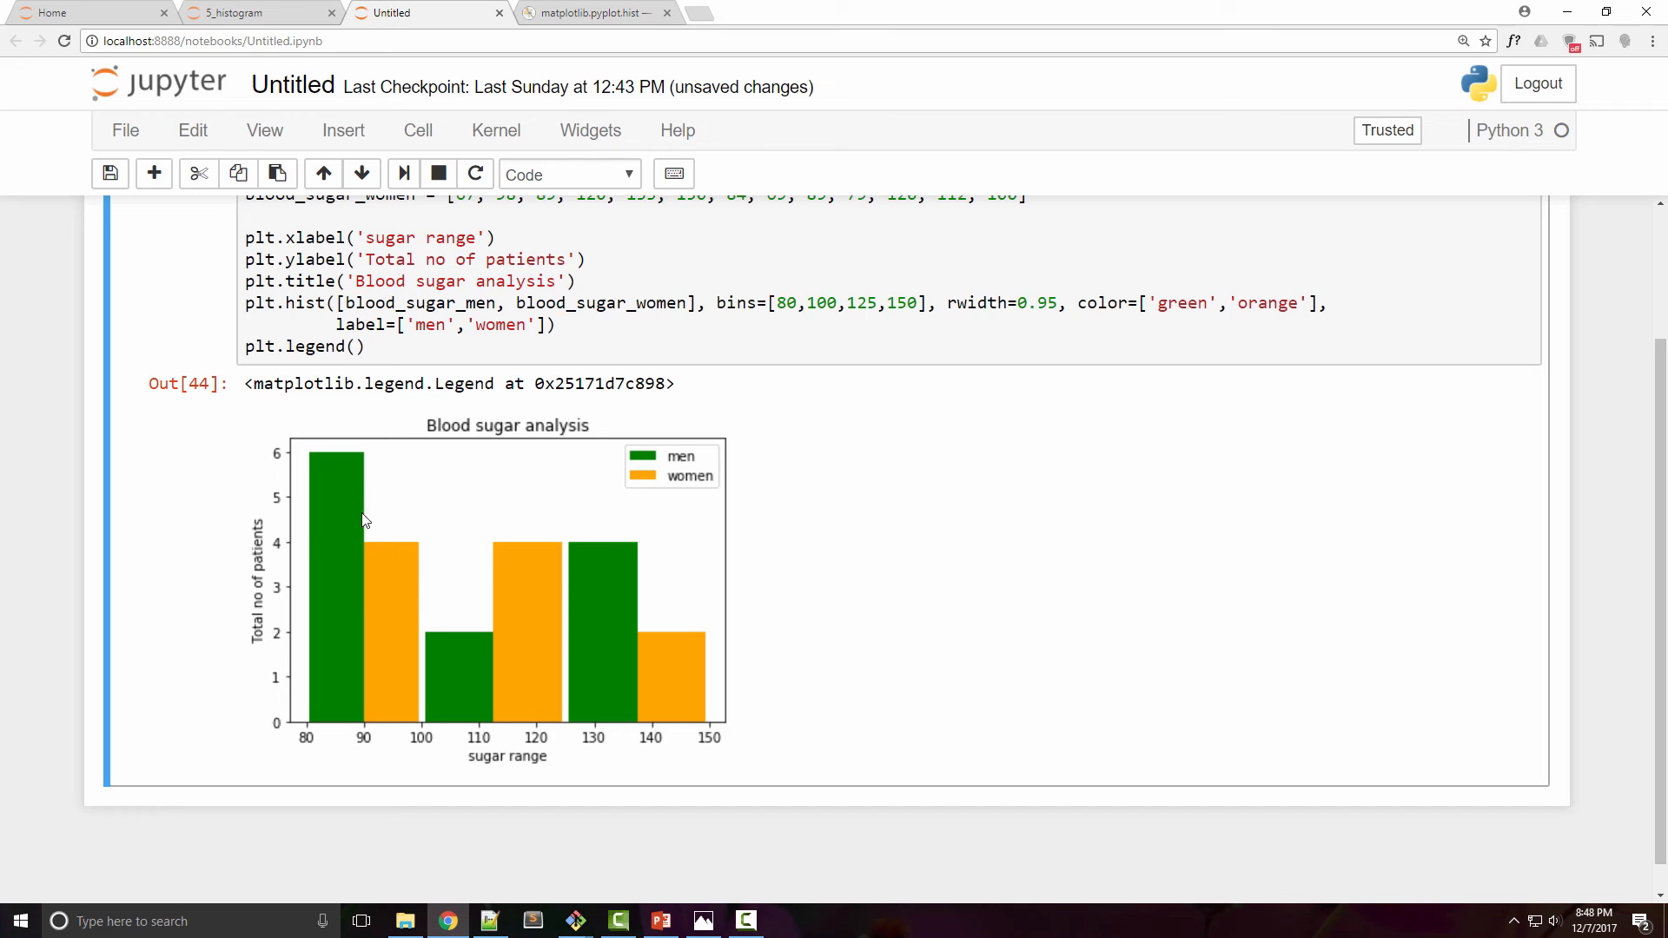
pyautogui.moveTo(502, 687)
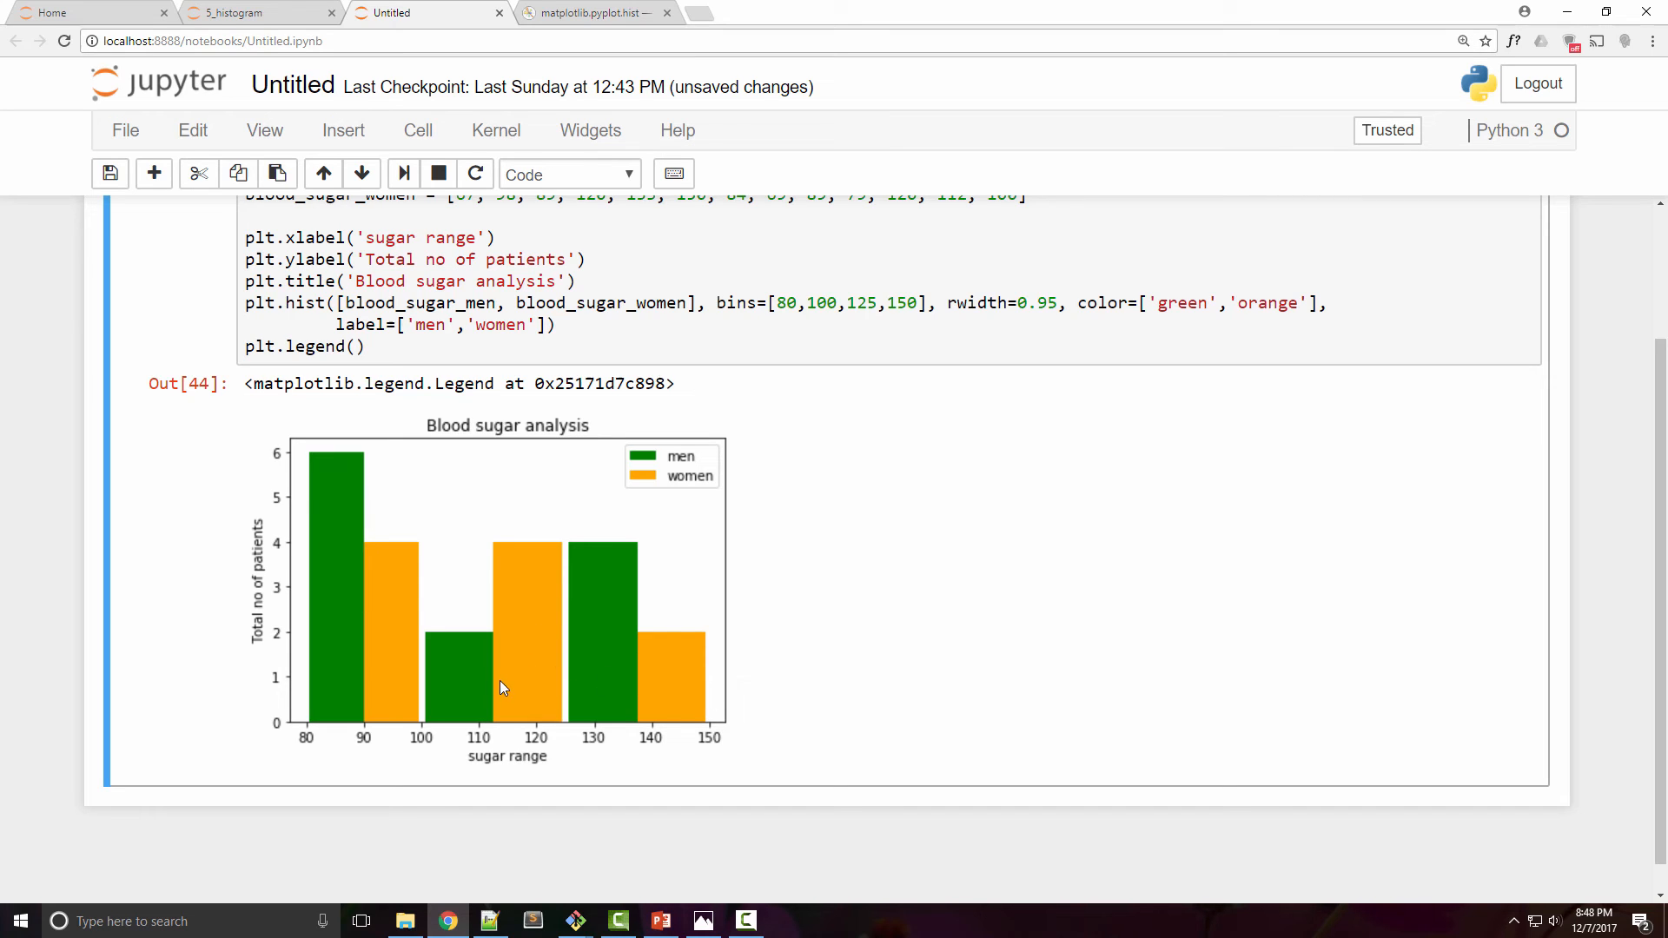
pyautogui.moveTo(344, 577)
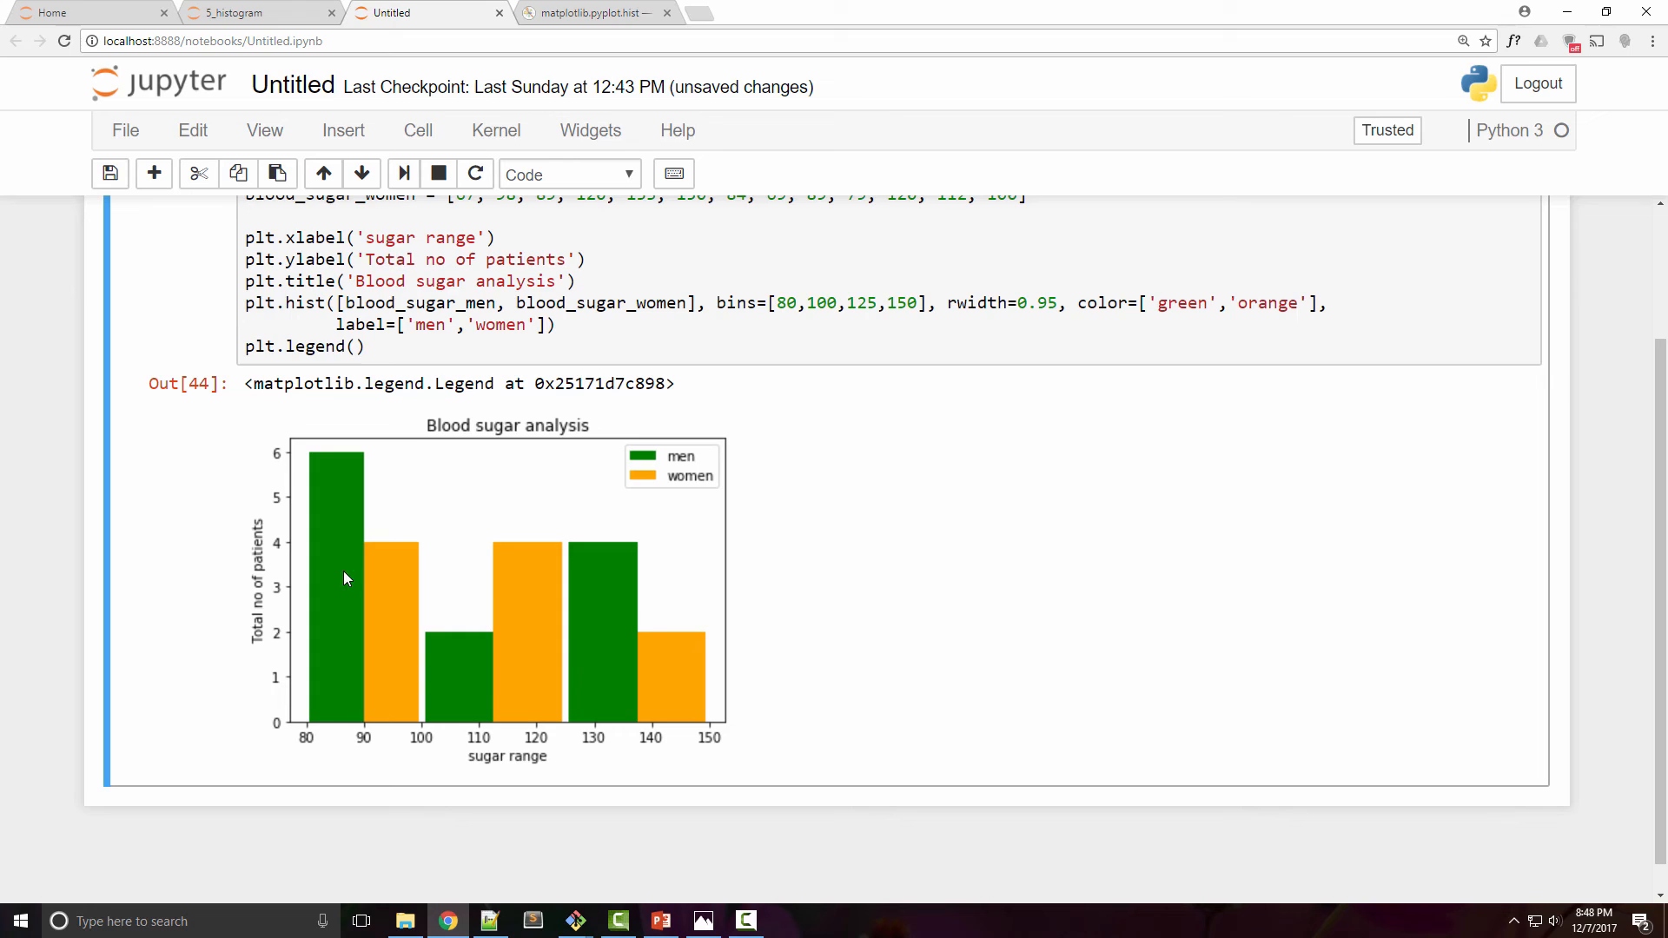
pyautogui.moveTo(726, 659)
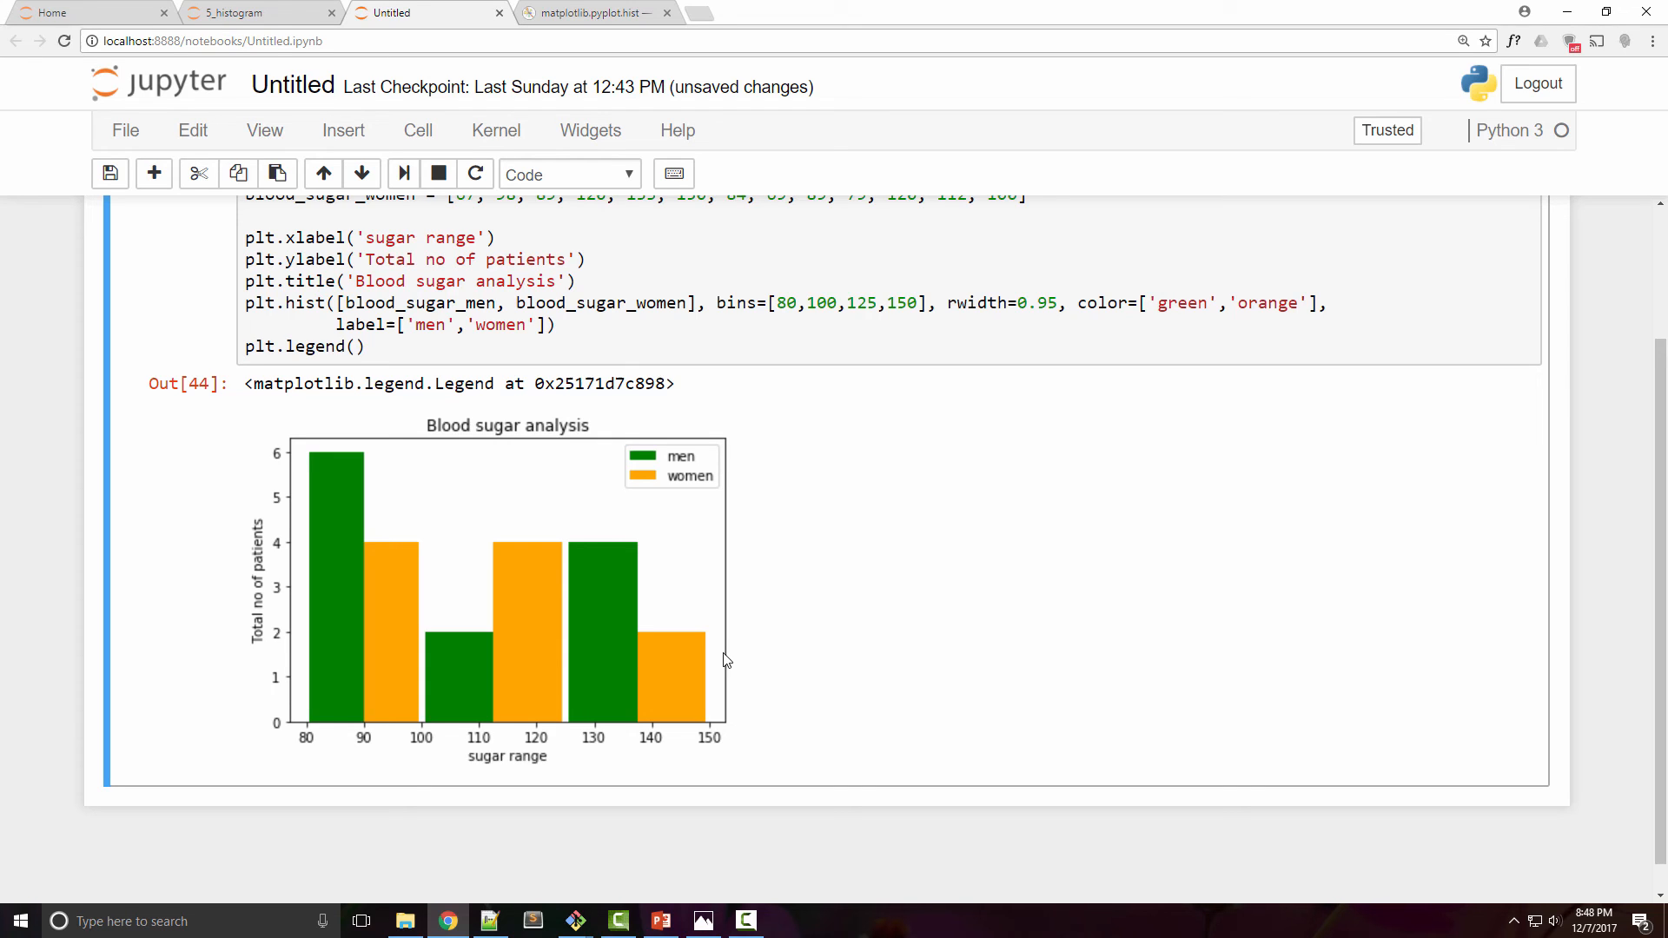
pyautogui.click(412, 341)
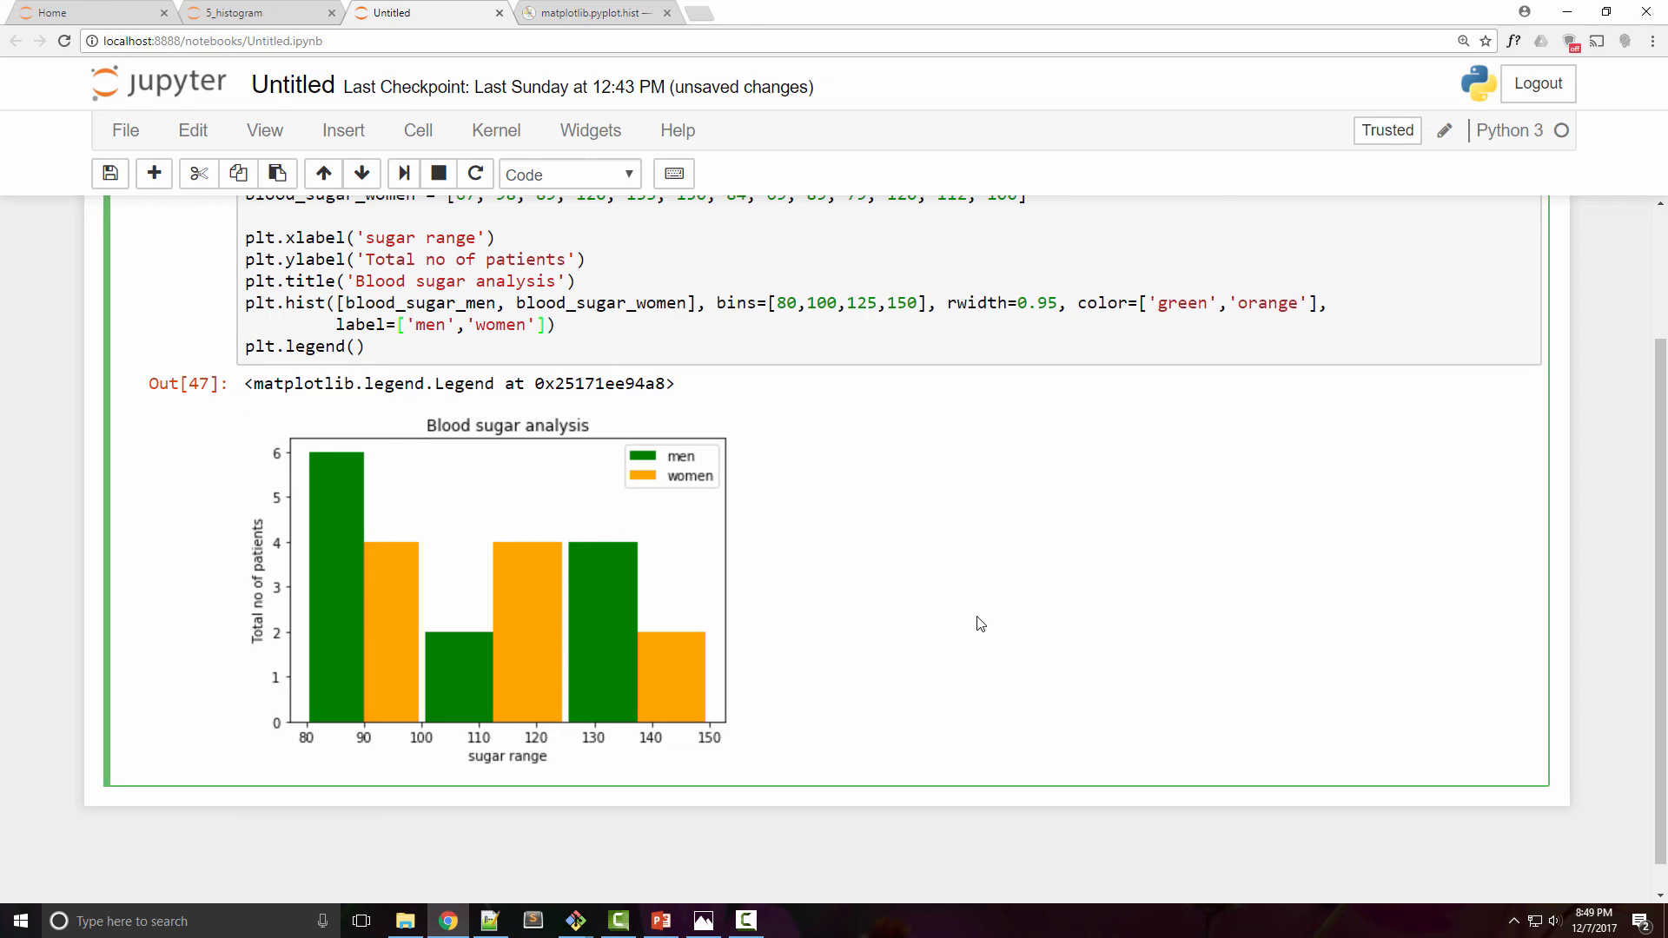
# - Add orientation='horizontal' to the plt.hist call and rerun to draw horizontal bars
pyautogui.write(',orient')
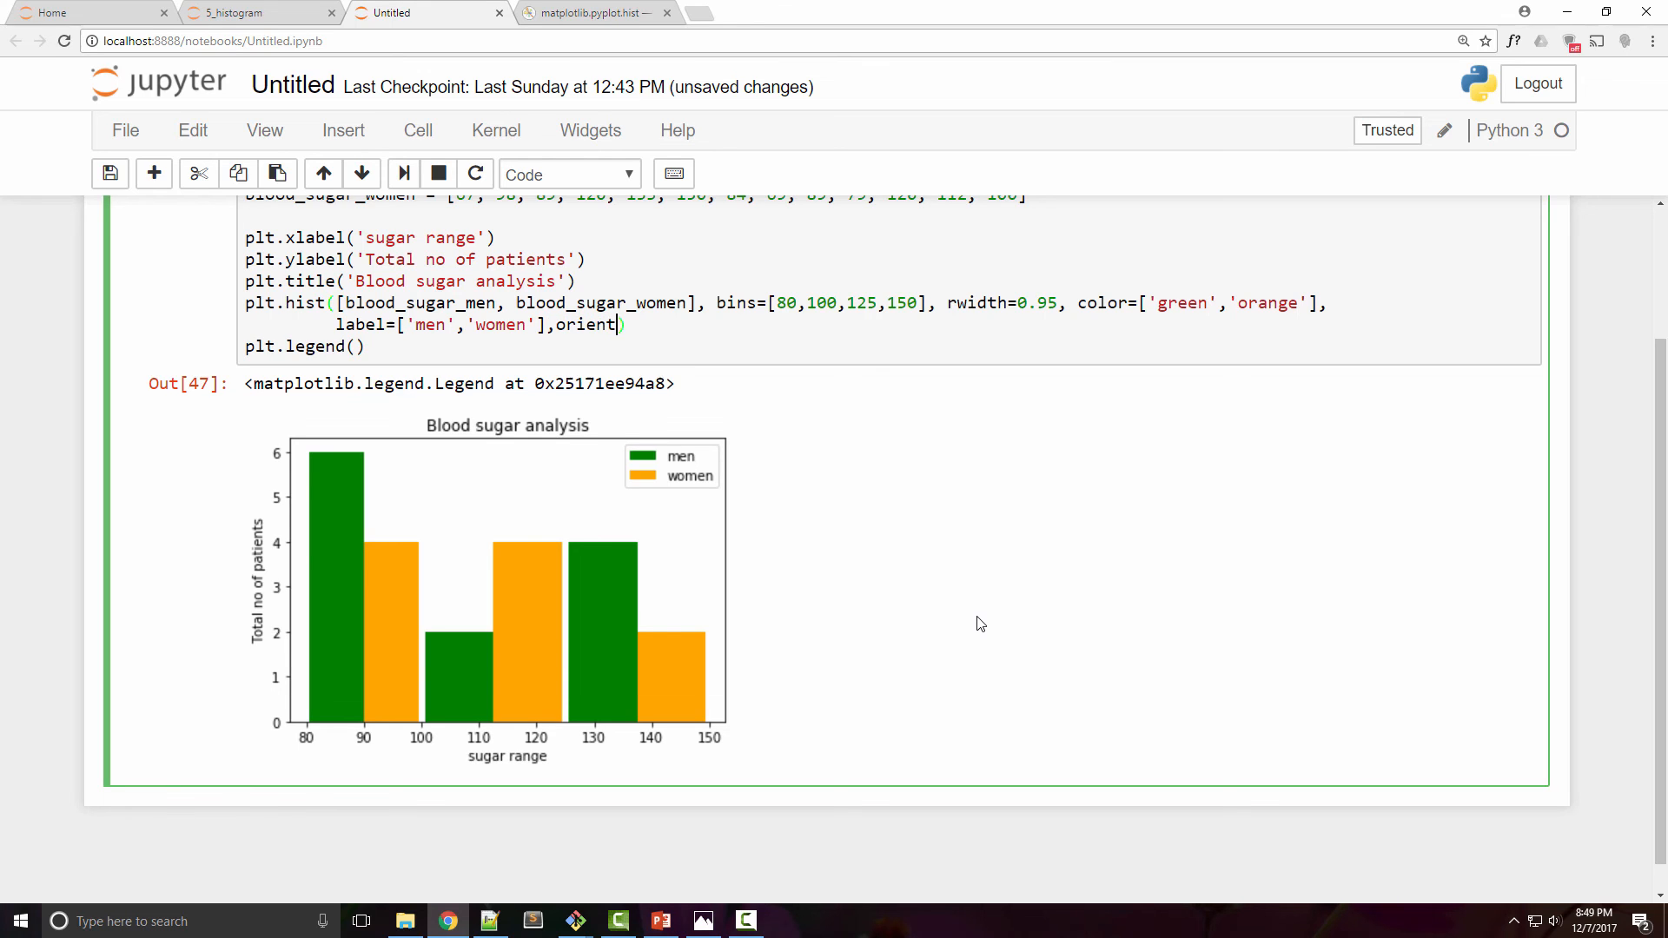
pyautogui.press('Backspace')
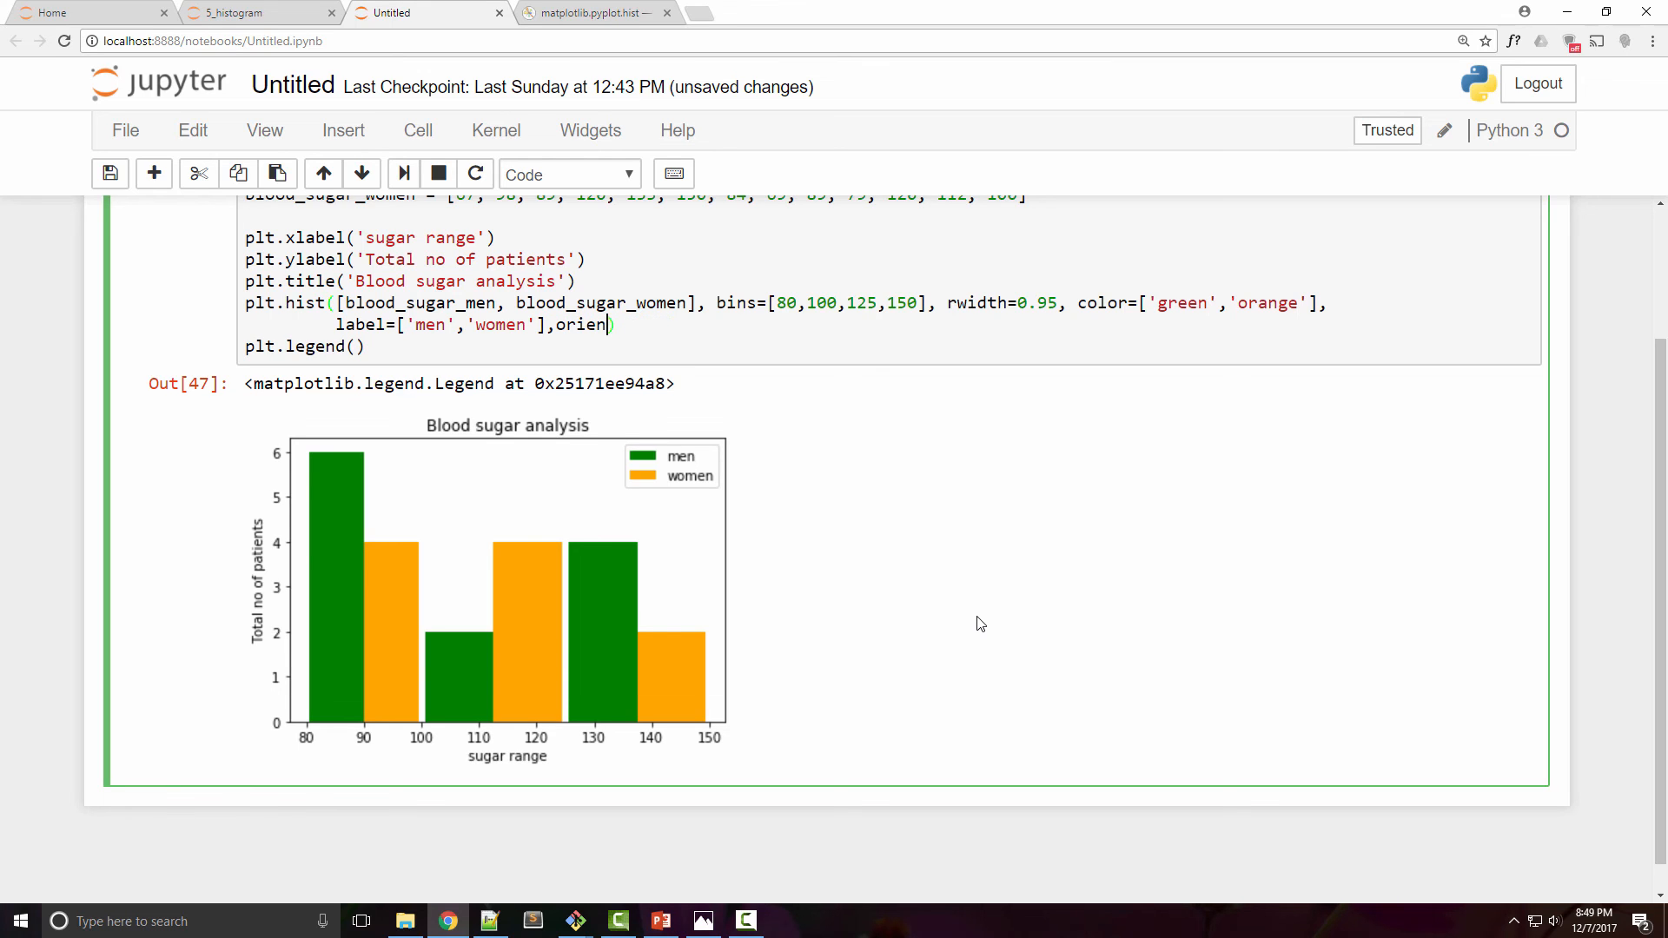
pyautogui.write('tation=')
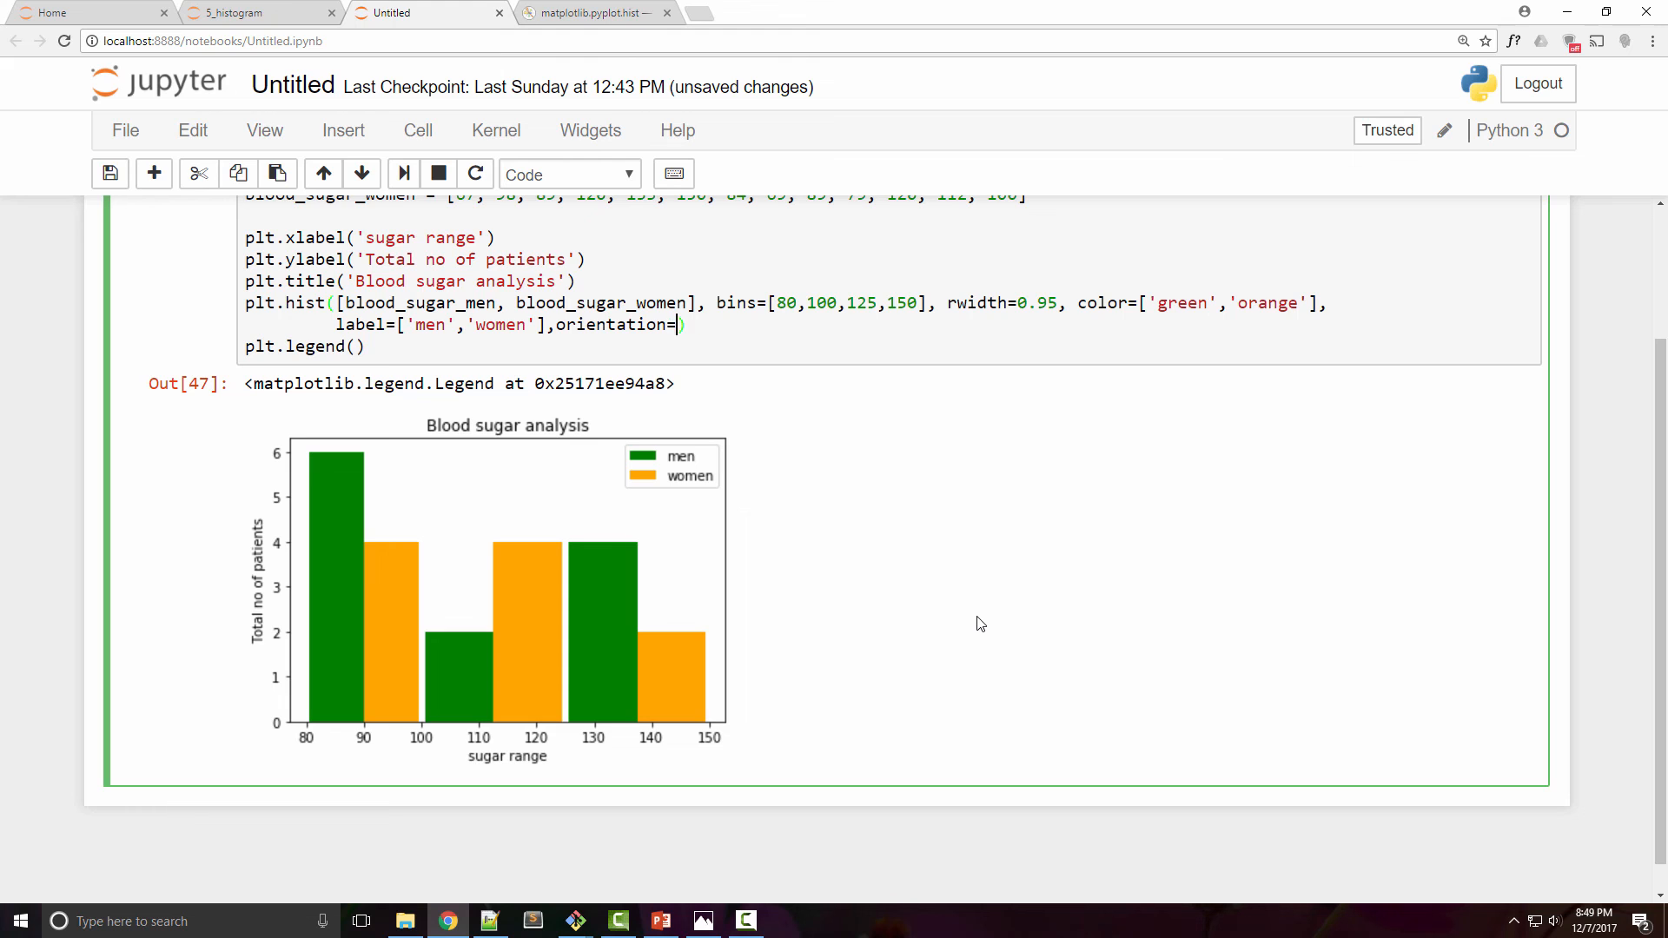
pyautogui.write("horizontal'")
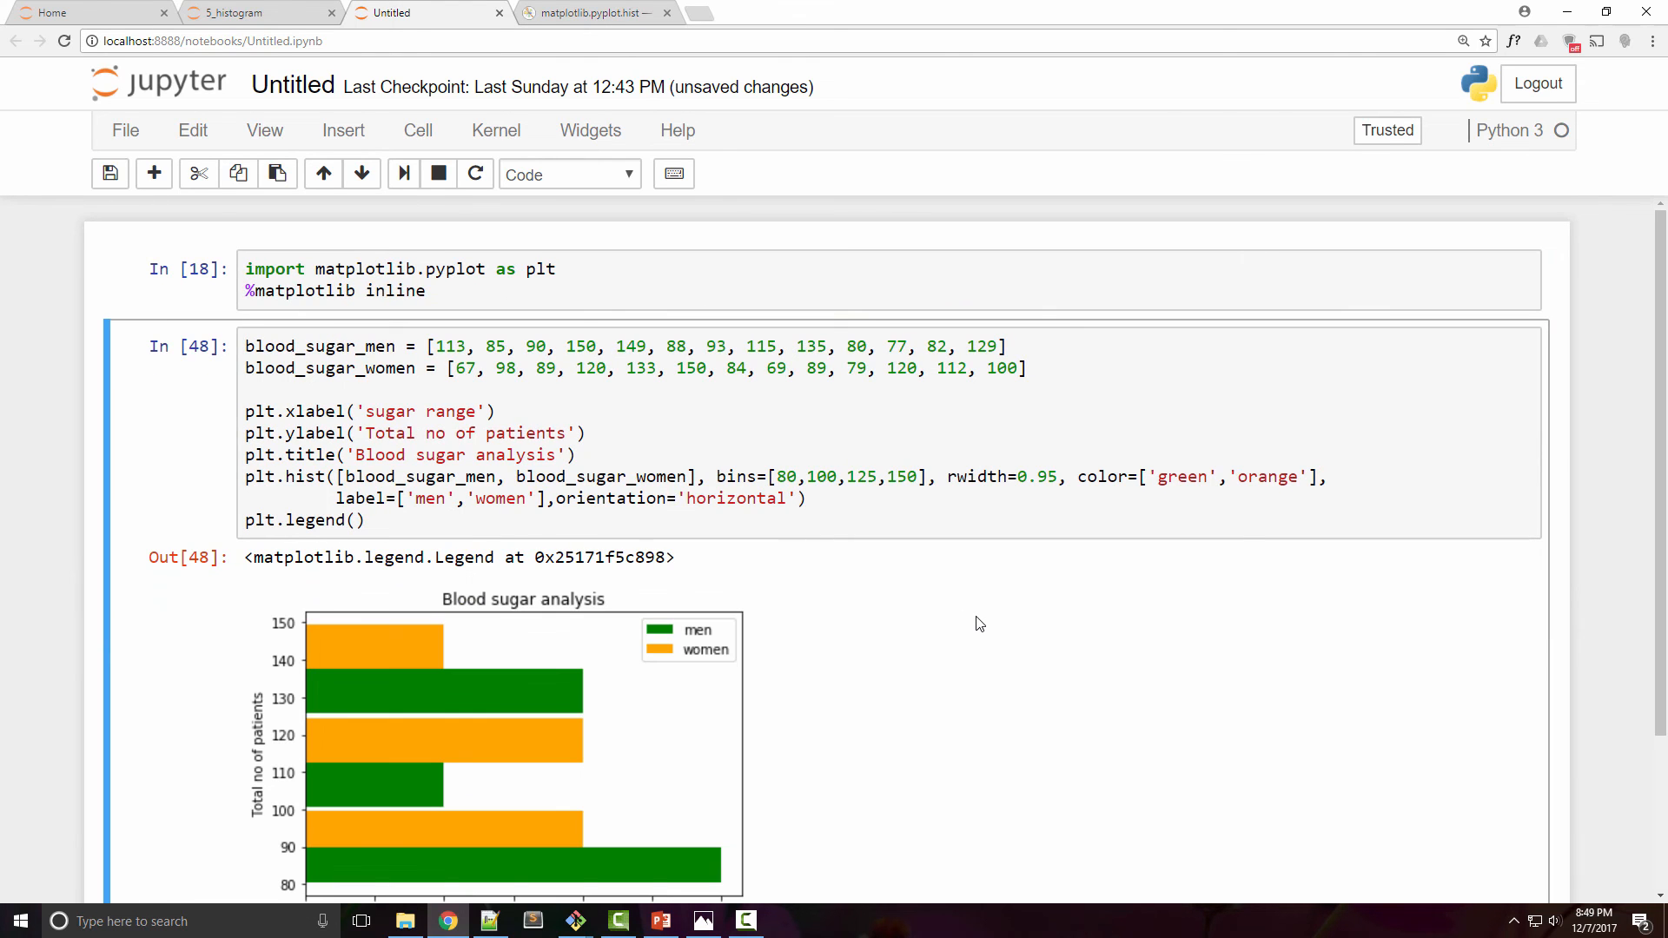
pyautogui.scroll(-3)
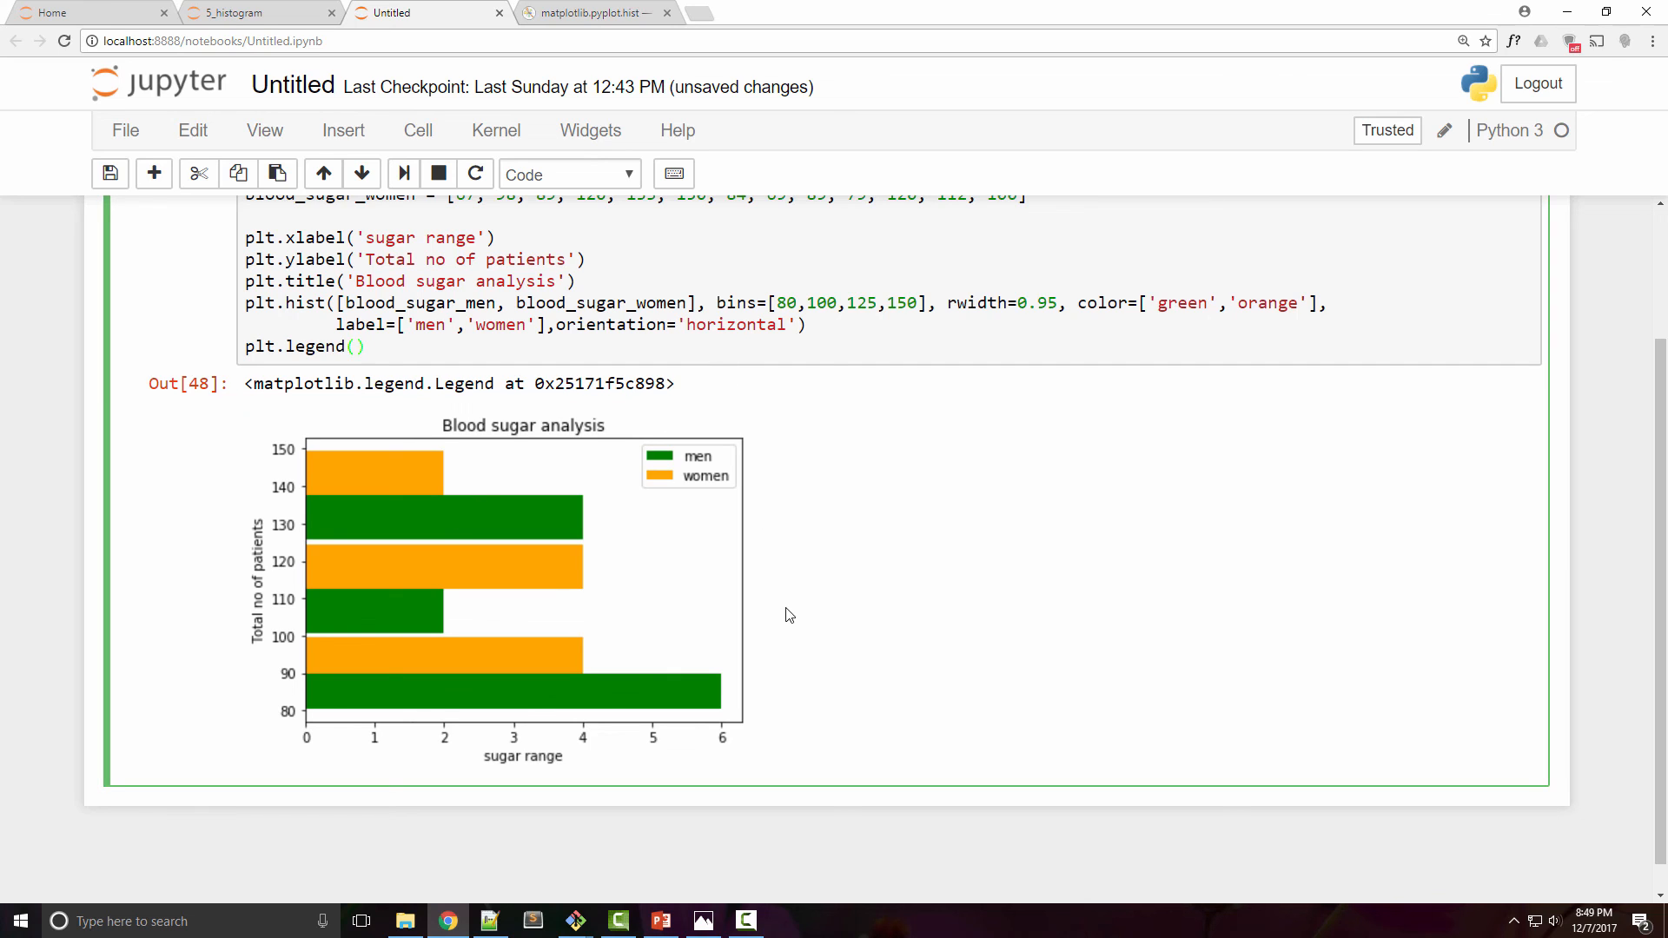
pyautogui.moveTo(800, 626)
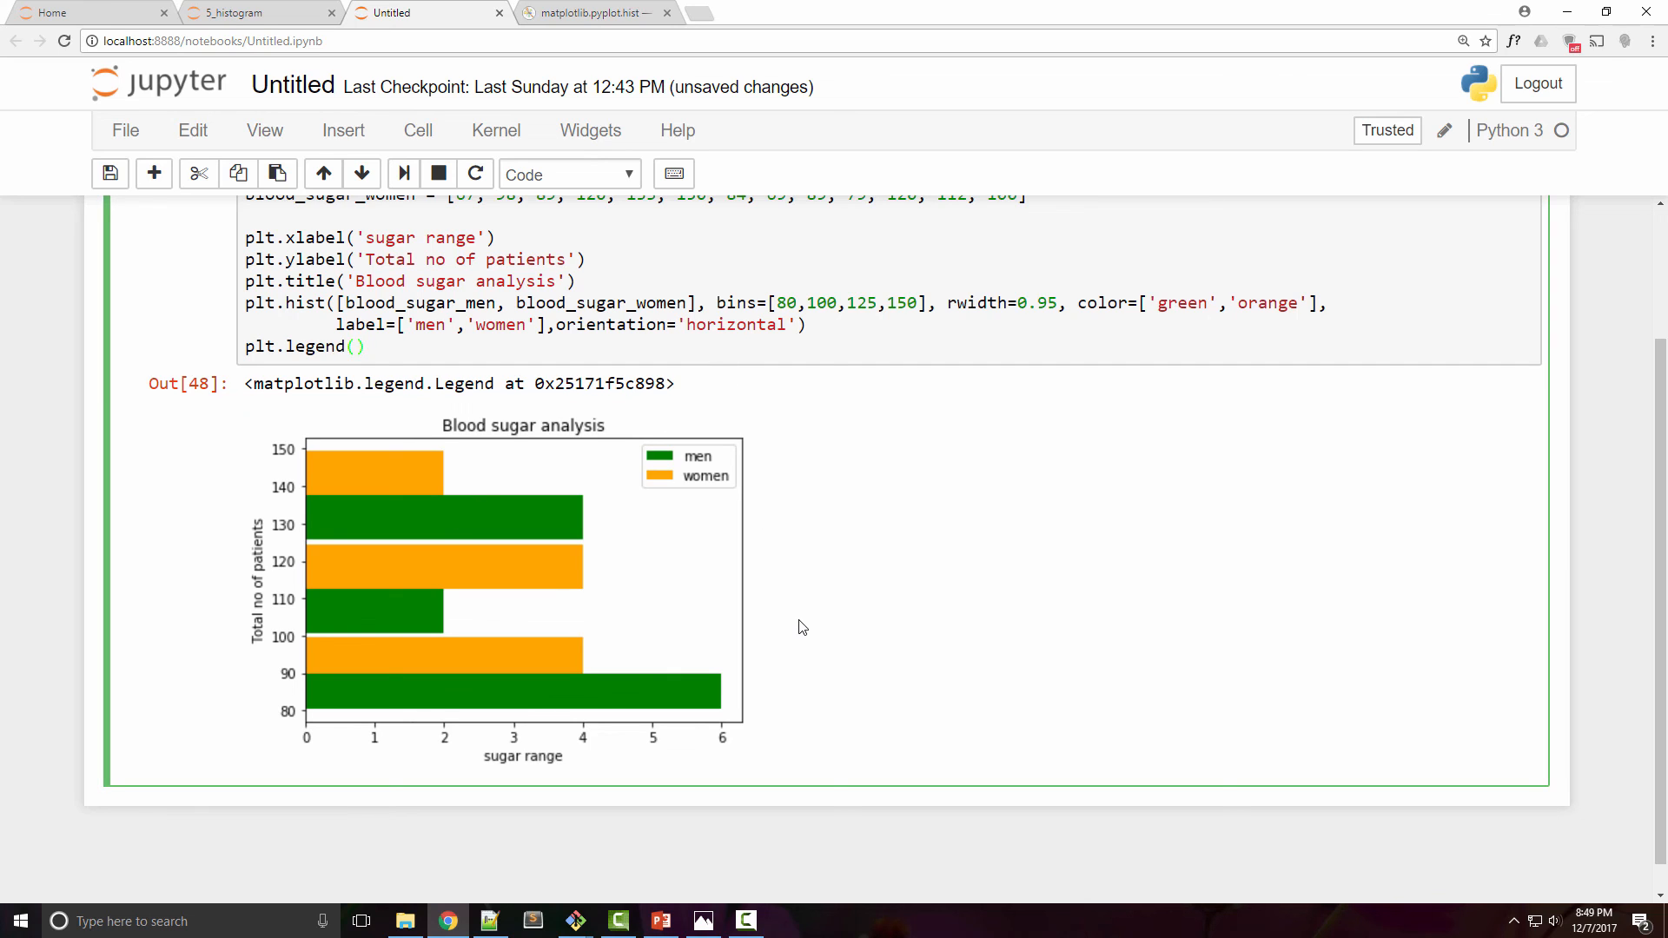